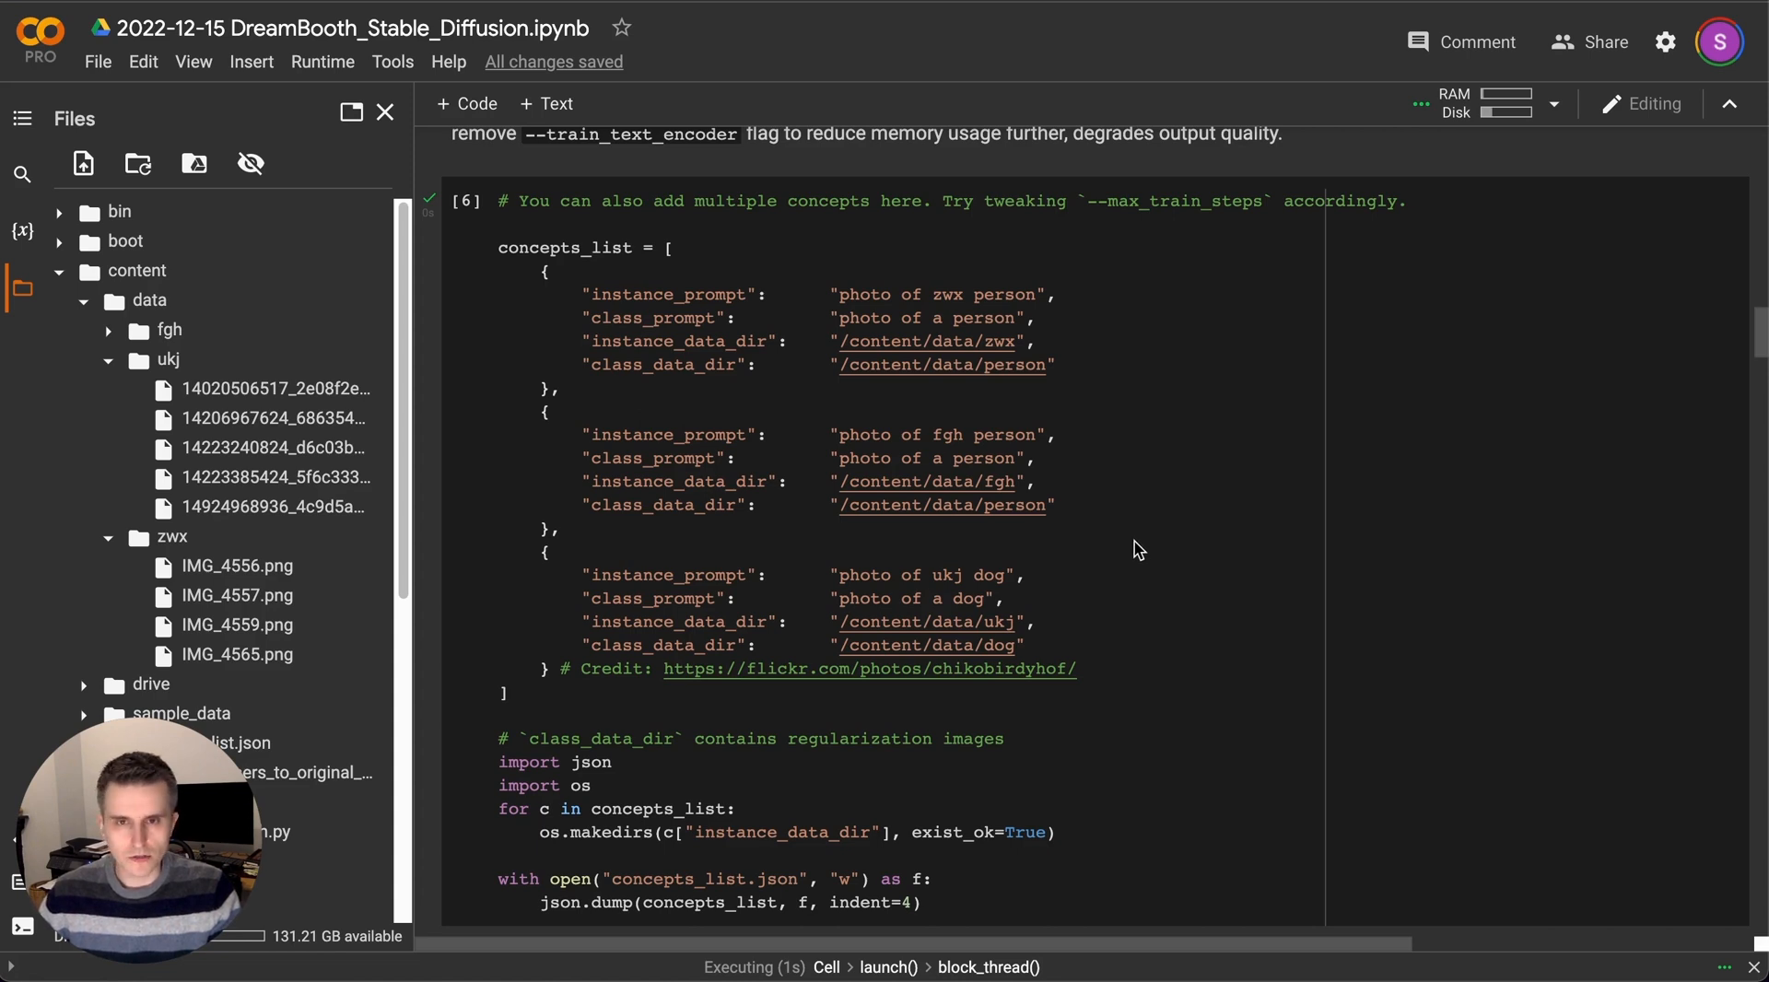
Inspect the zwx identifier used in the first instance prompt.
click(951, 294)
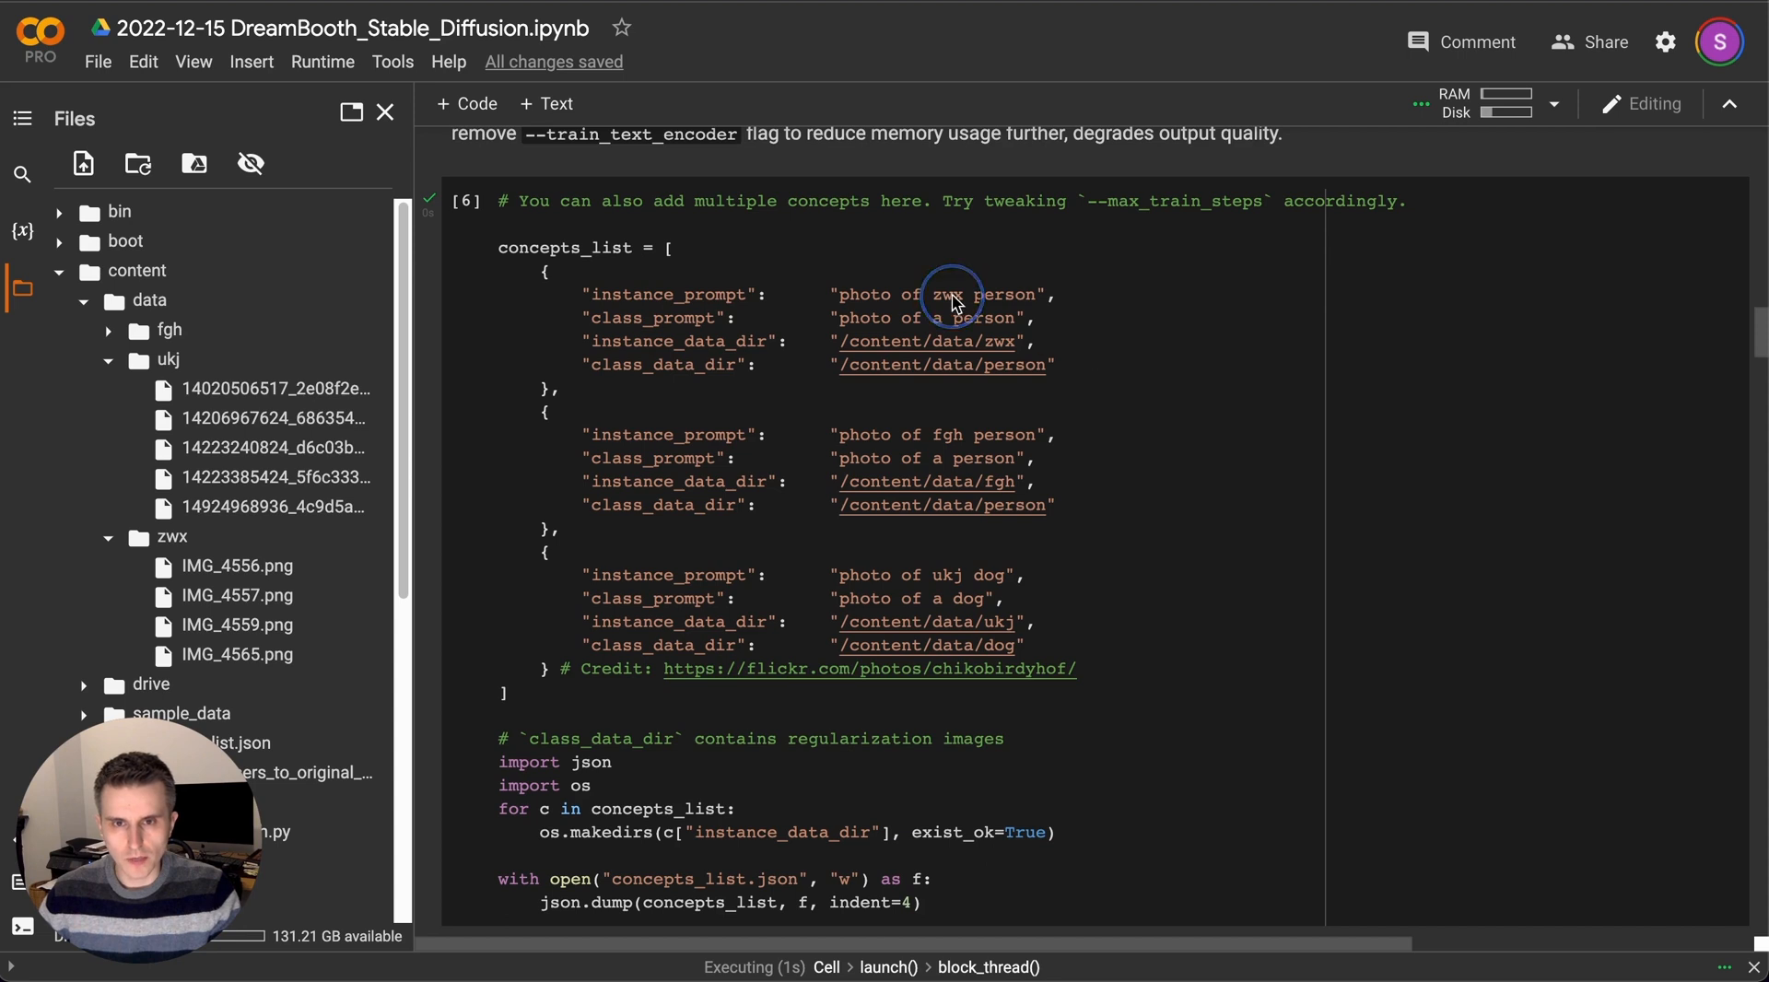
double_click(936, 295)
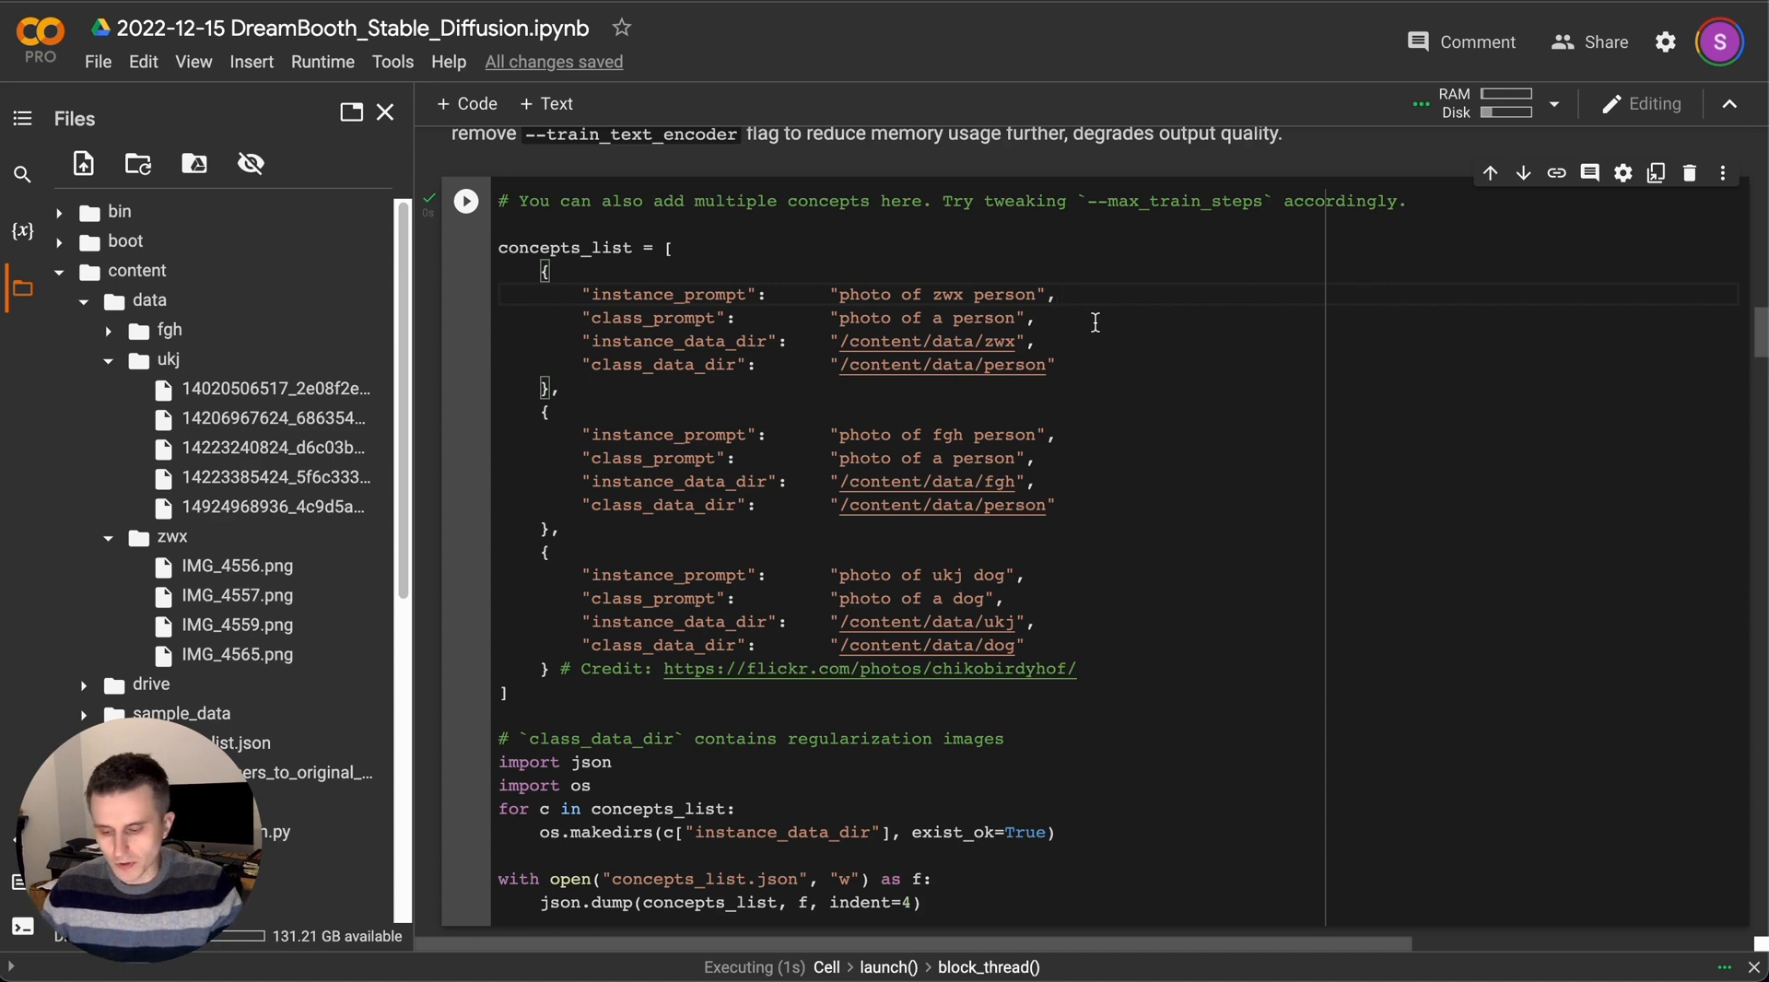
click(1055, 295)
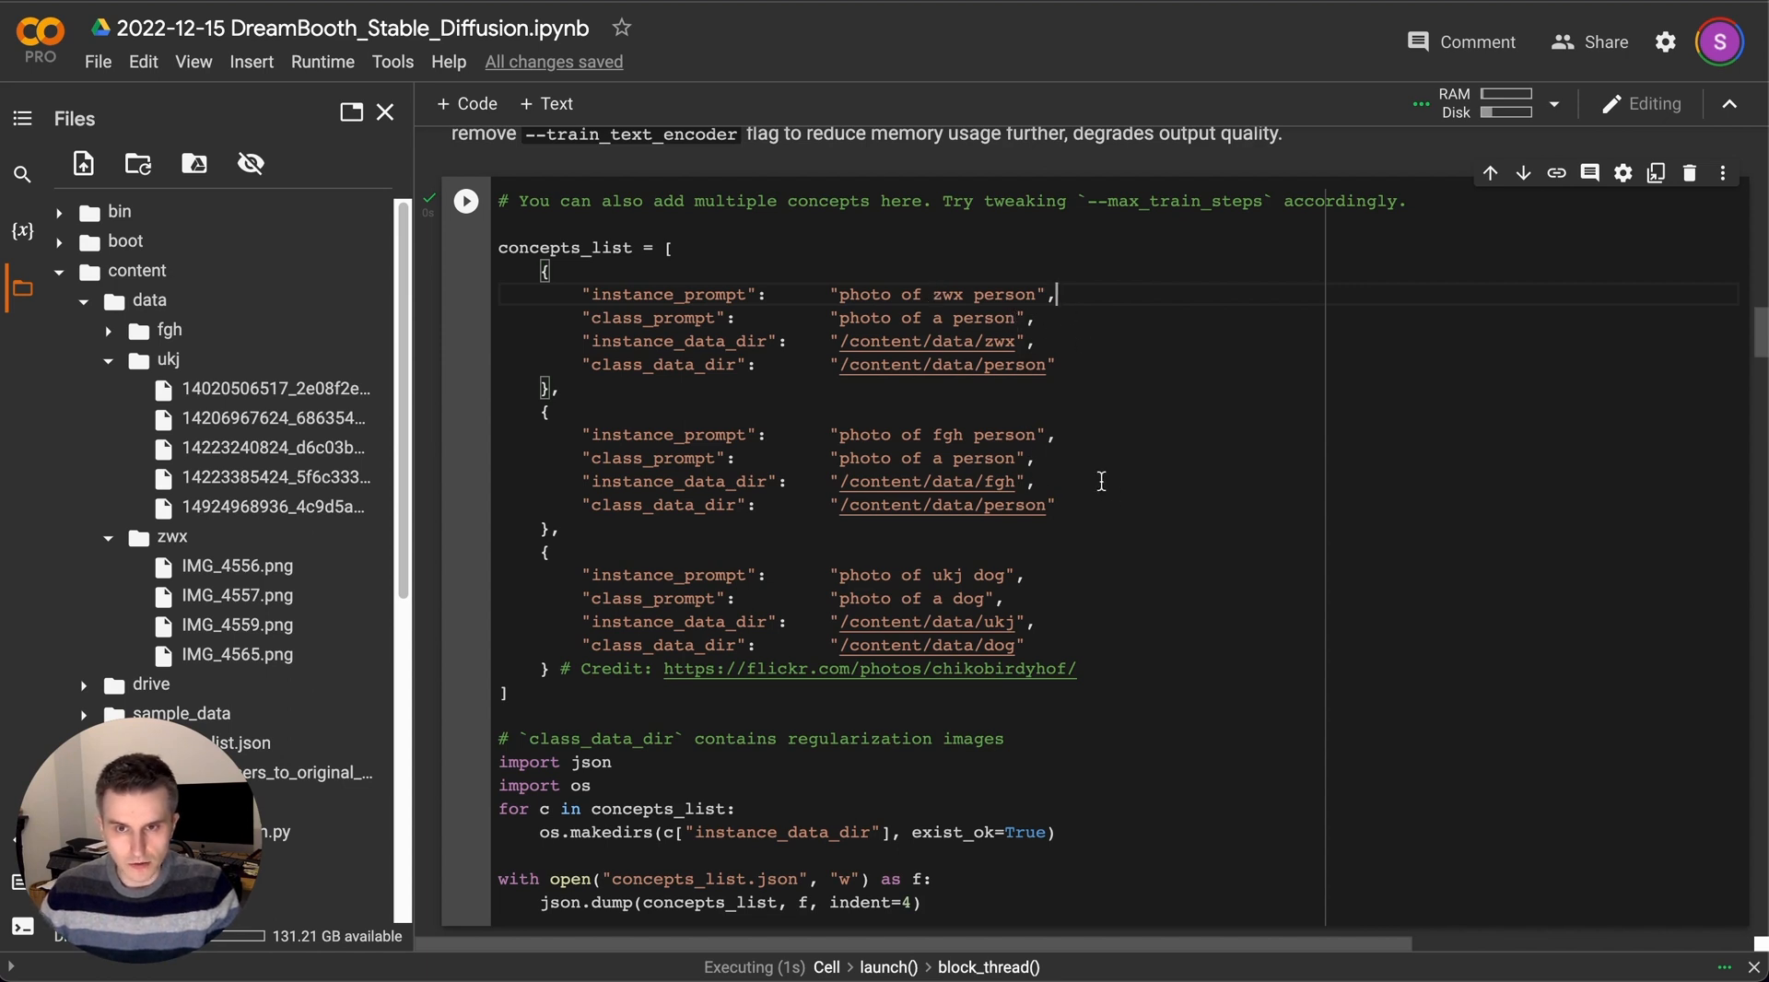
mouse_move(958, 302)
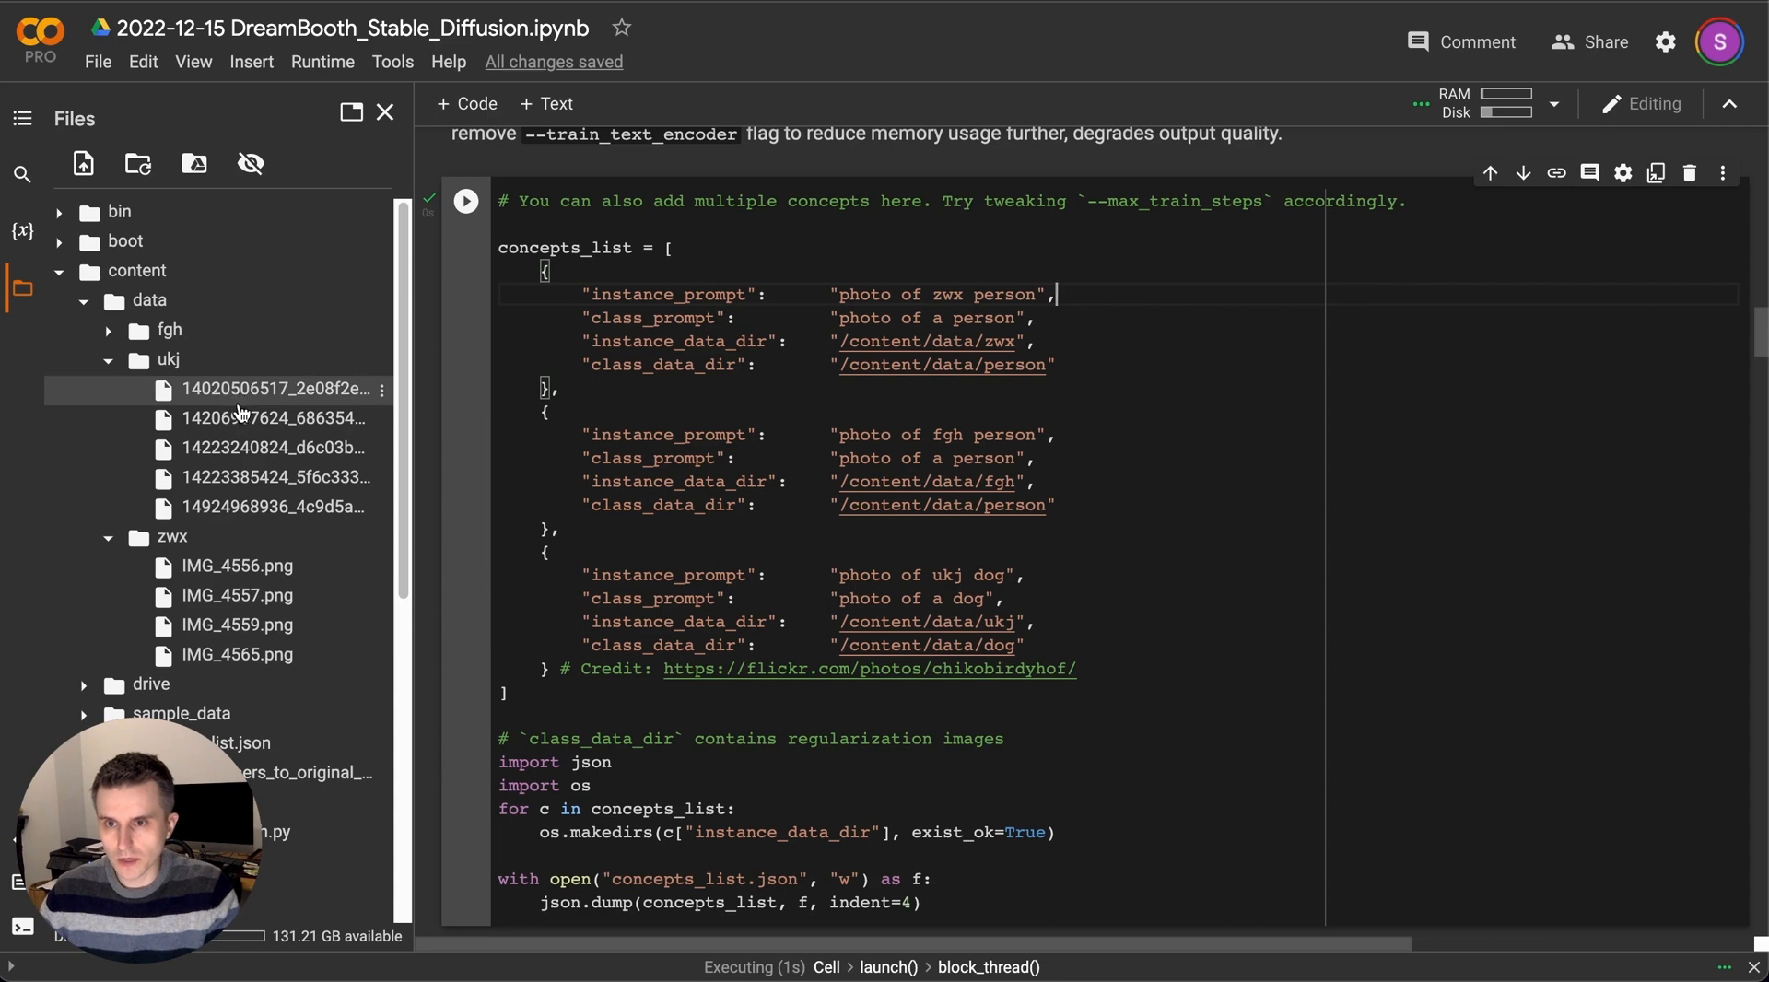
Preview the dog training photos and close the previews.
double_click(238, 565)
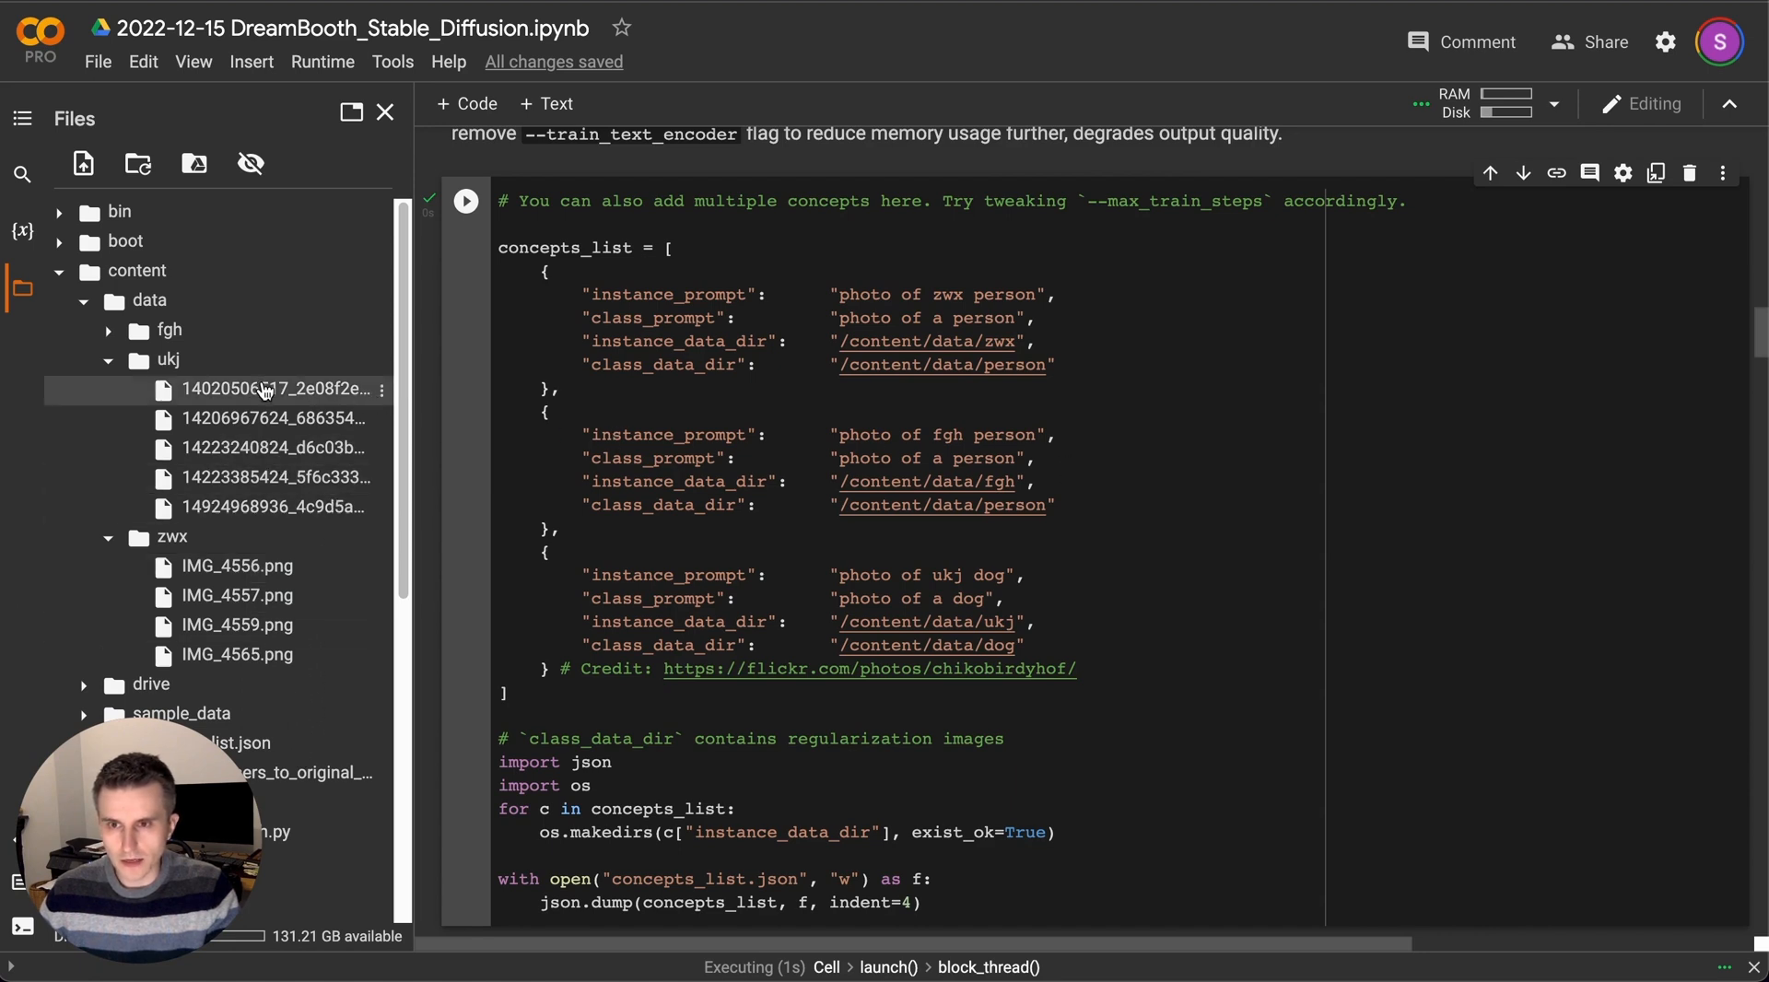
double_click(272, 388)
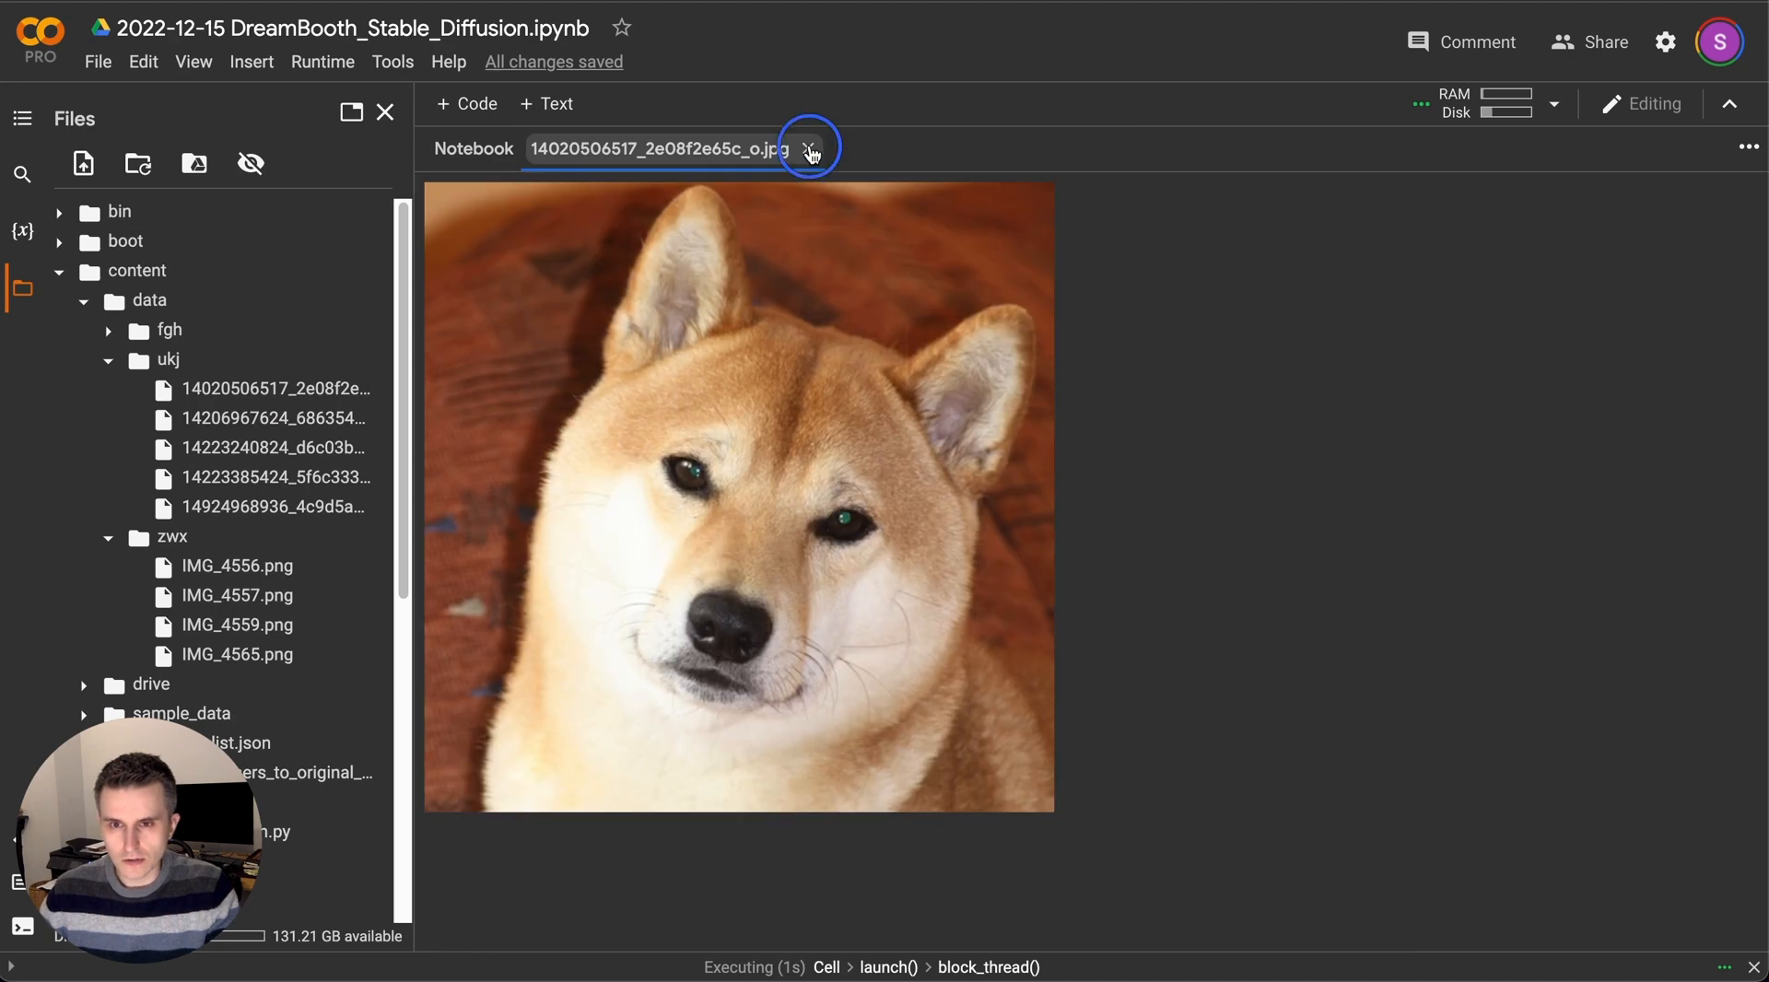
click(811, 147)
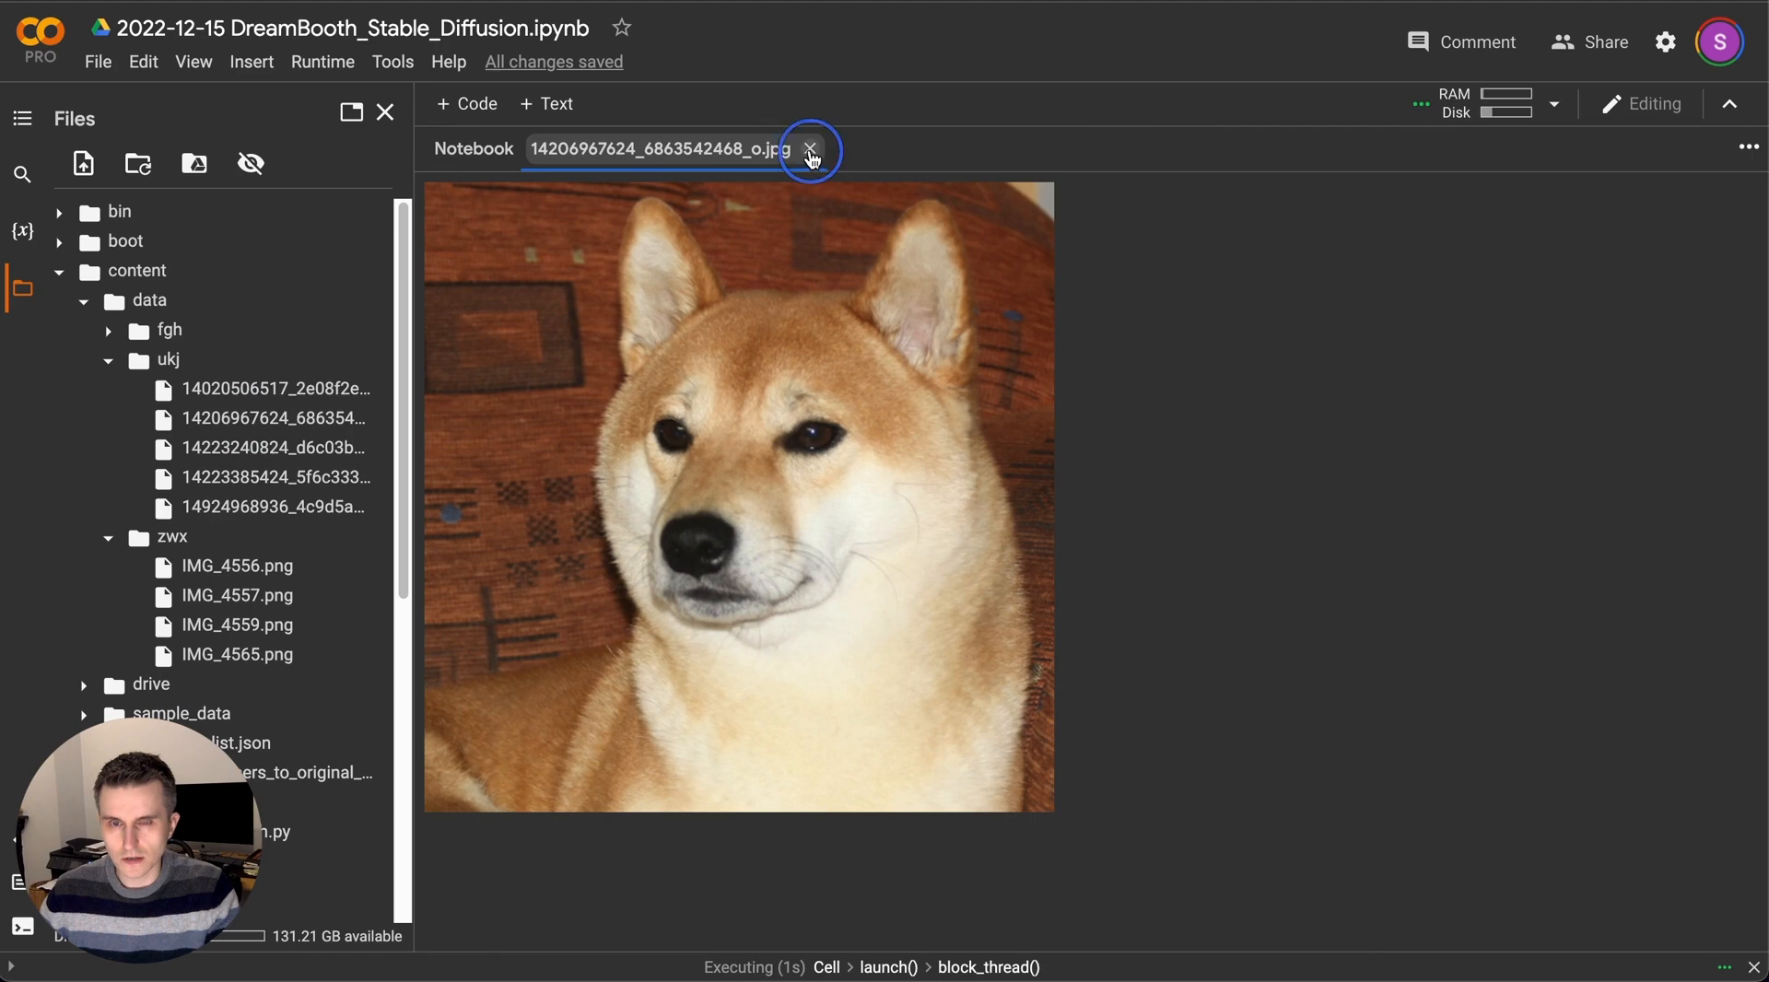
click(808, 150)
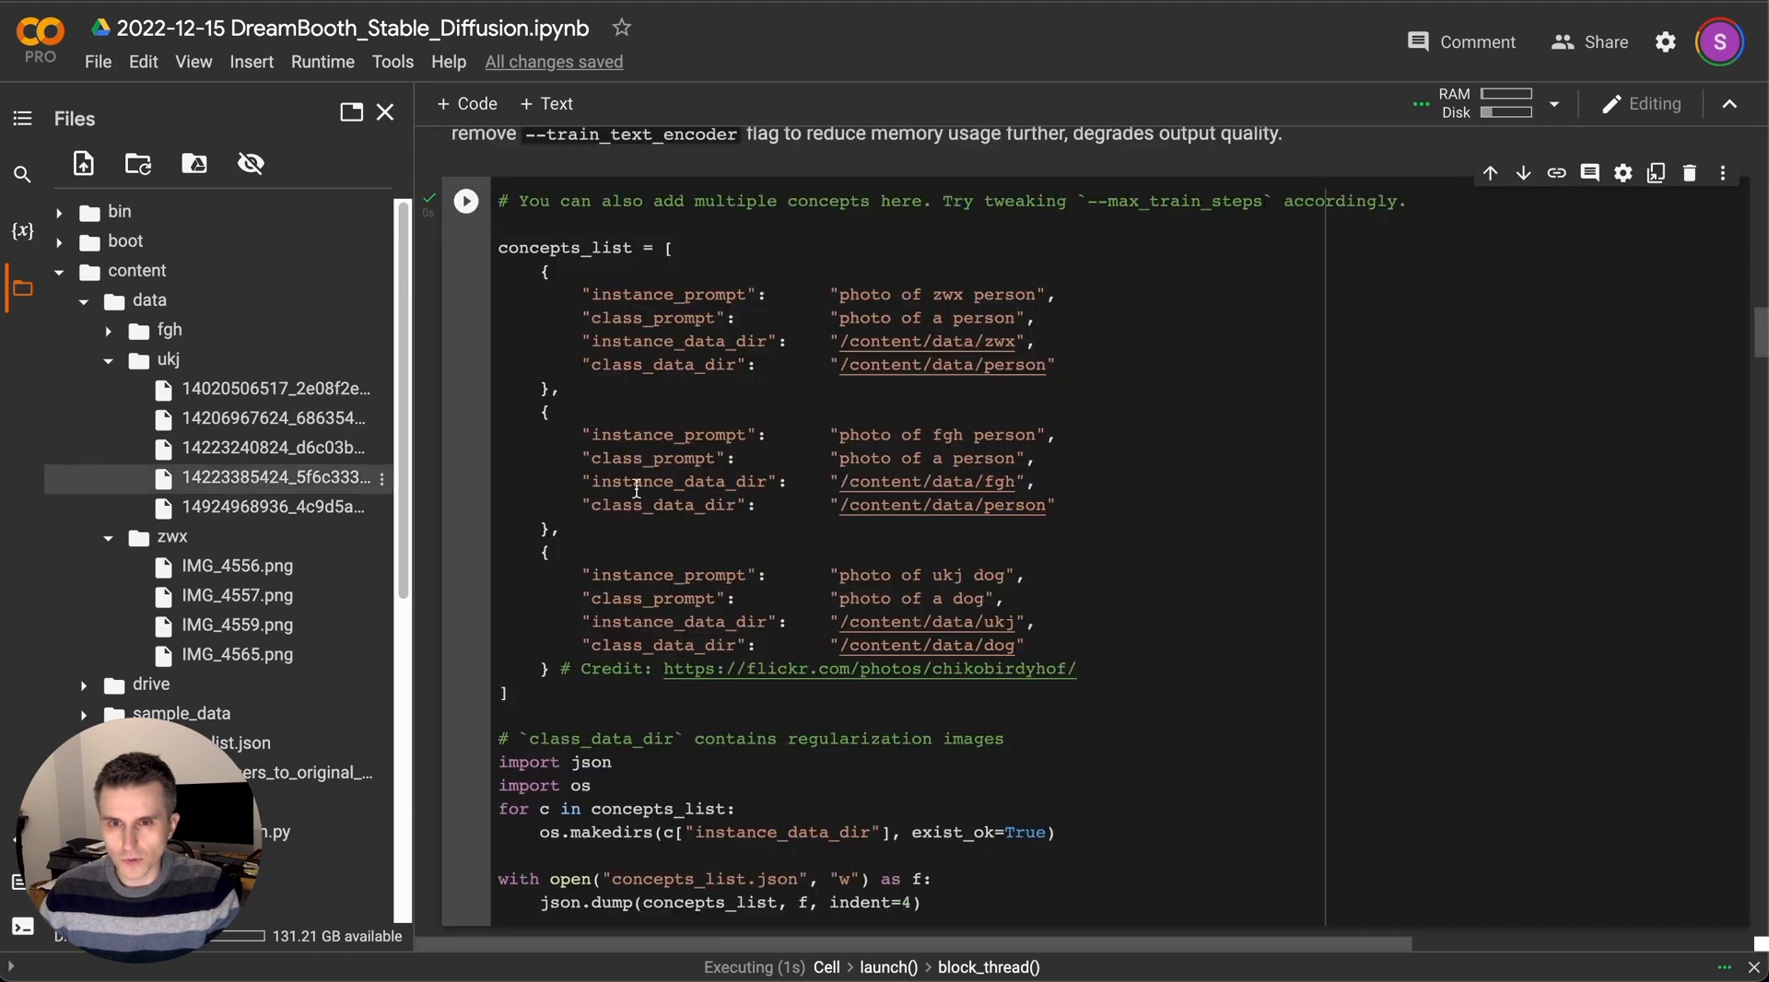
mouse_move(901, 311)
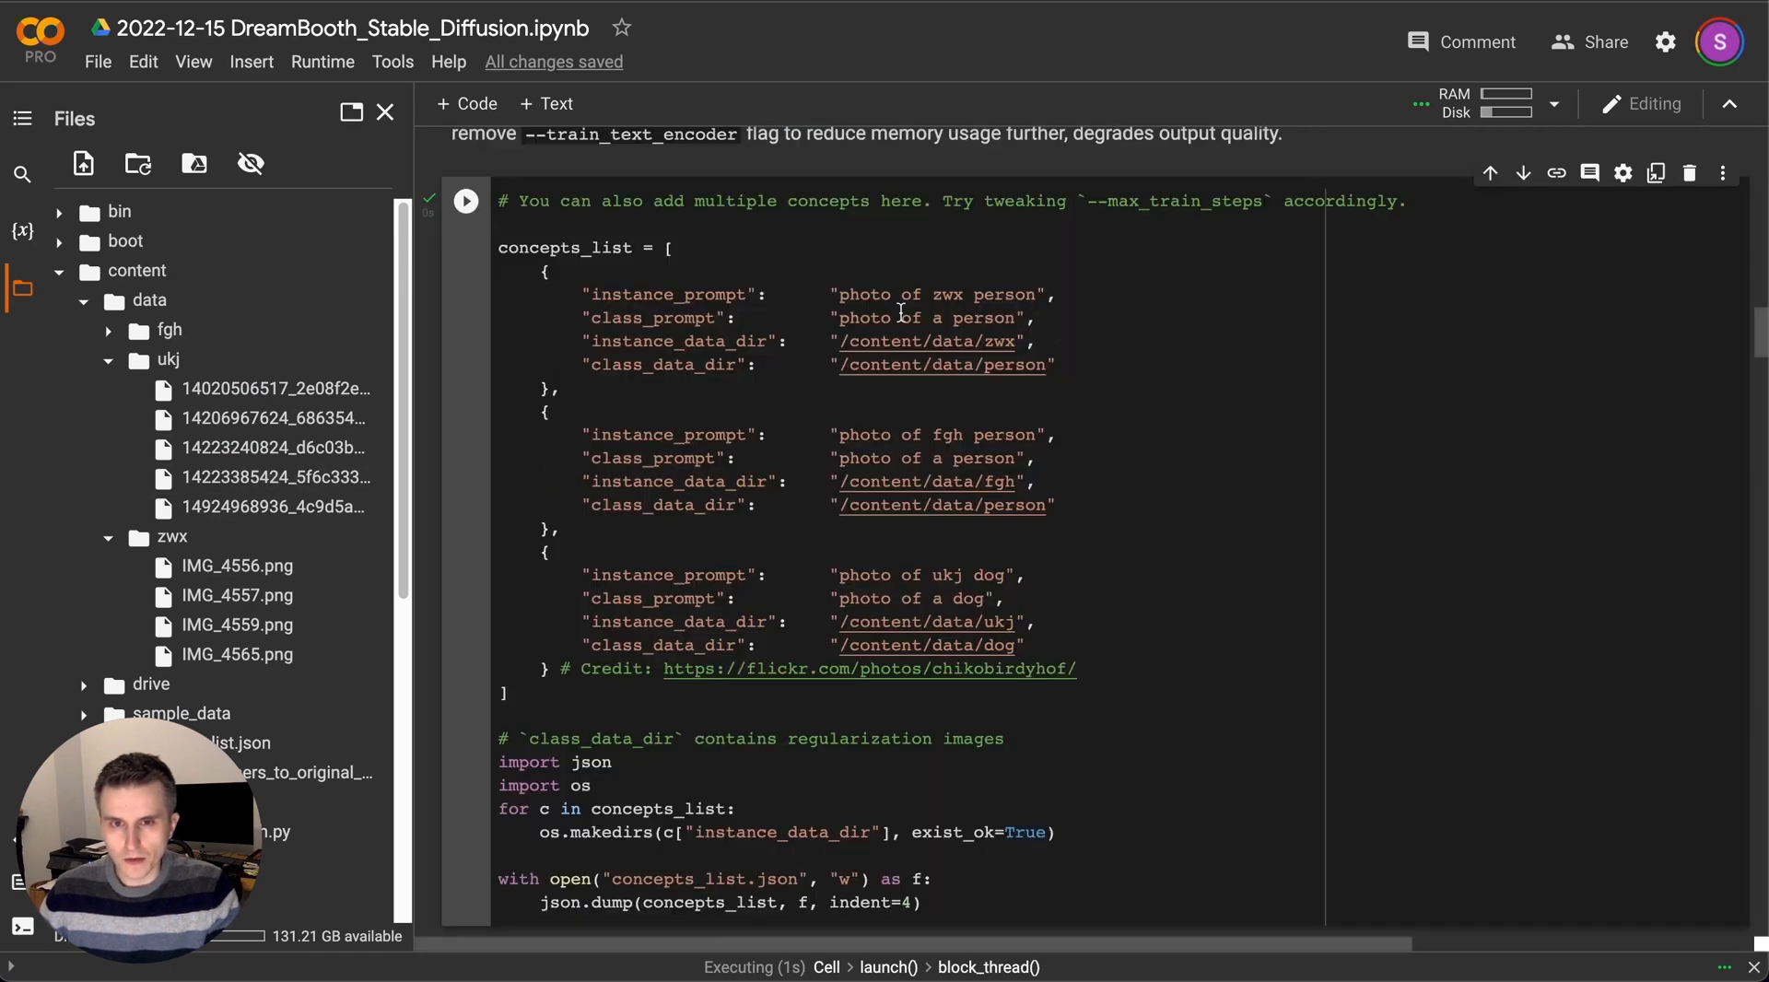
mouse_move(883, 453)
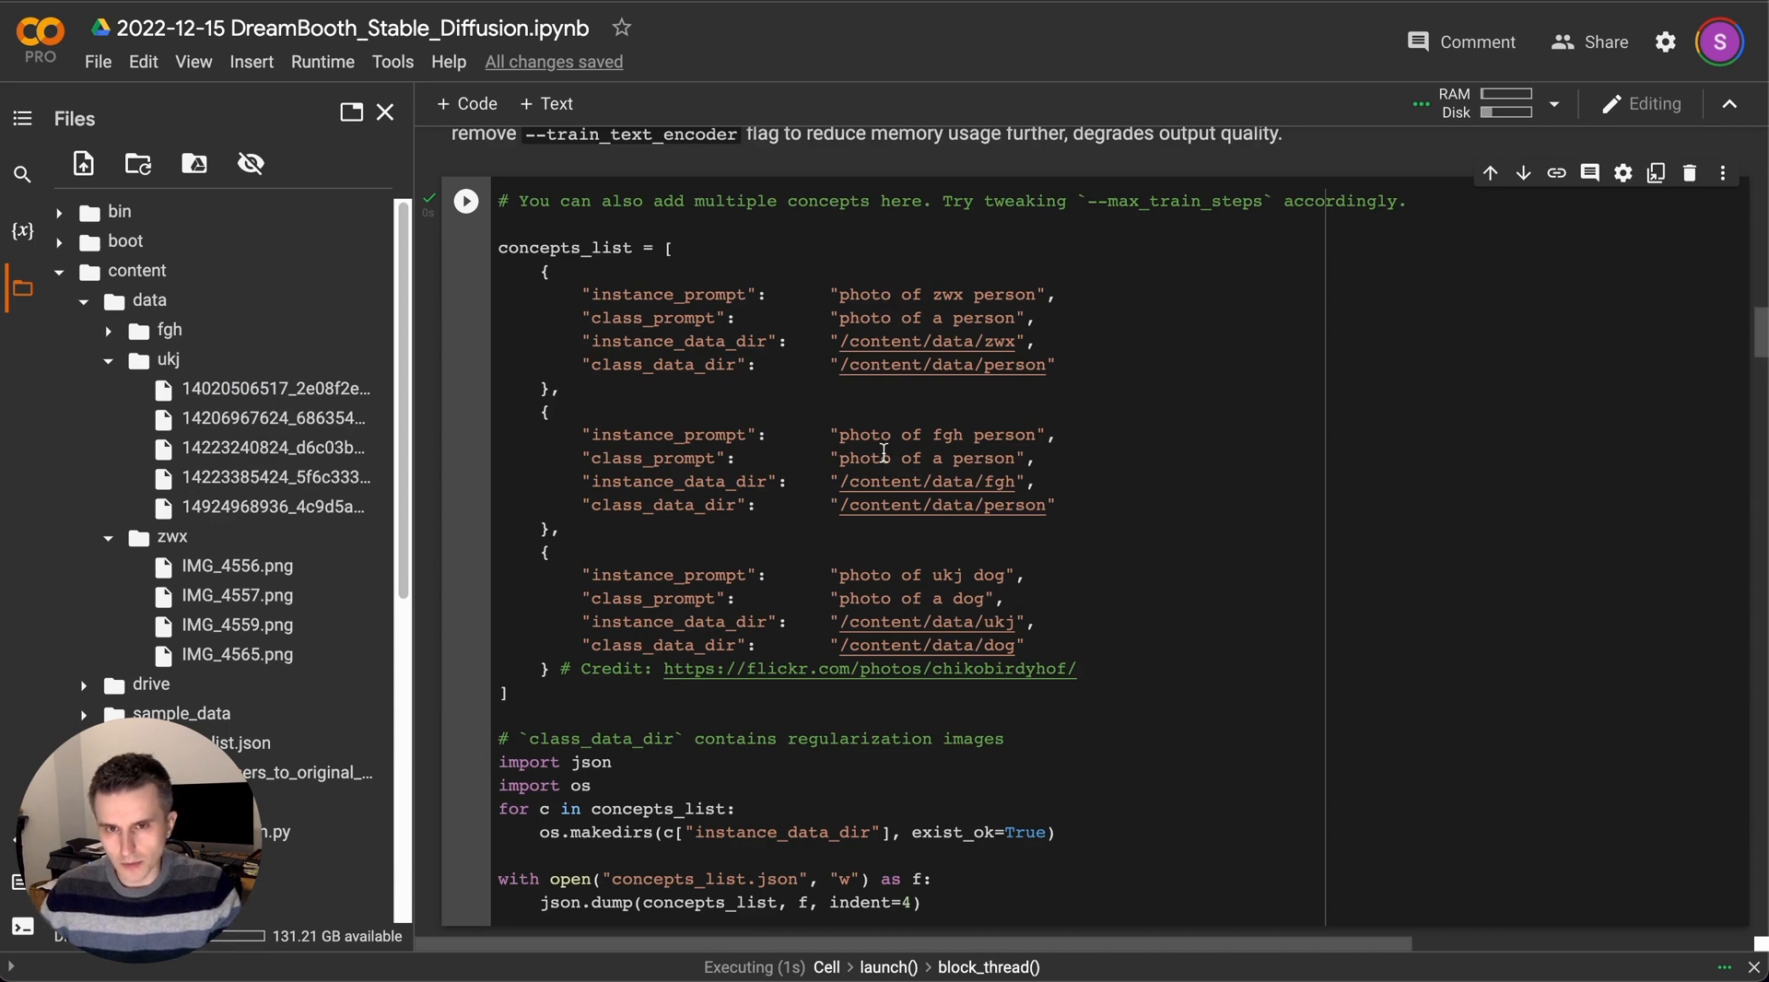
mouse_move(578, 368)
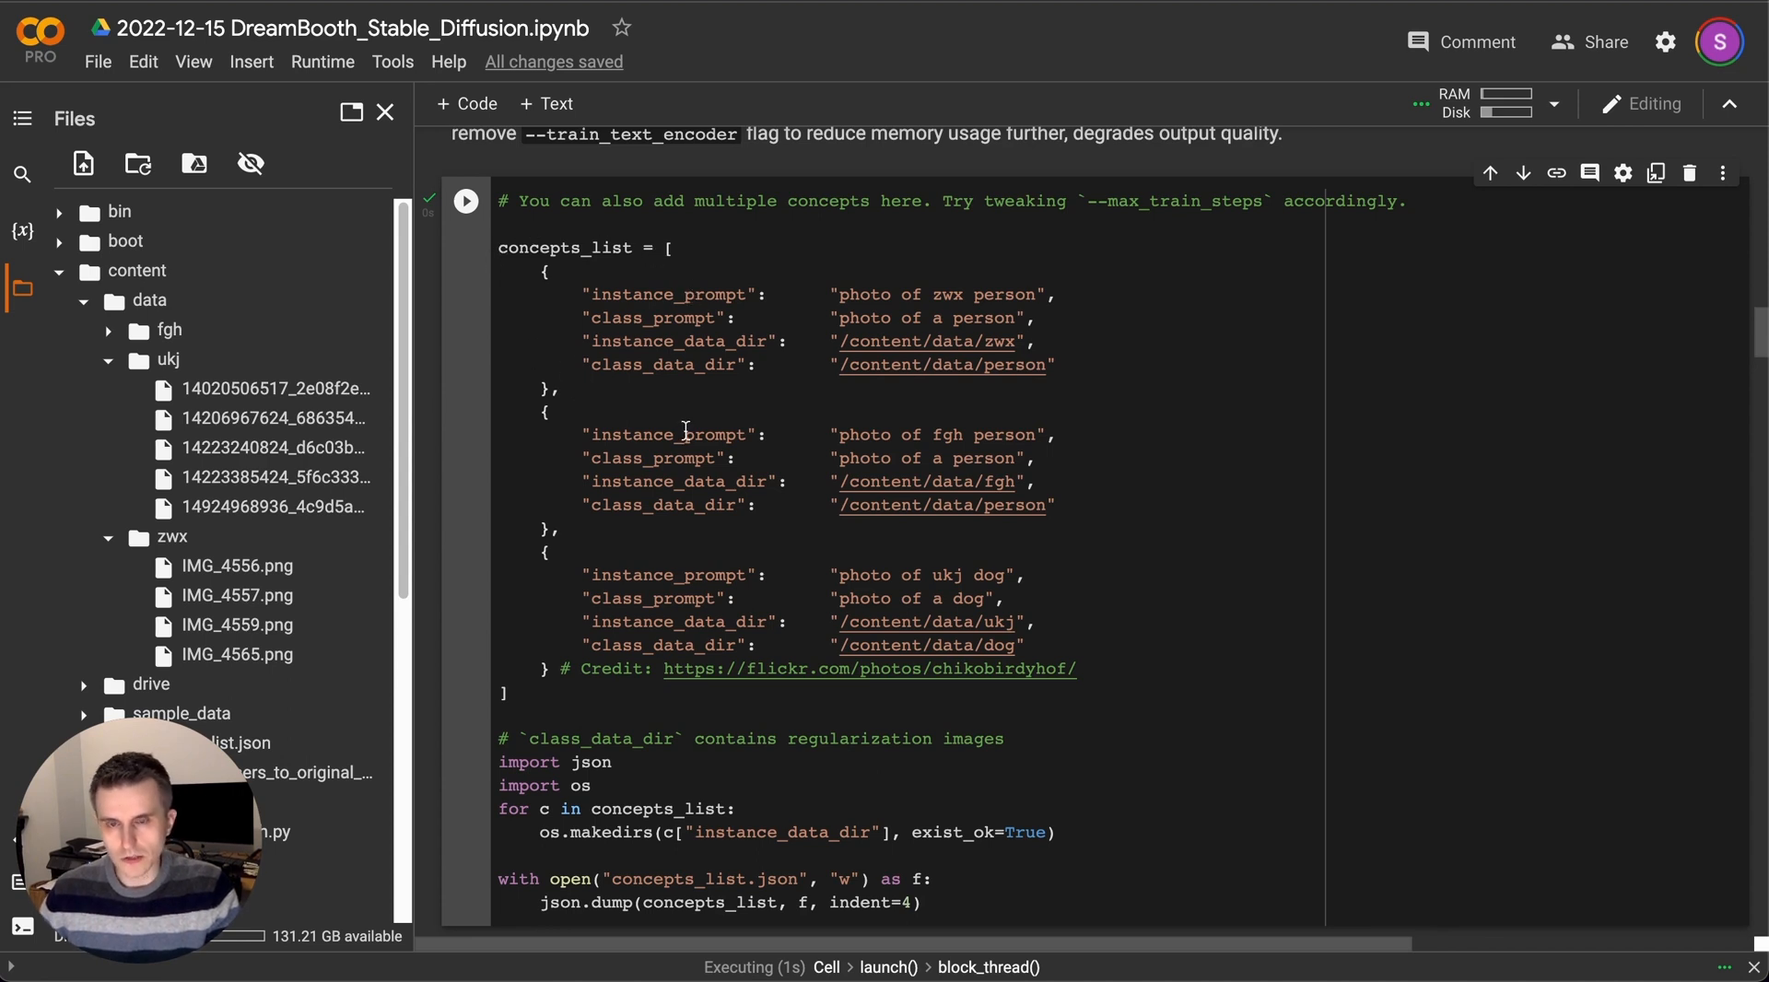
mouse_move(586, 511)
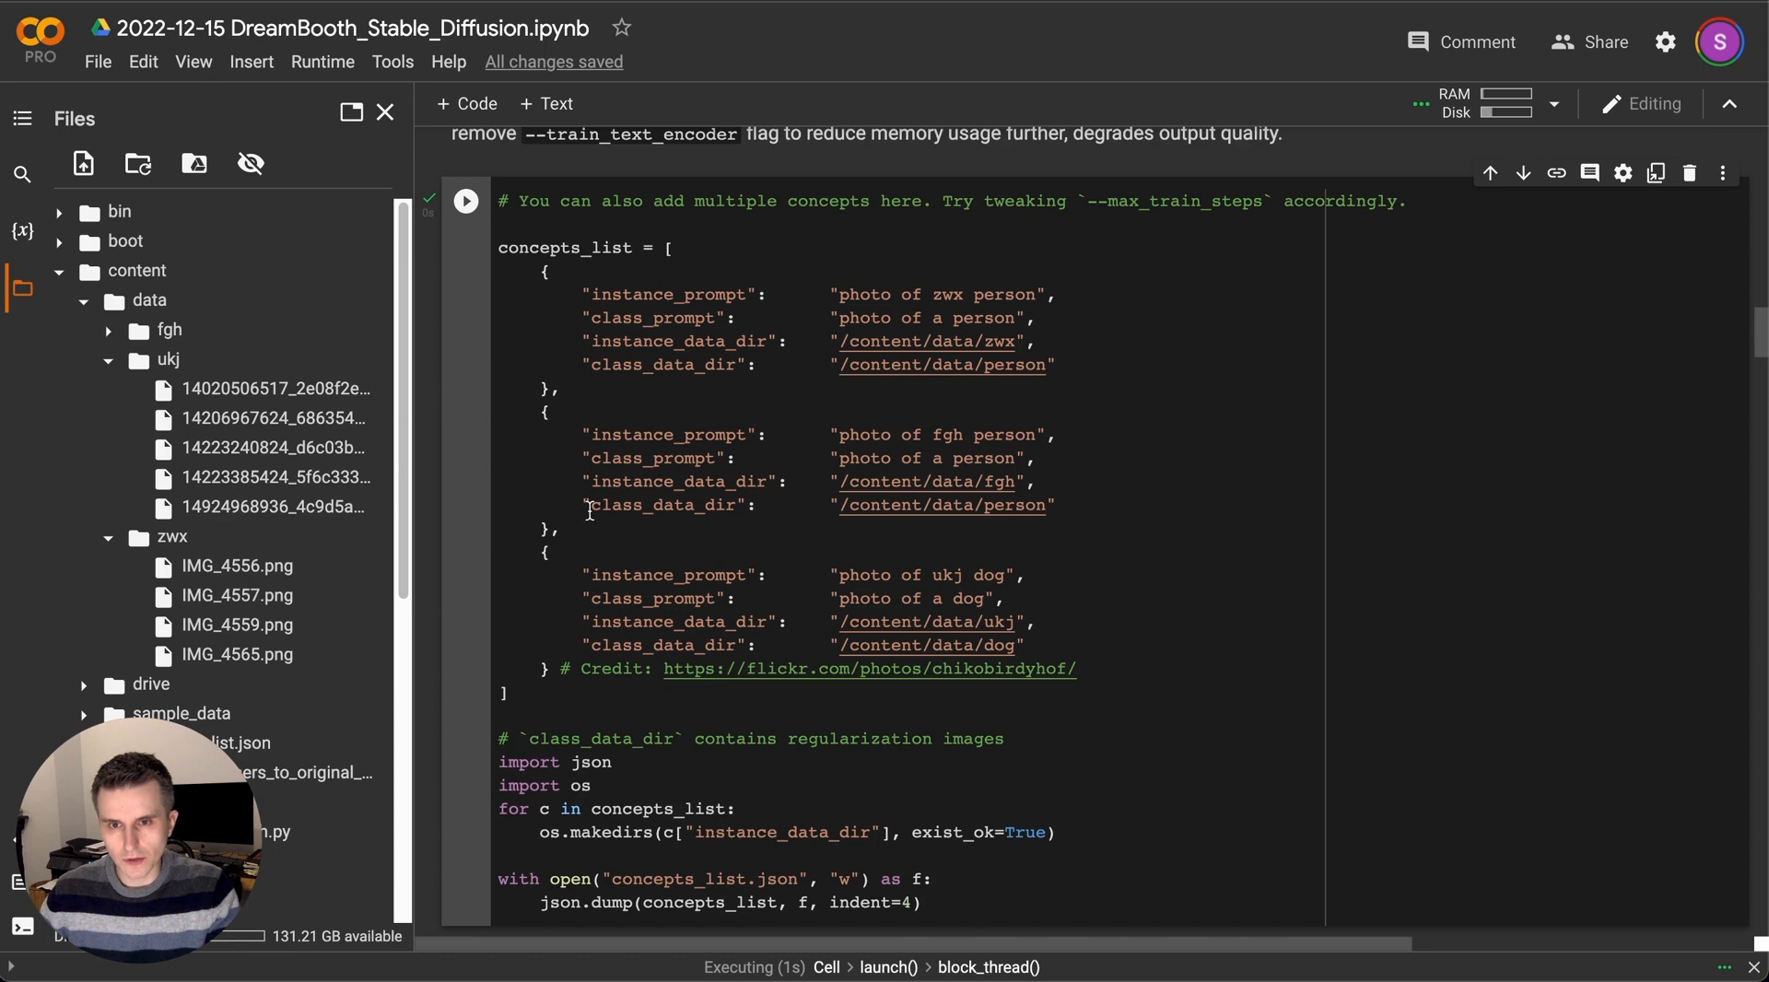
mouse_move(1158, 514)
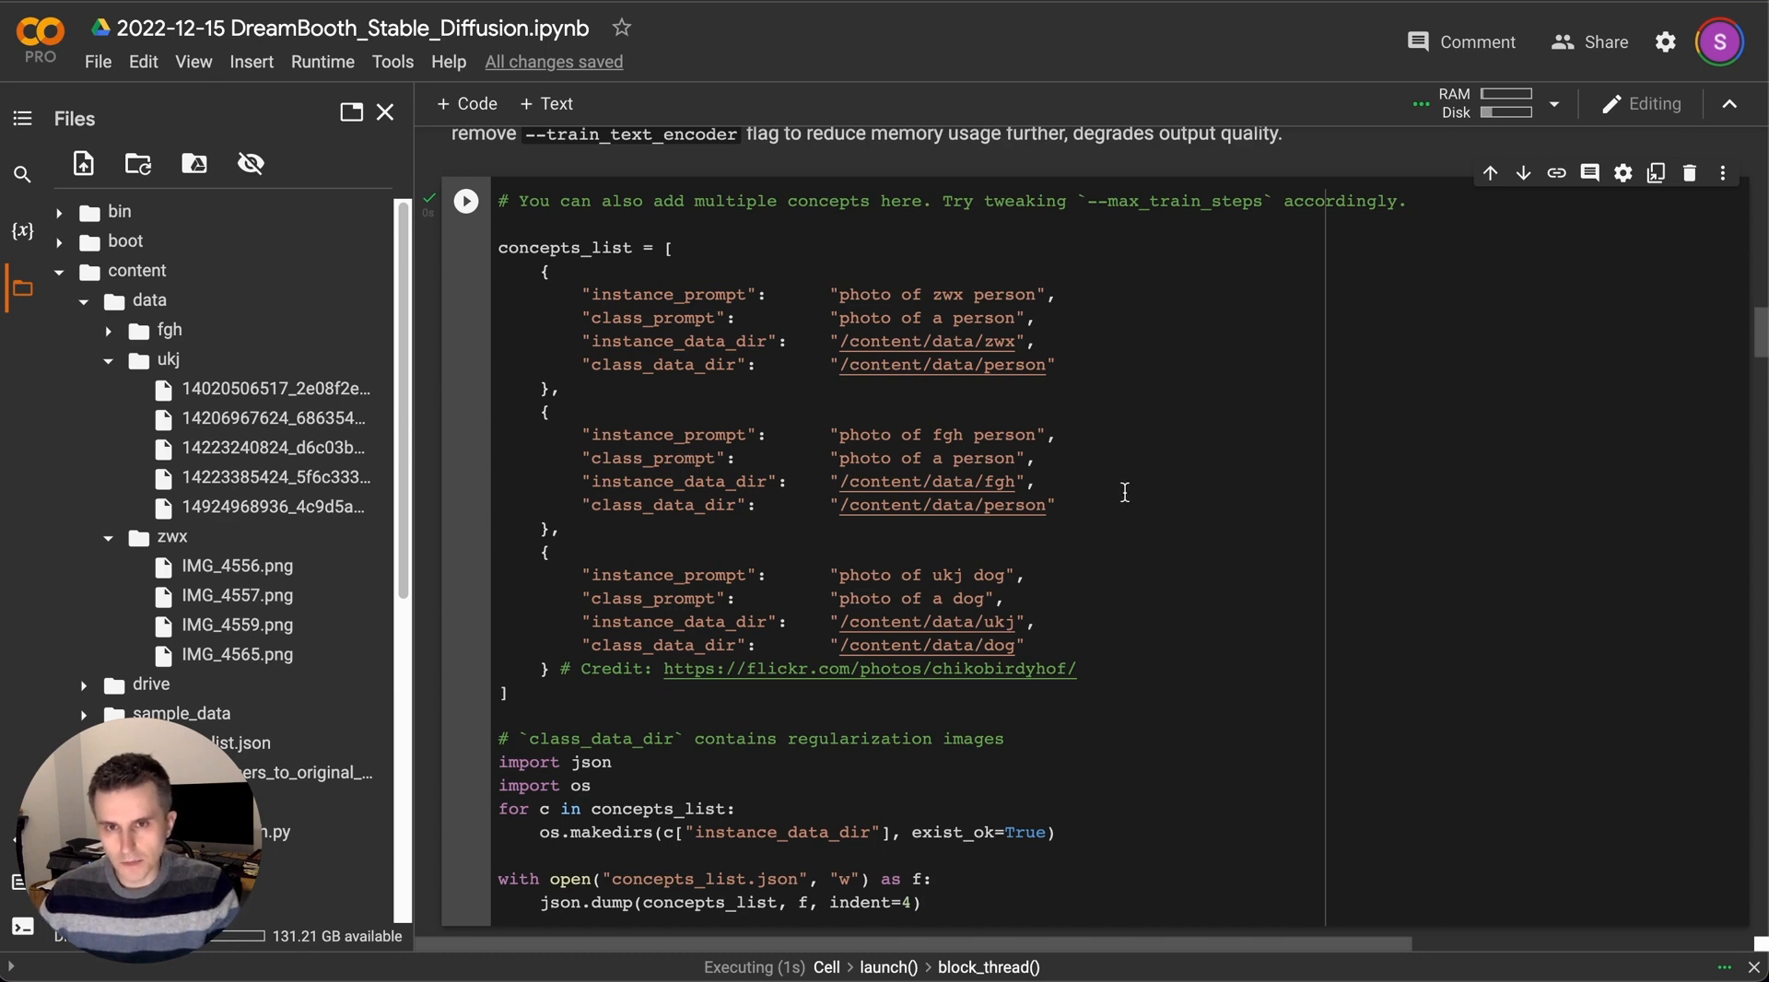
mouse_move(1054, 214)
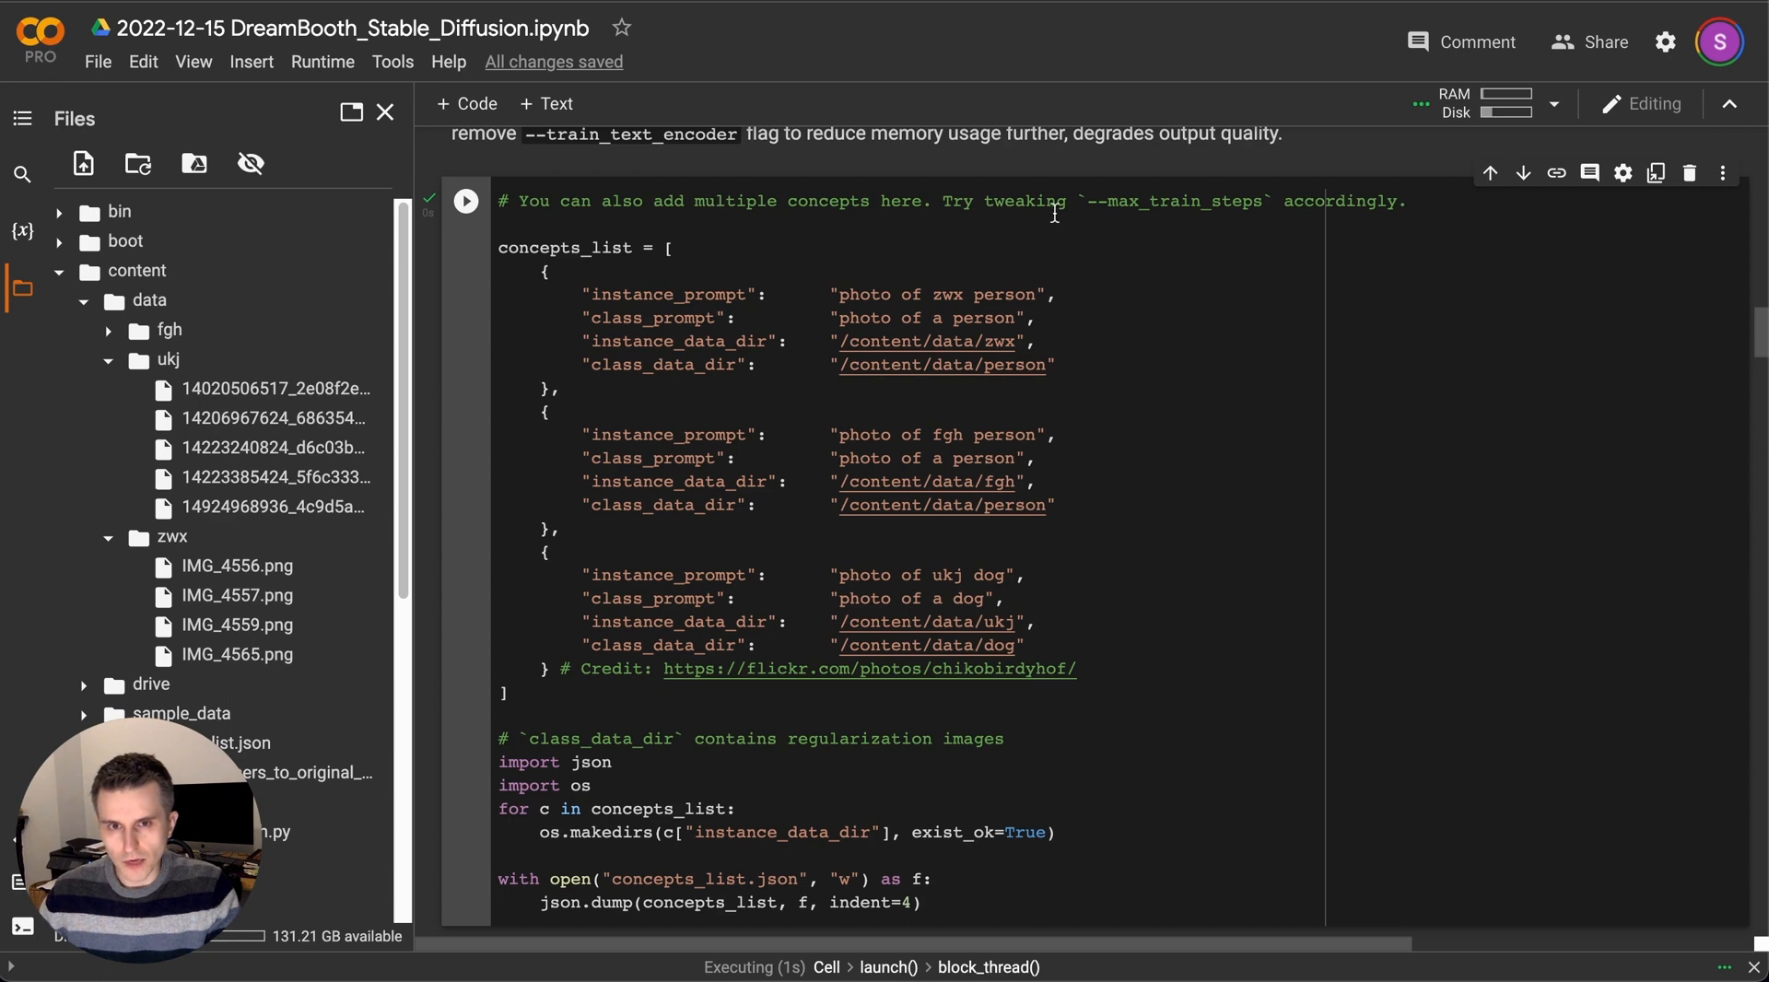
Check the max_train_steps comment and reveal the finished 2400/2400 training log with saved weights.
double_click(1174, 200)
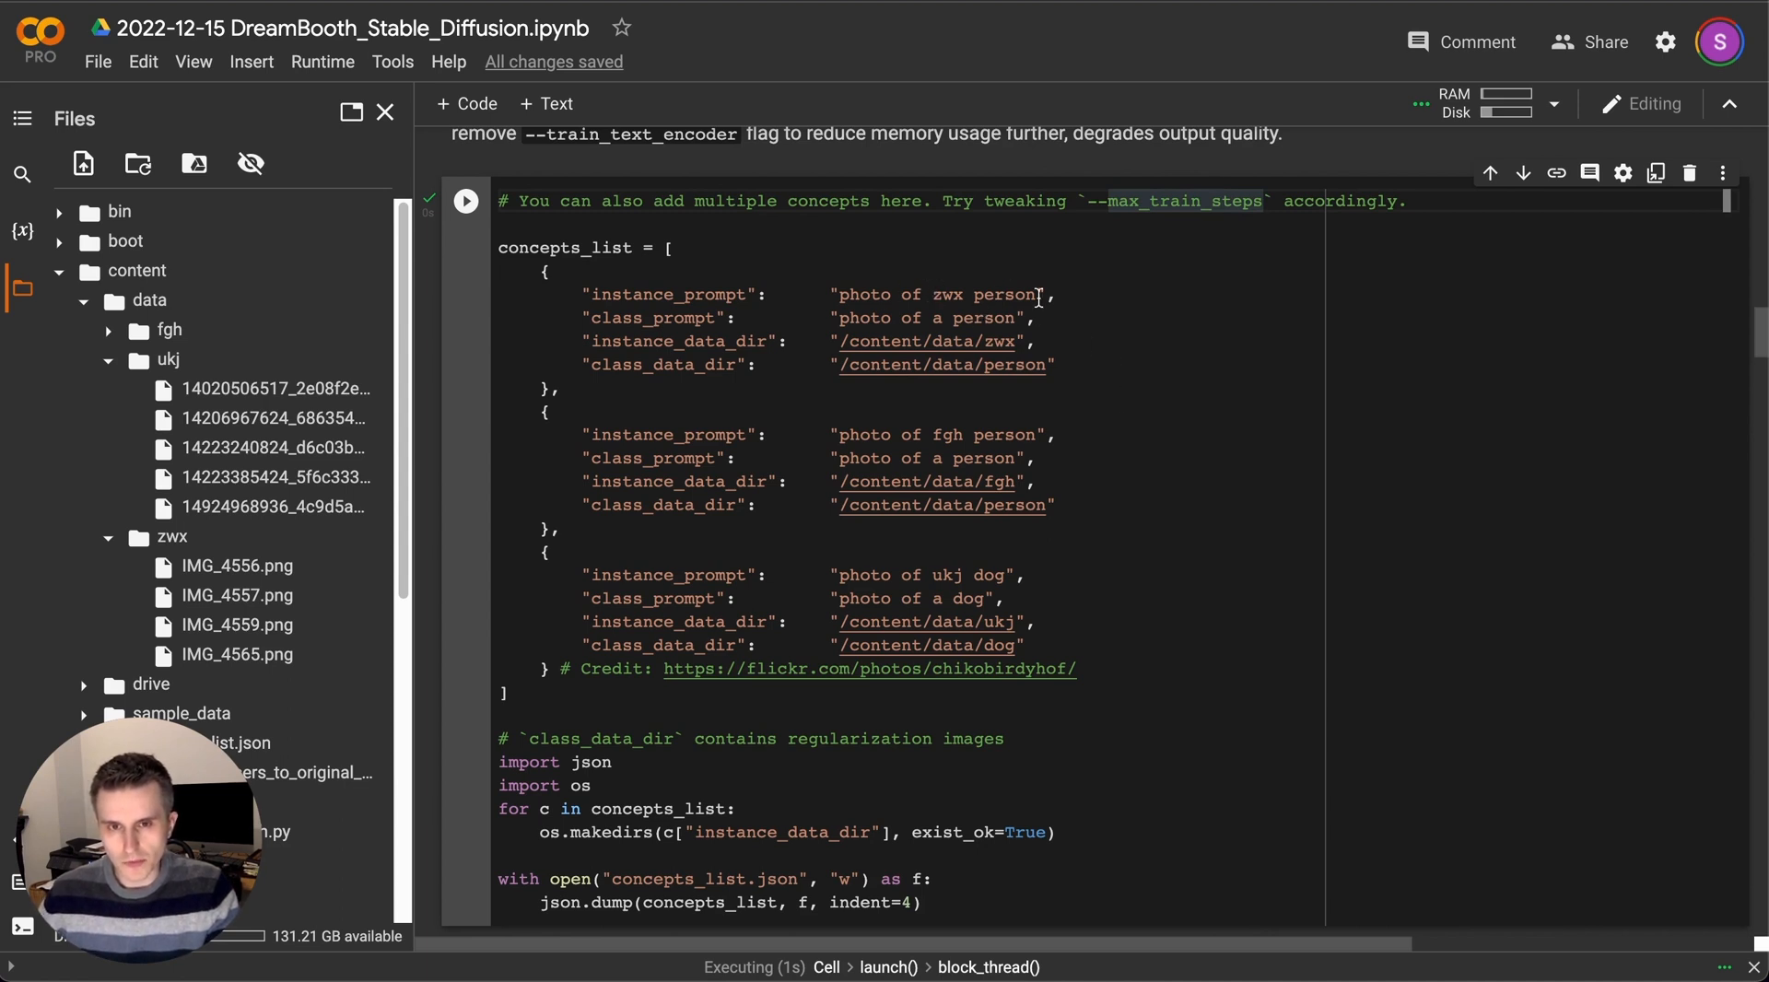
mouse_move(936, 581)
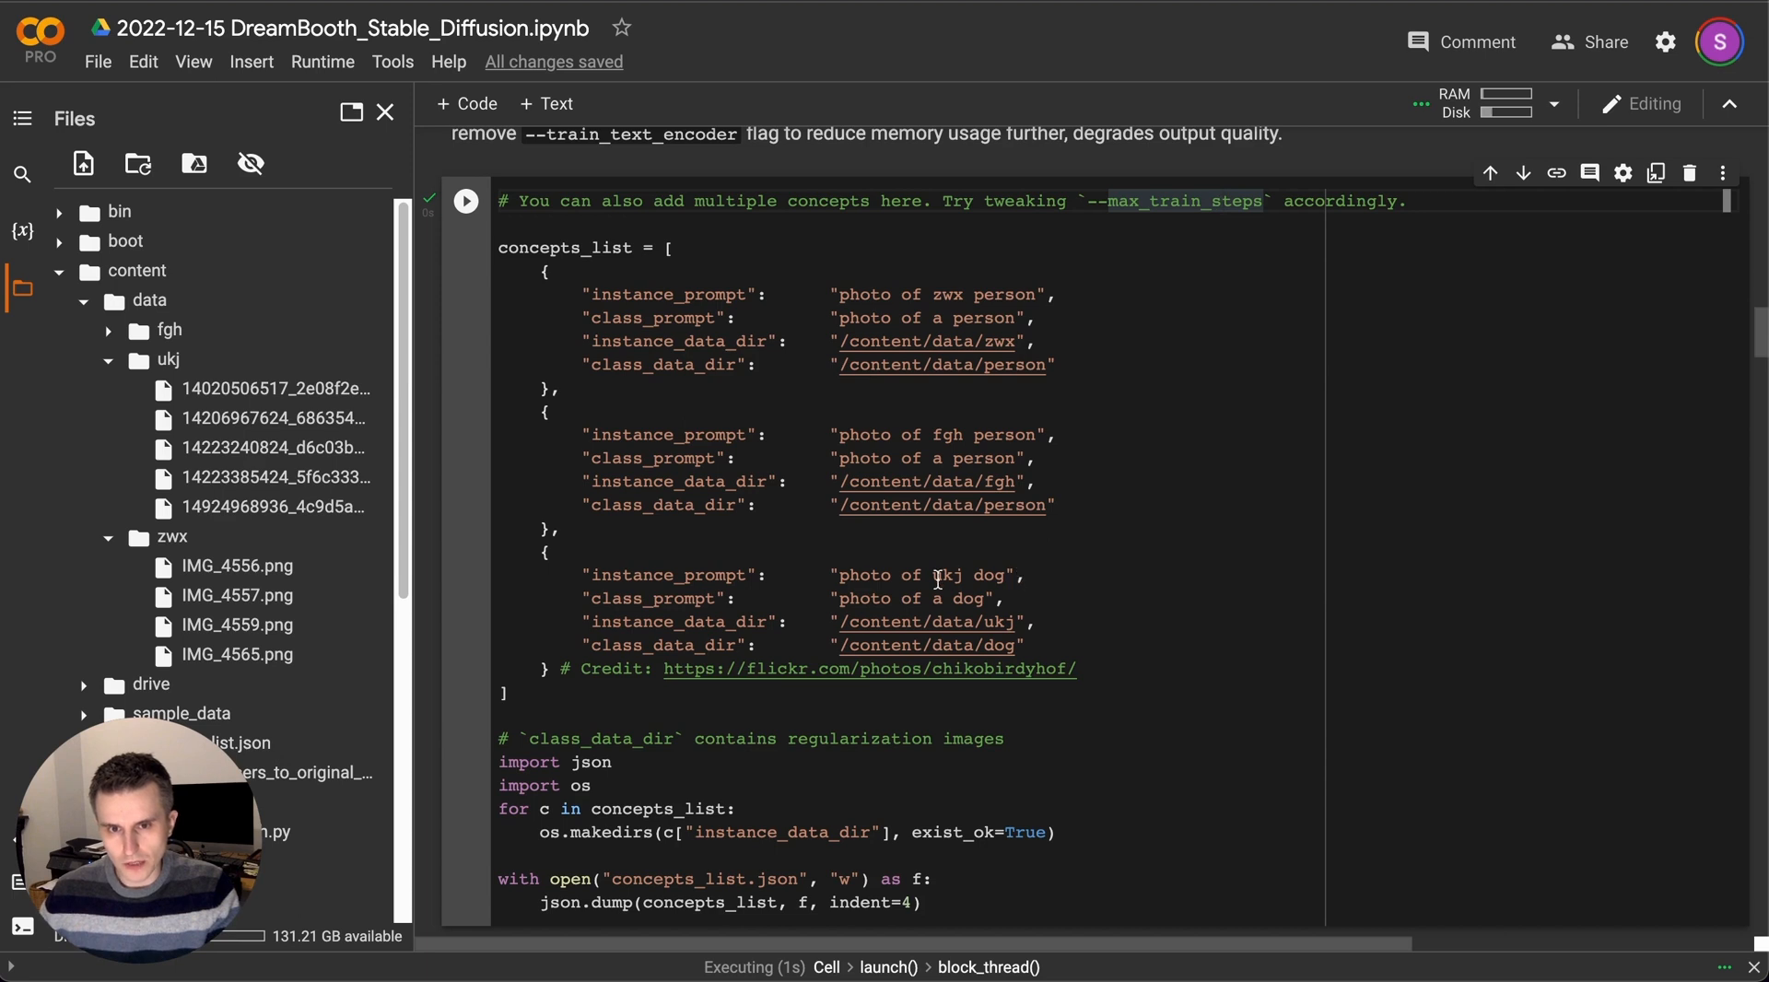
mouse_move(926, 621)
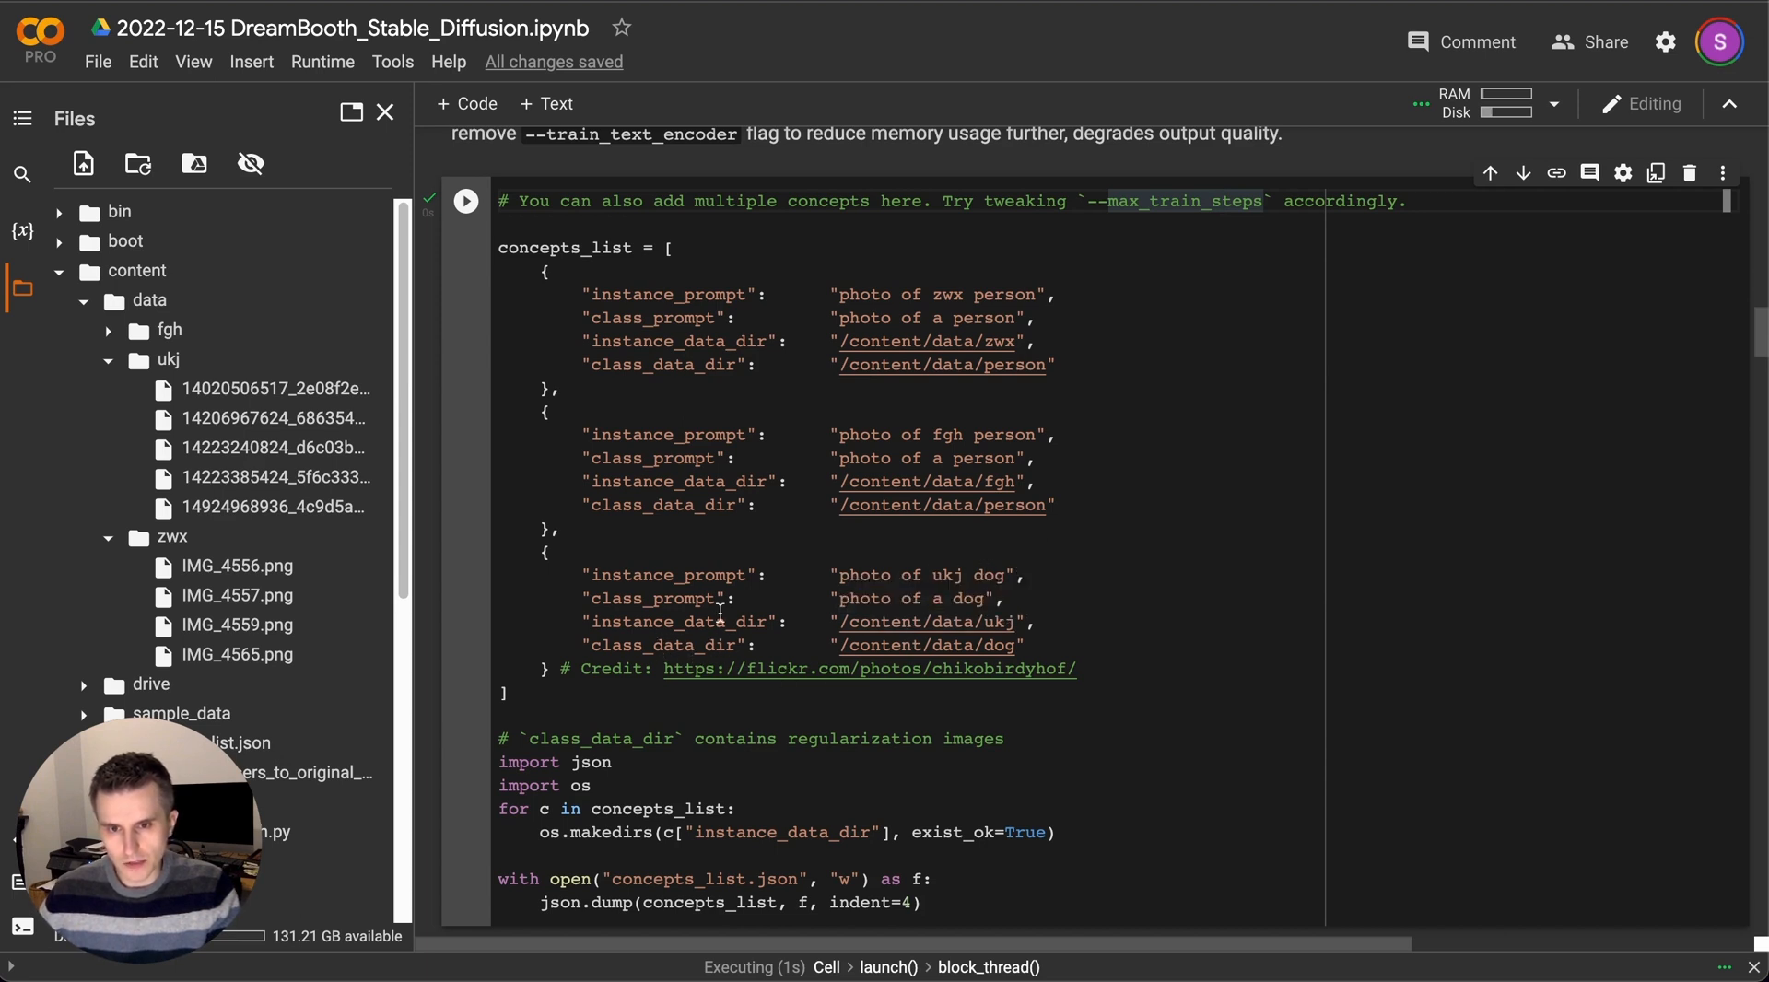
mouse_move(1035, 621)
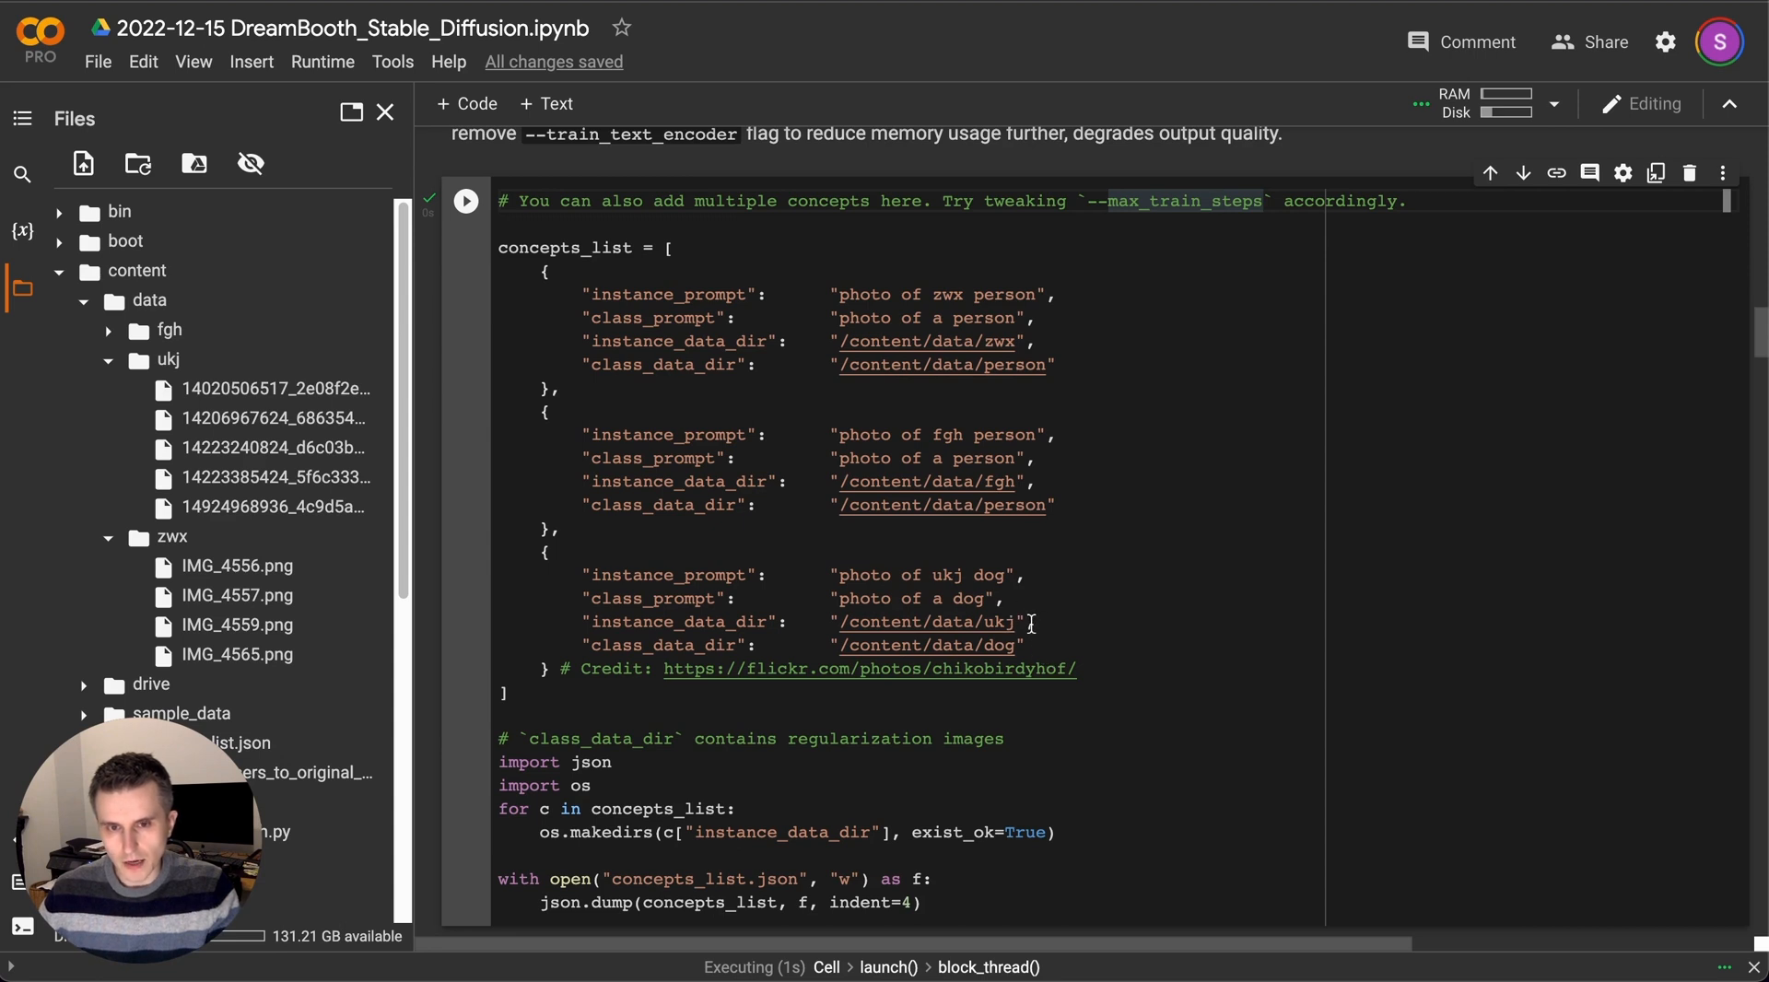
mouse_move(956, 599)
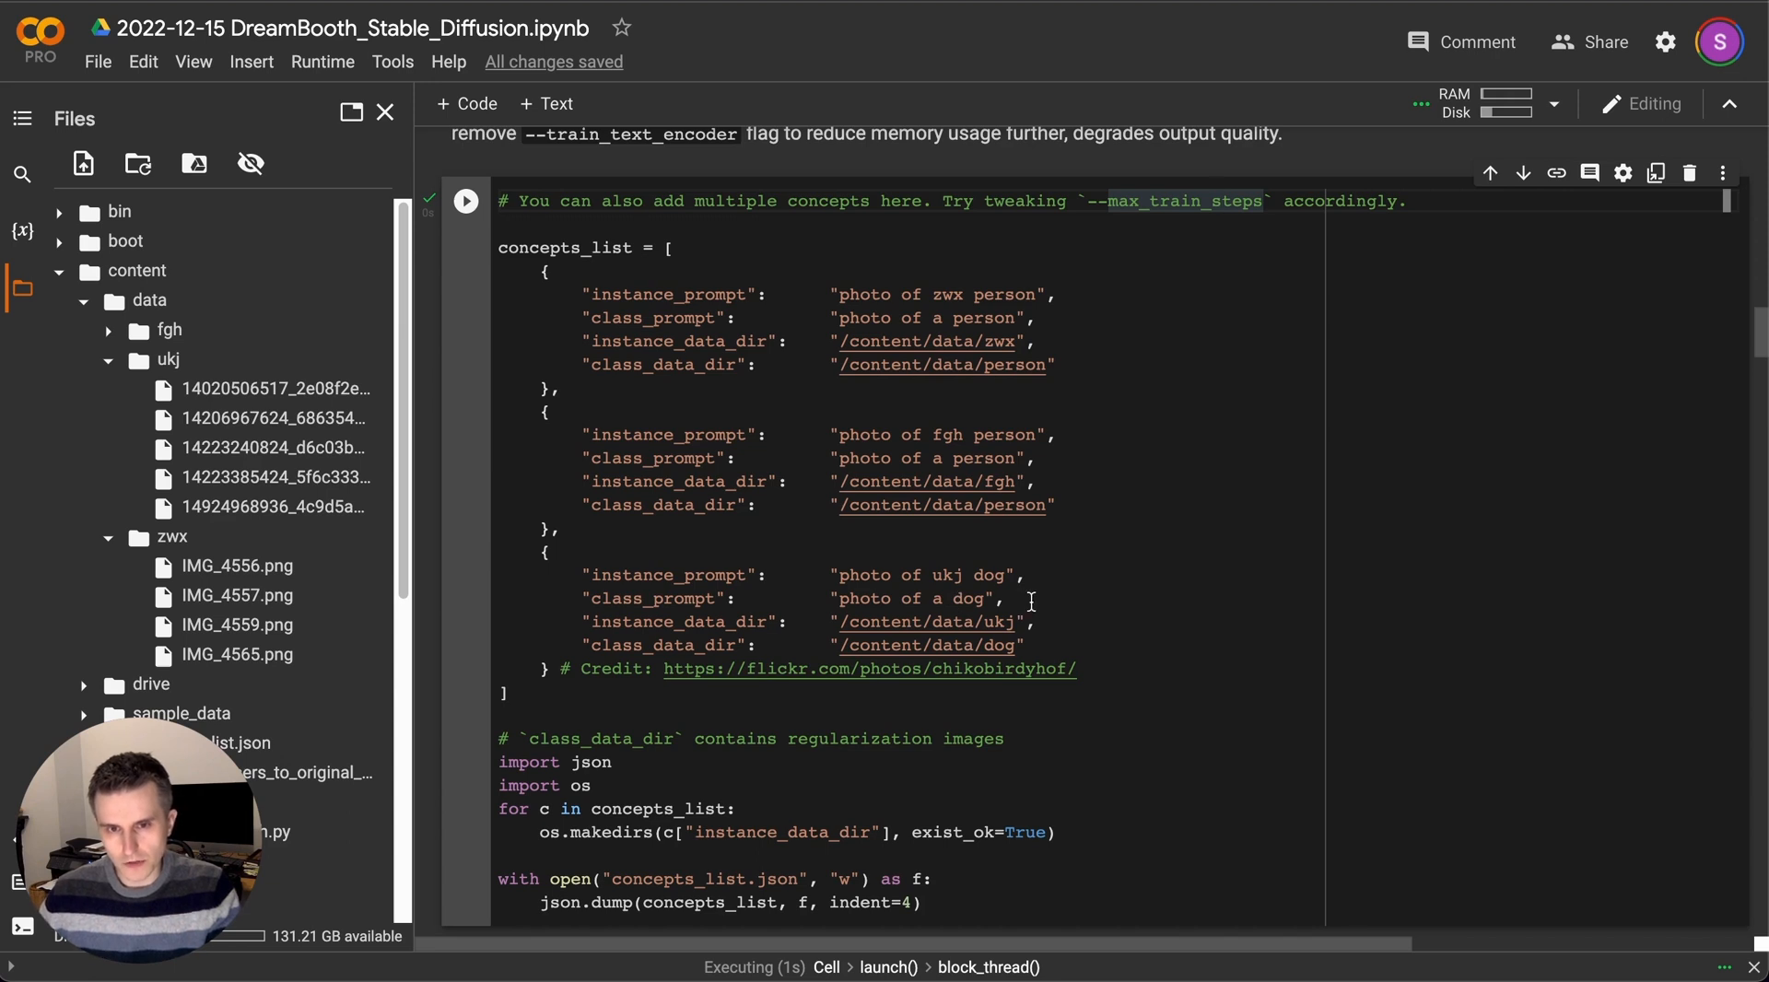
mouse_move(932, 273)
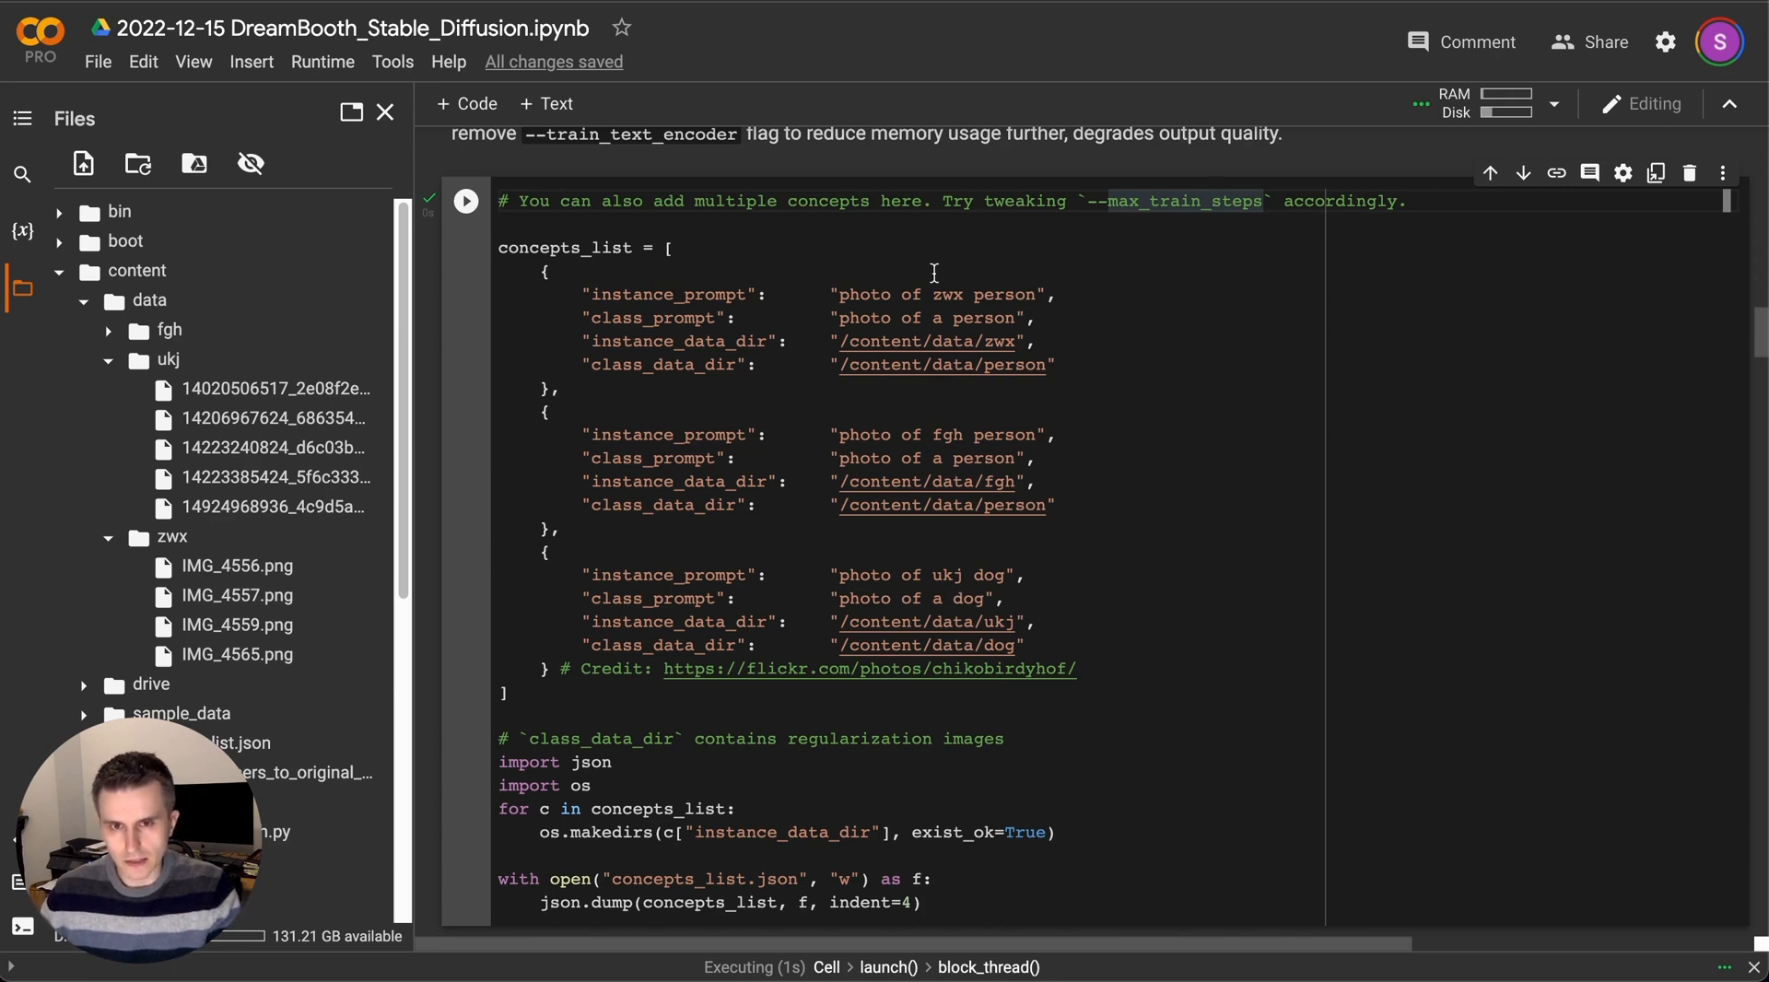
mouse_move(1041, 341)
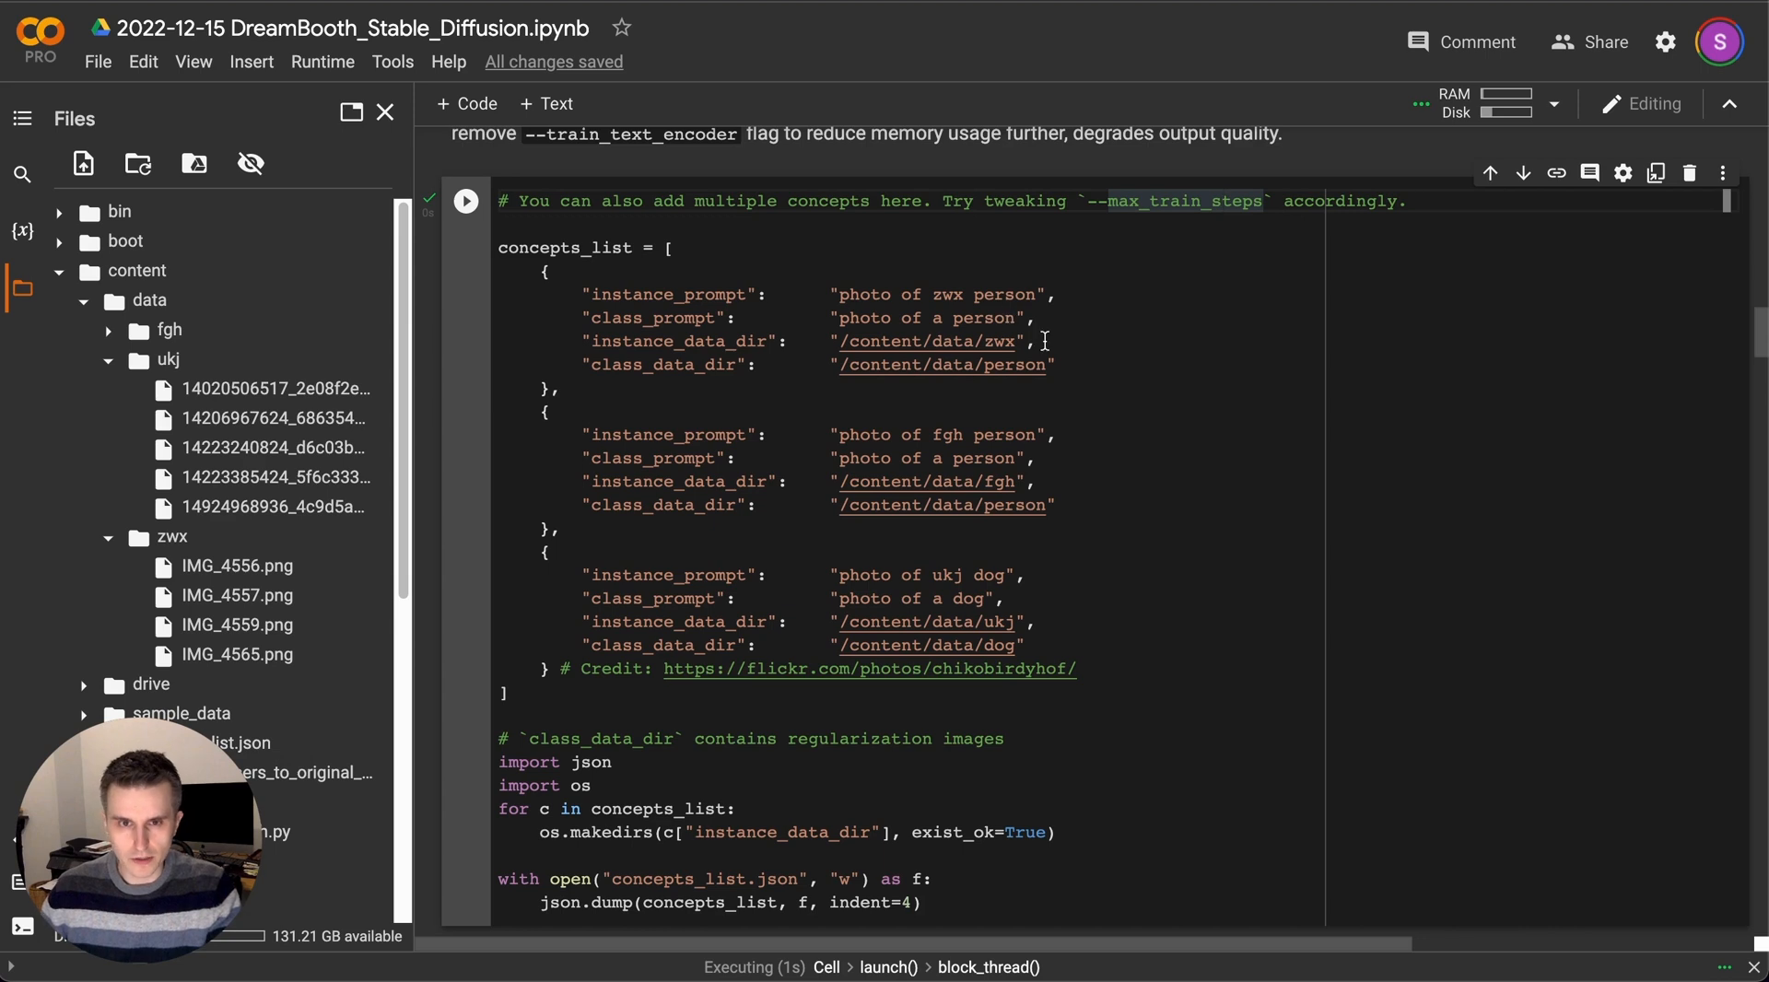
mouse_move(997, 436)
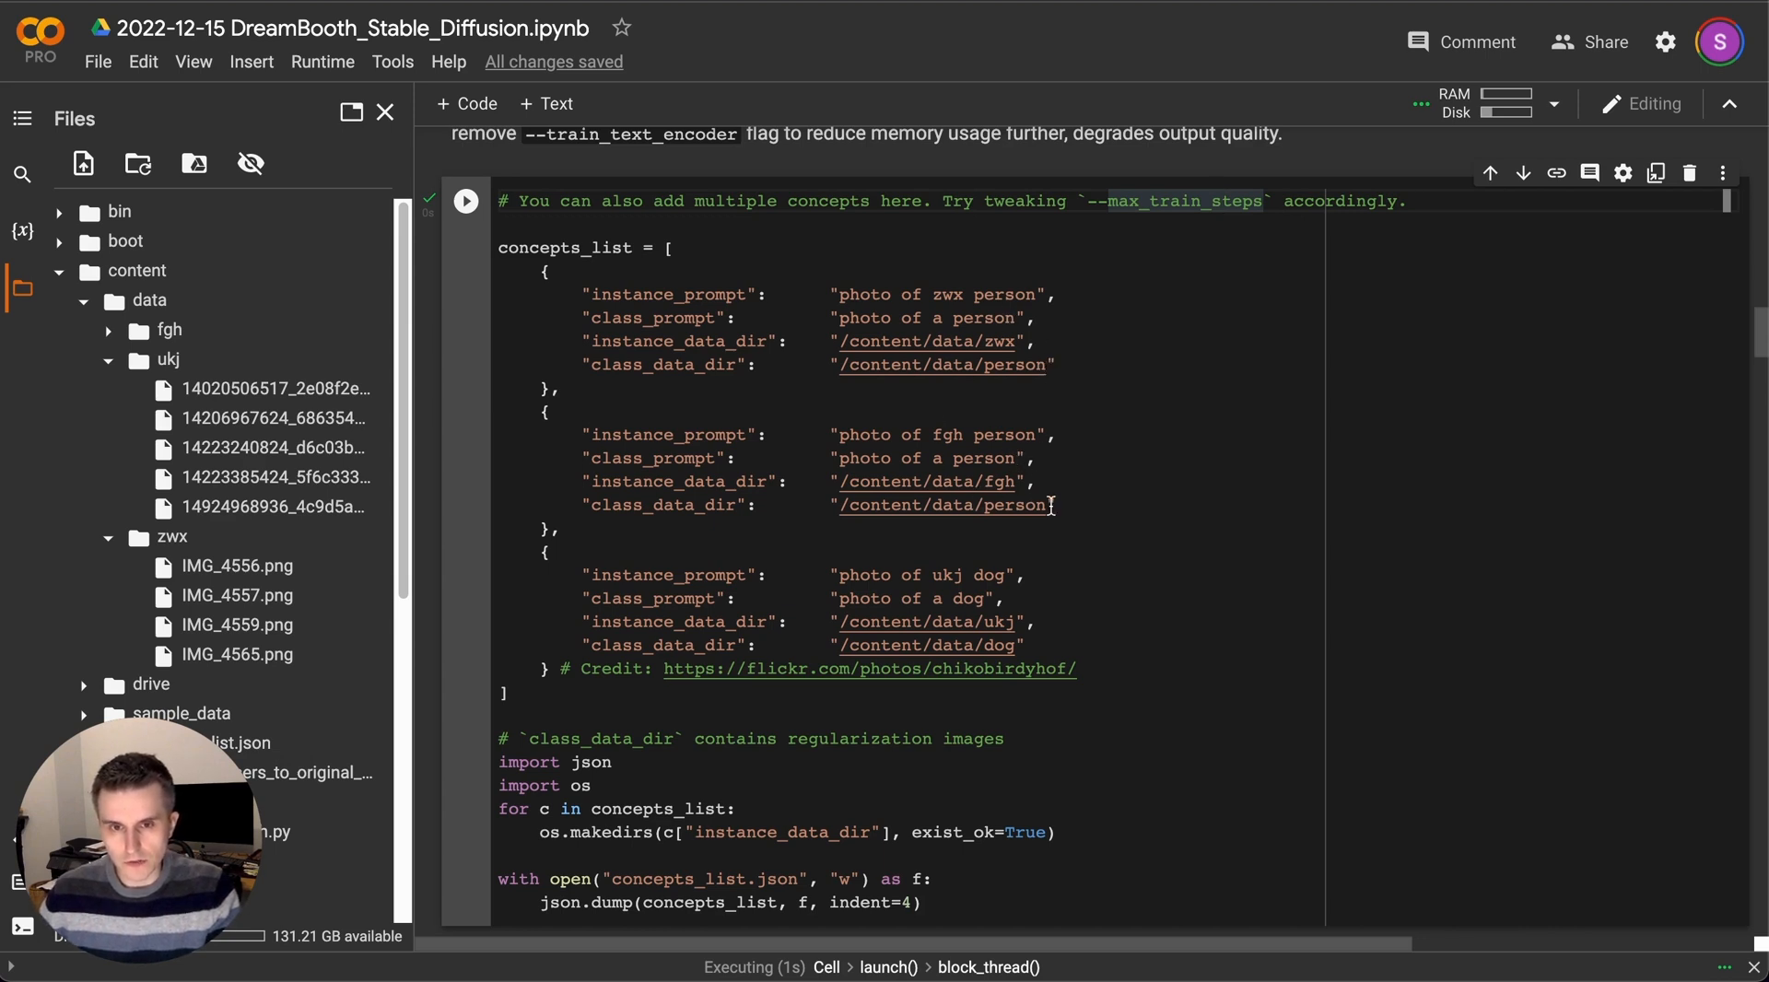
mouse_move(781, 527)
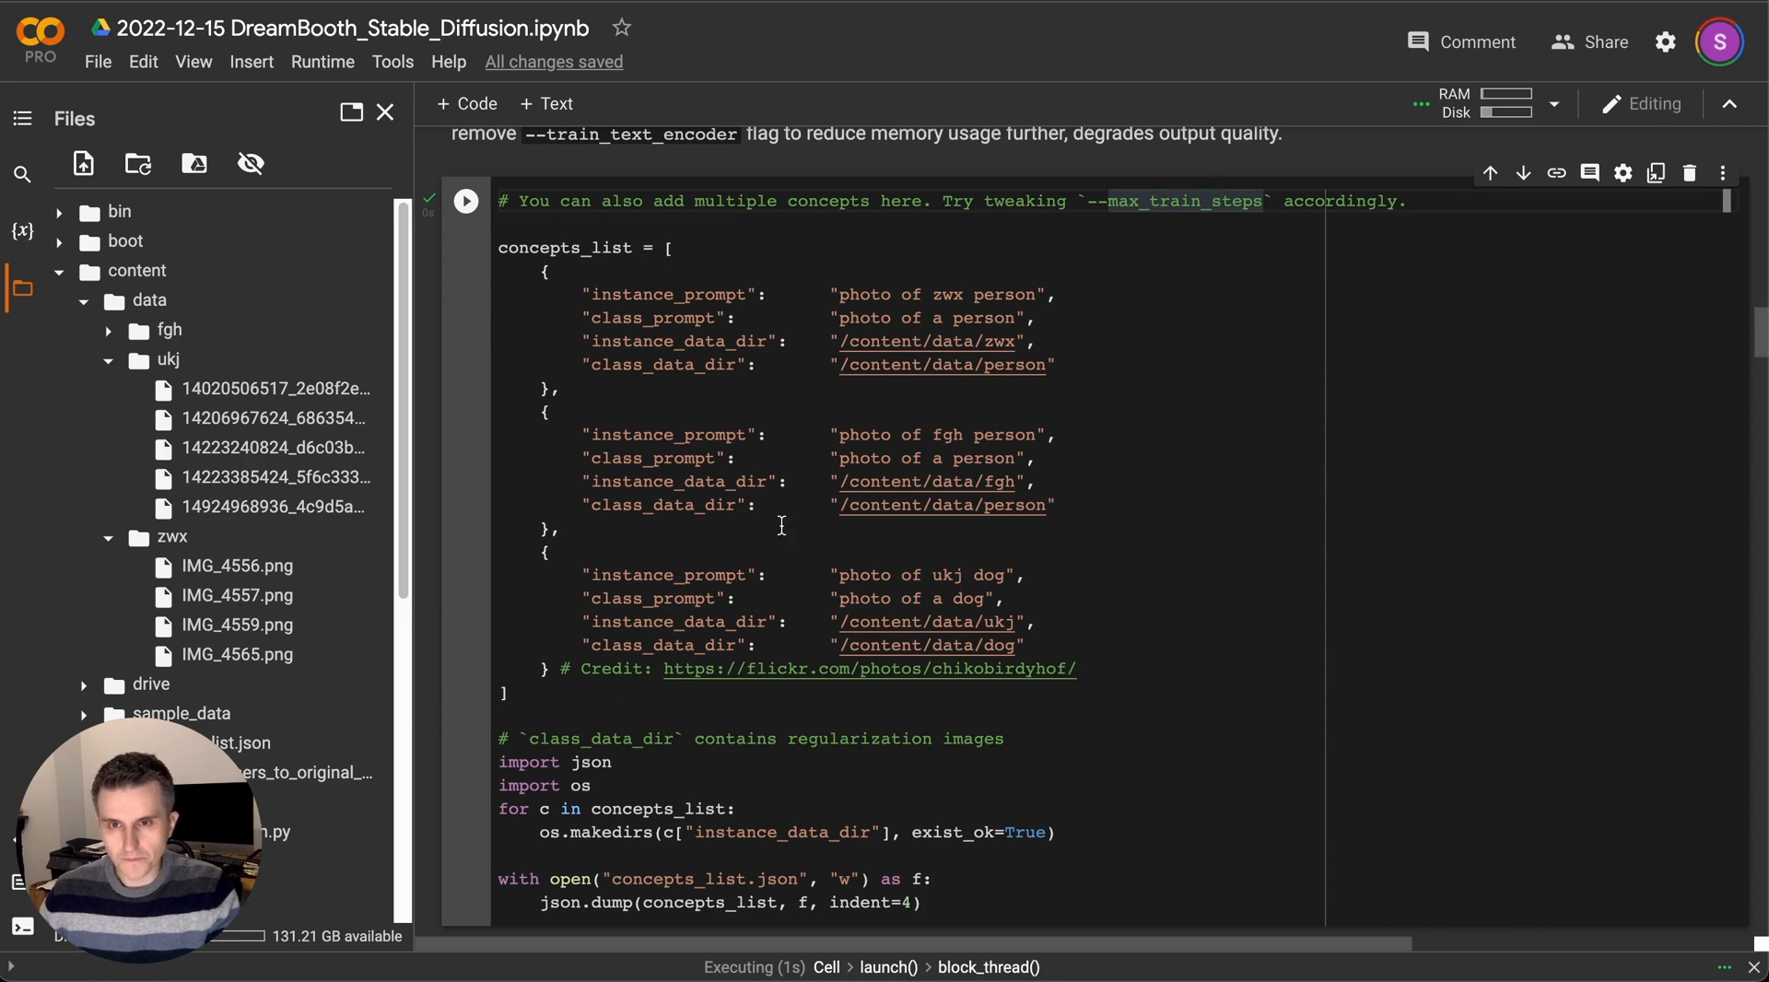
mouse_move(785, 516)
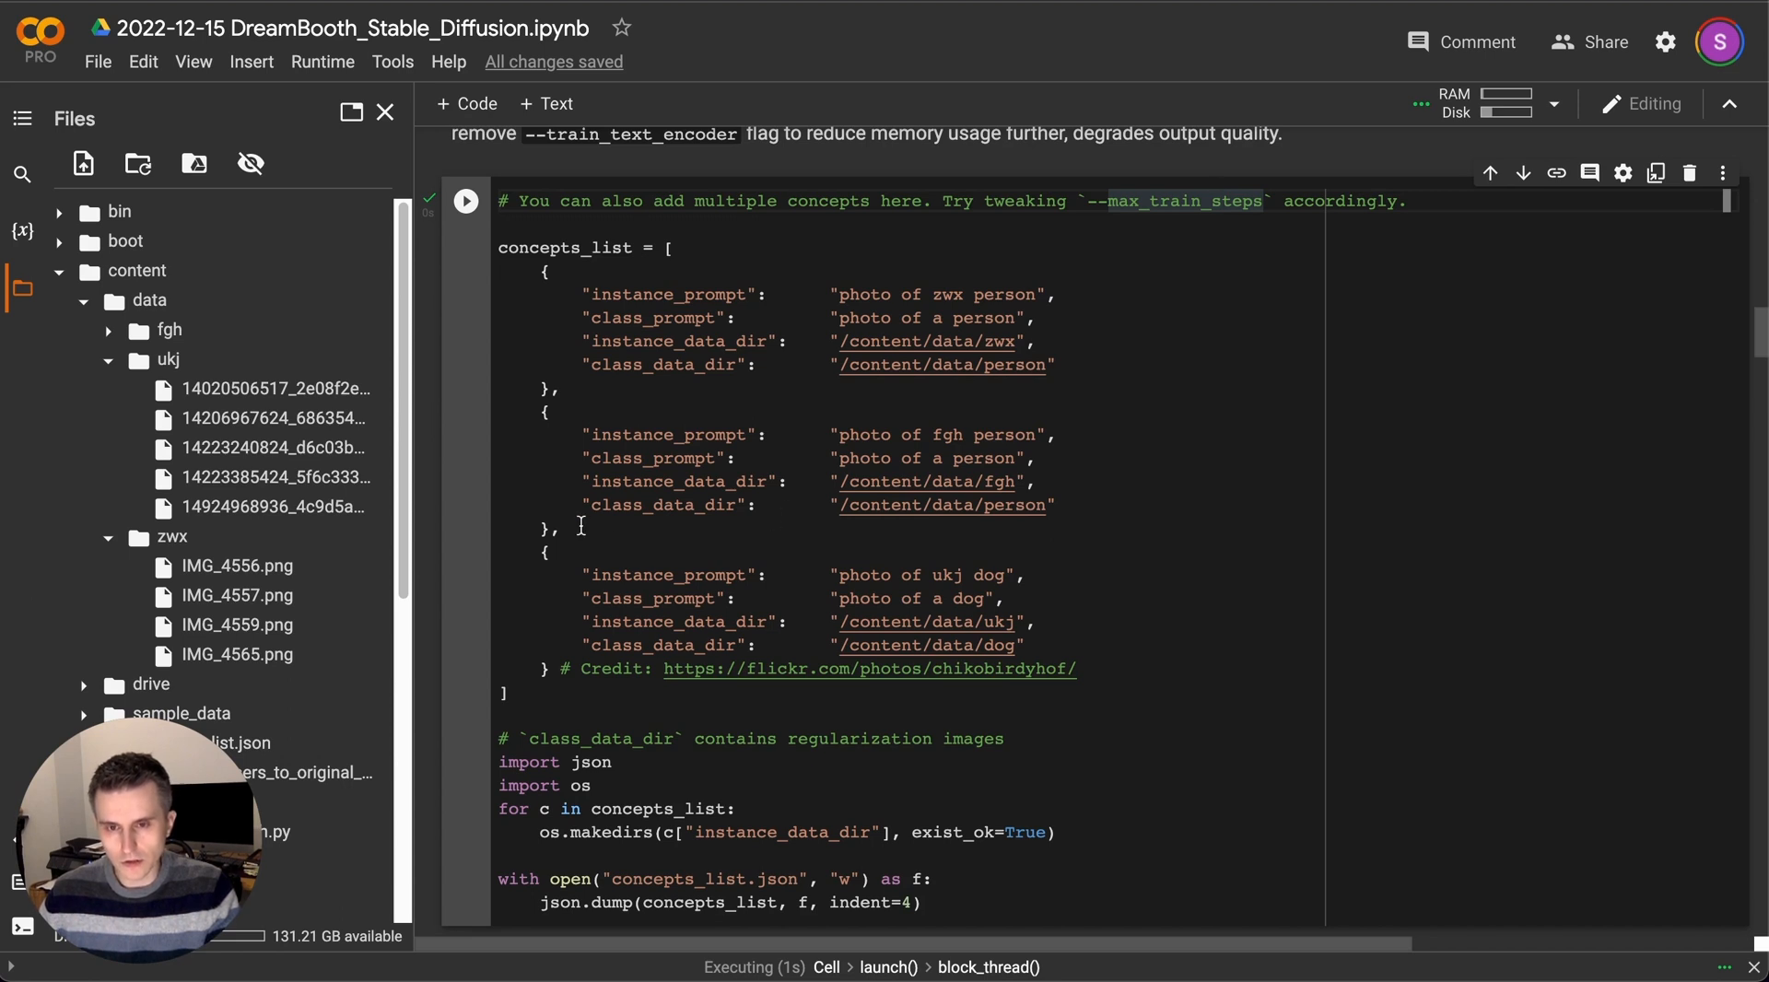
mouse_move(479, 560)
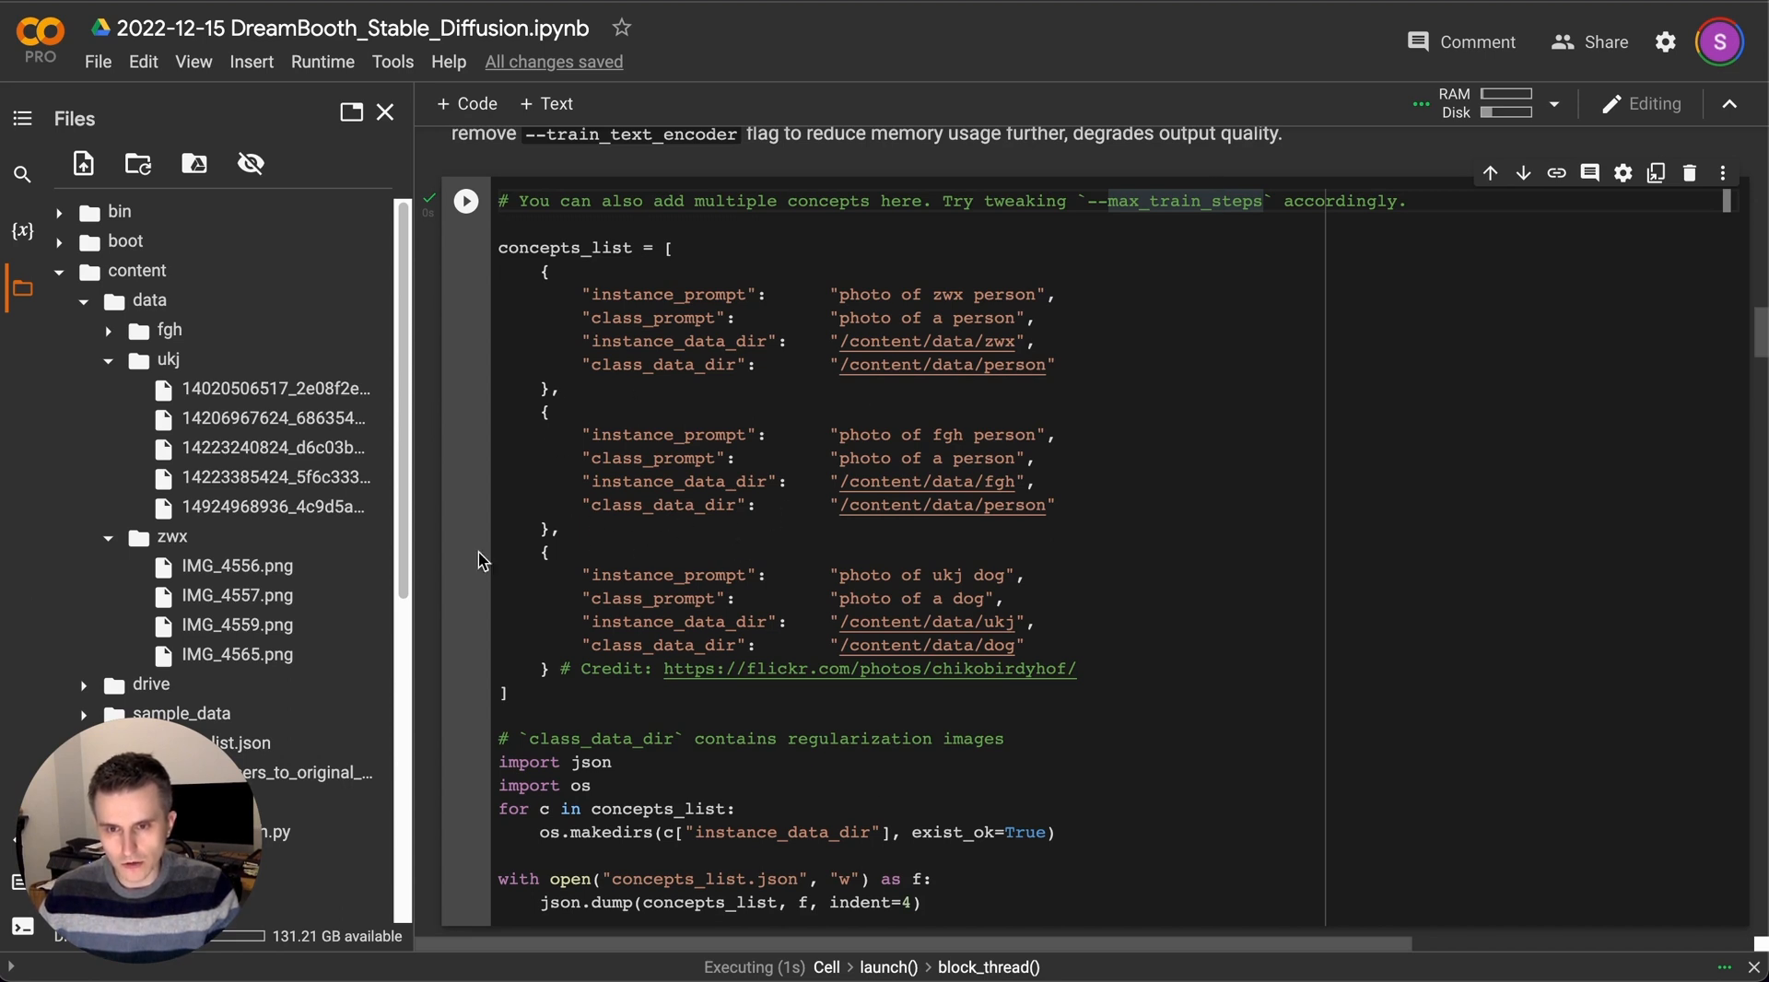
mouse_move(446, 600)
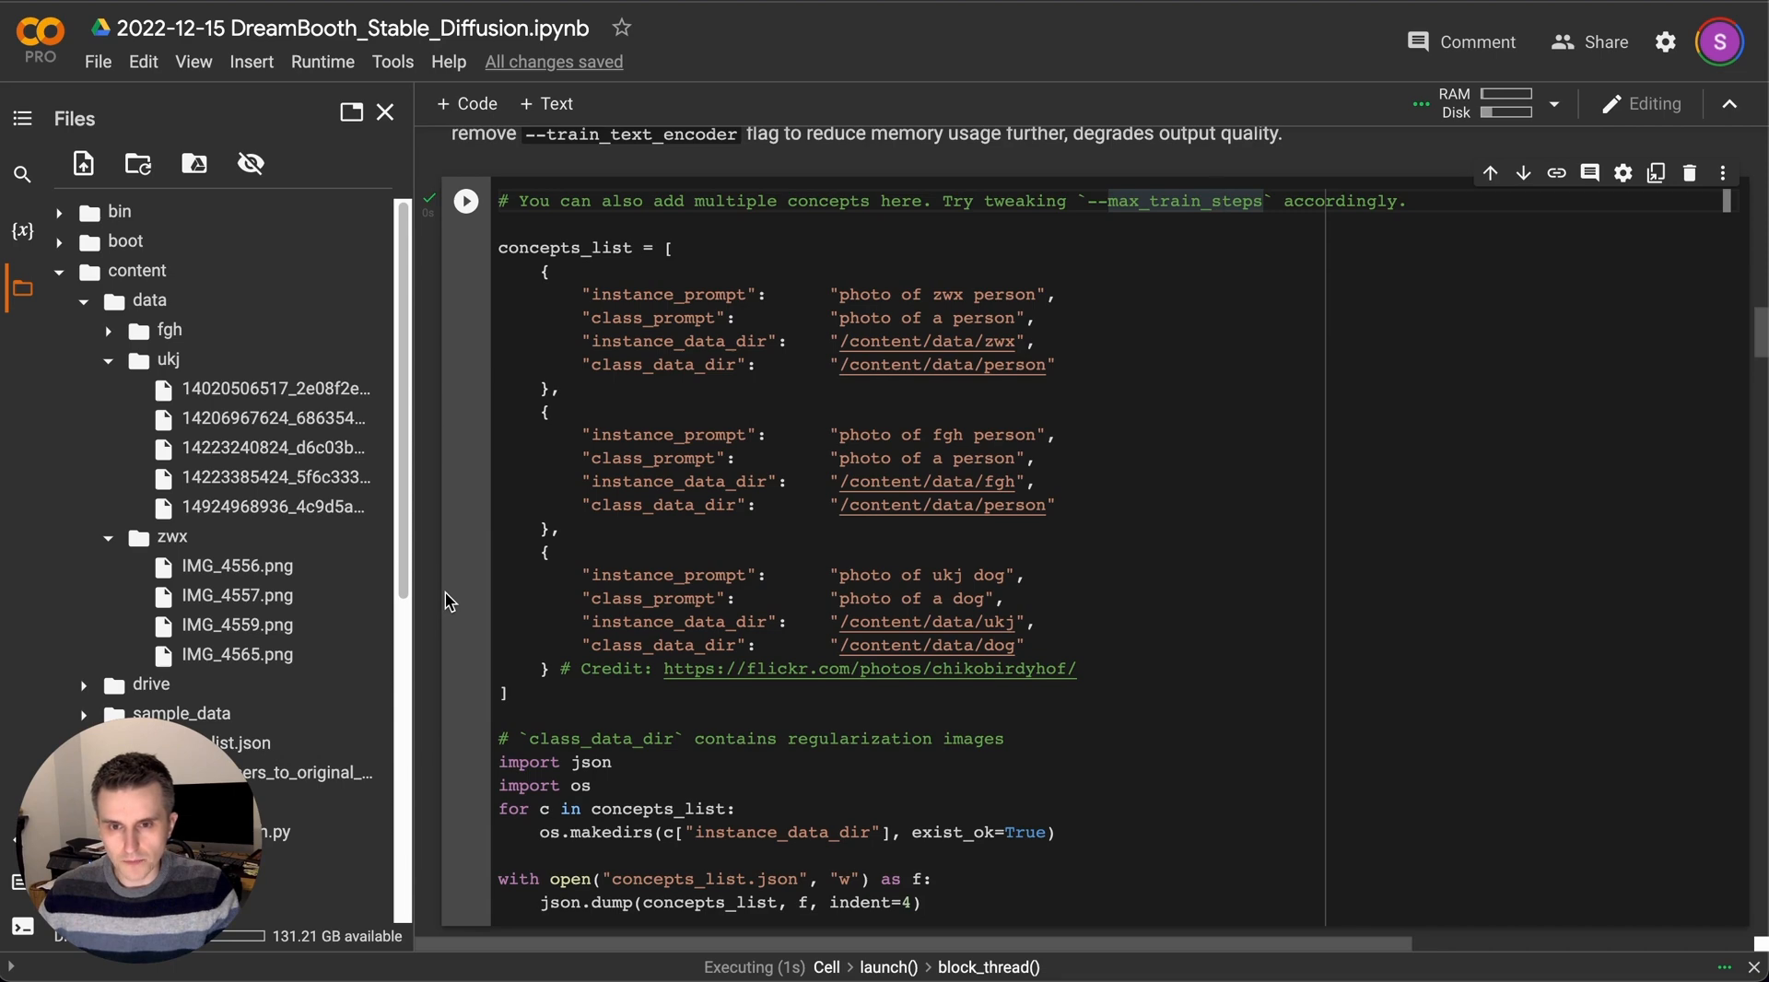
scroll(down, 3)
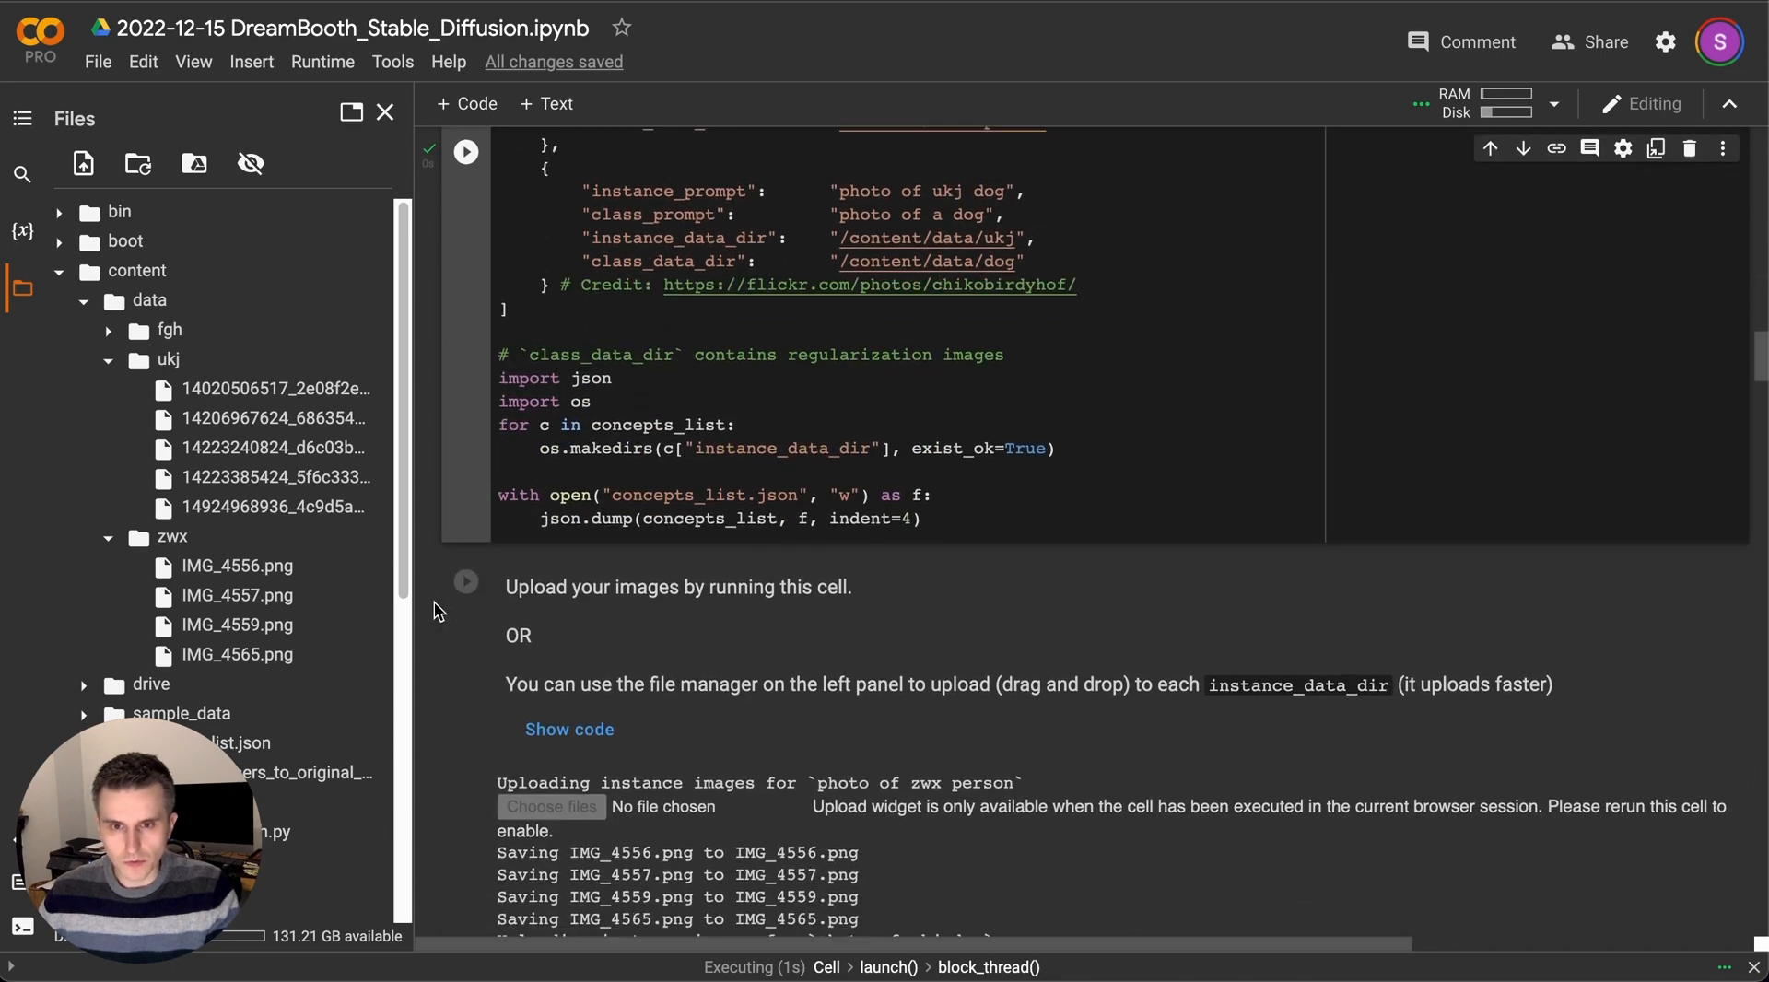
scroll(down, 3)
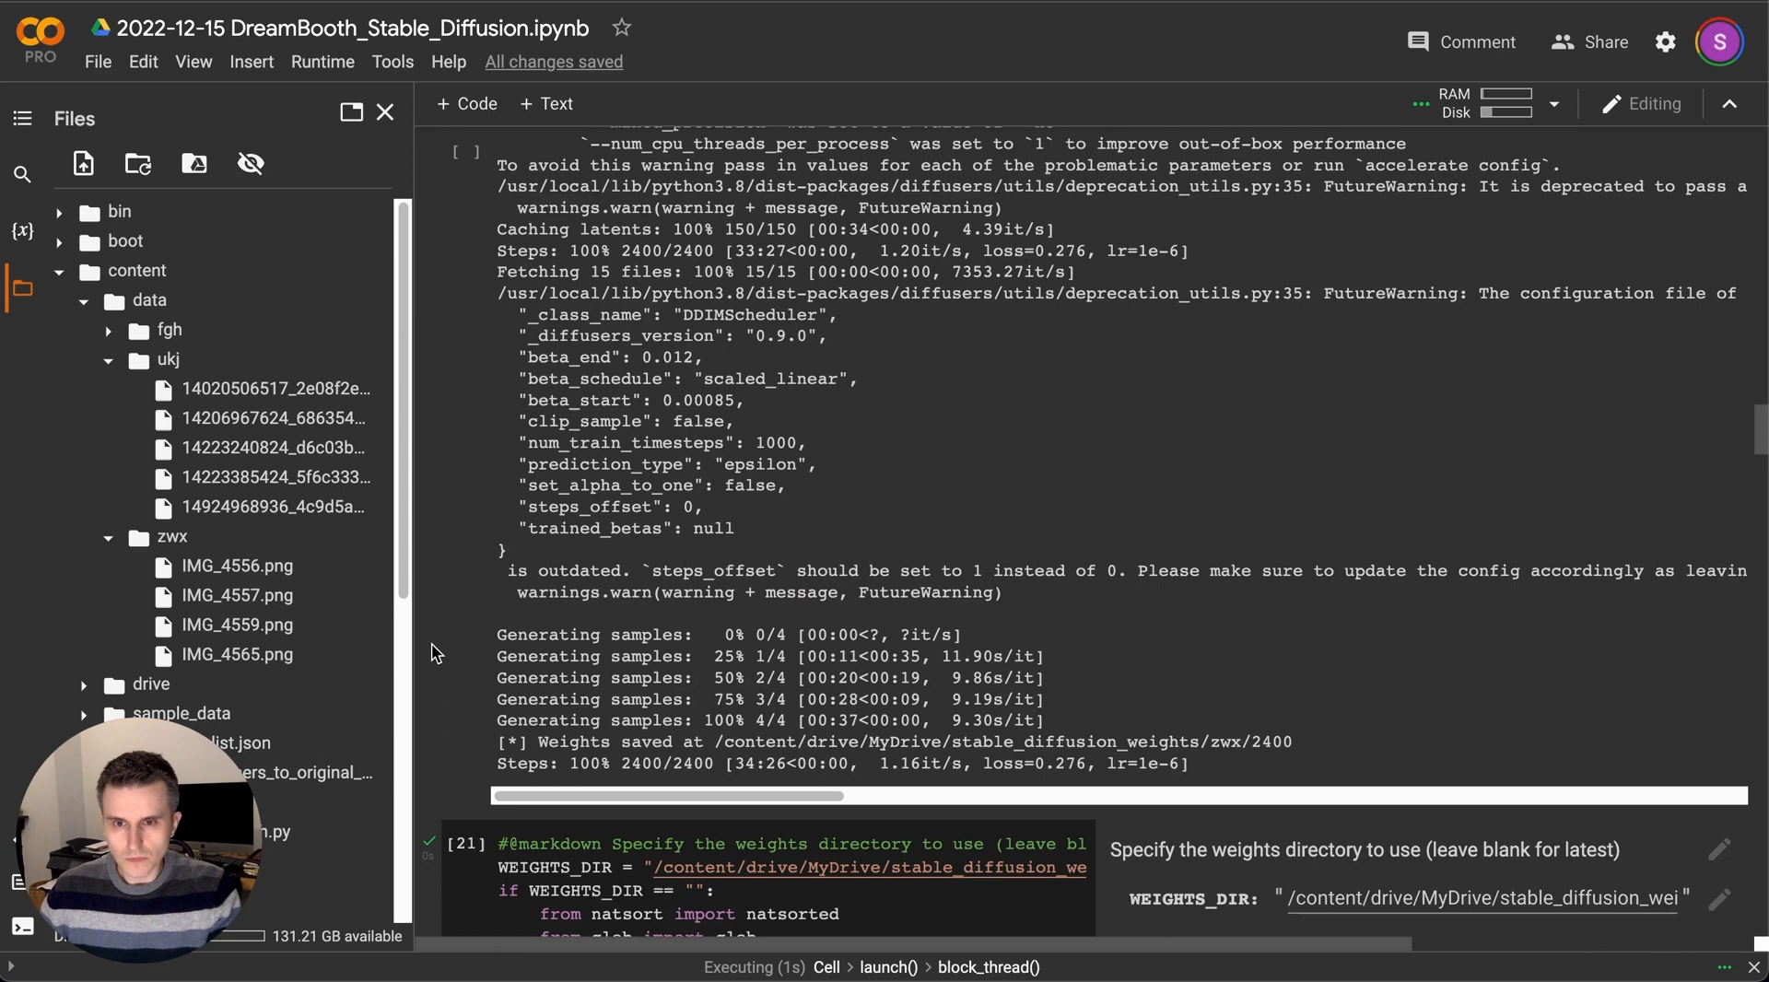
scroll(down, 3)
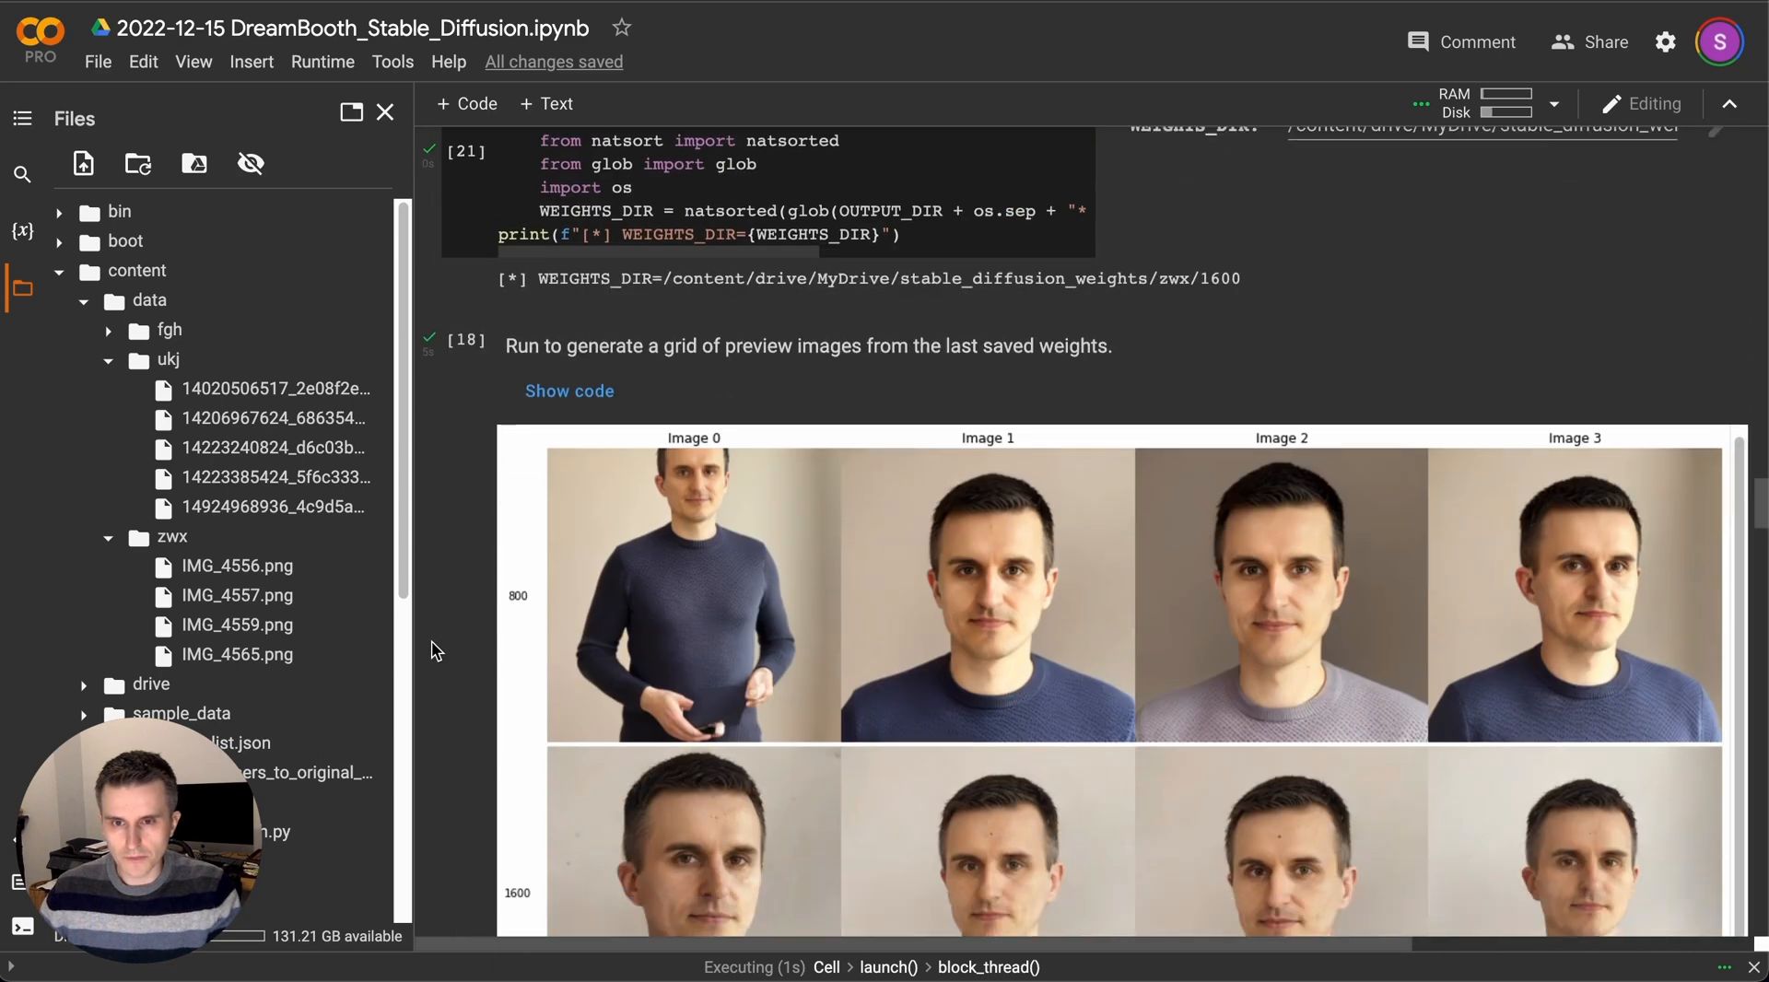
scroll(down, 3)
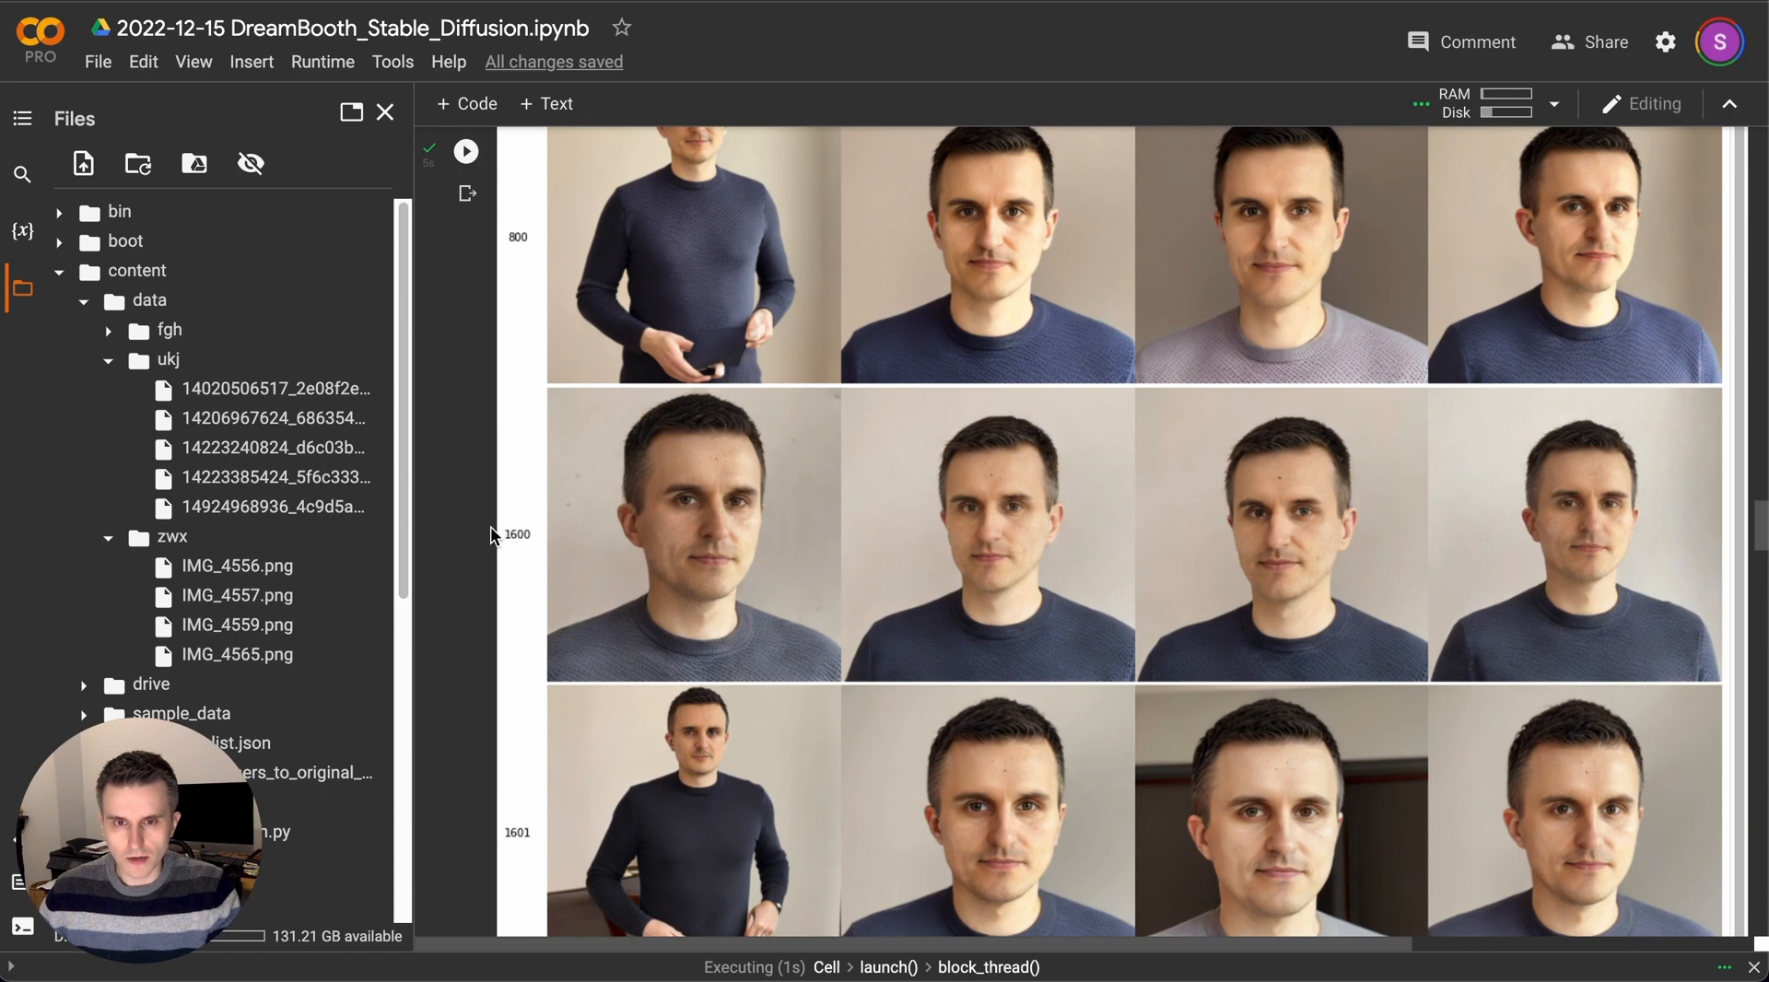
scroll(up, 3)
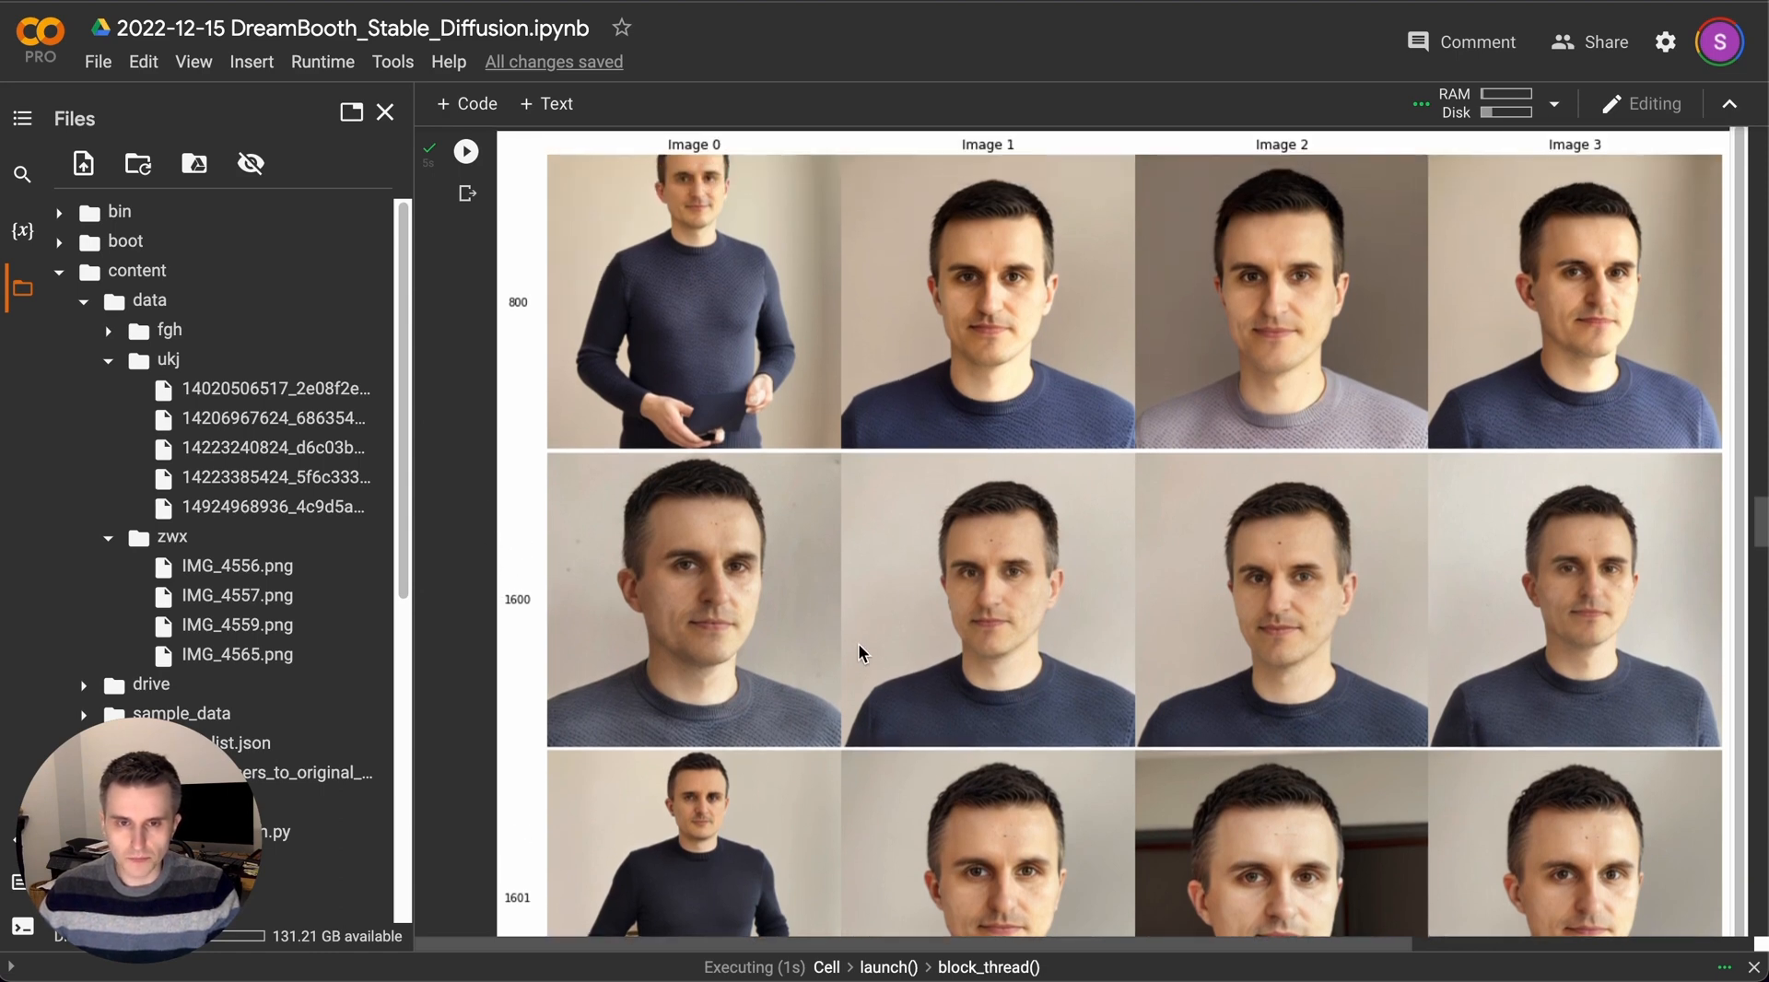
mouse_move(1185, 380)
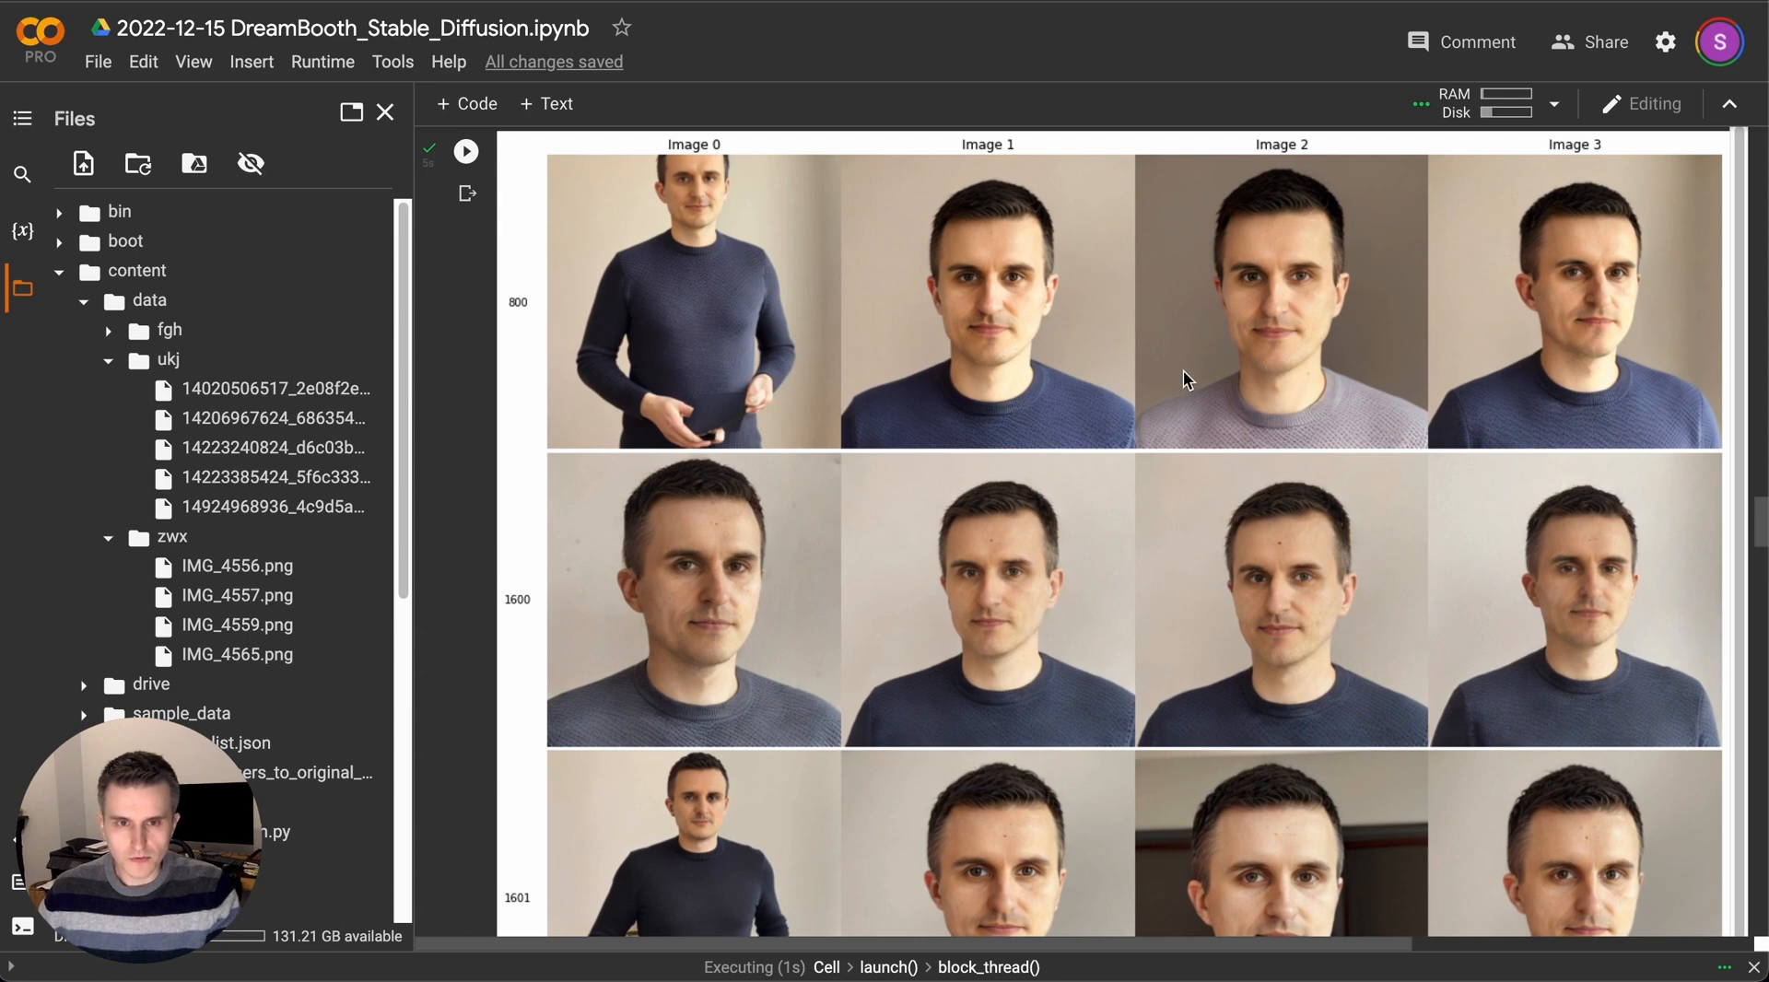
mouse_move(1369, 440)
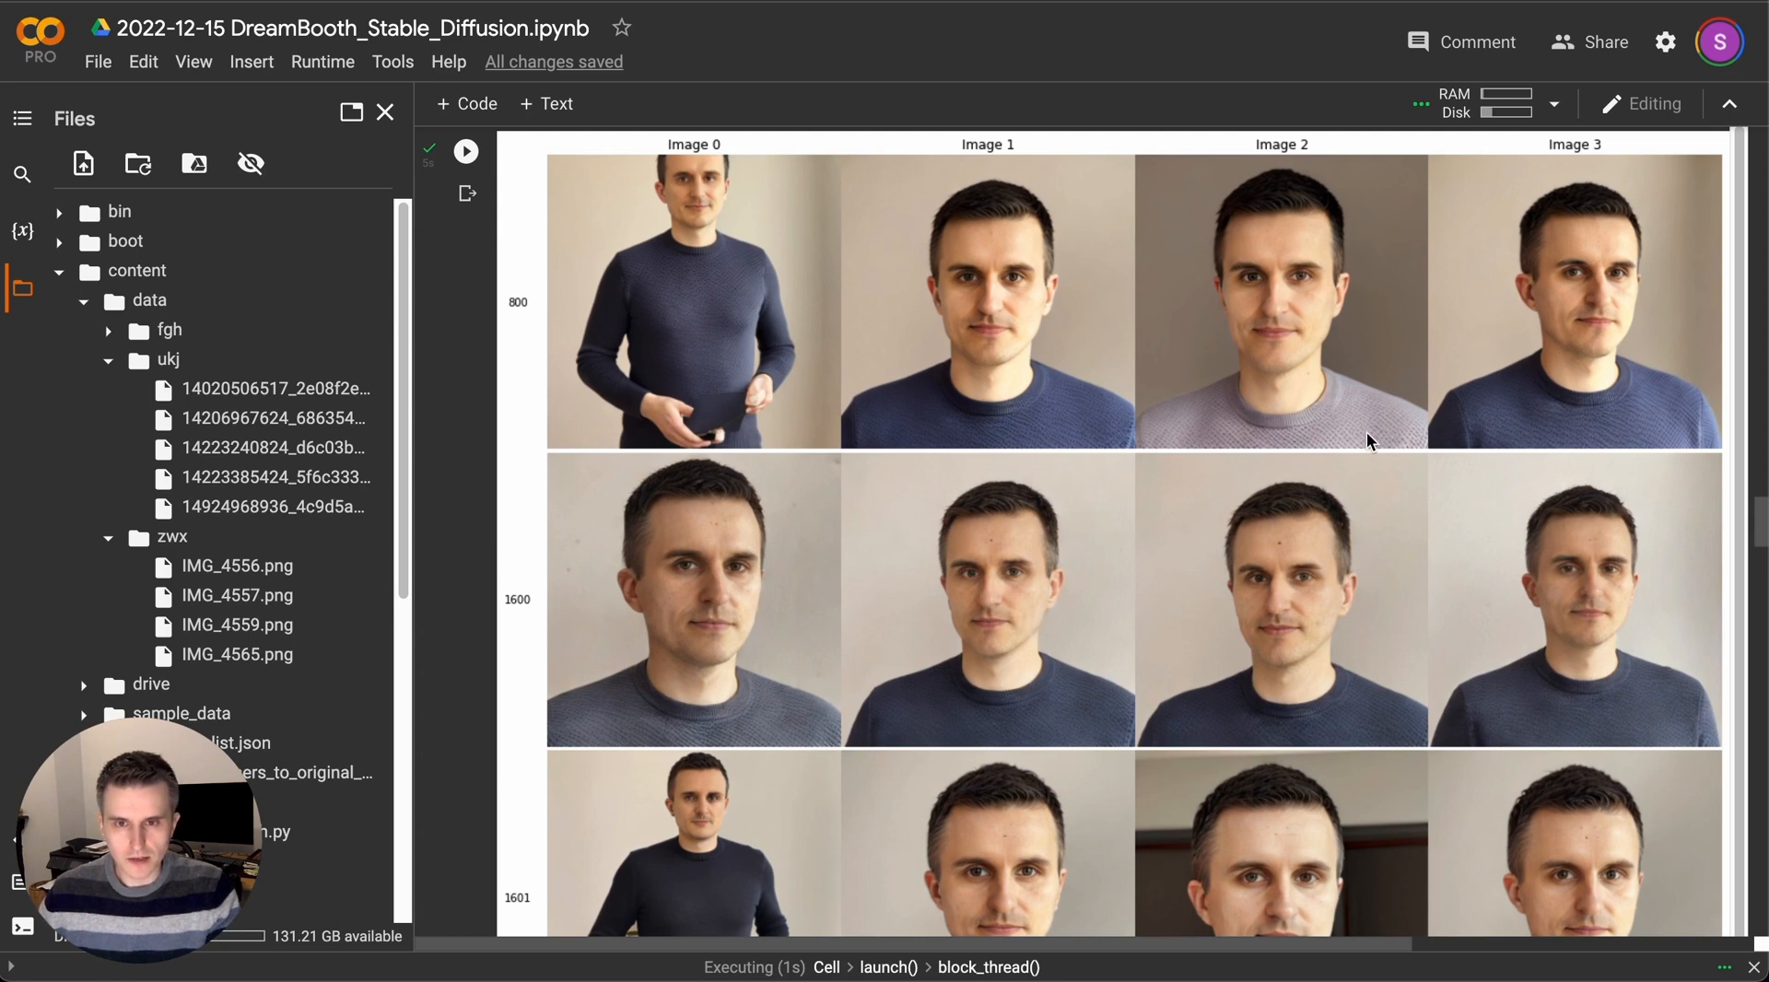
mouse_move(1369, 435)
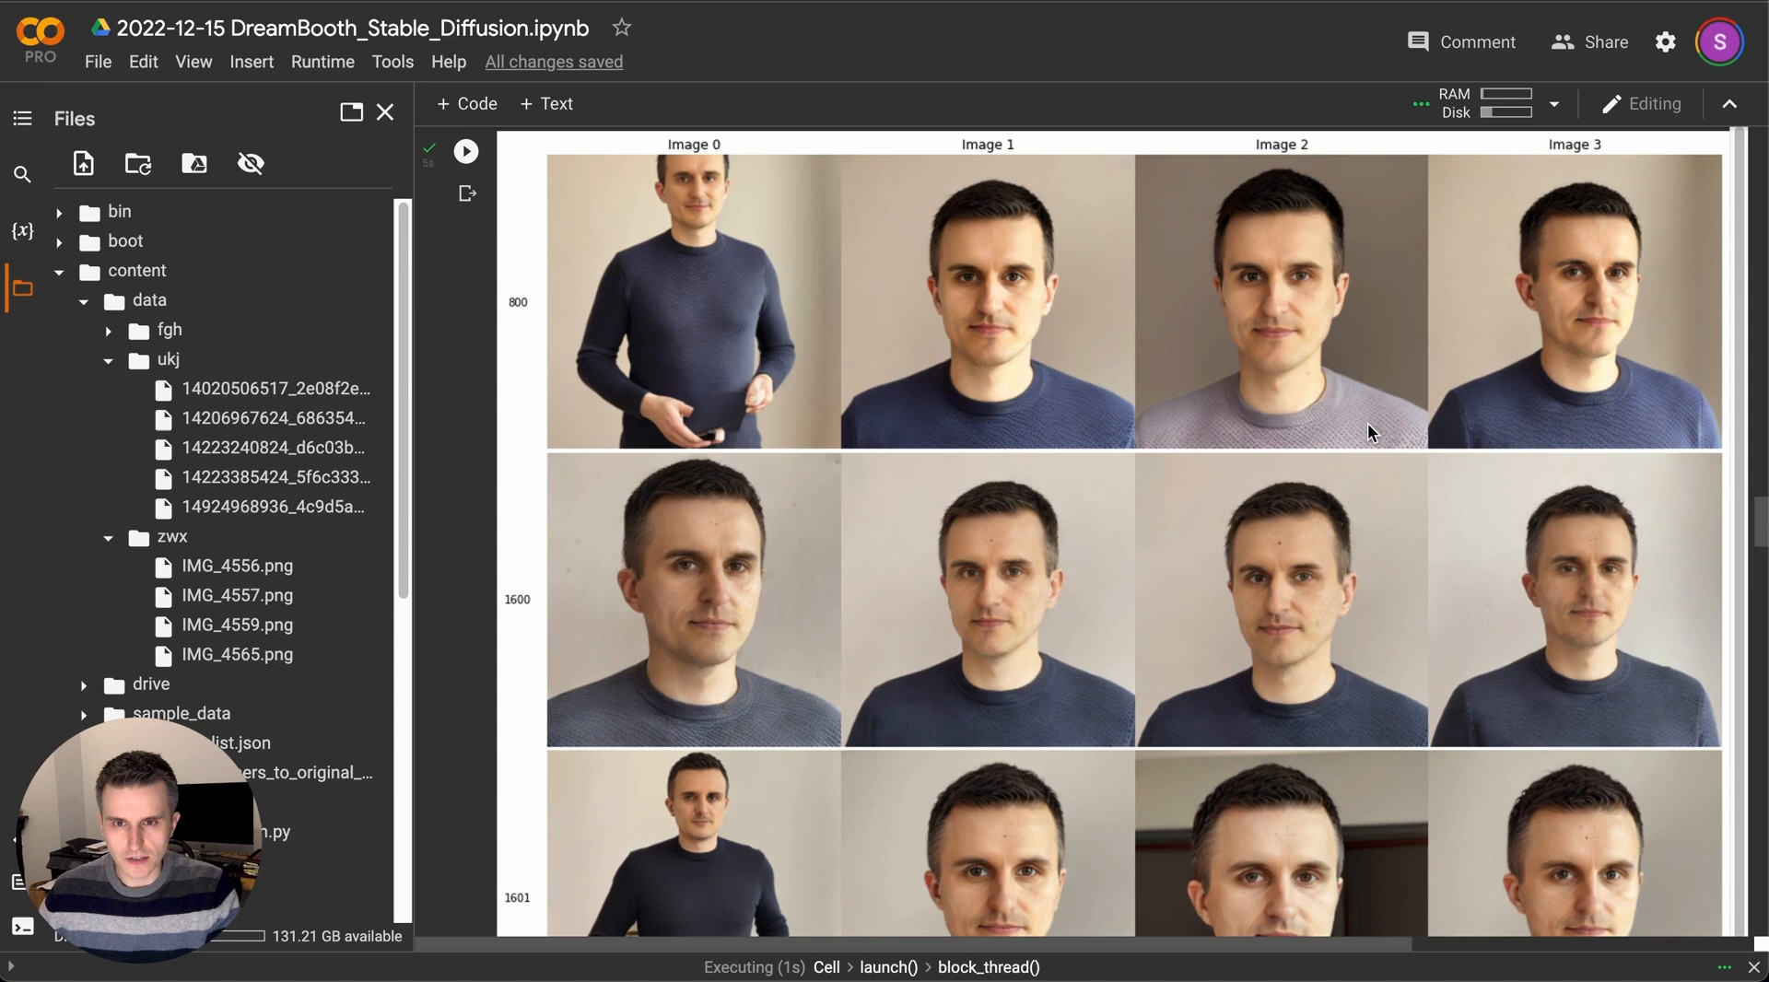
mouse_move(756, 282)
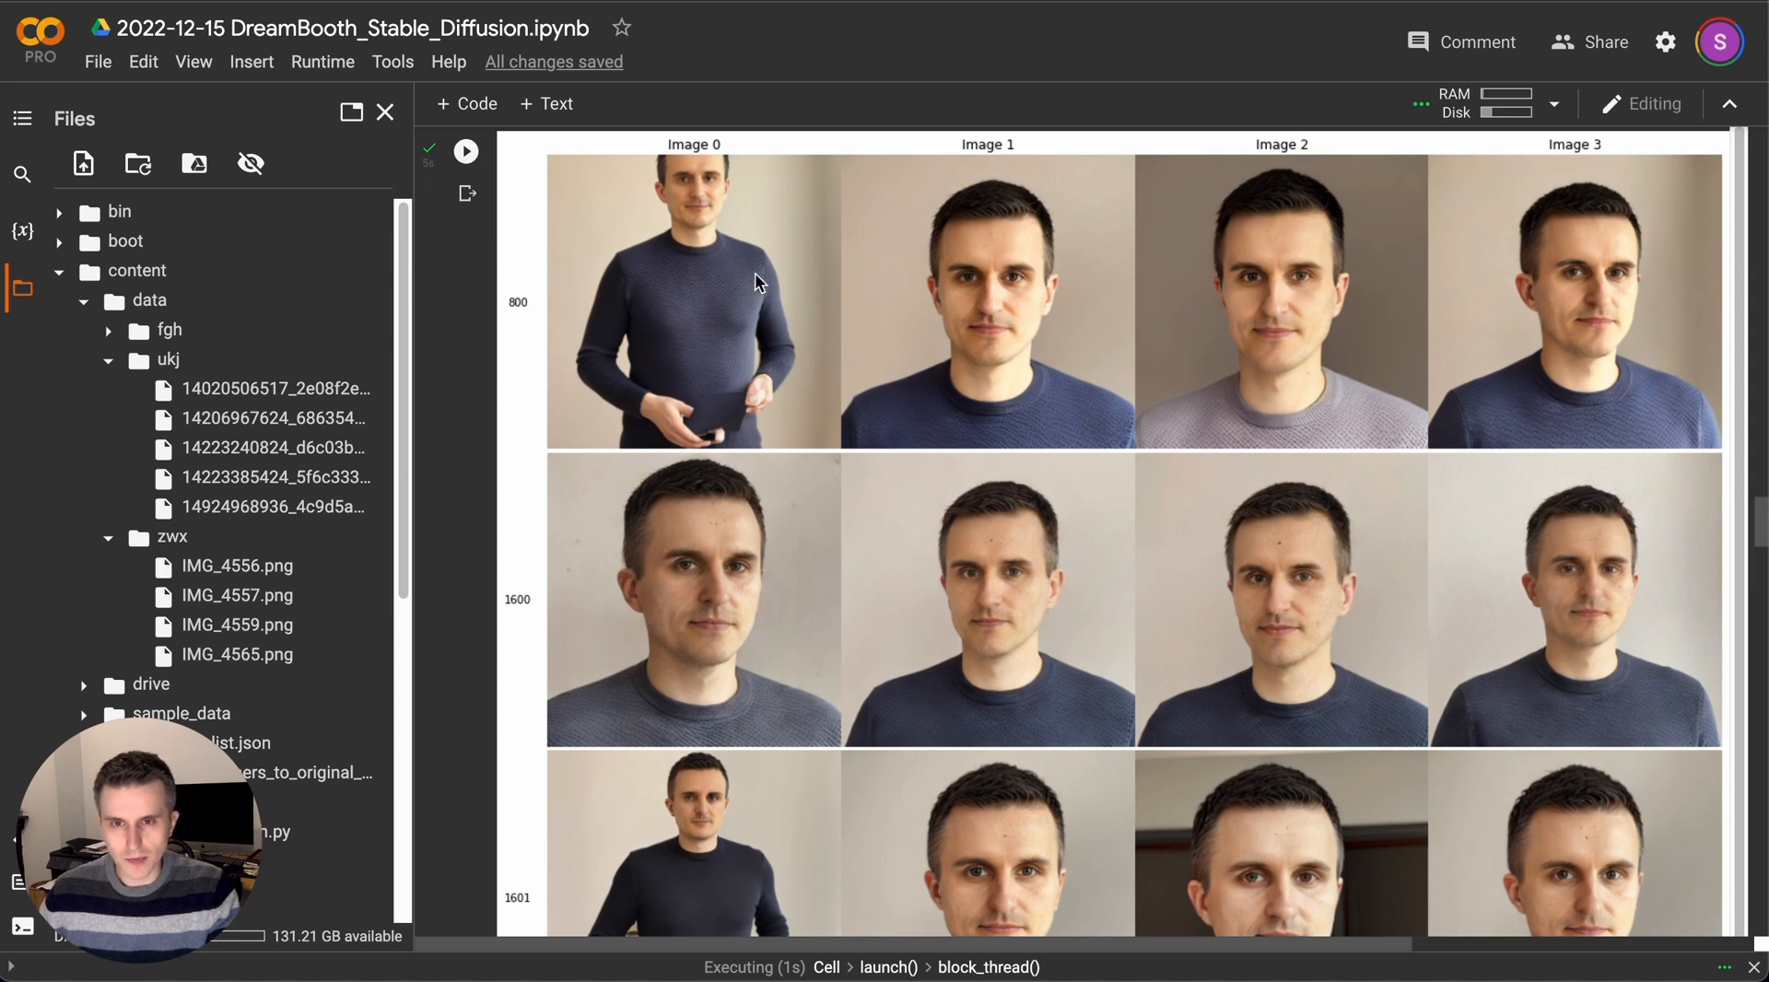
mouse_move(770, 461)
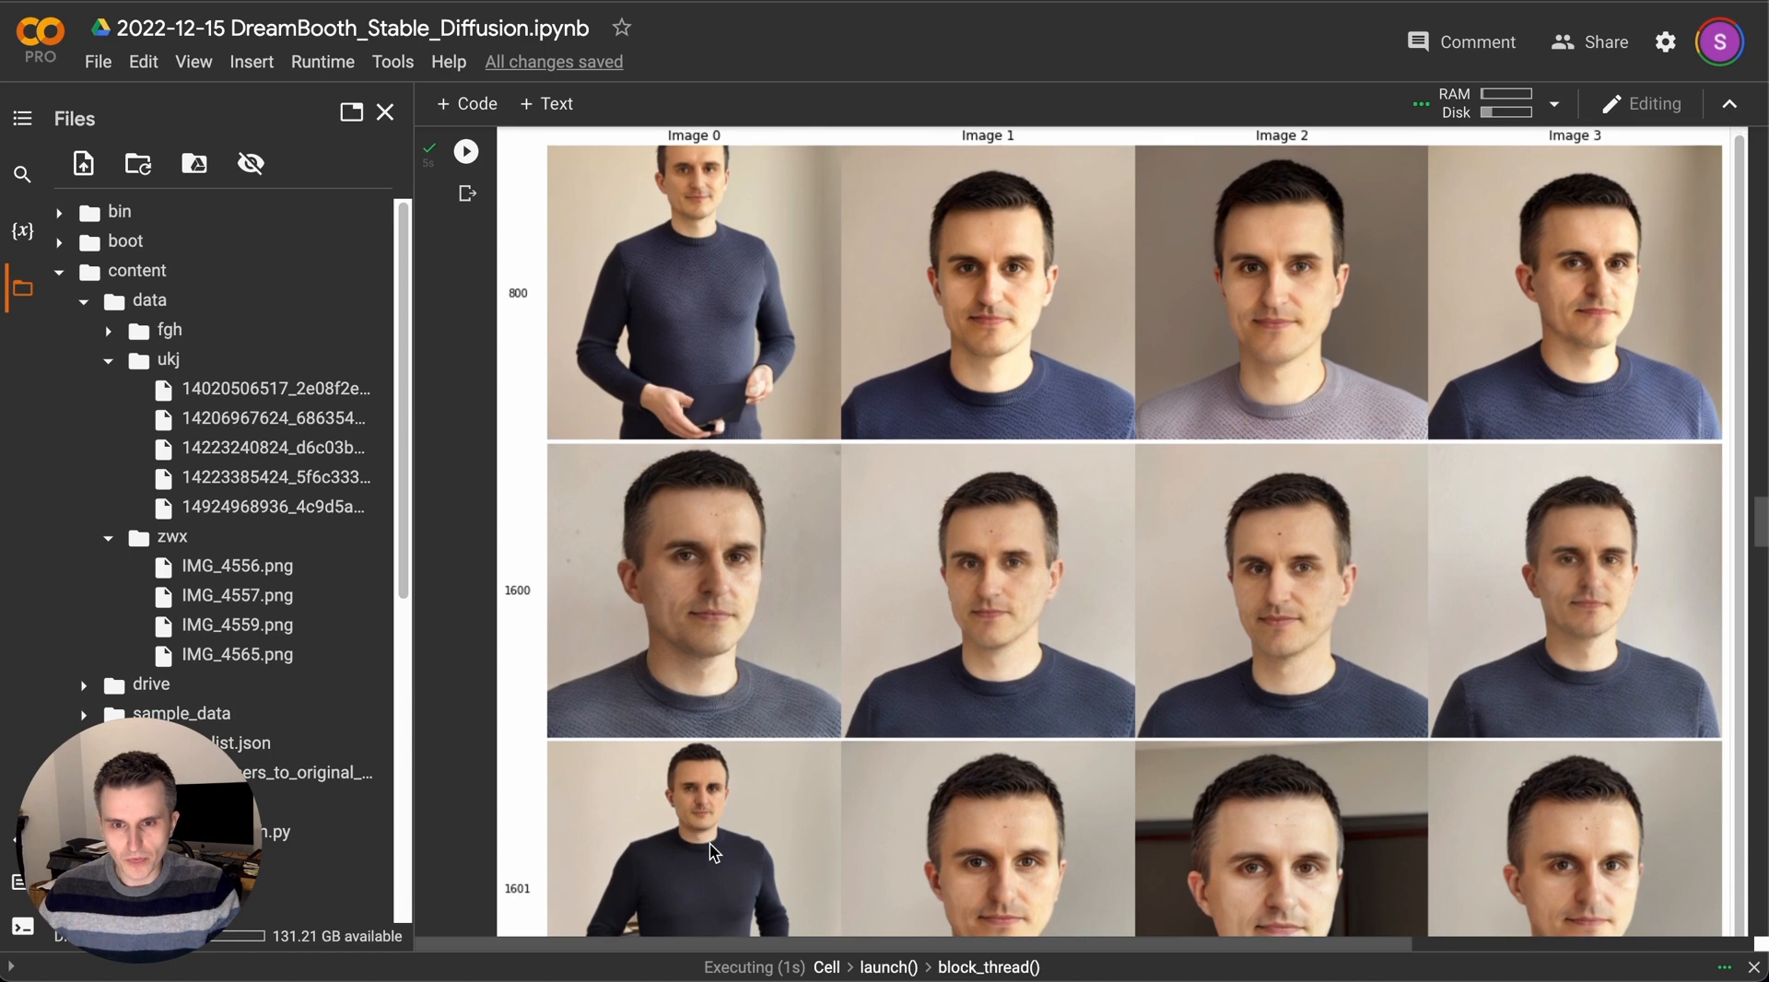
scroll(down, 3)
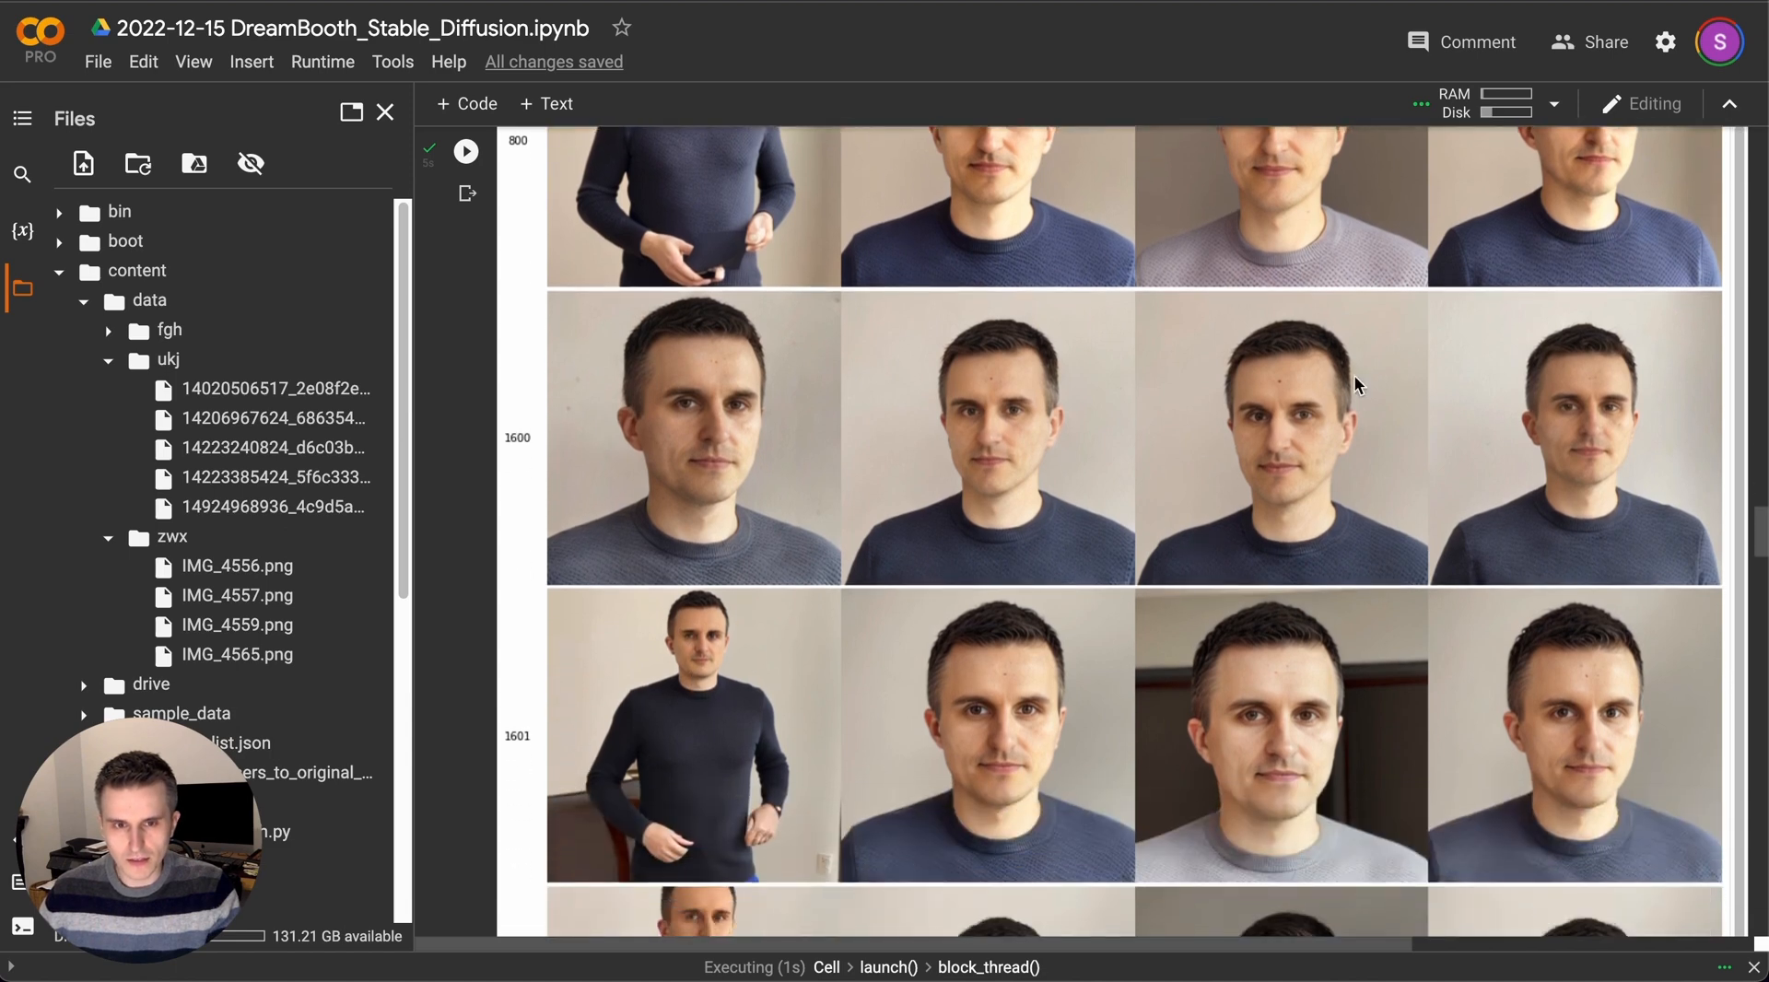
mouse_move(1041, 413)
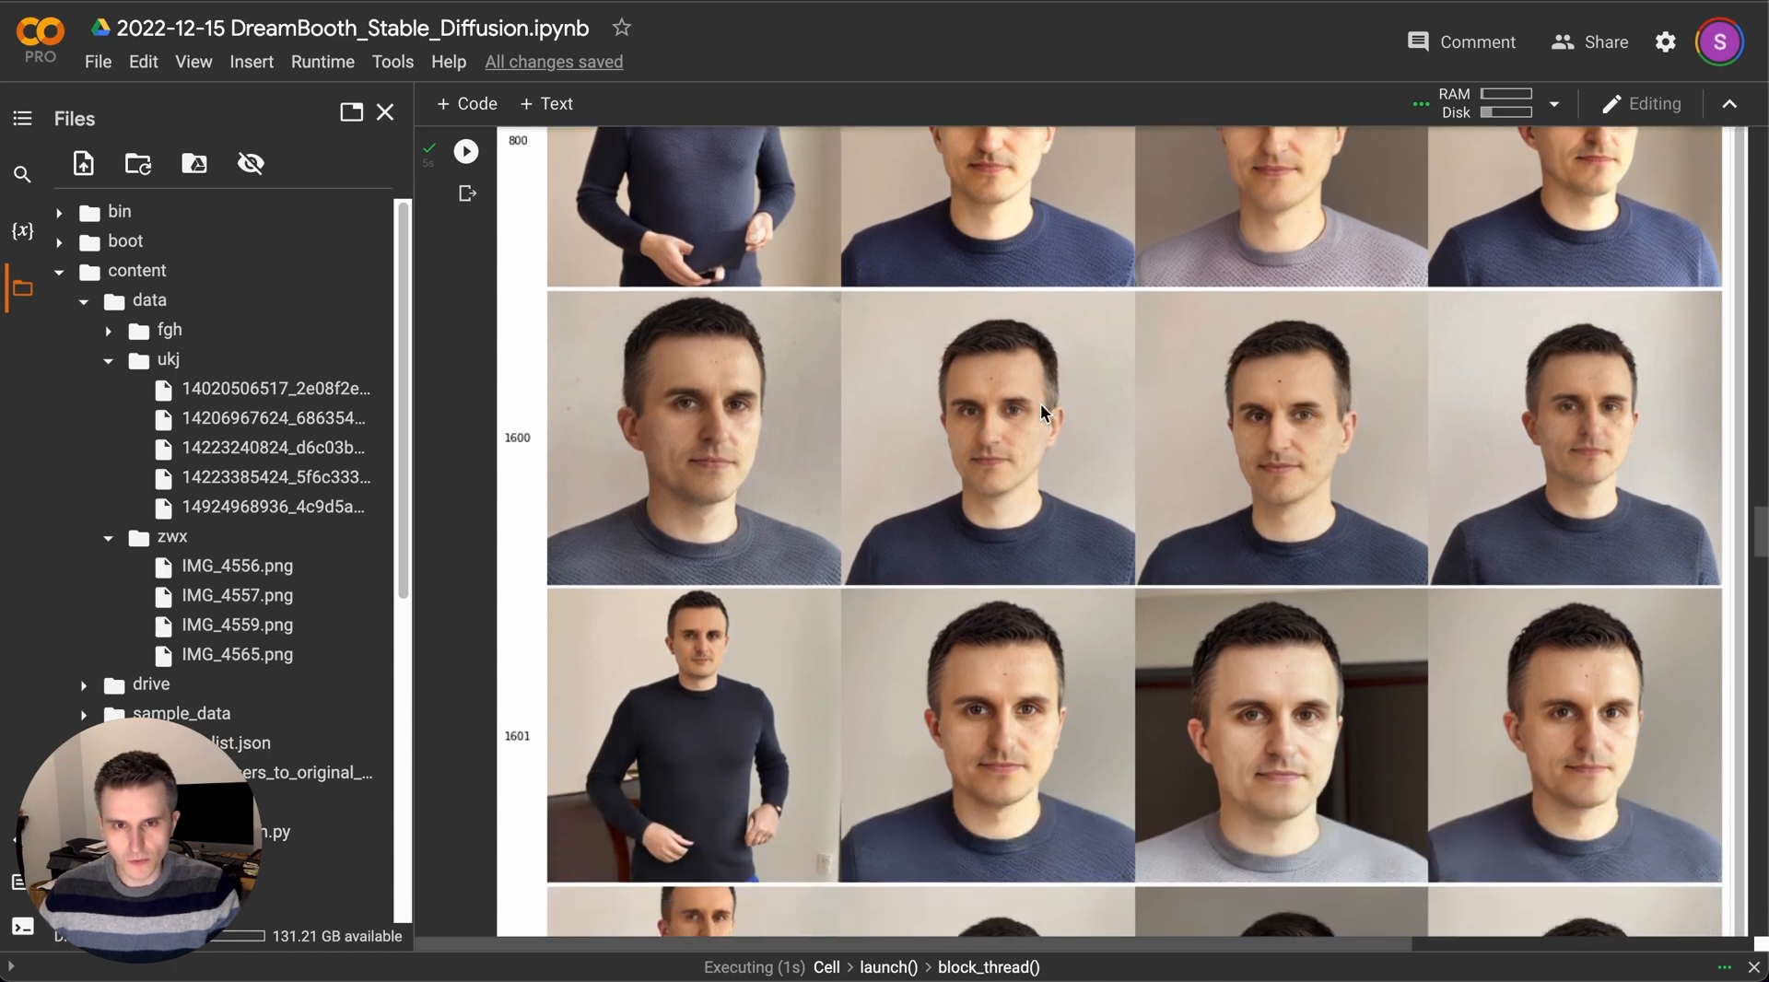
scroll(down, 3)
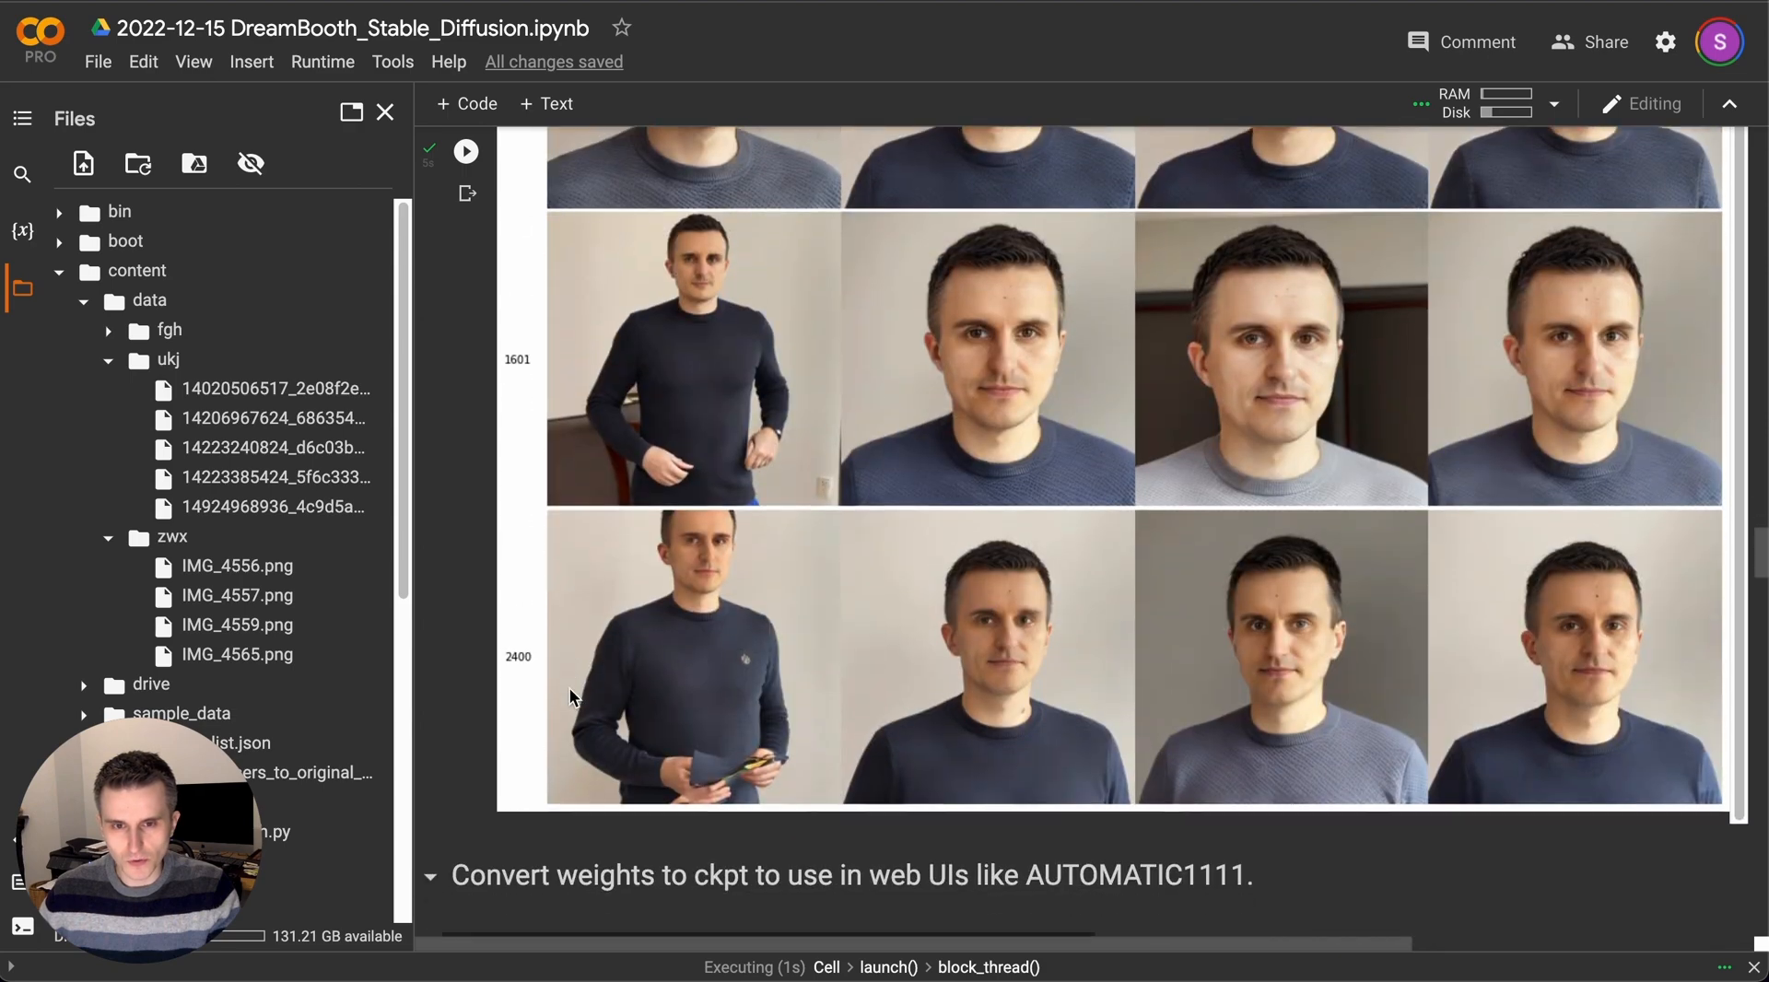
scroll(down, 3)
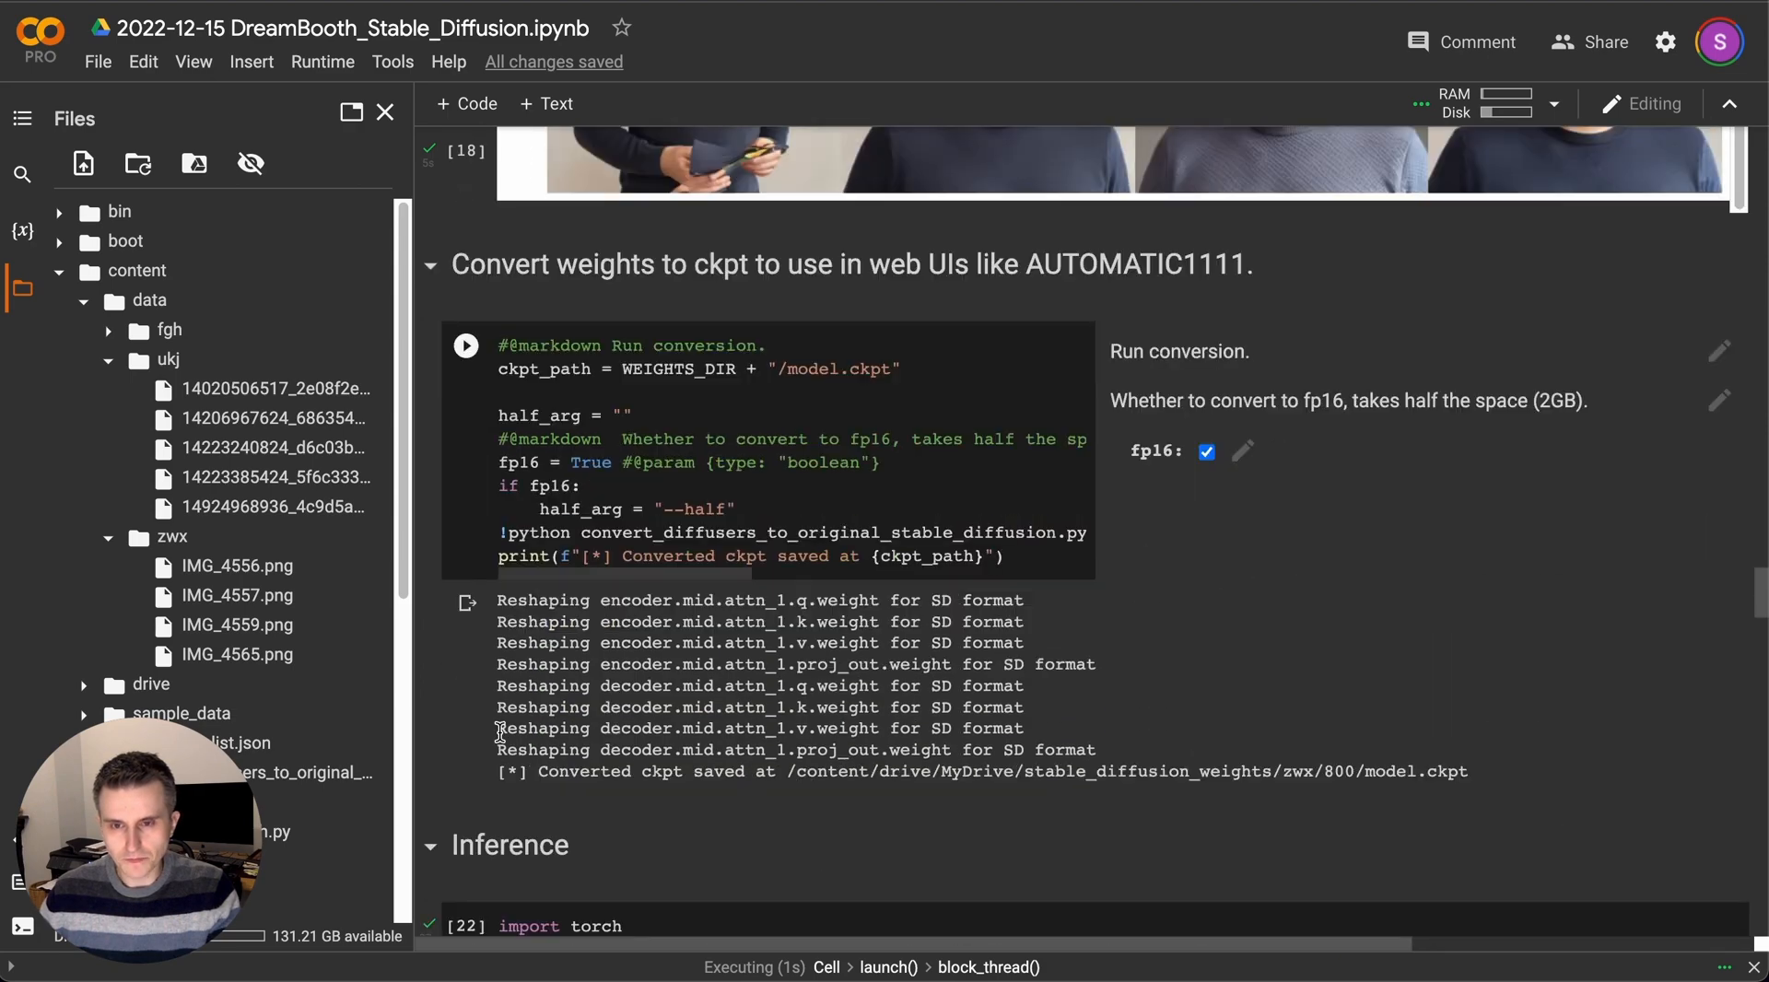
scroll(down, 3)
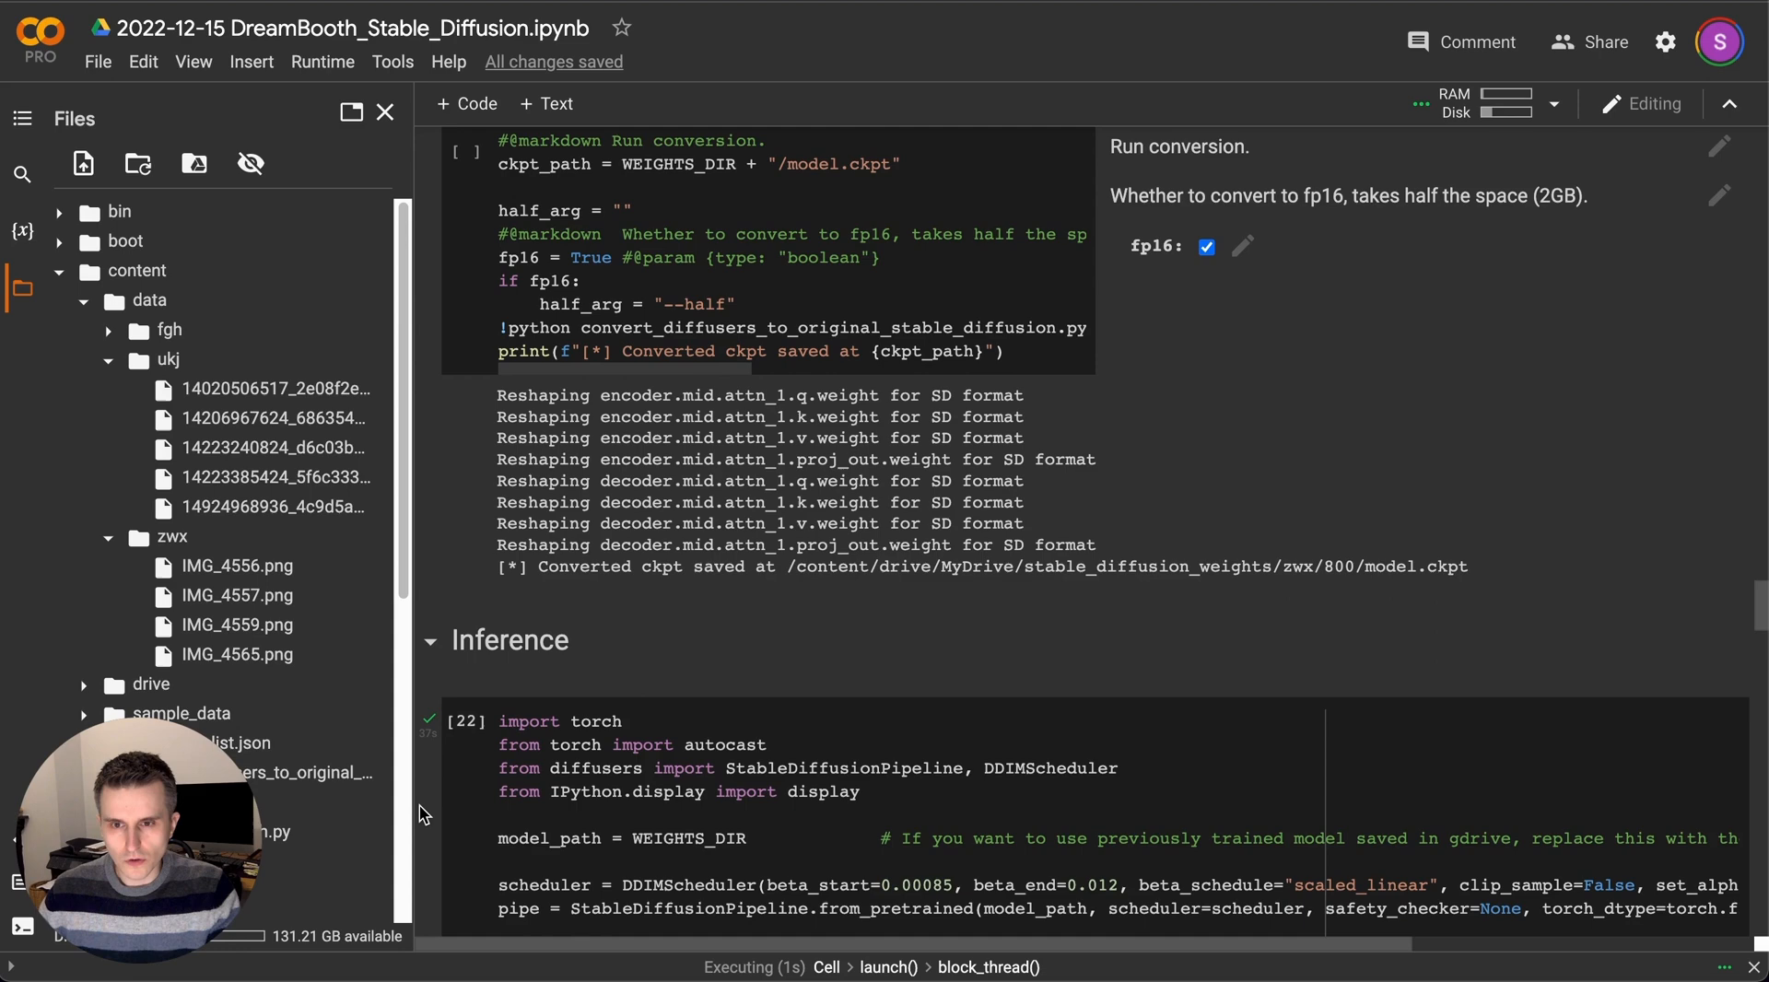
scroll(down, 3)
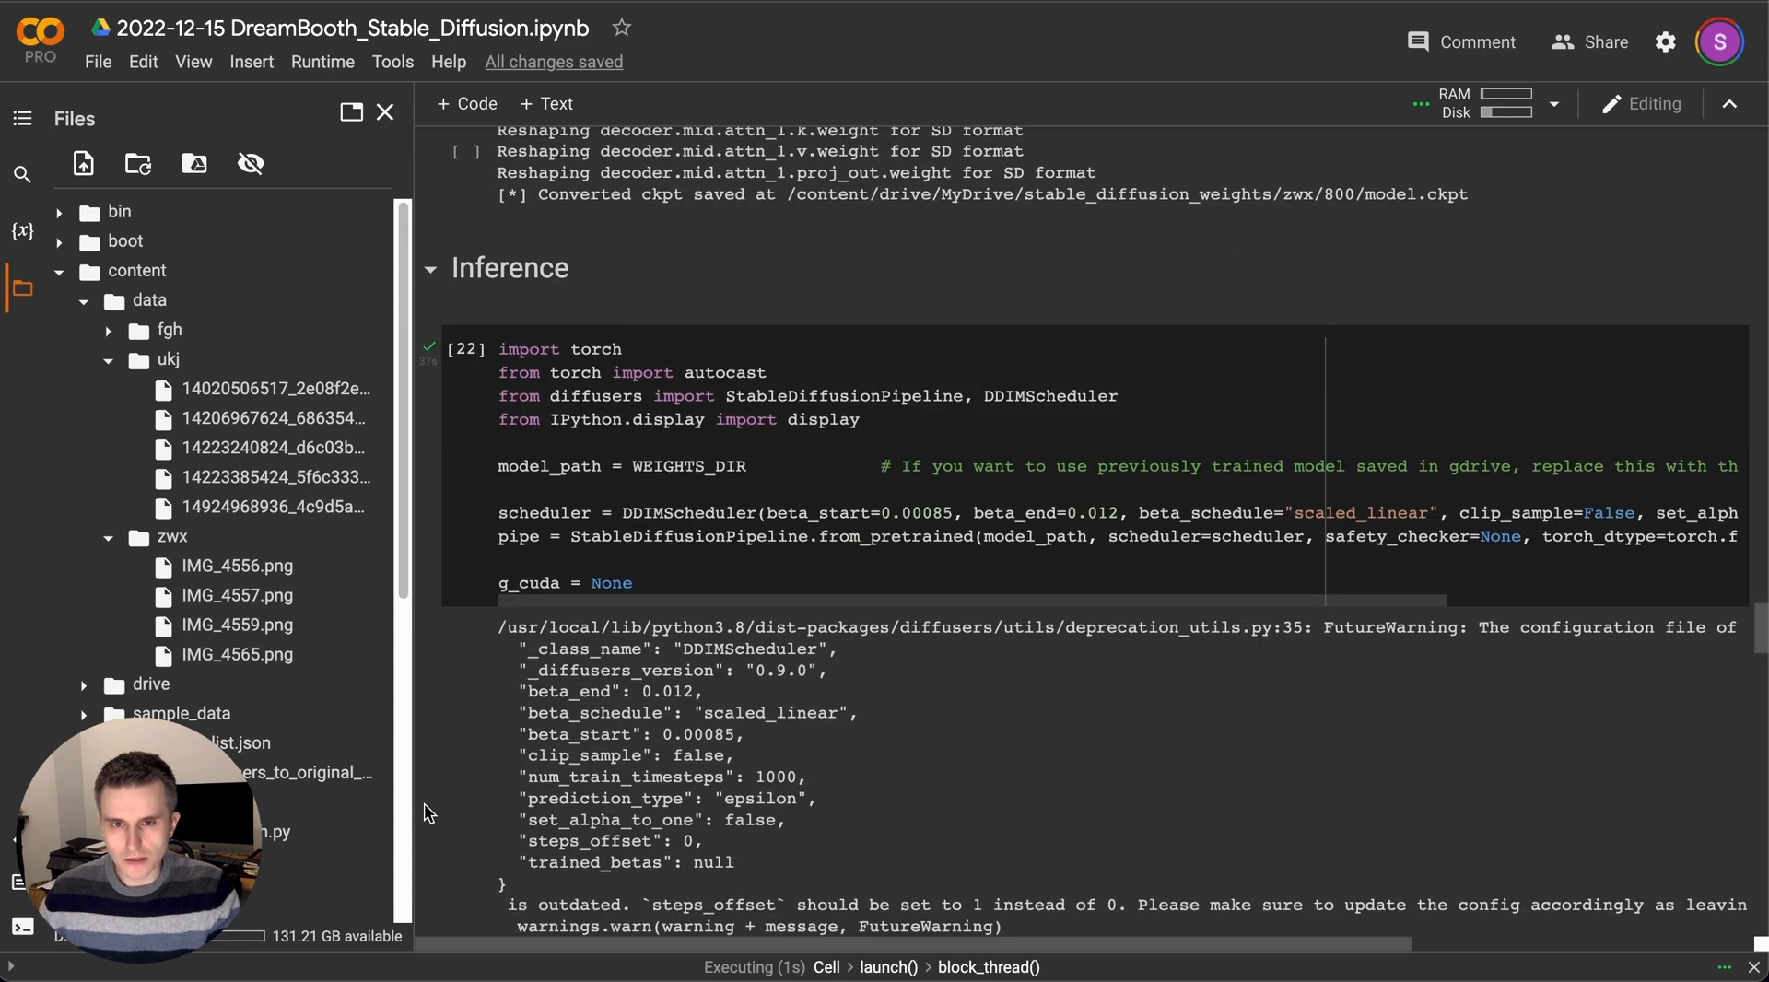
scroll(up, 3)
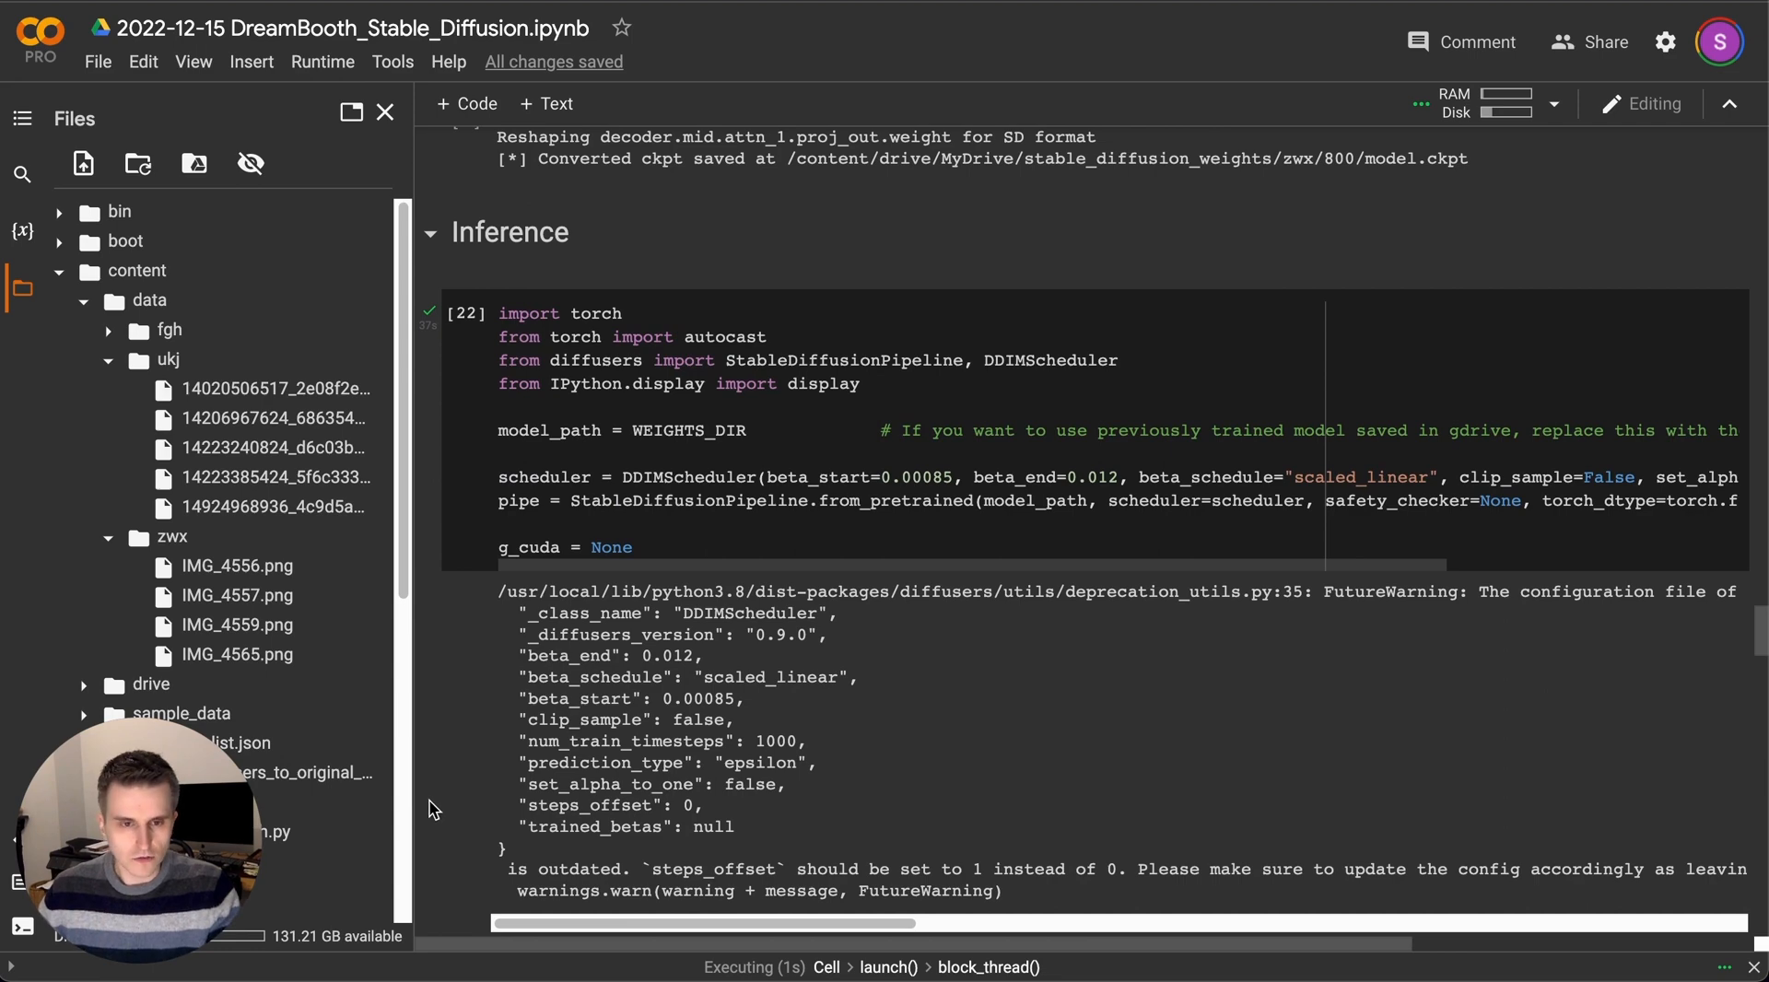
scroll(down, 3)
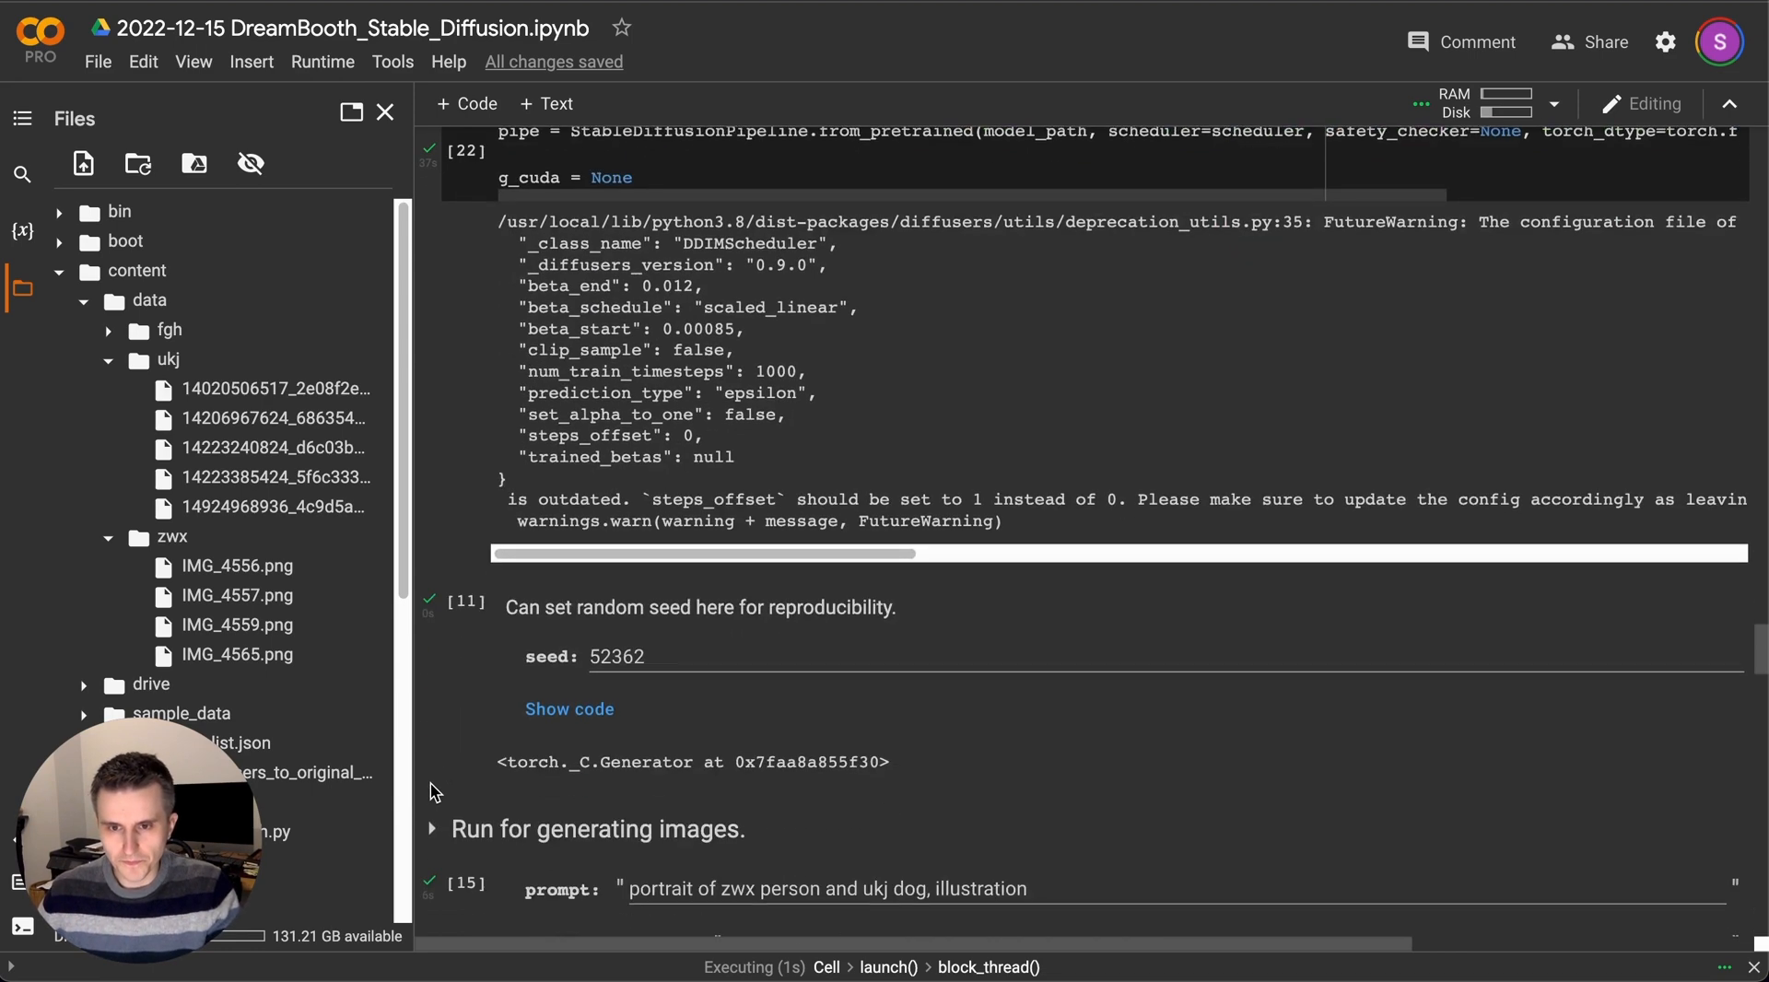
scroll(down, 3)
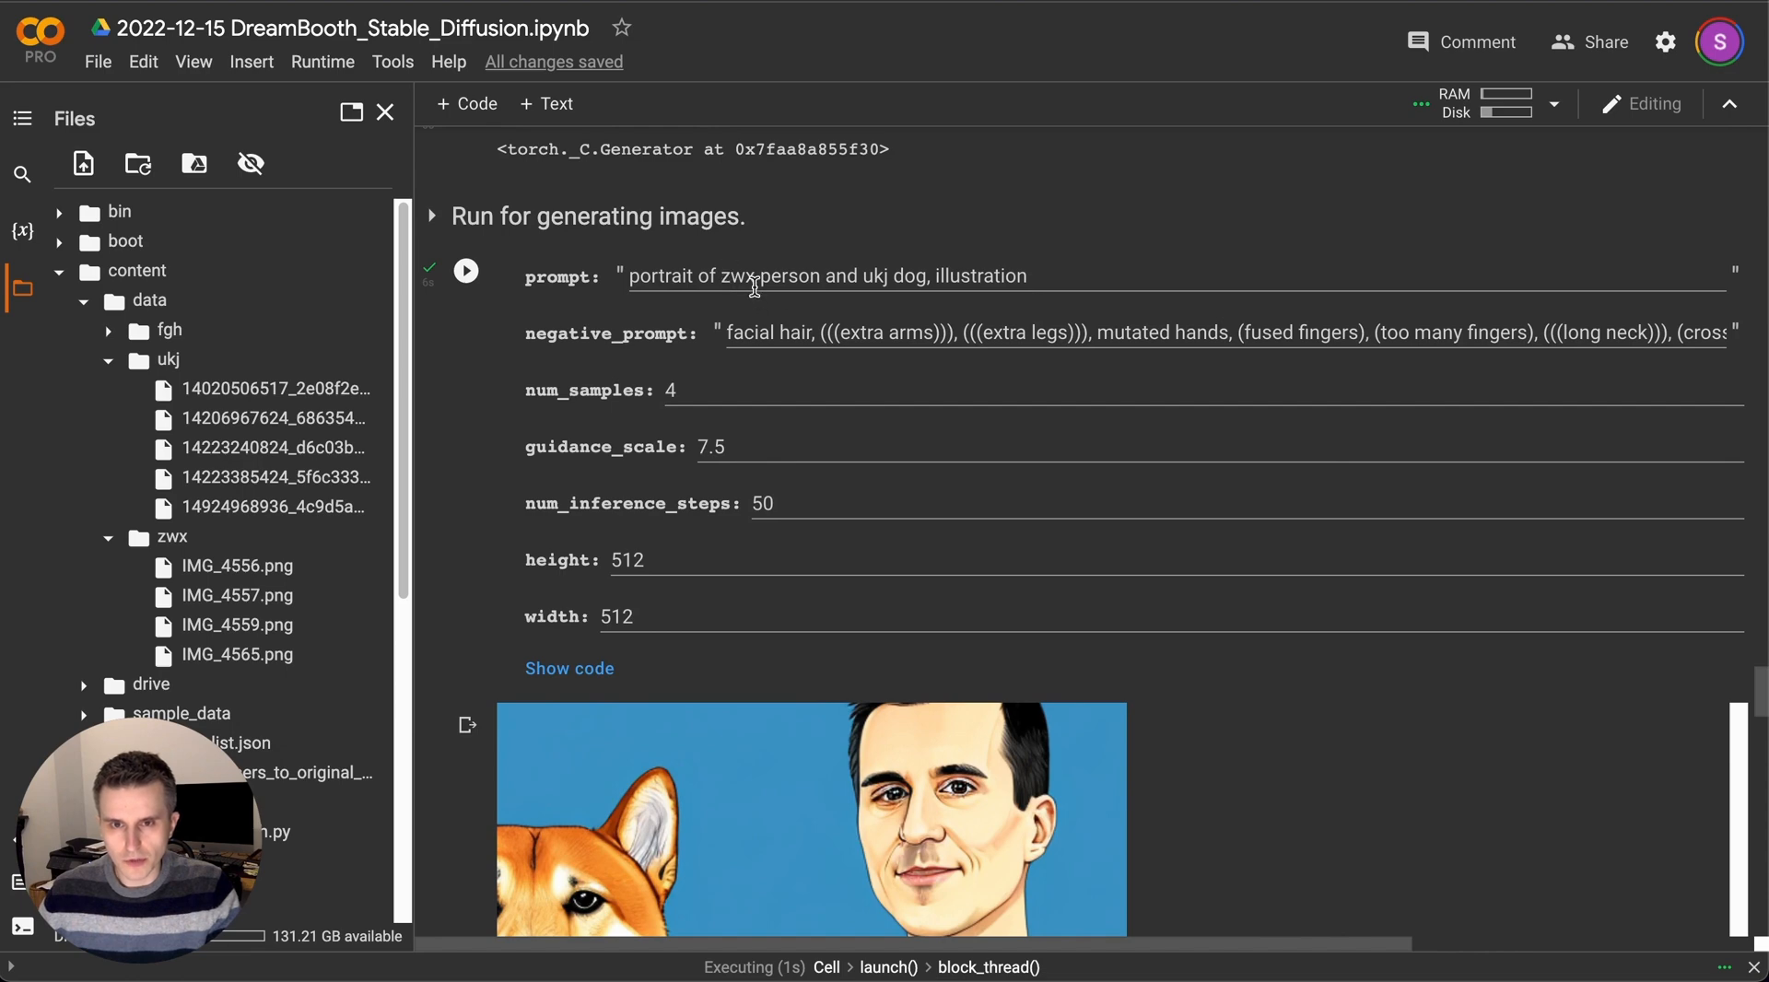
mouse_move(973, 295)
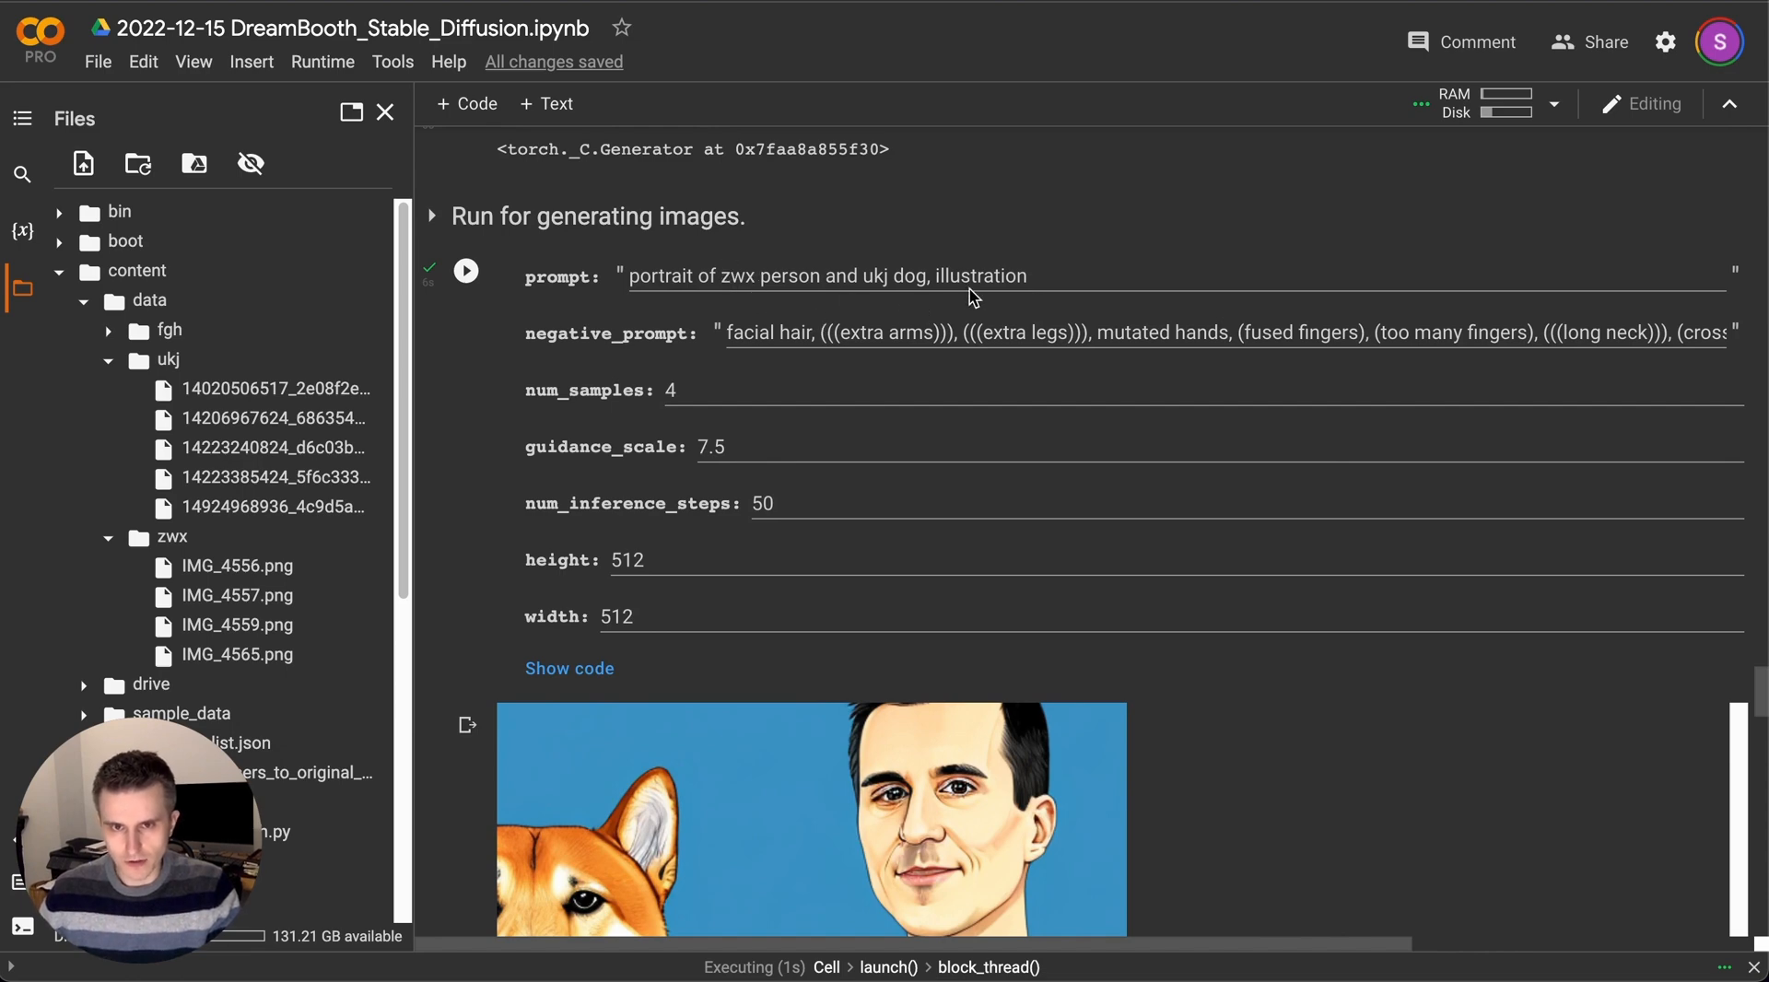
scroll(down, 3)
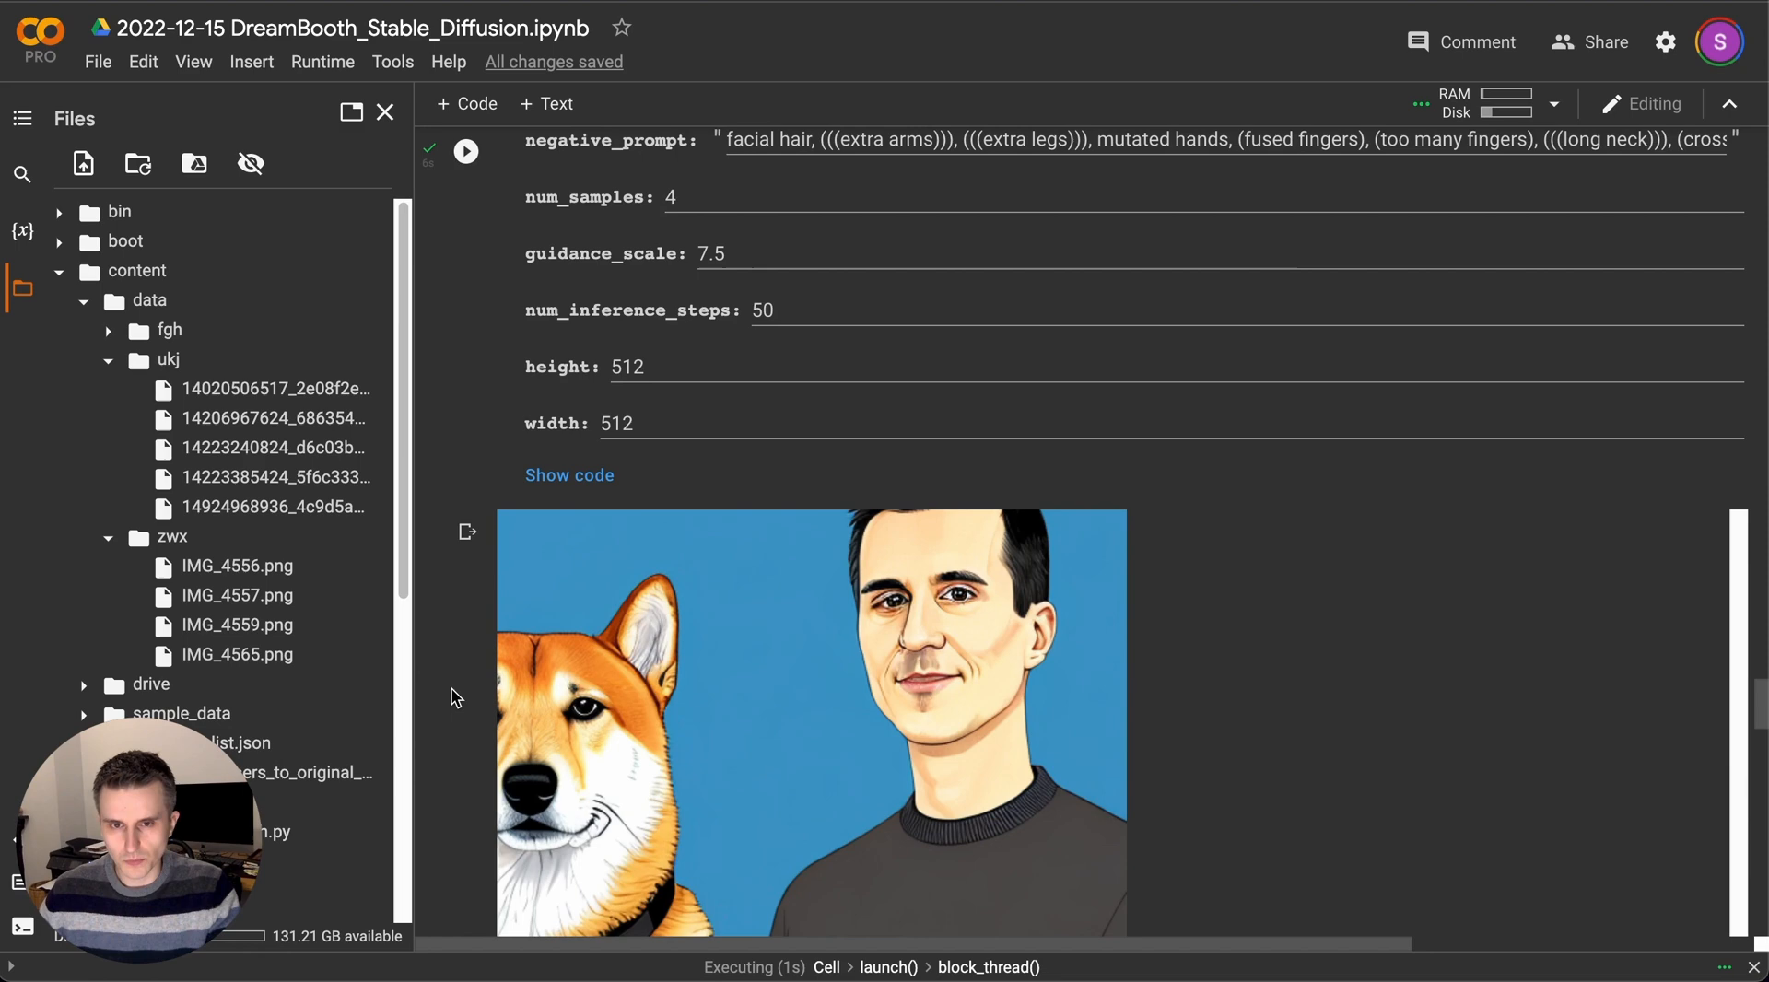
scroll(down, 3)
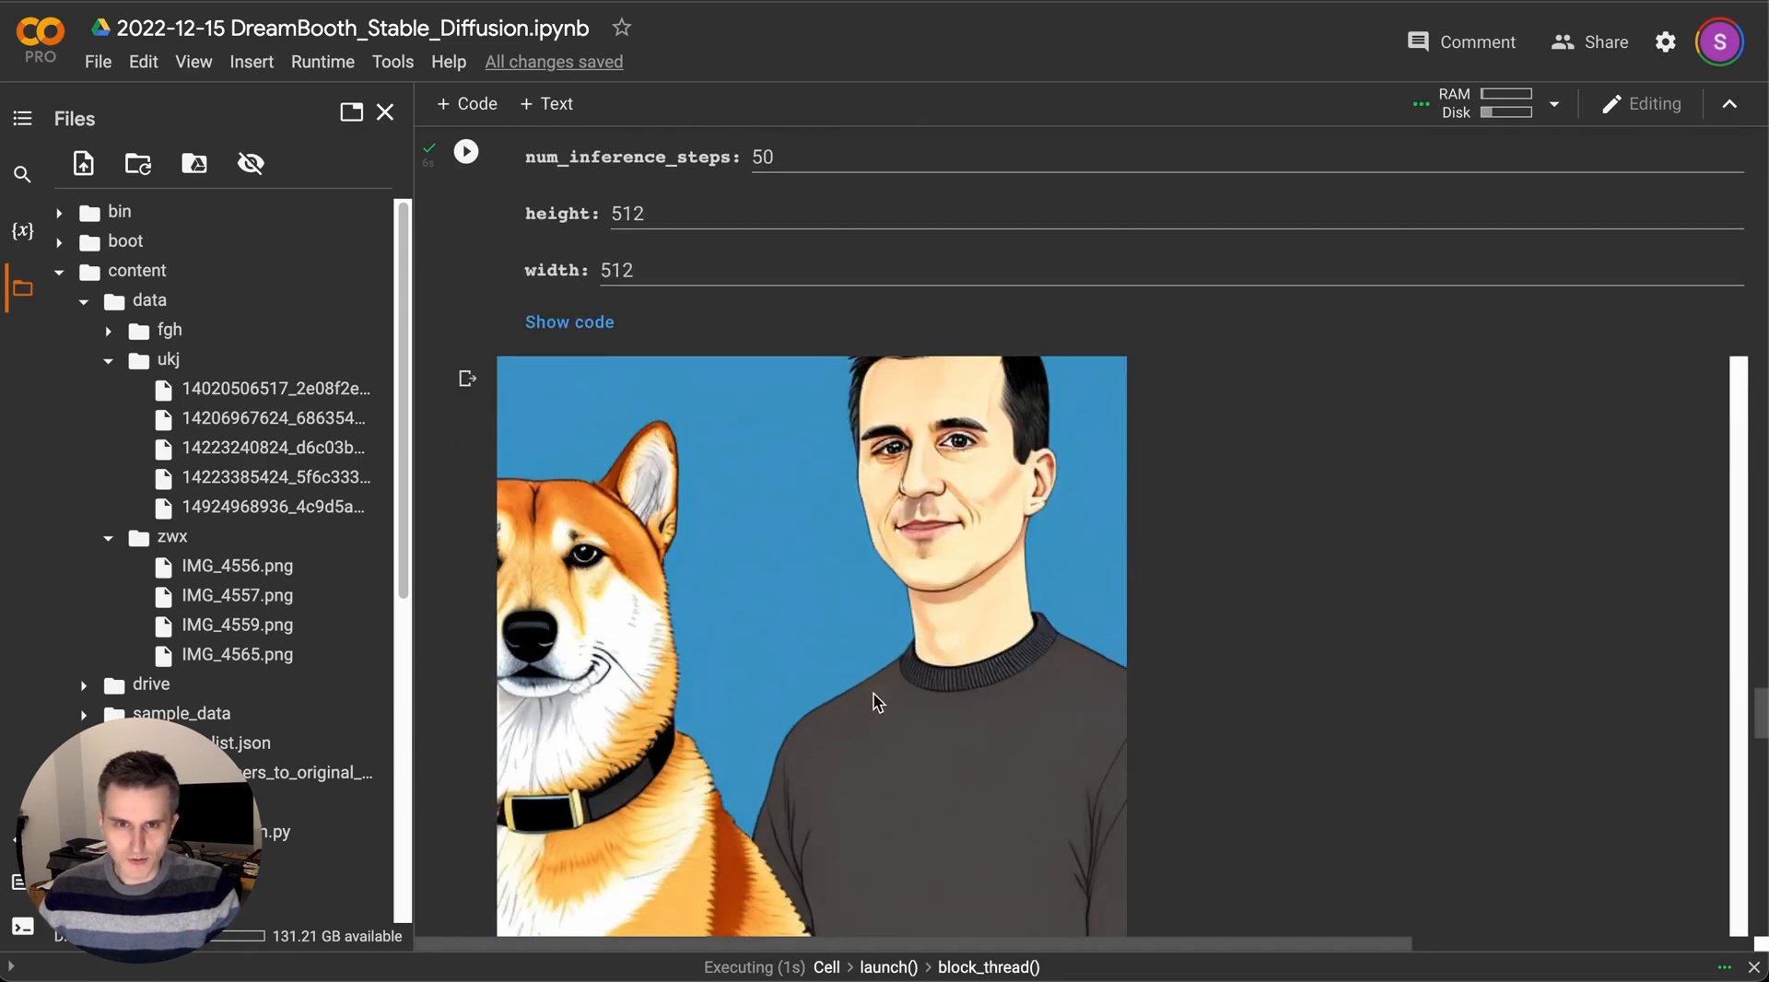
scroll(down, 3)
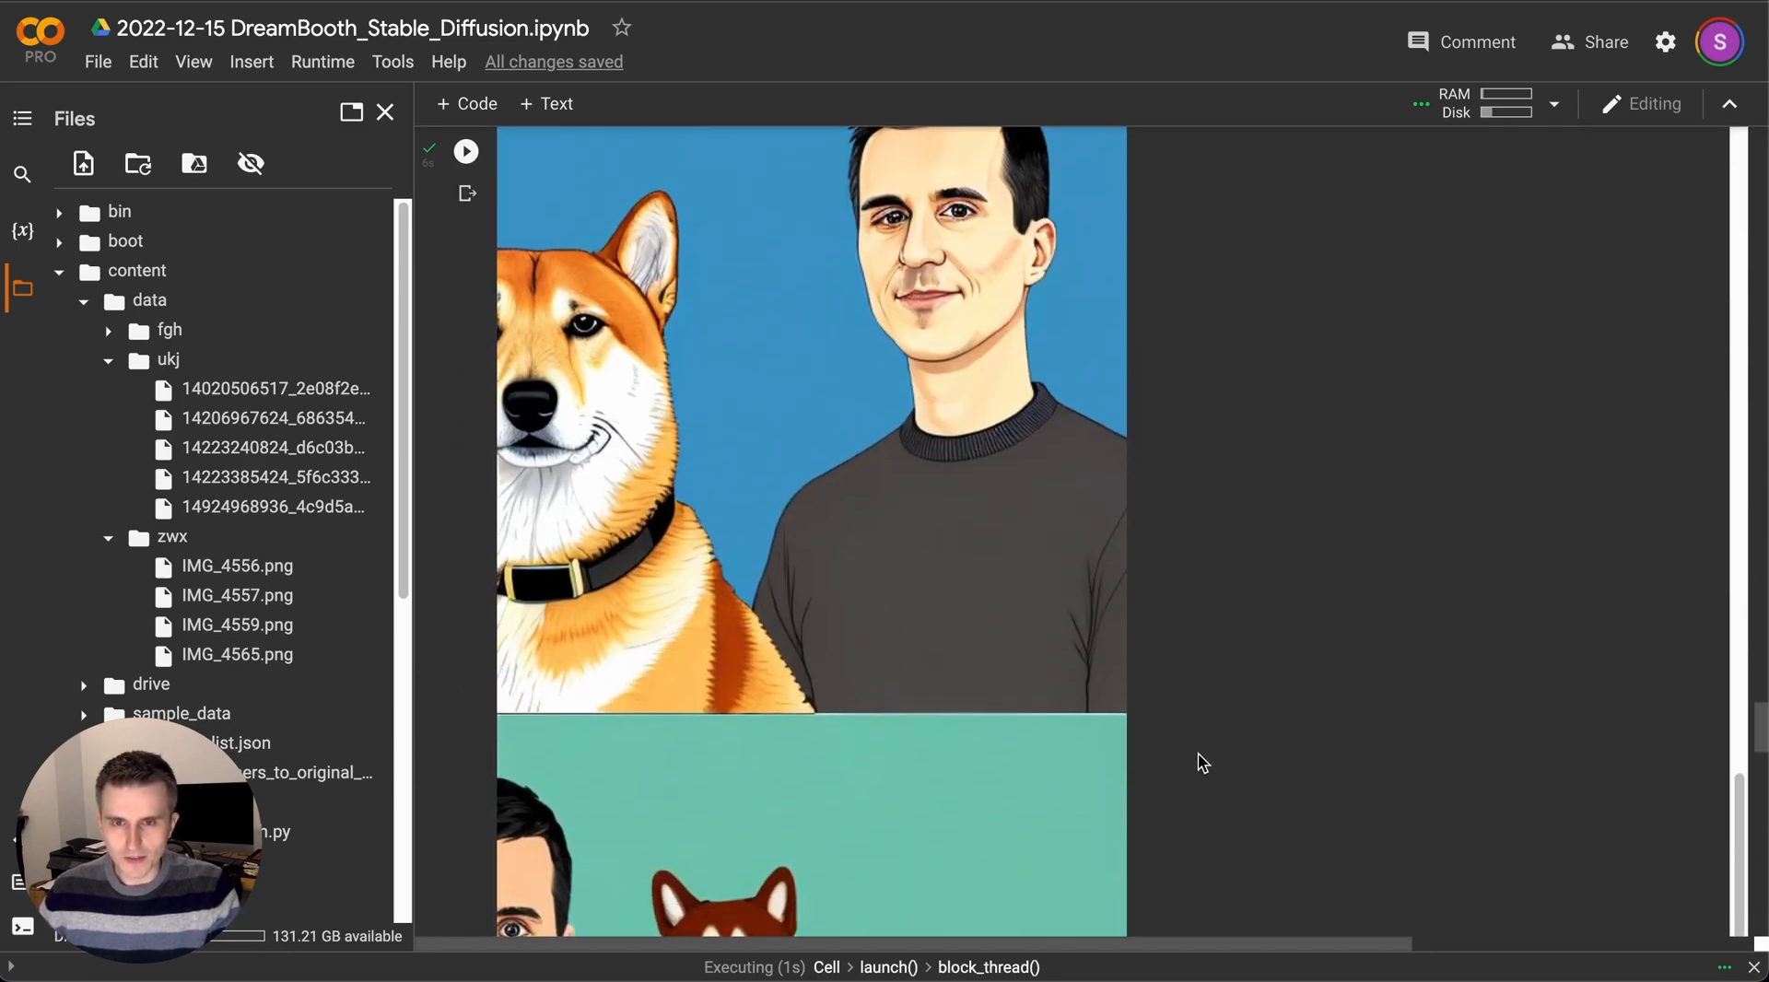
scroll(down, 3)
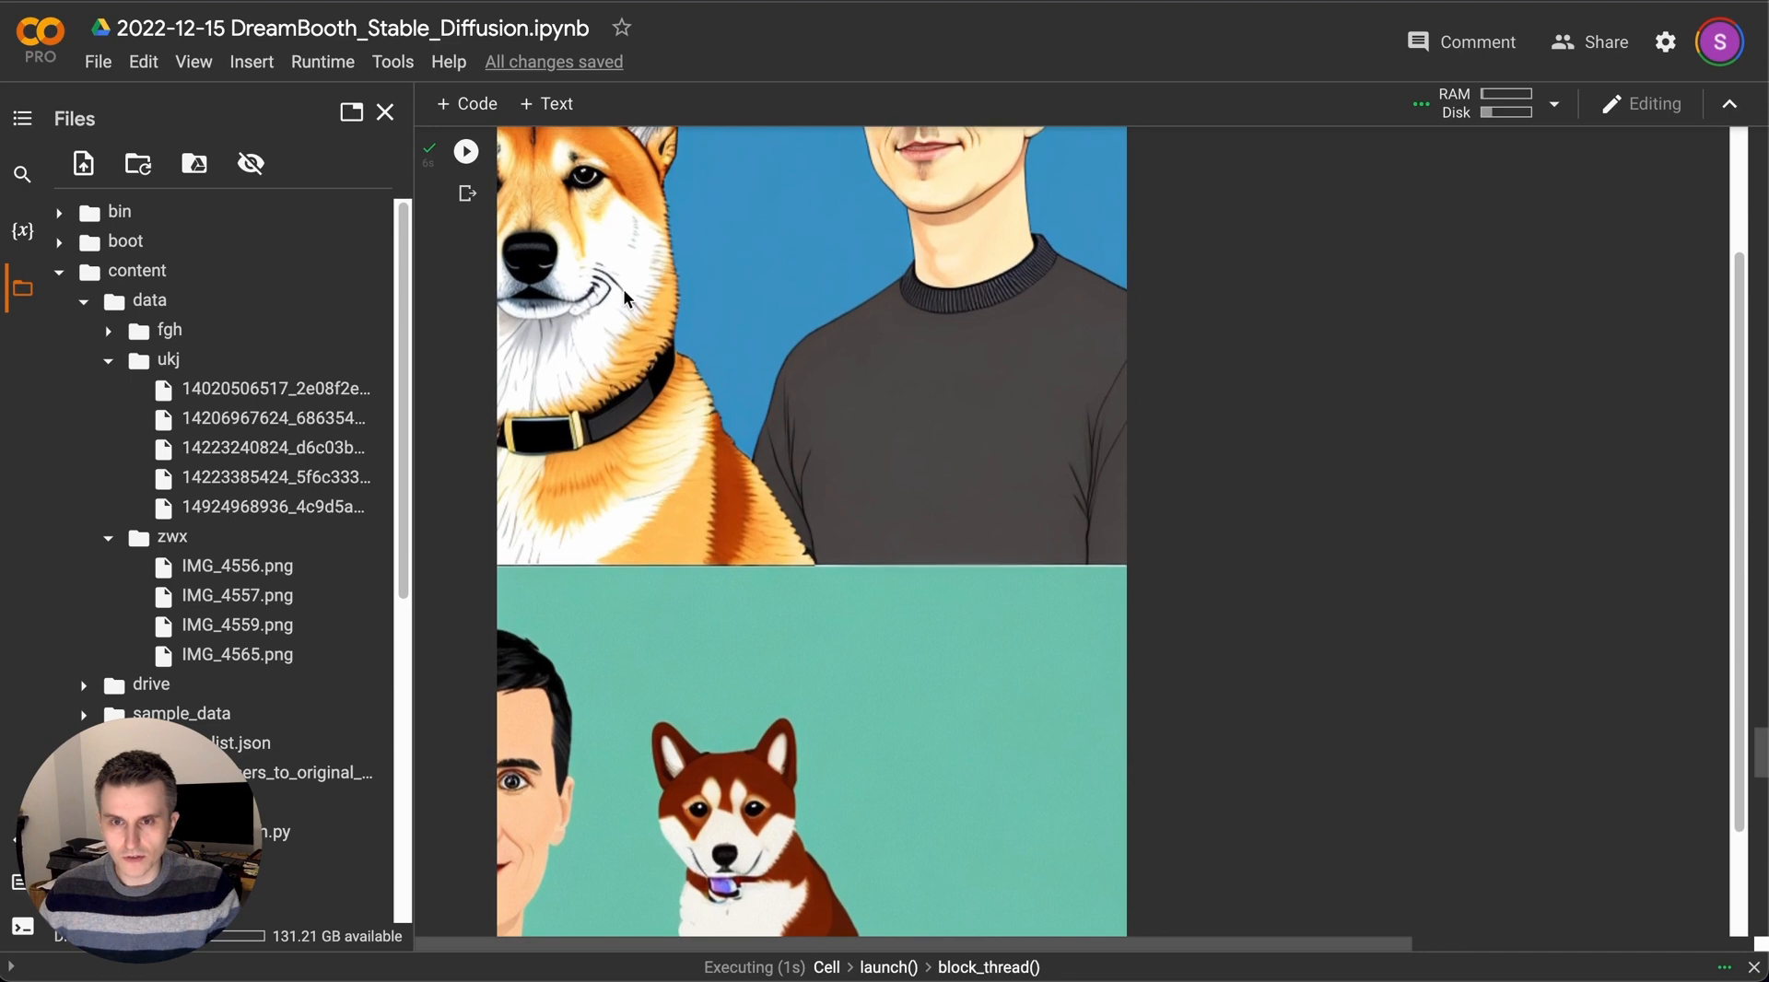
scroll(down, 3)
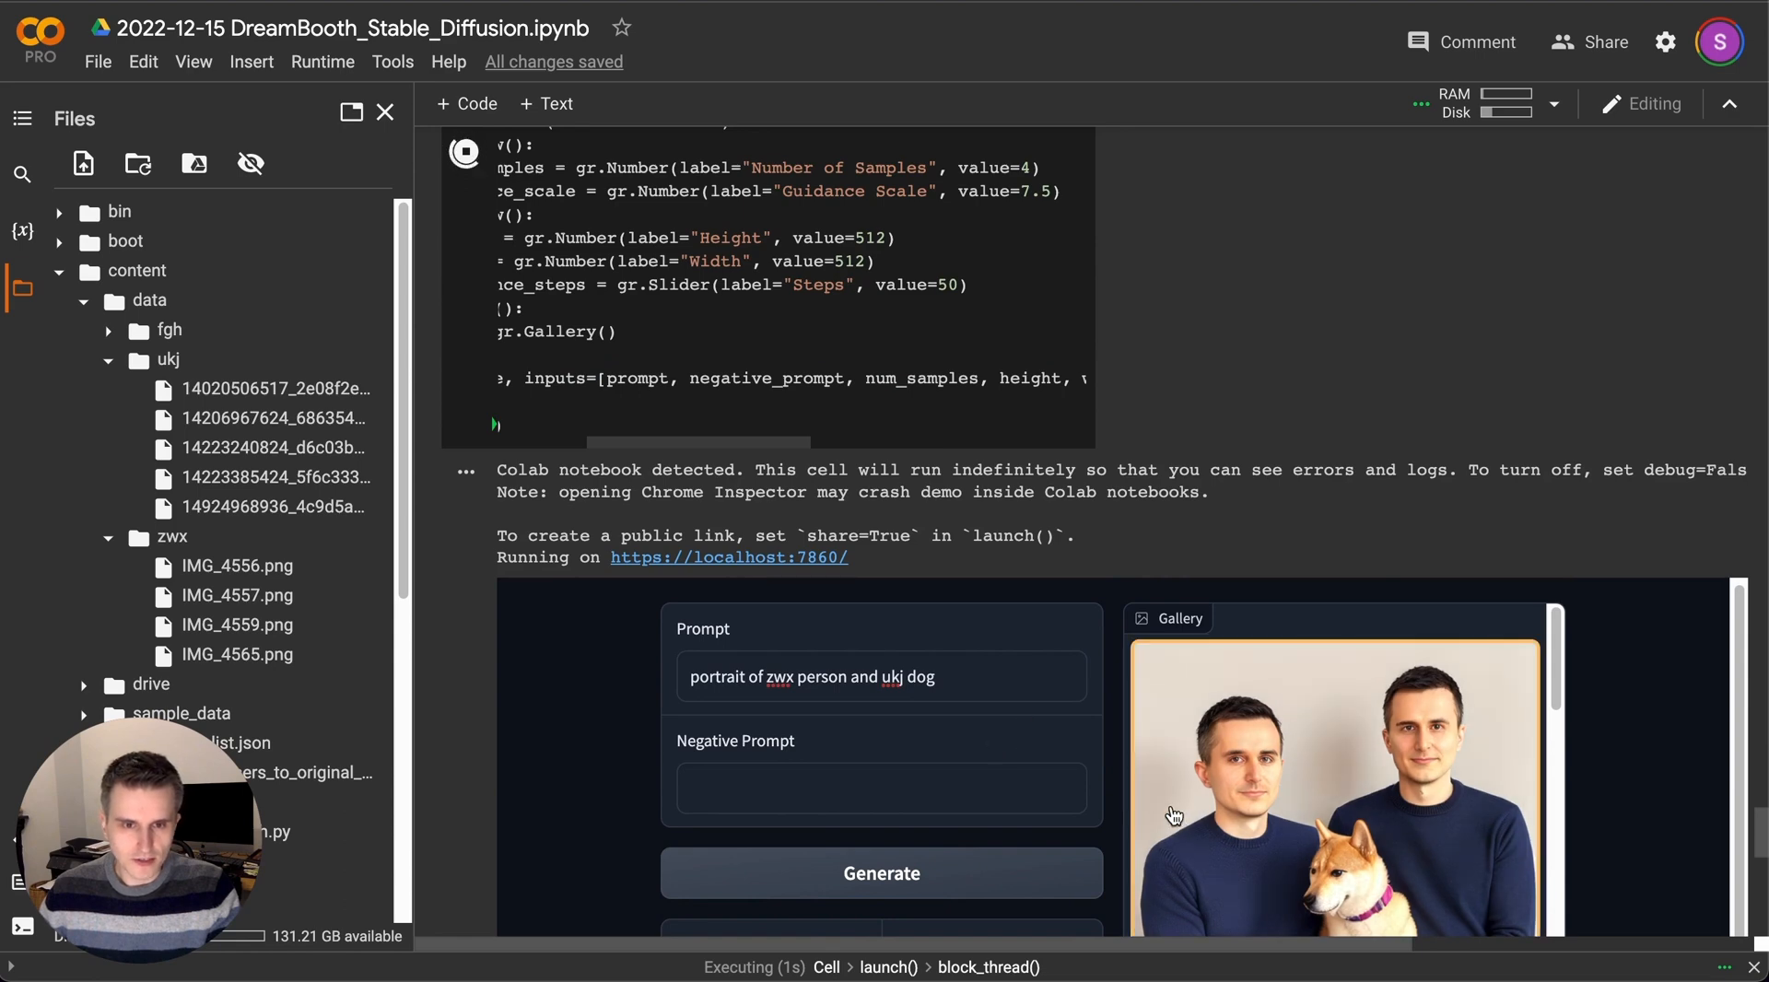
Browse the Gradio gallery of 'portrait of zwx person and ukj dog' photo results.
scroll(down, 3)
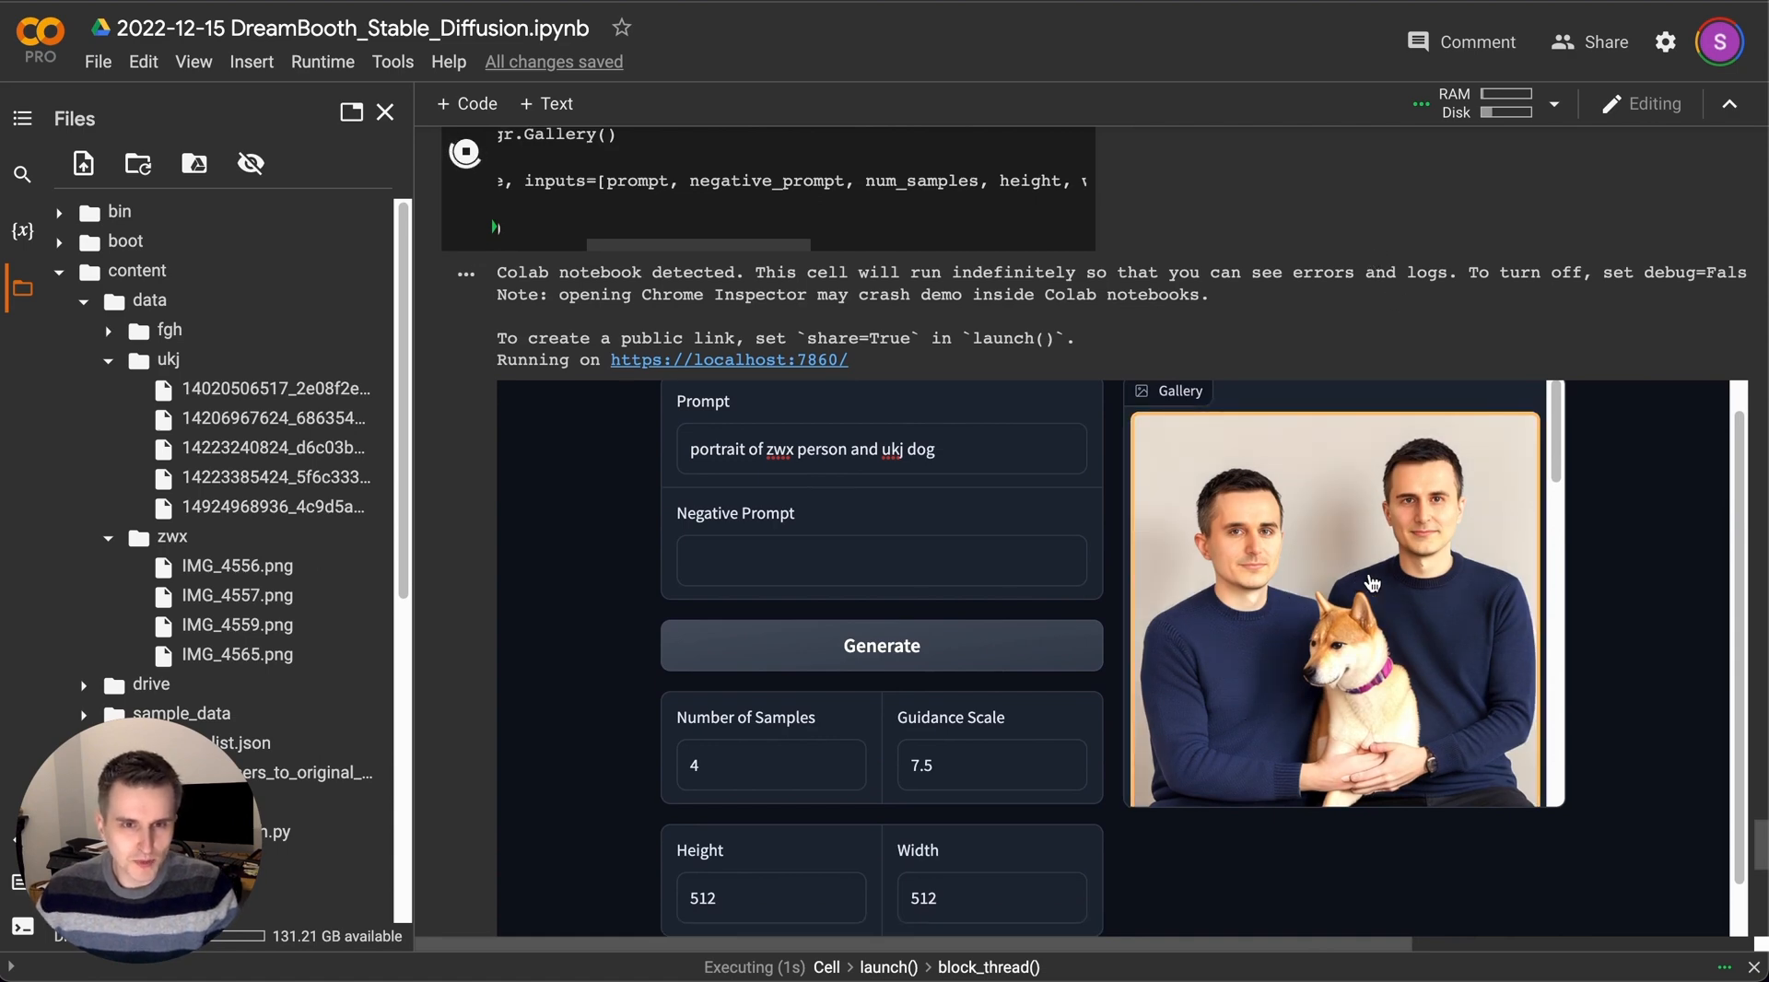
mouse_move(1440, 597)
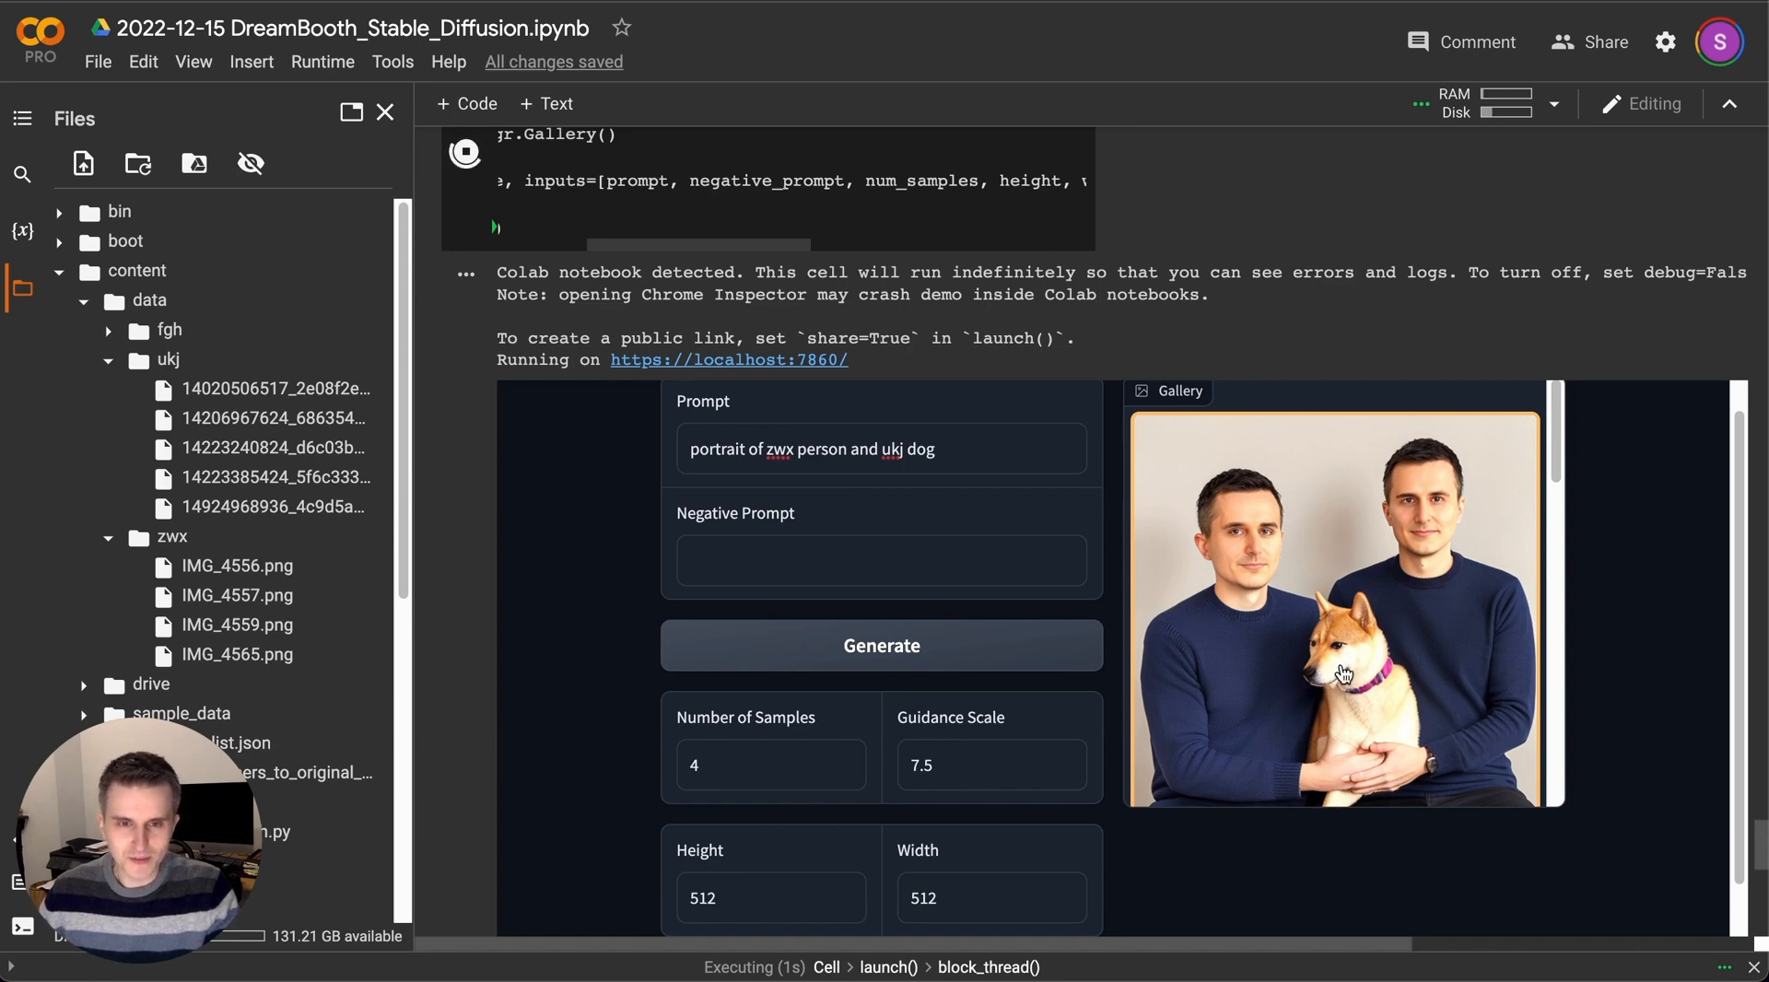
scroll(down, 3)
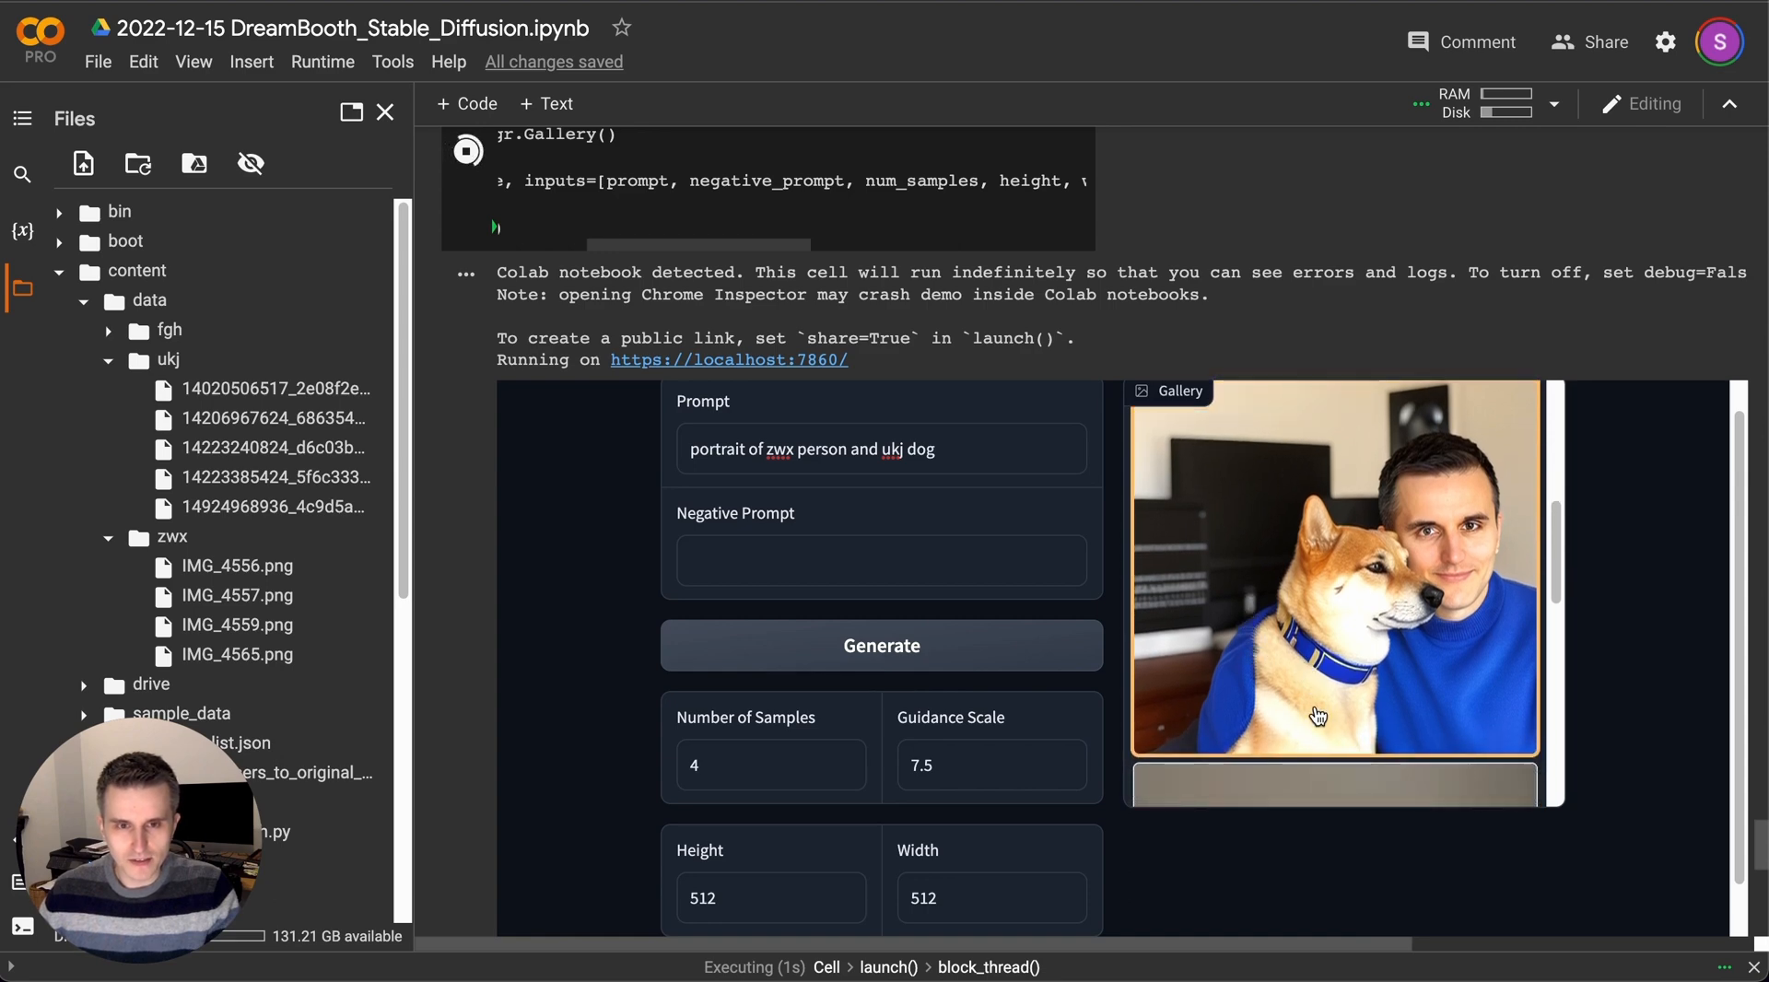
mouse_move(1433, 677)
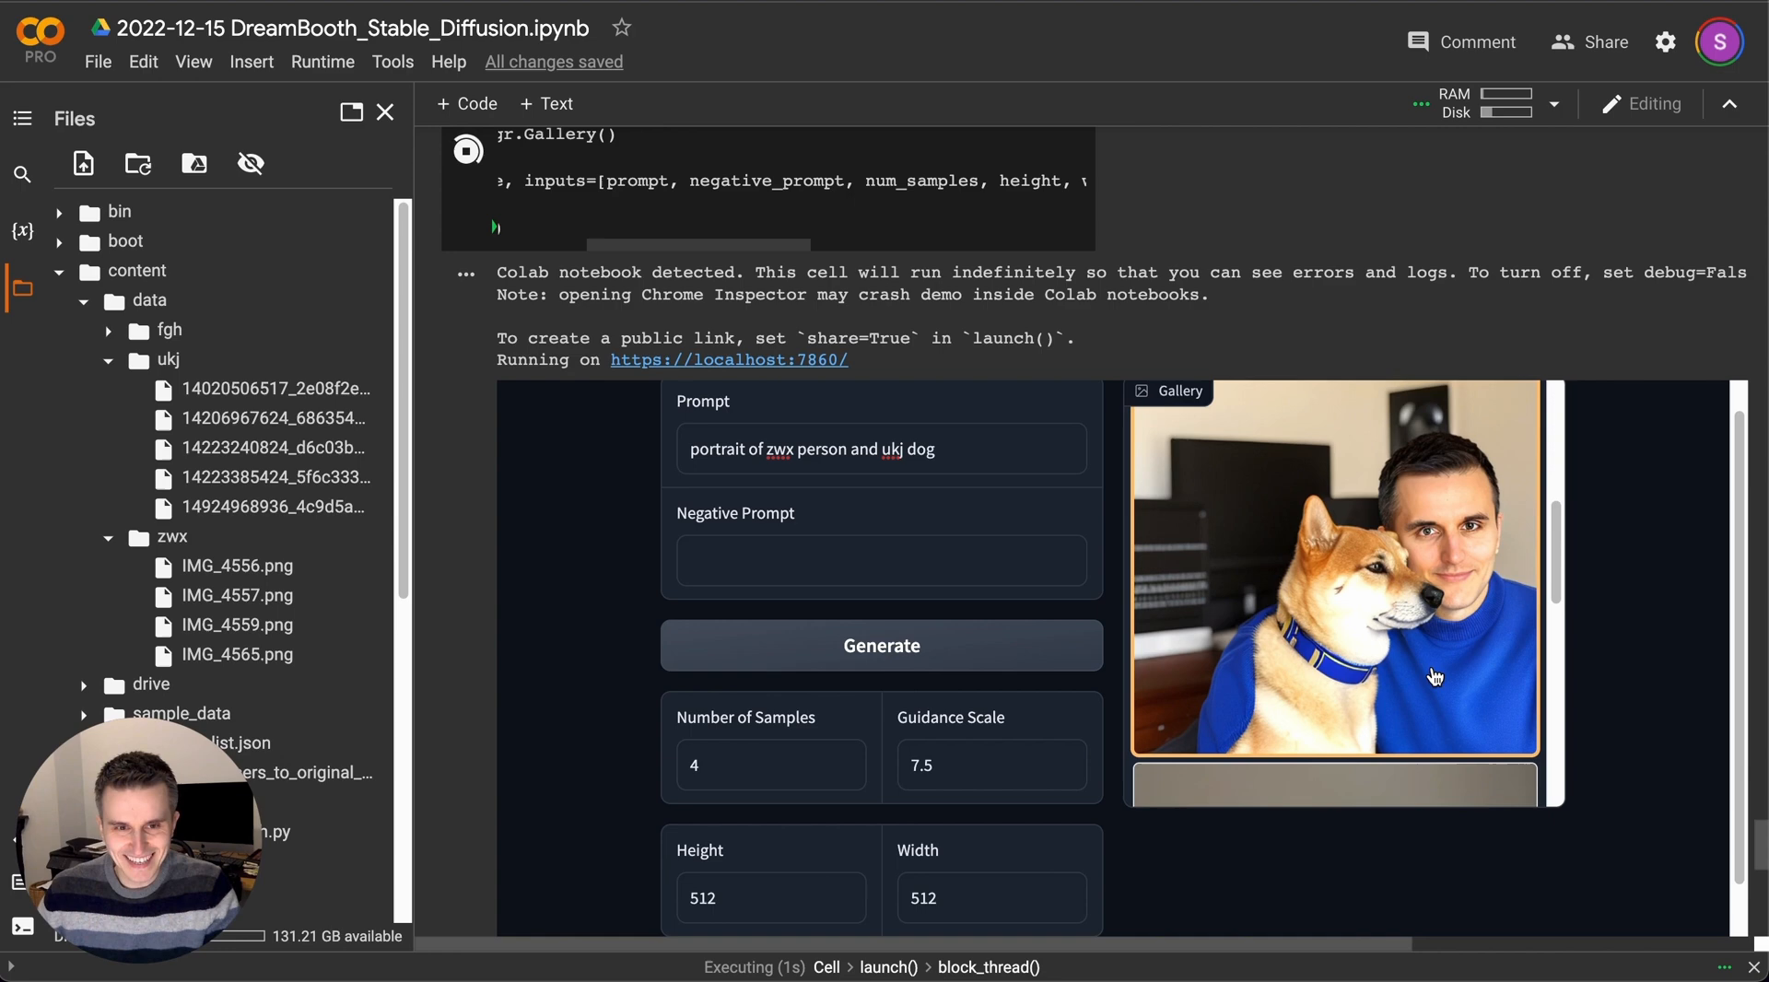
mouse_move(1334, 693)
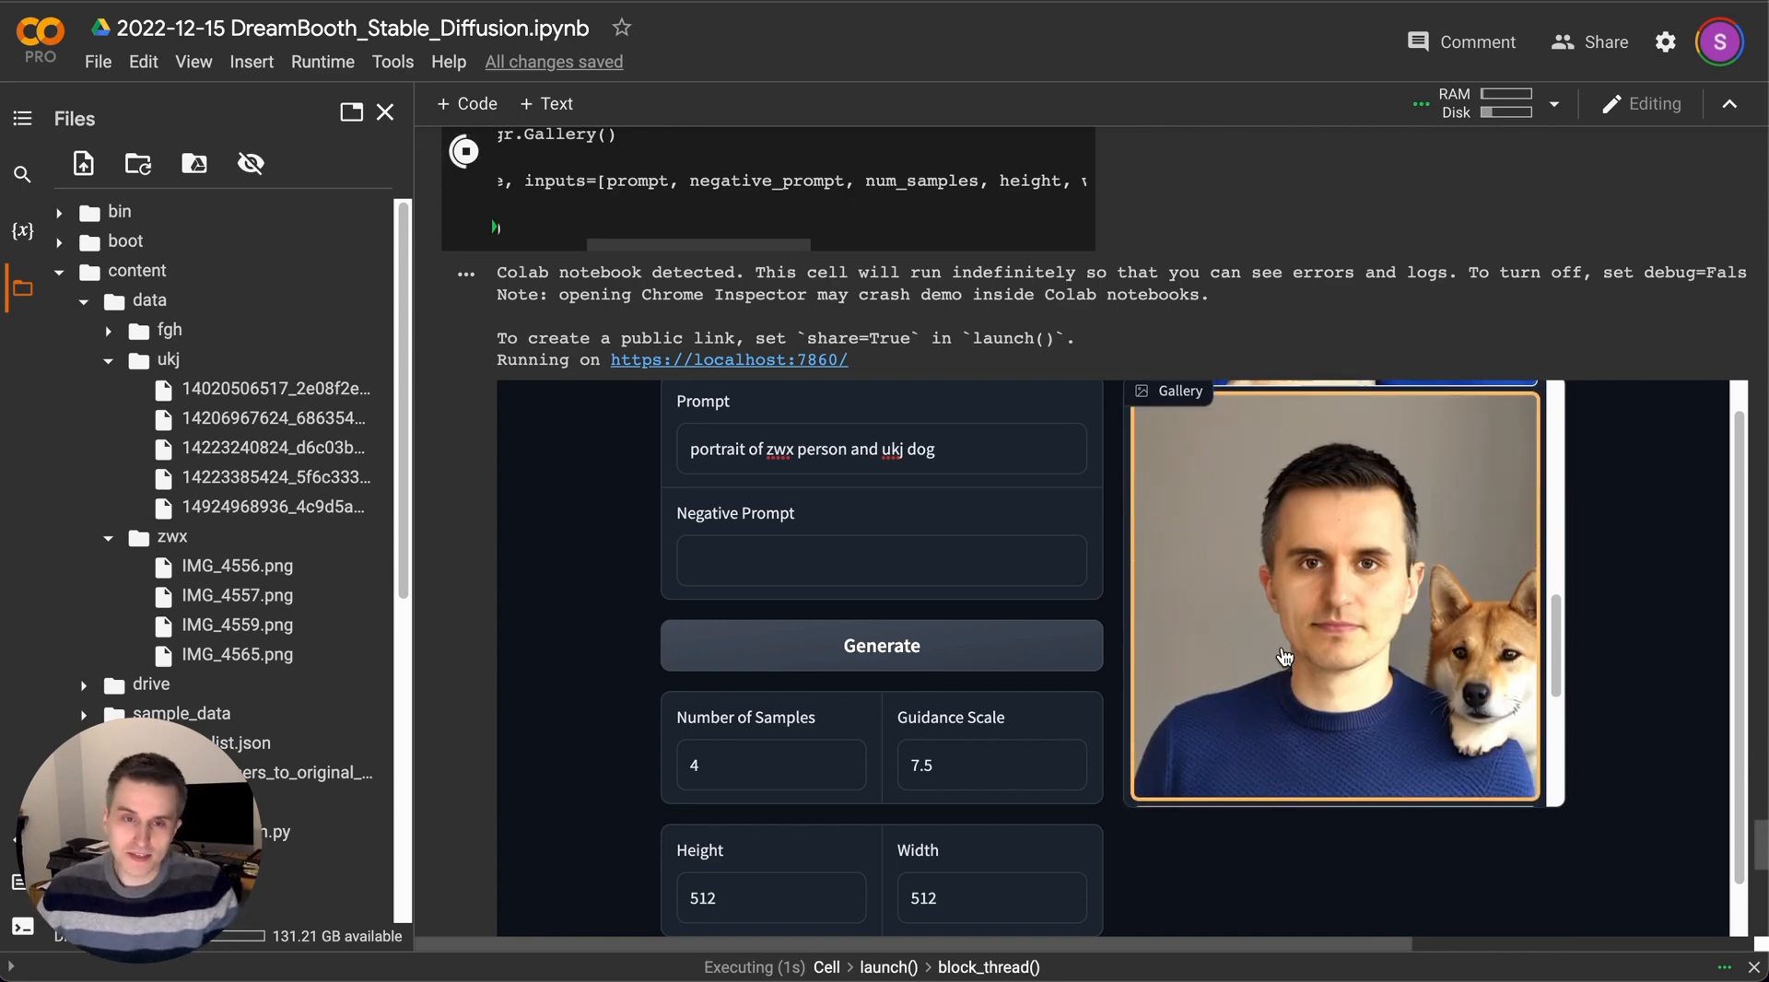
mouse_move(1273, 654)
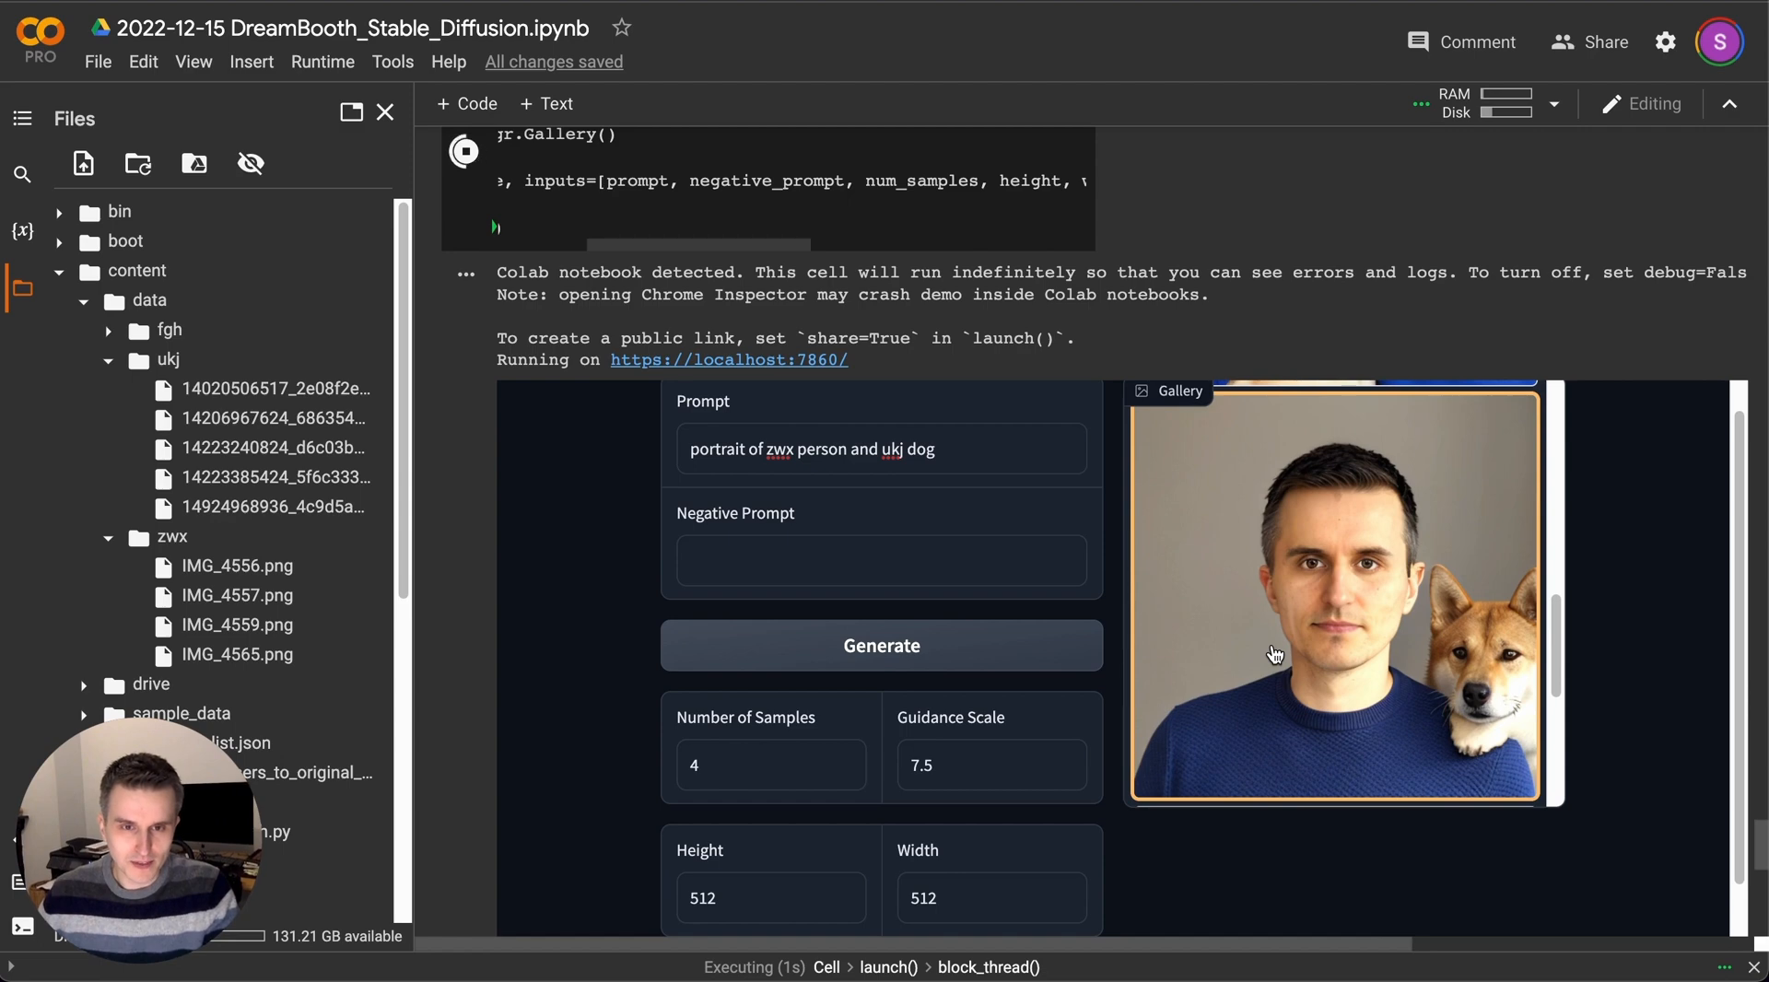
mouse_move(1150, 711)
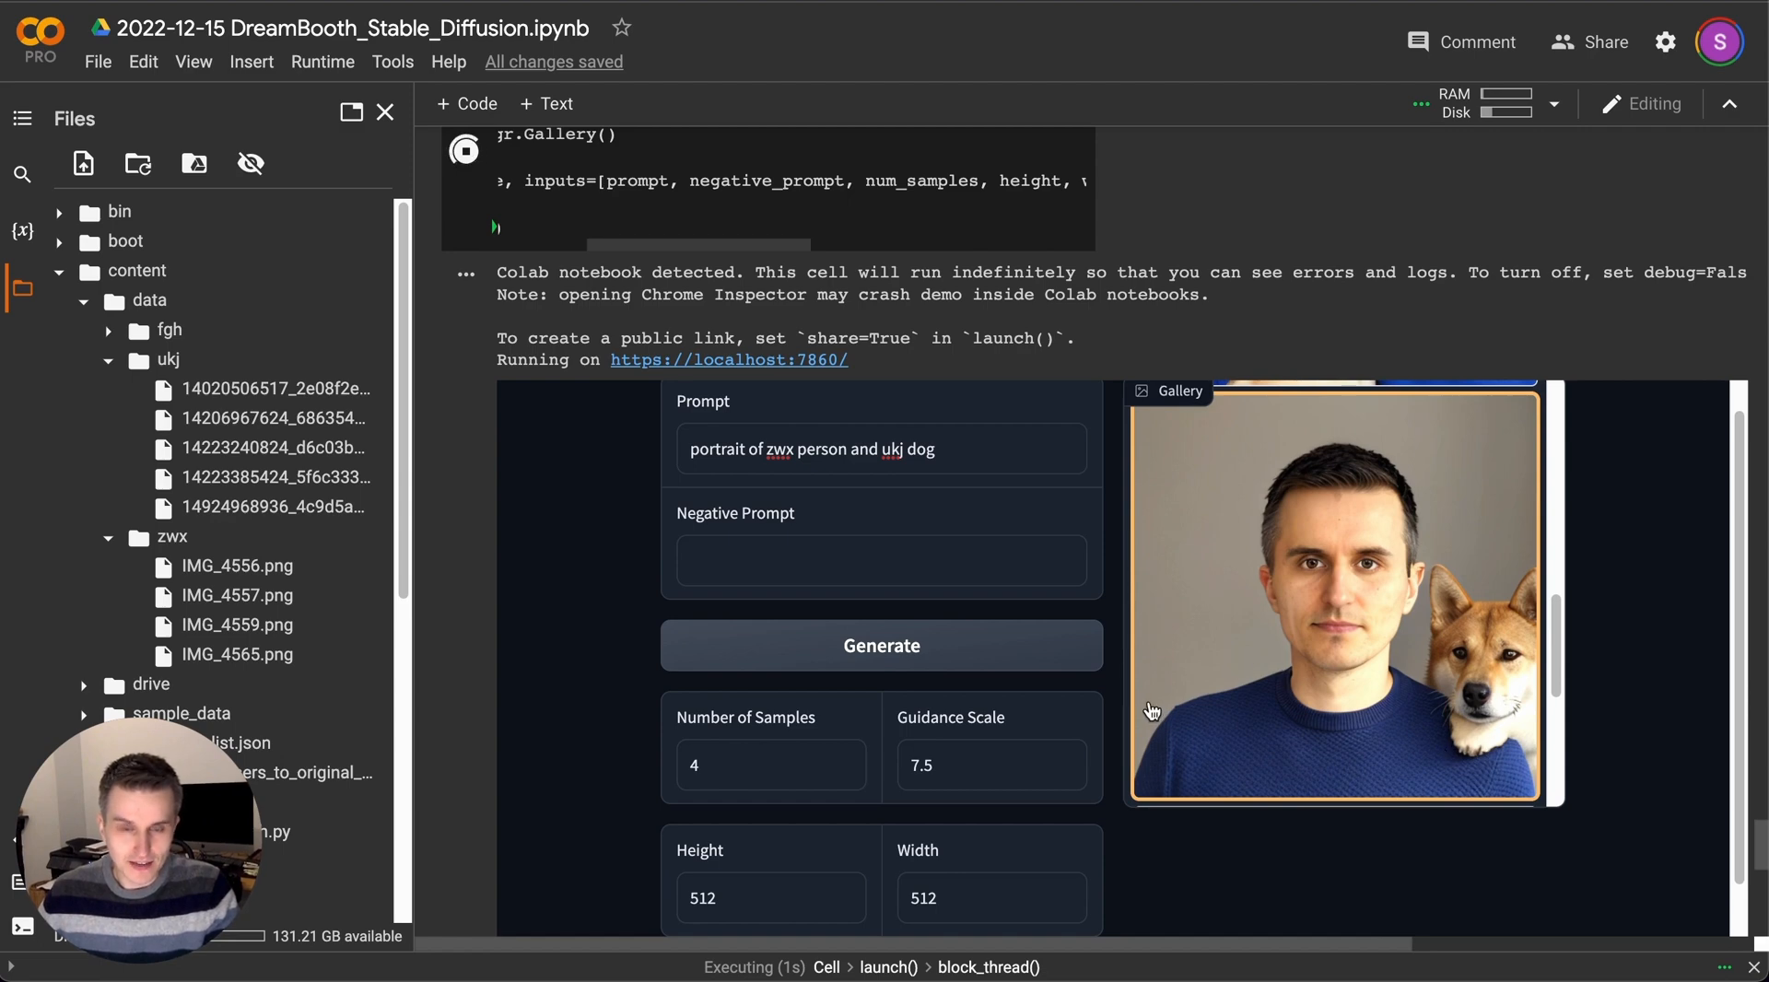
mouse_move(1481, 711)
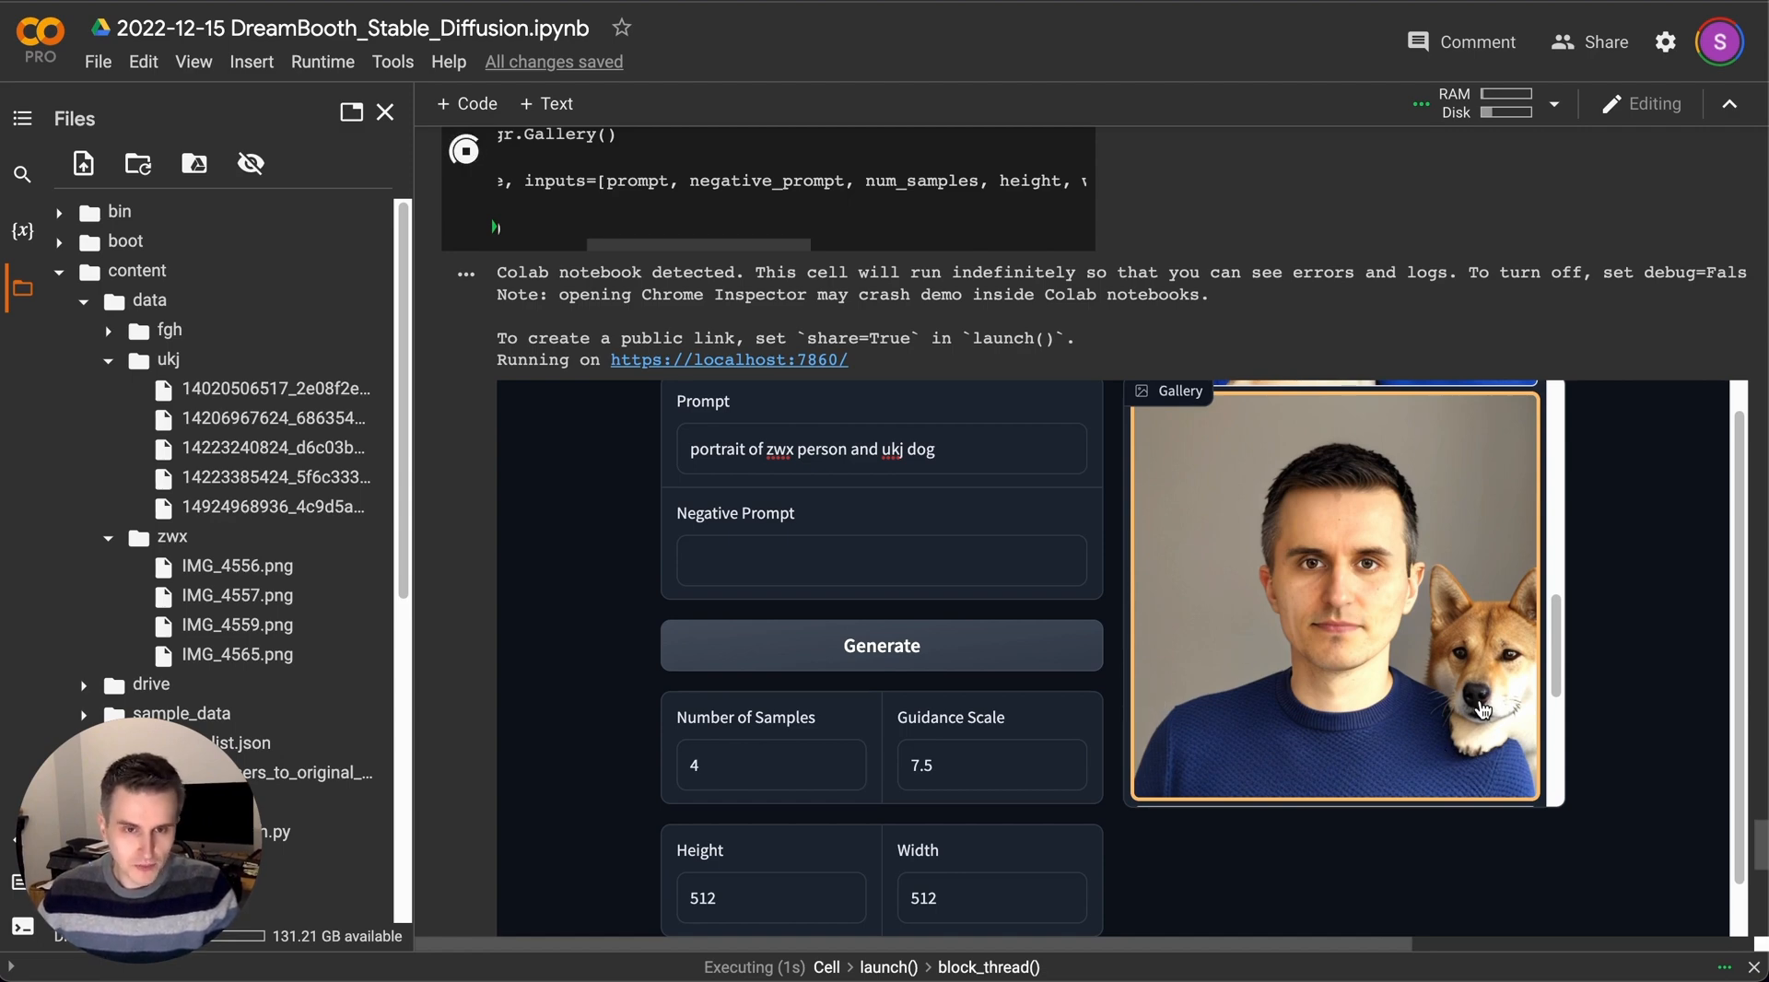
scroll(down, 3)
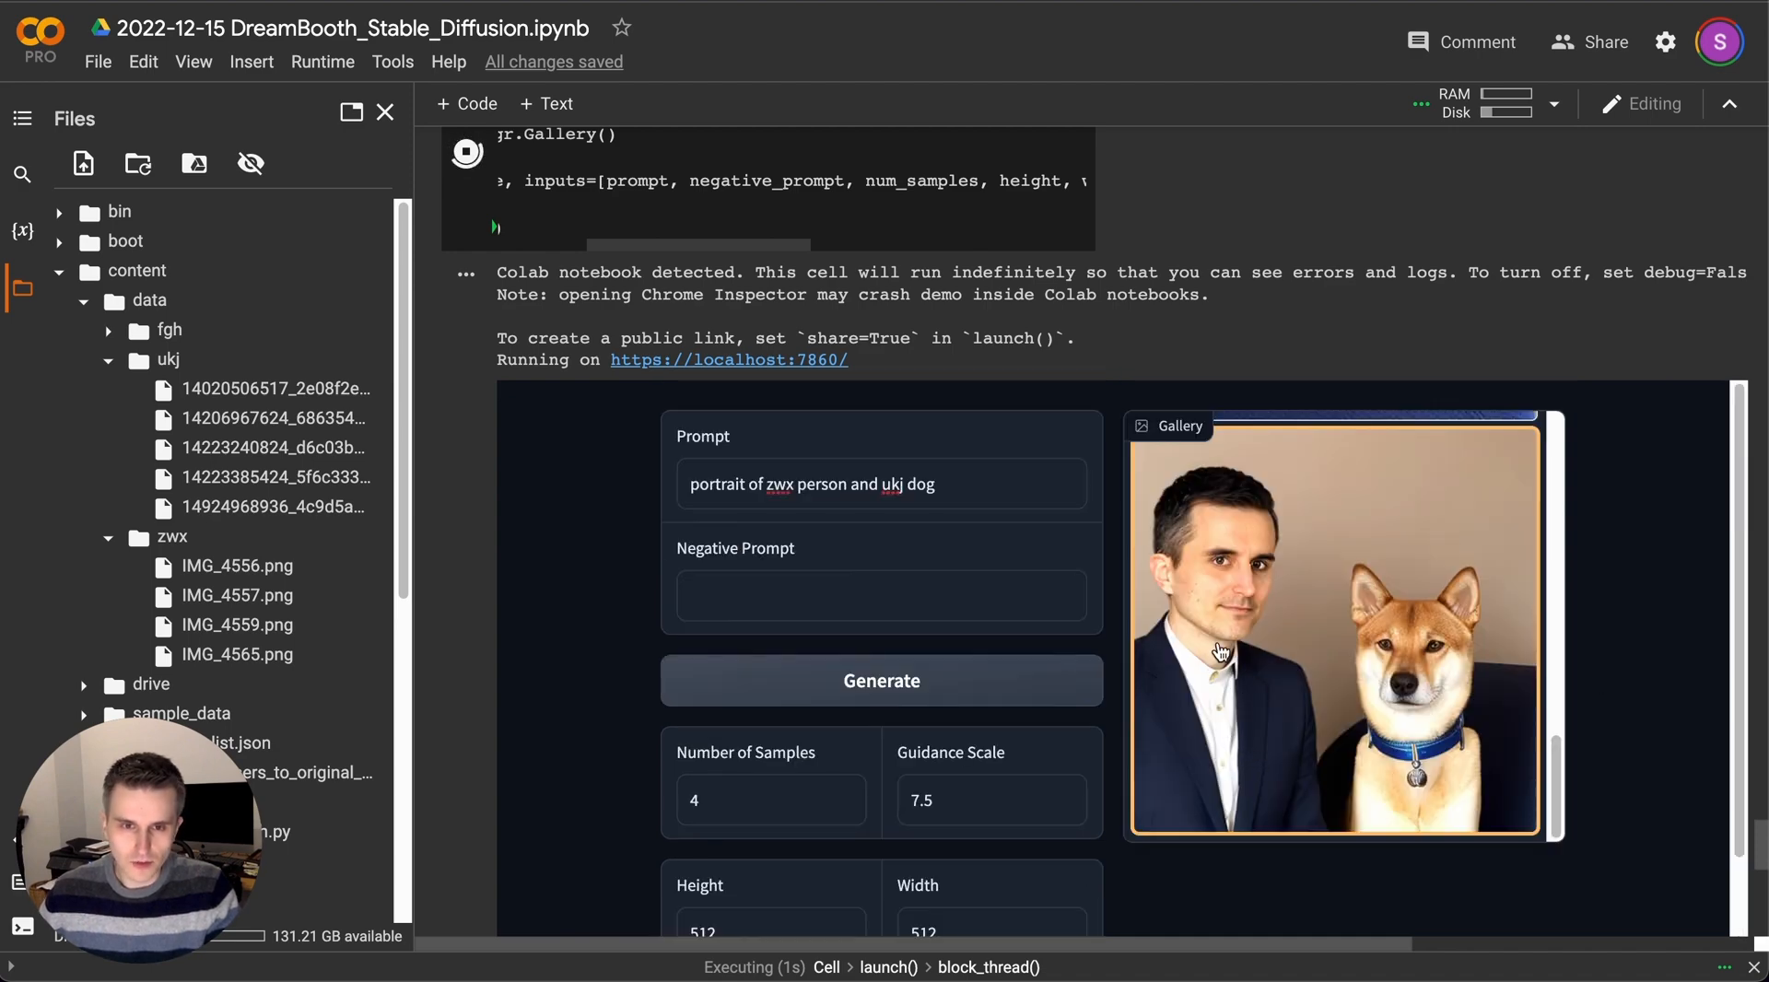
mouse_move(1382, 774)
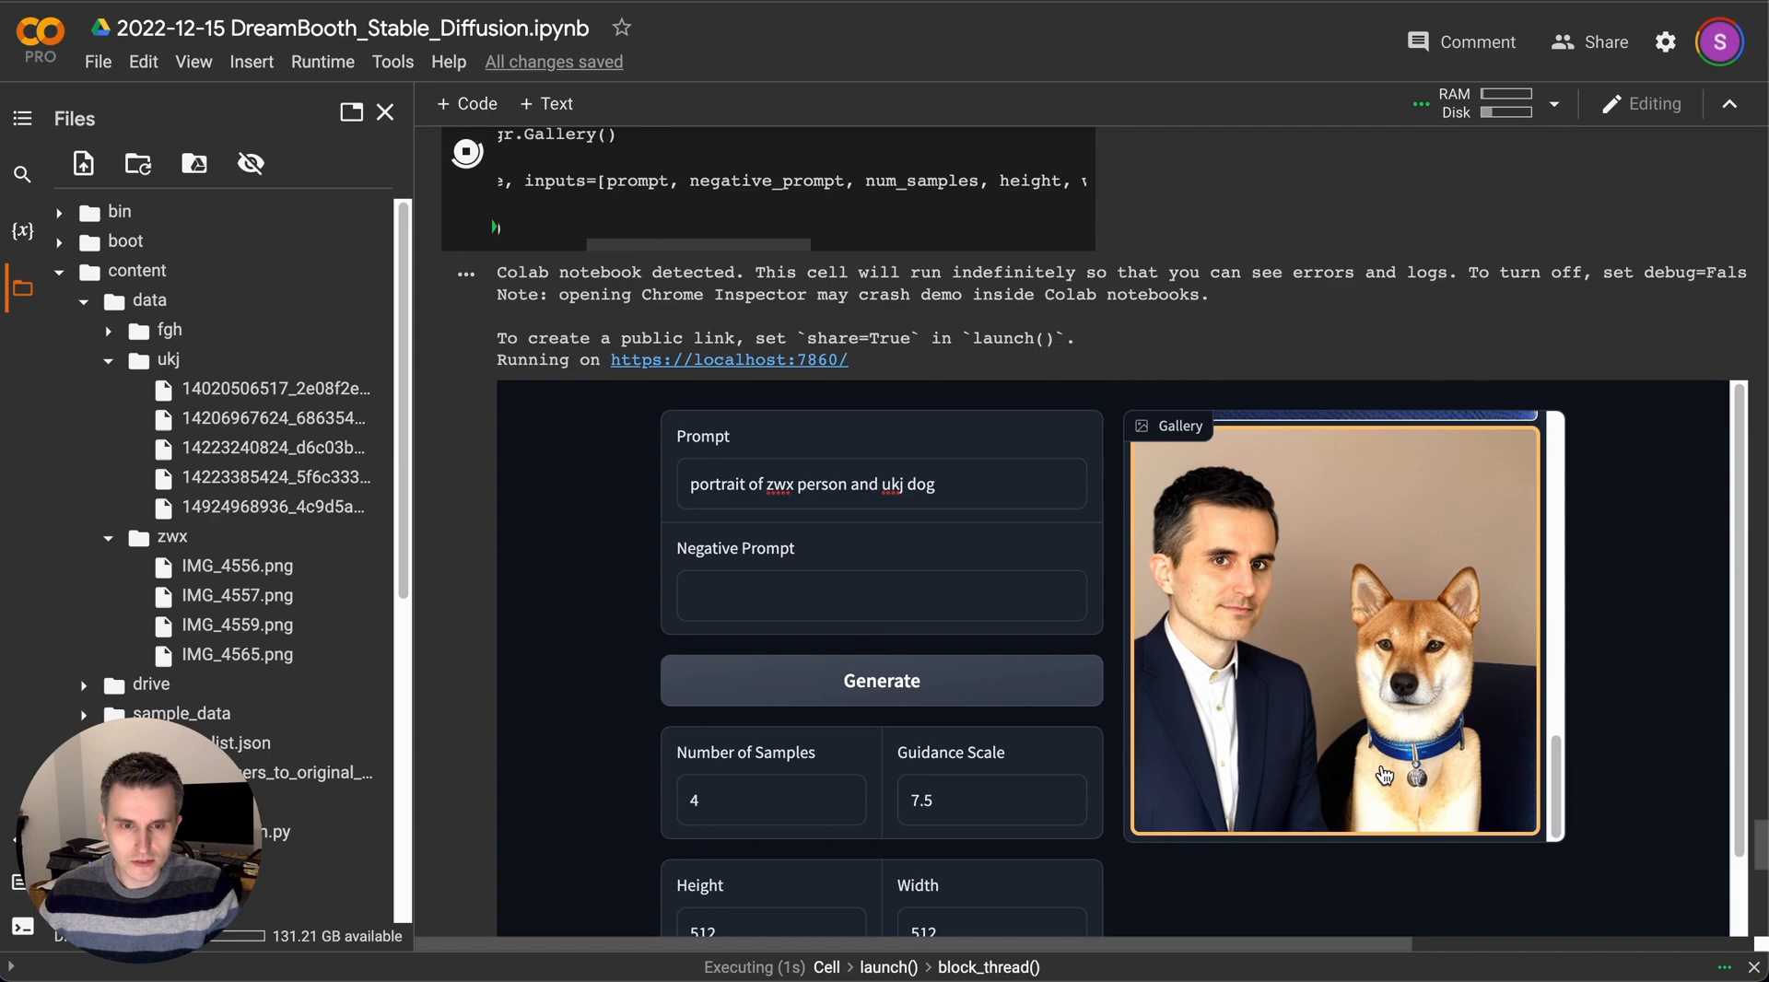
mouse_move(1326, 748)
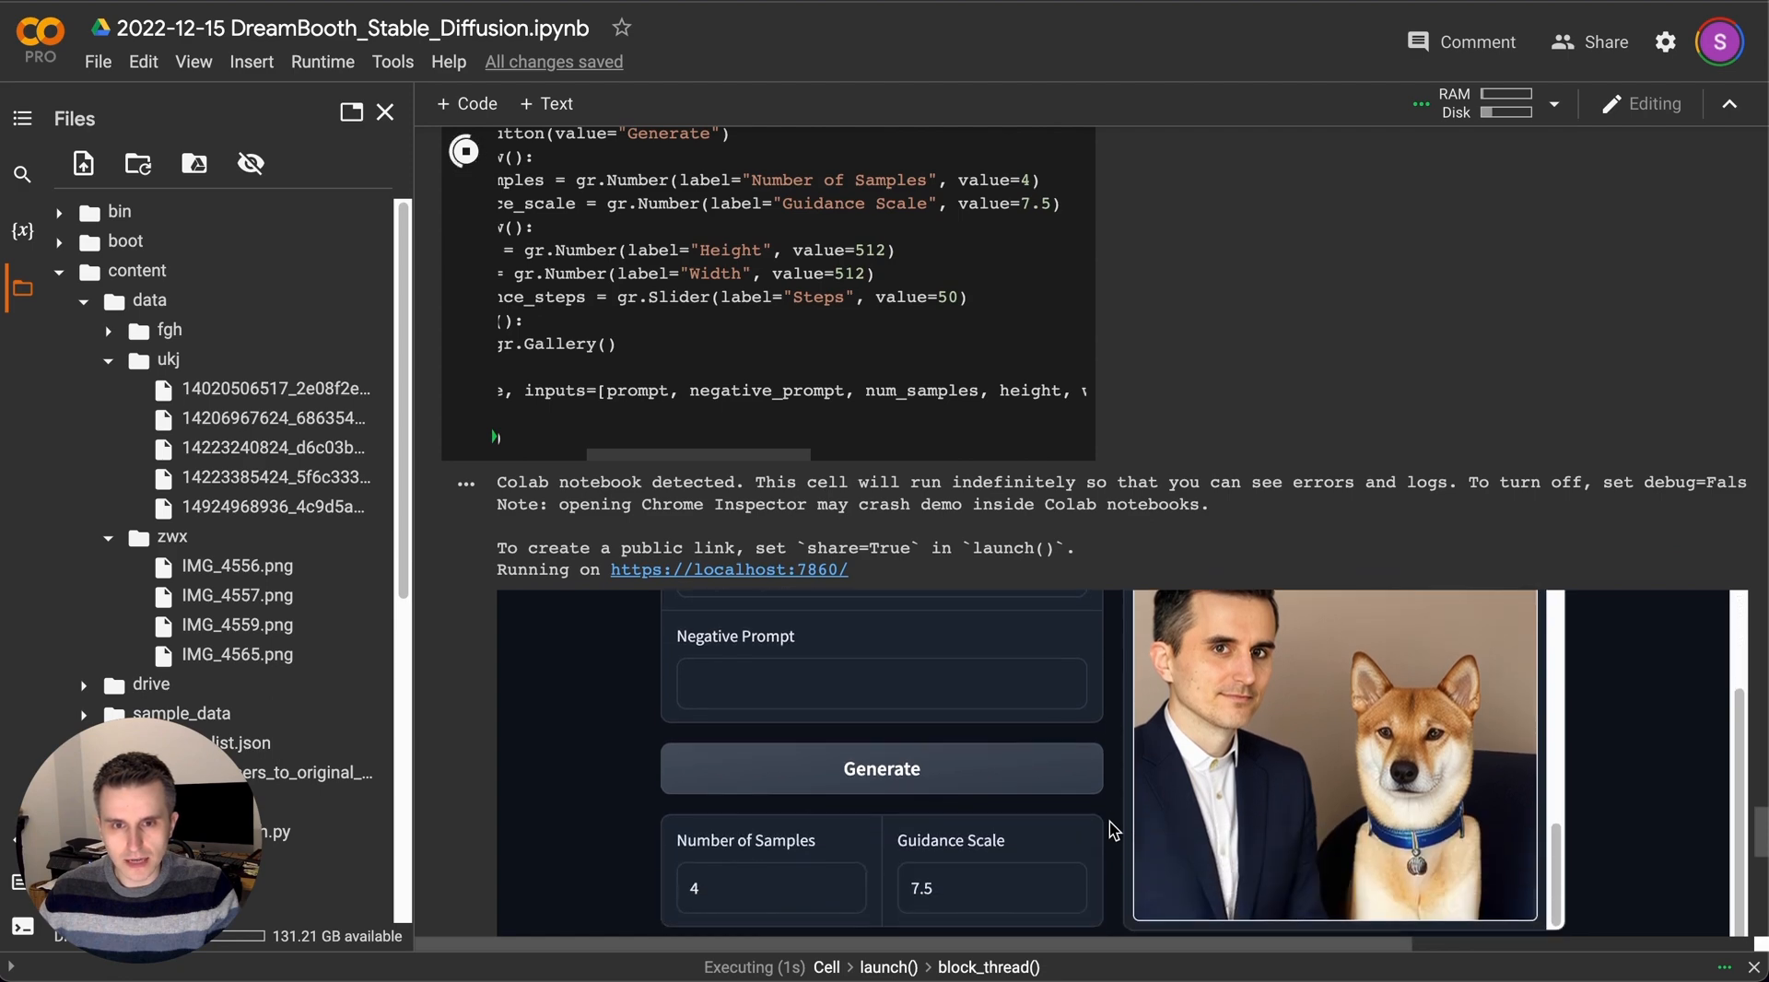
Extend the prompt with ', illustration, realistic' and generate new portraits.
scroll(up, 3)
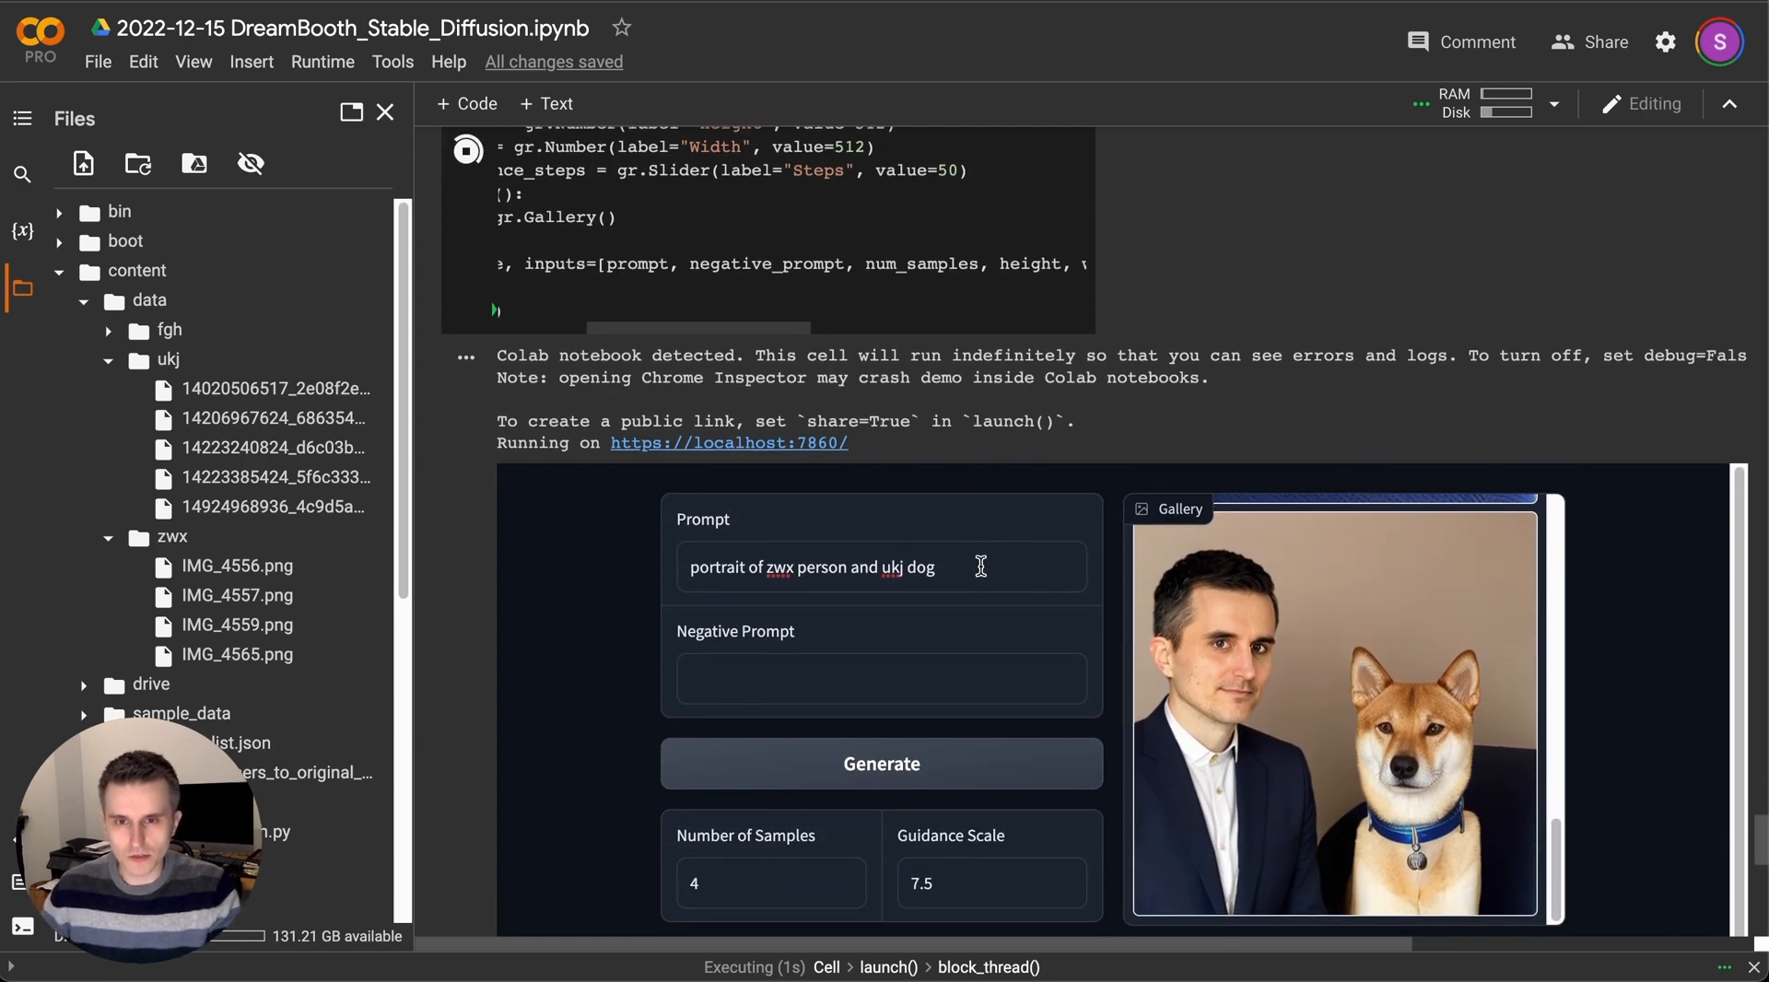
text(, illustration, realisti)
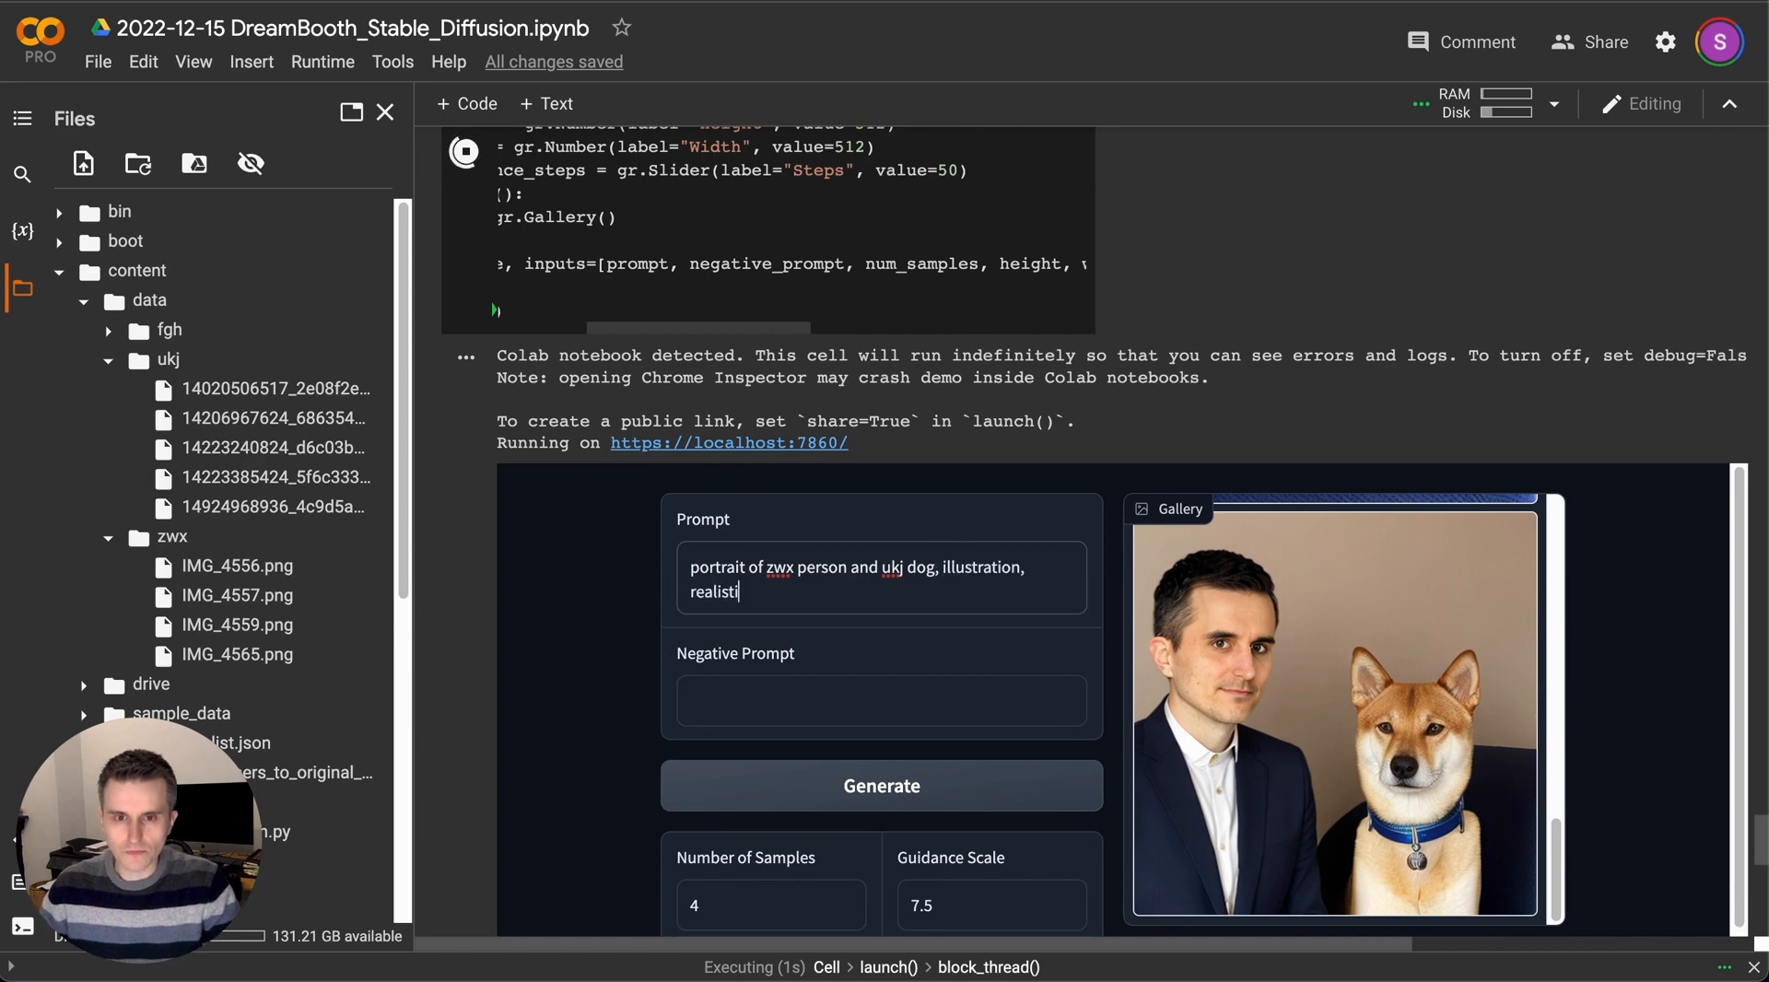
click(883, 787)
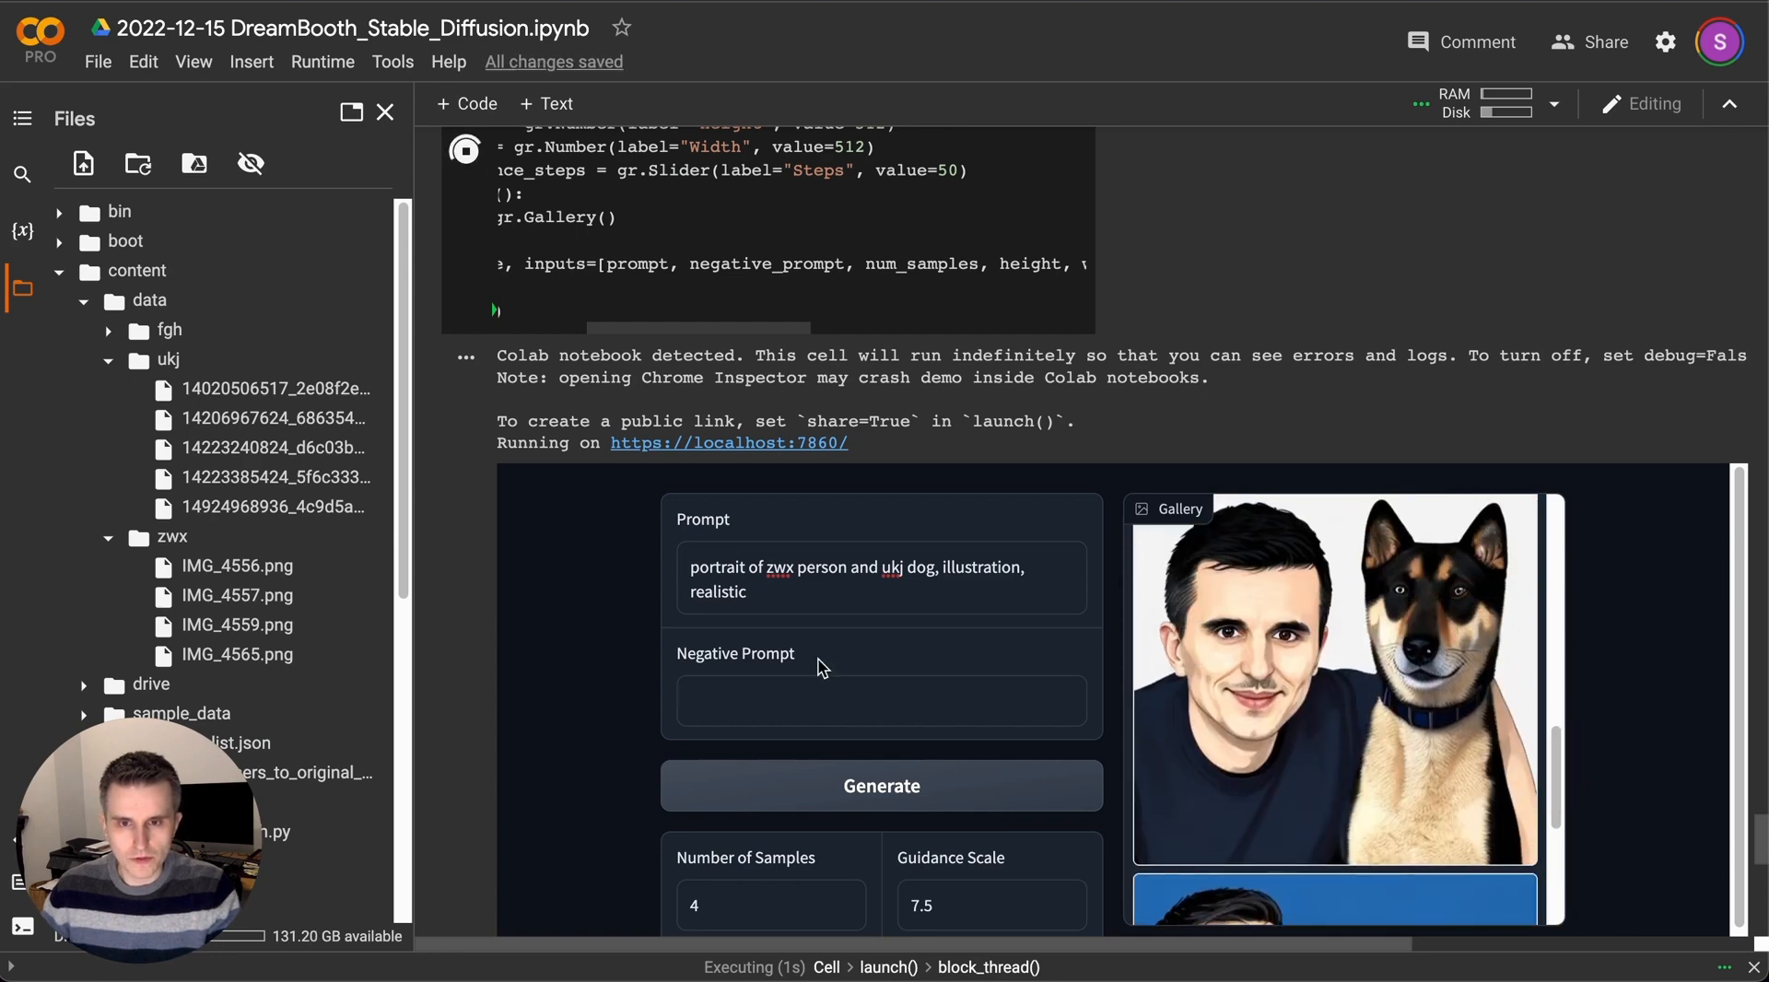
Set the negative prompt to 'facial hair' and return to the prompt box for another word.
text(facial hair)
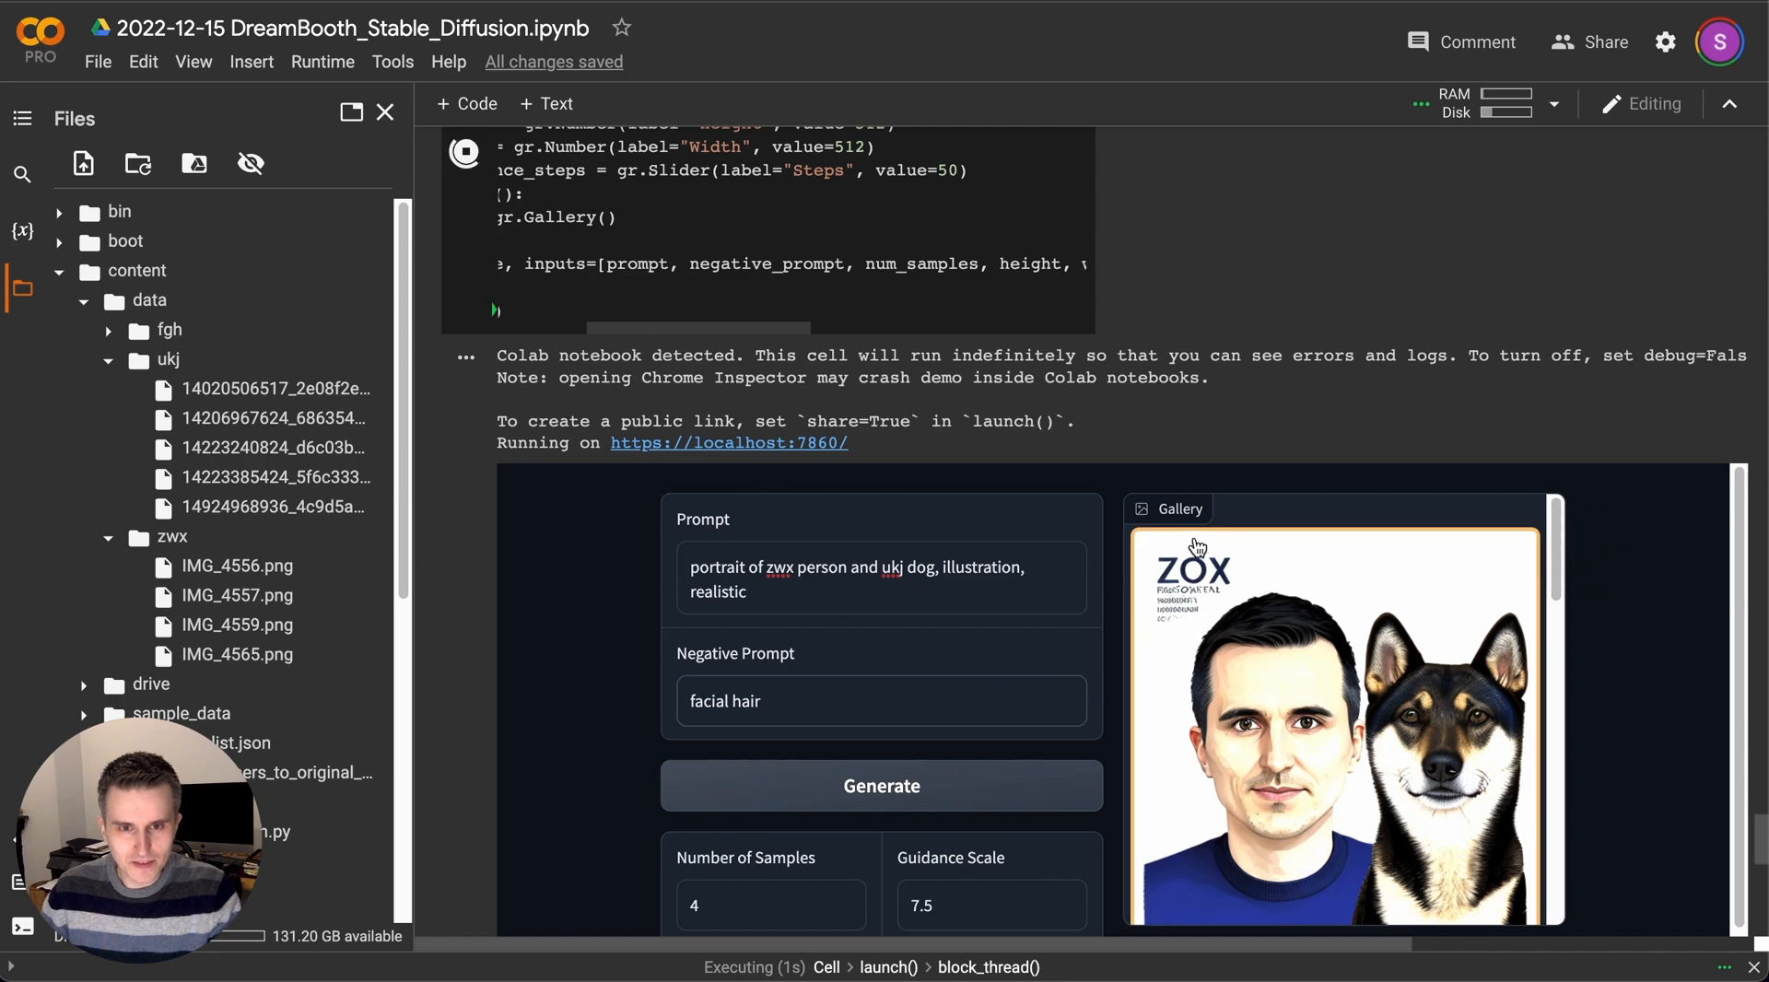
click(851, 592)
text(, centred)
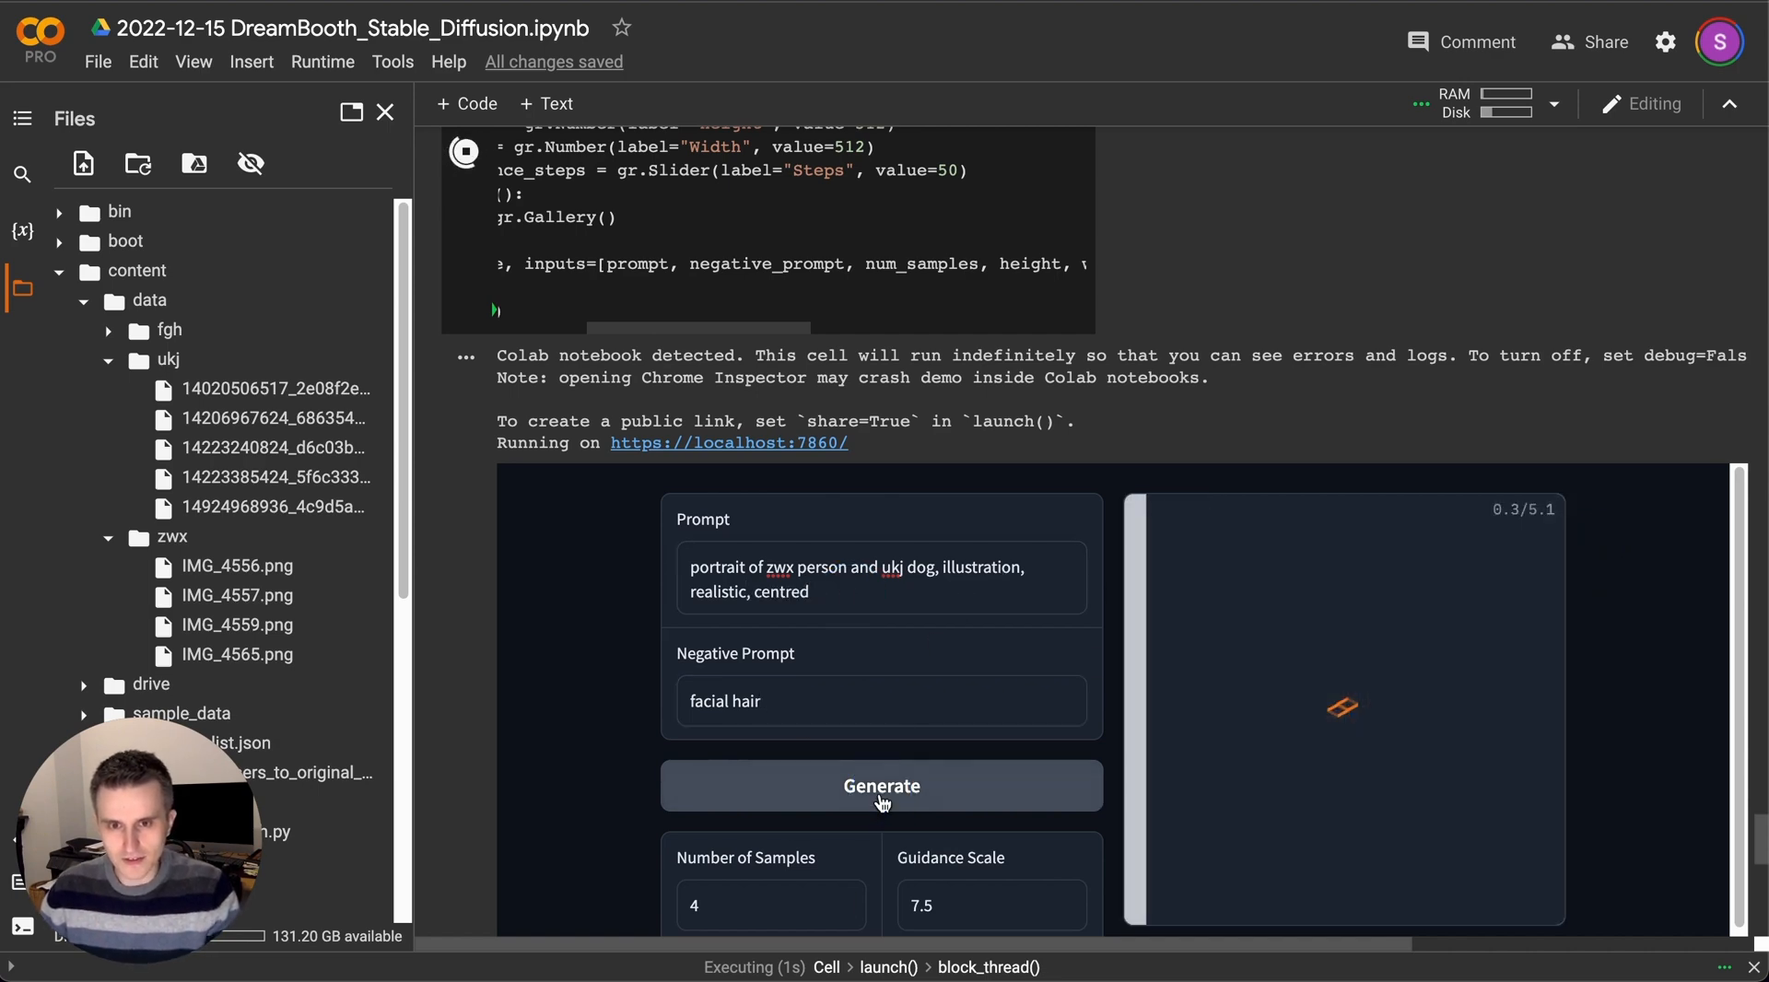
Generate centred illustrated portraits and view the results.
click(881, 787)
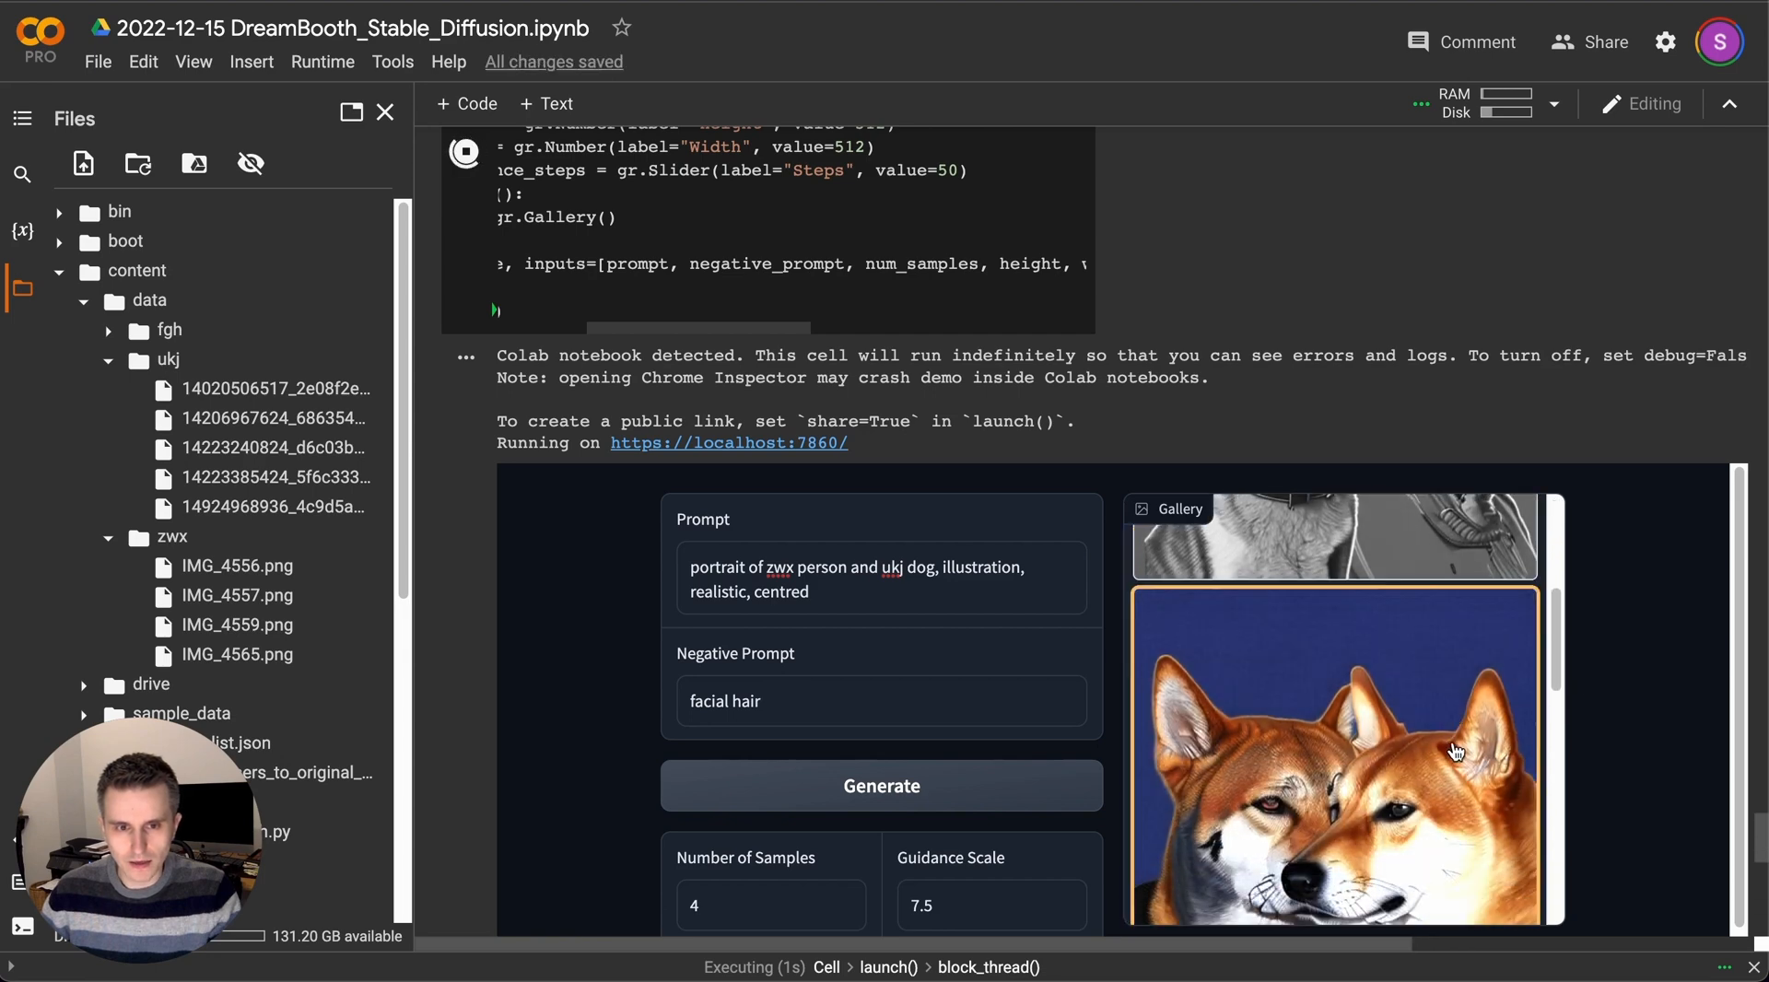
scroll(down, 3)
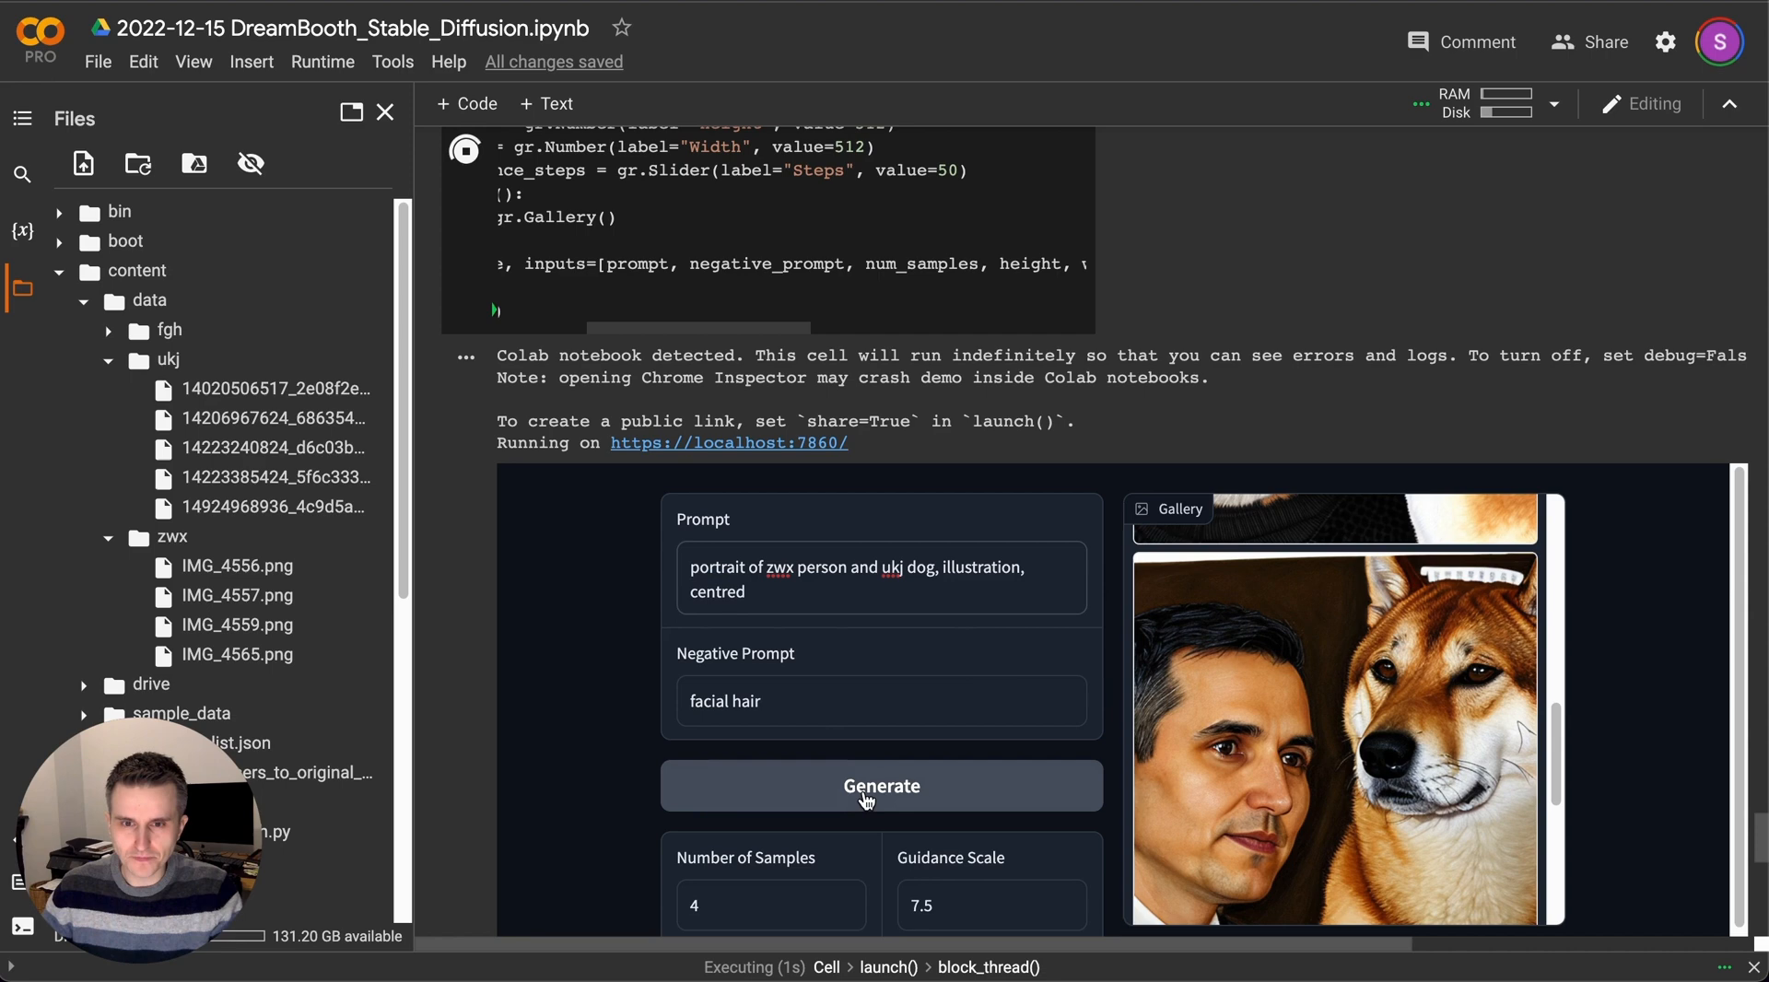
Regenerate without 'realistic' and browse the new illustrated person-and-dog gallery.
click(880, 787)
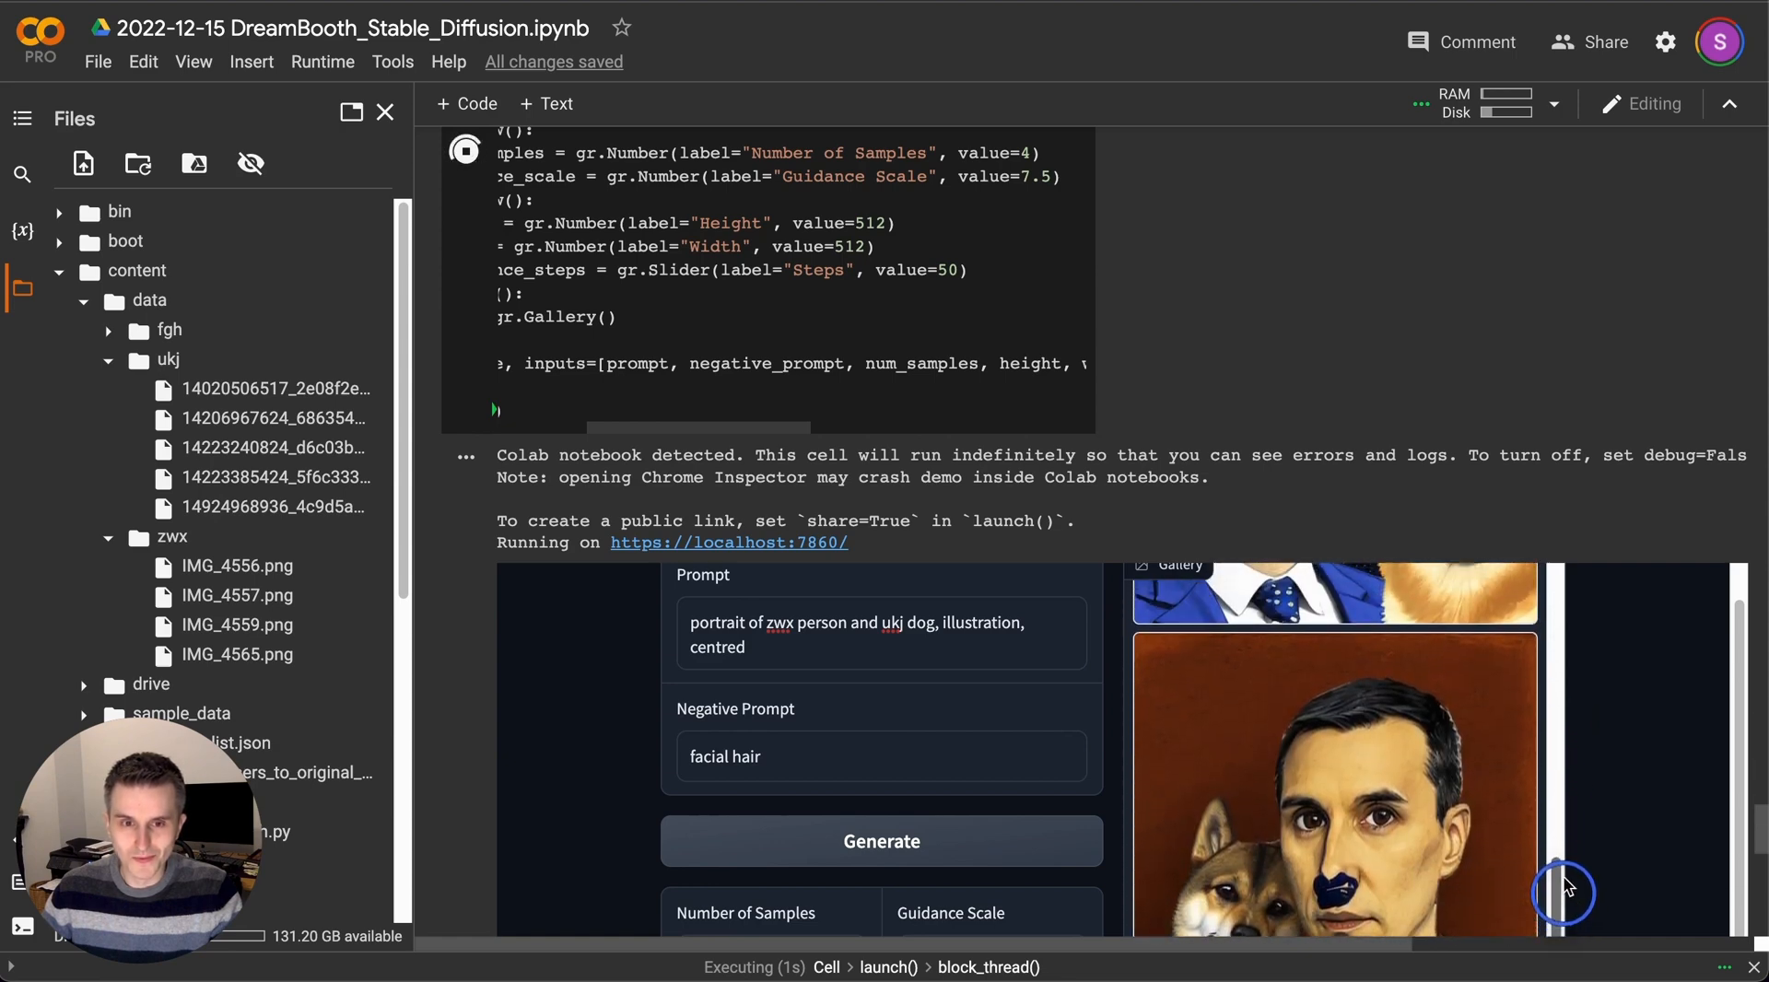
scroll(down, 3)
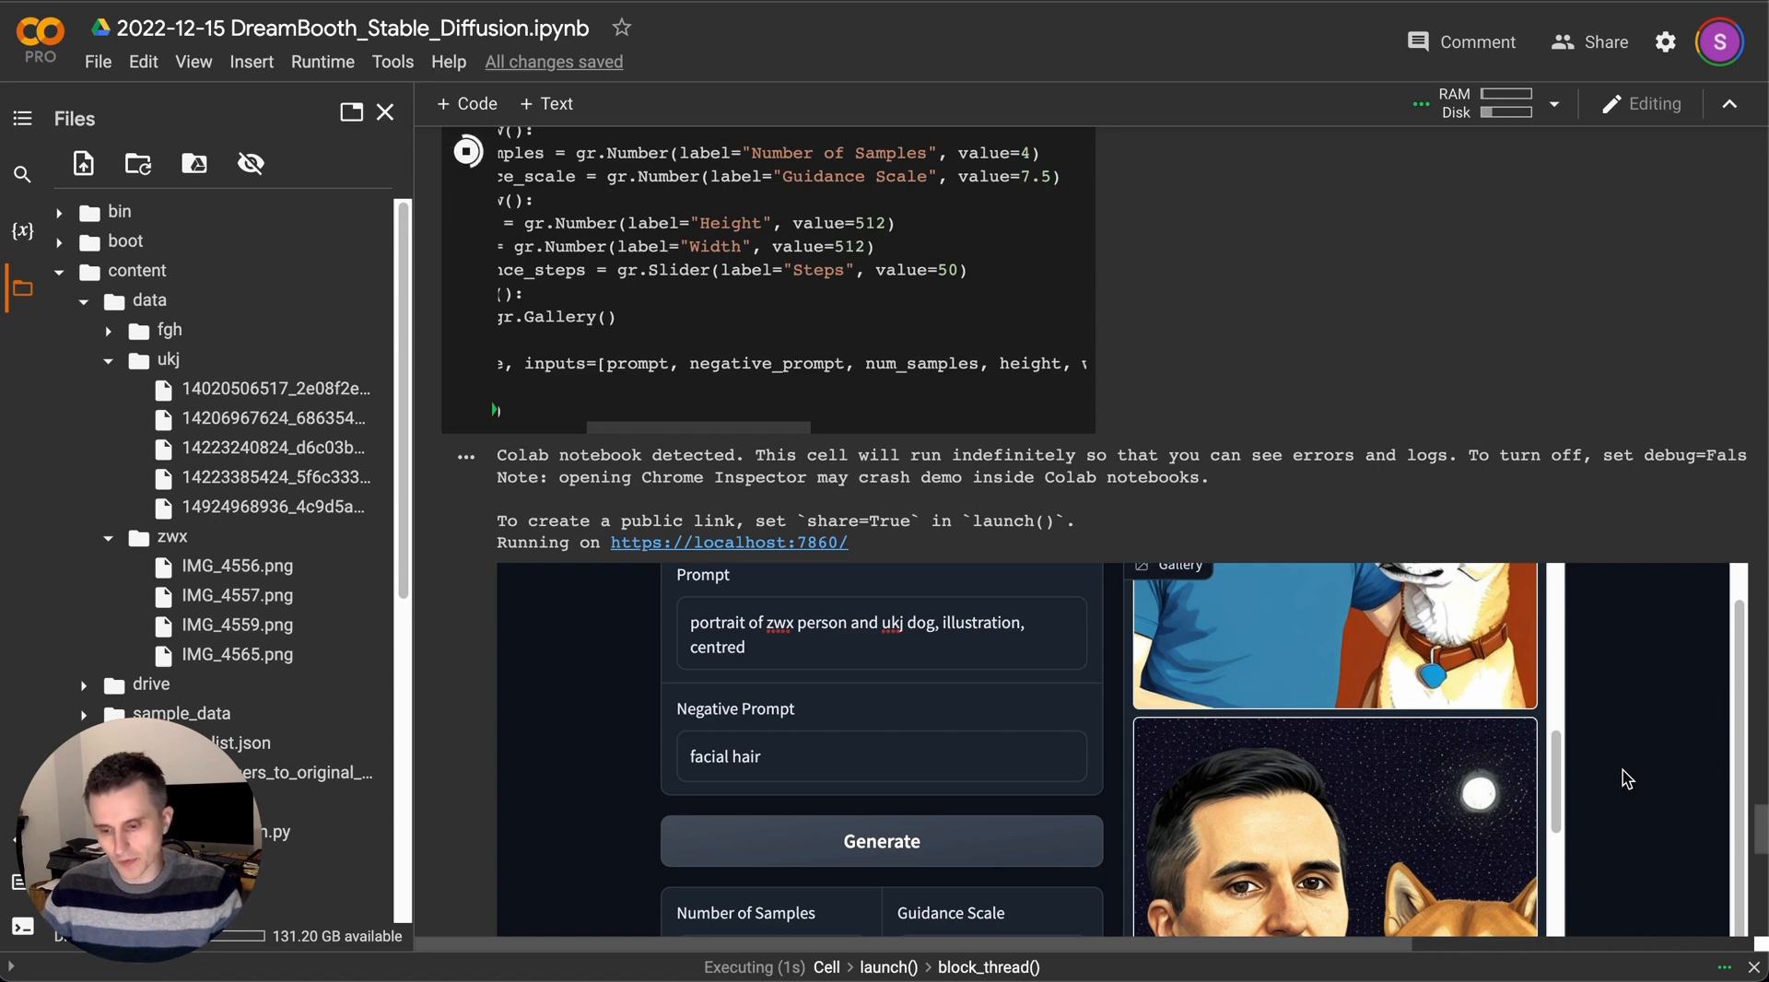
scroll(down, 3)
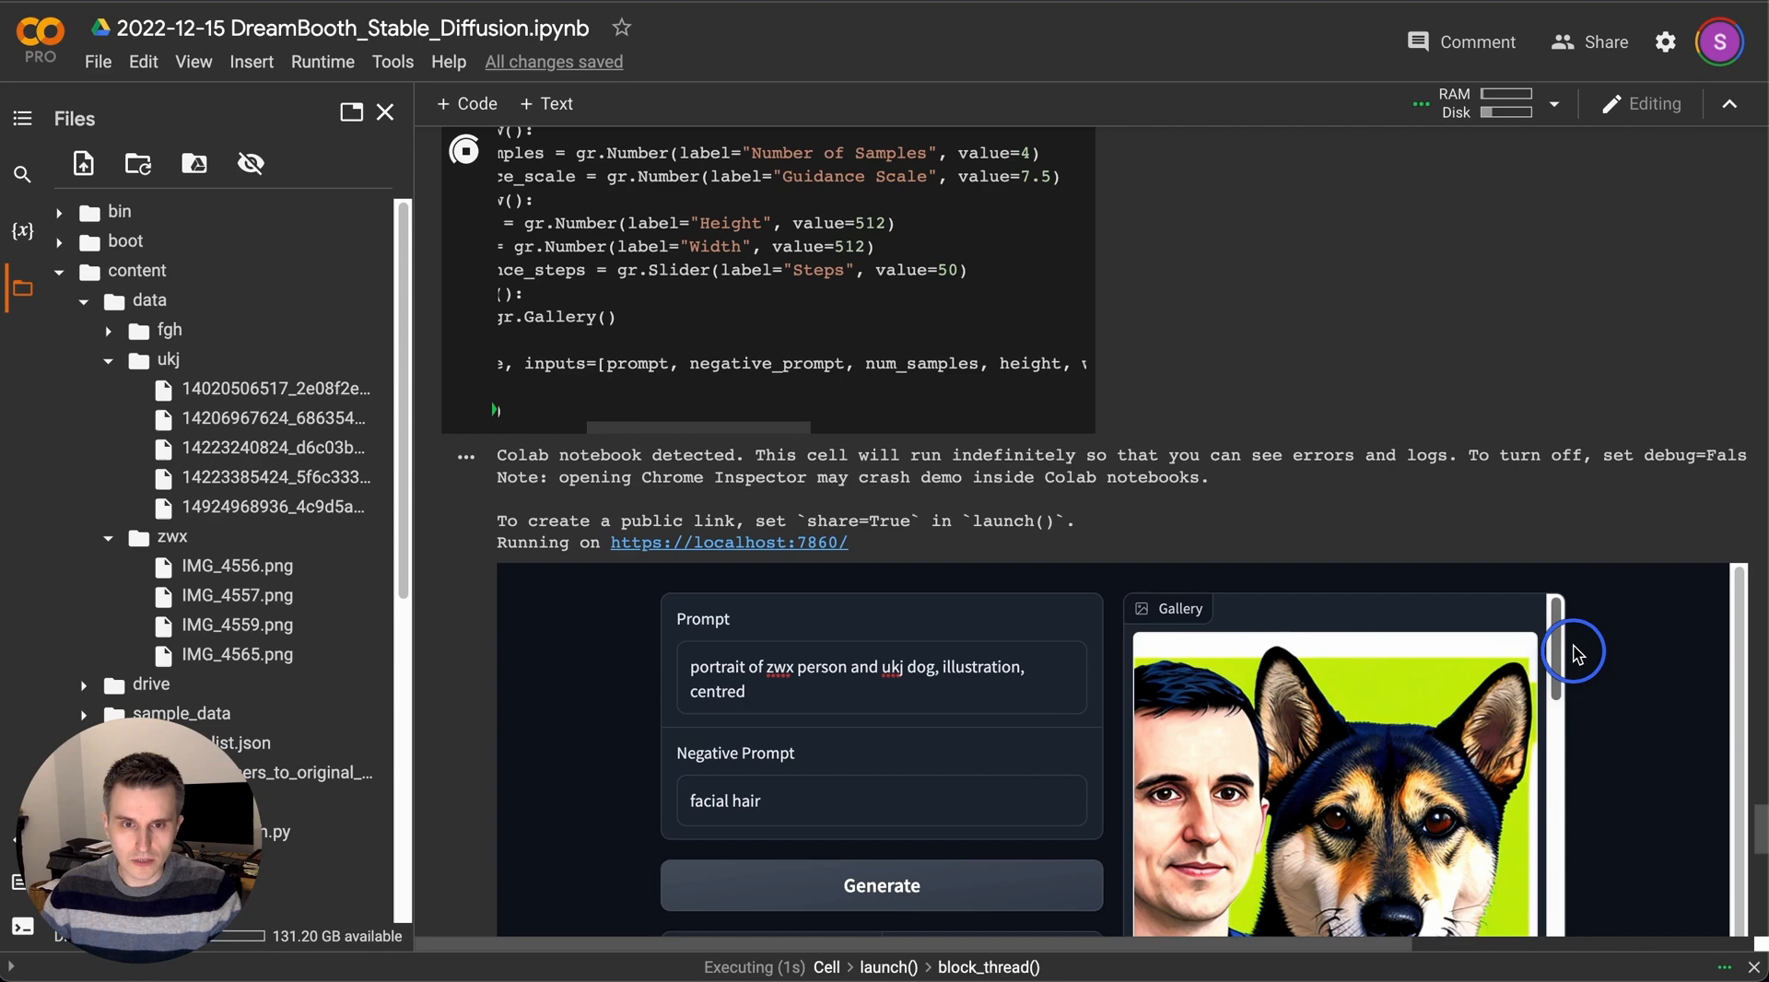
scroll(down, 3)
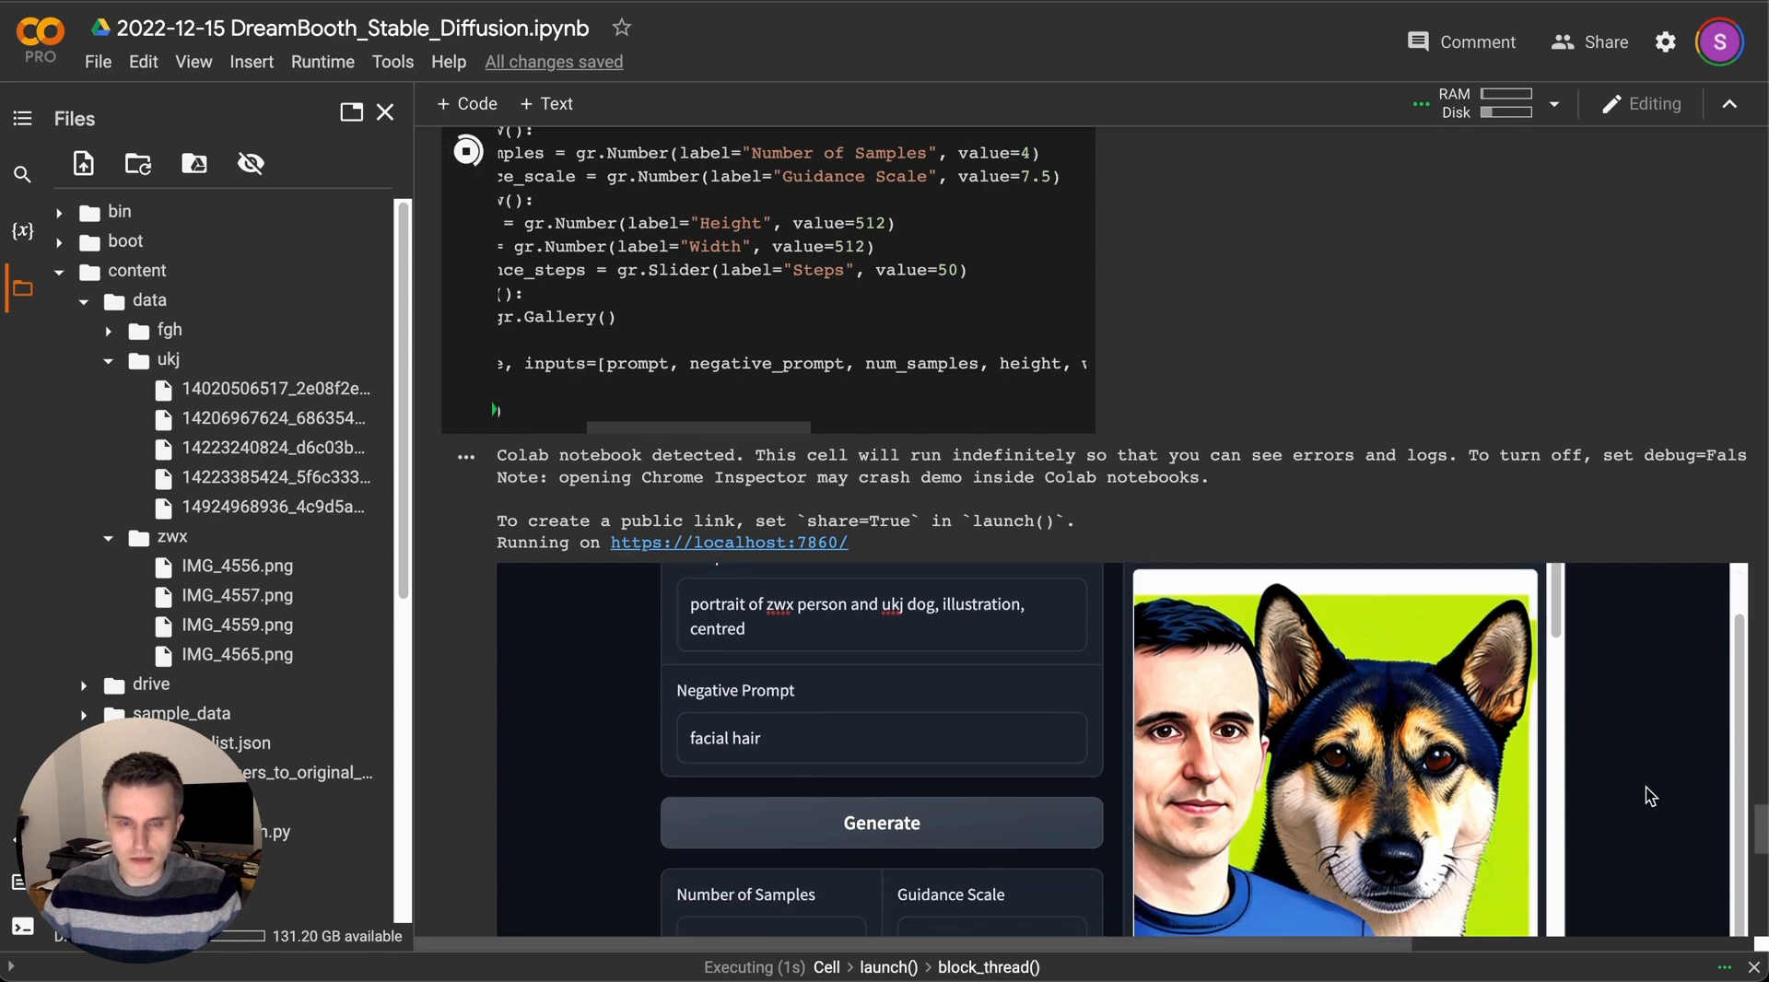
mouse_move(238, 566)
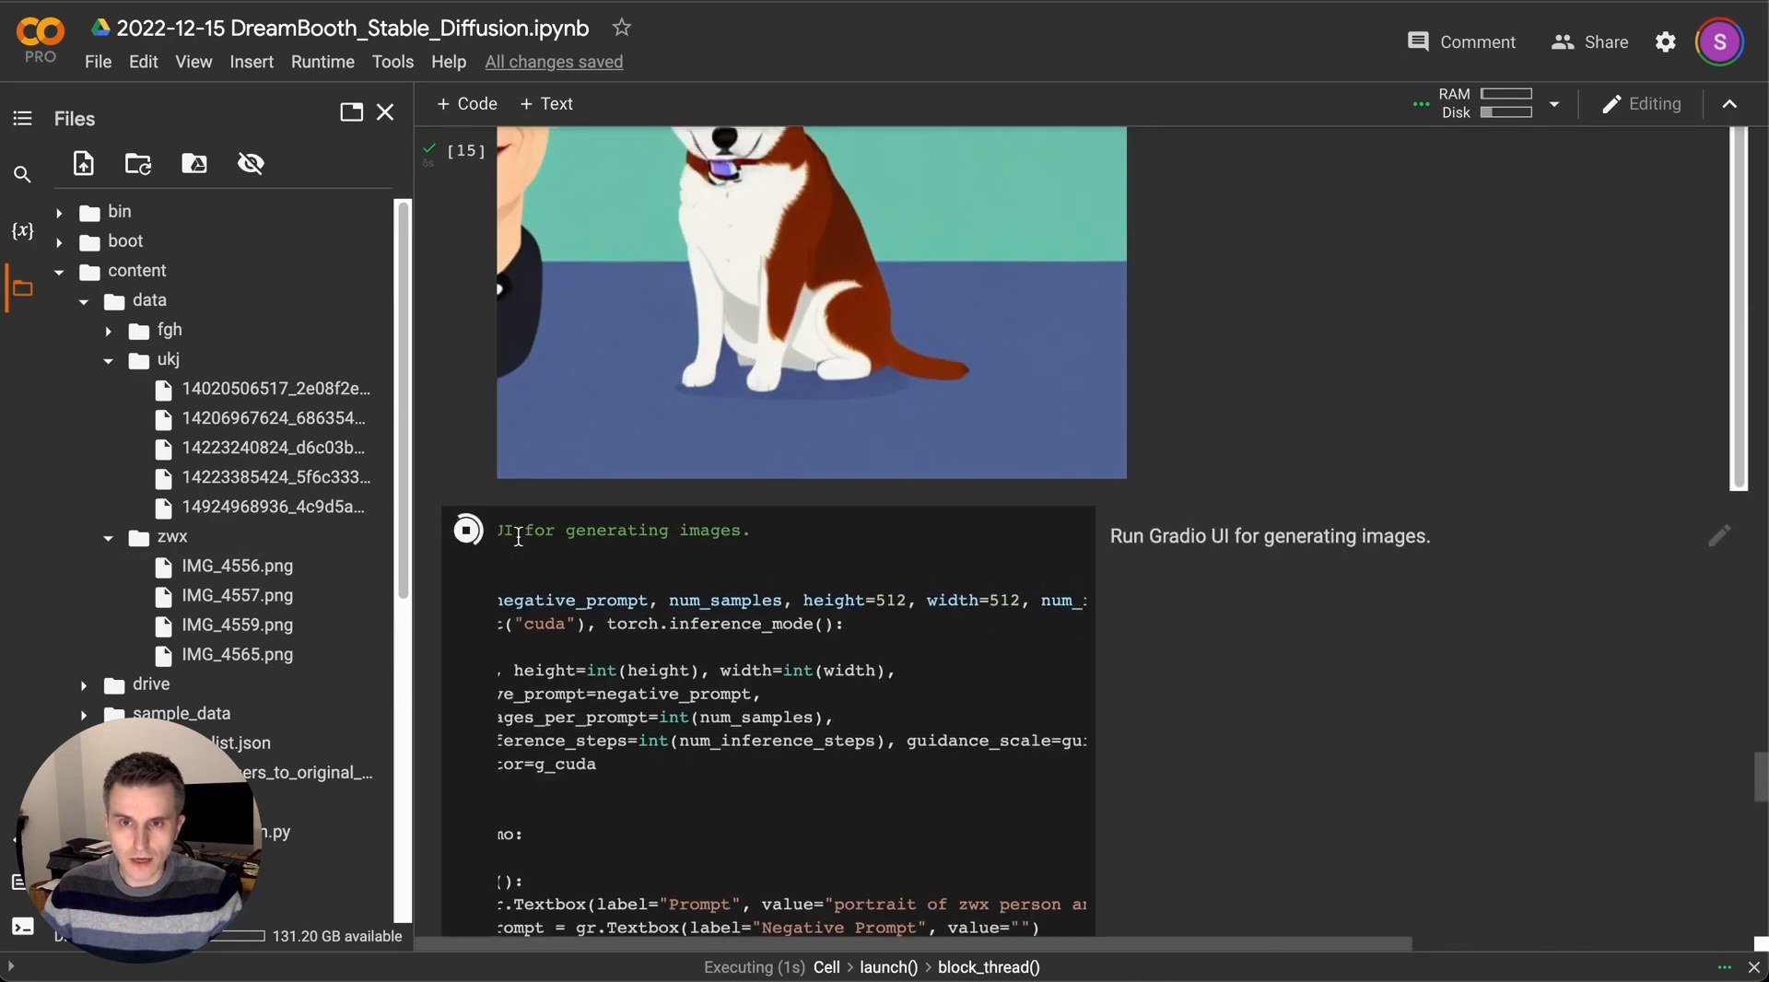
scroll(up, 3)
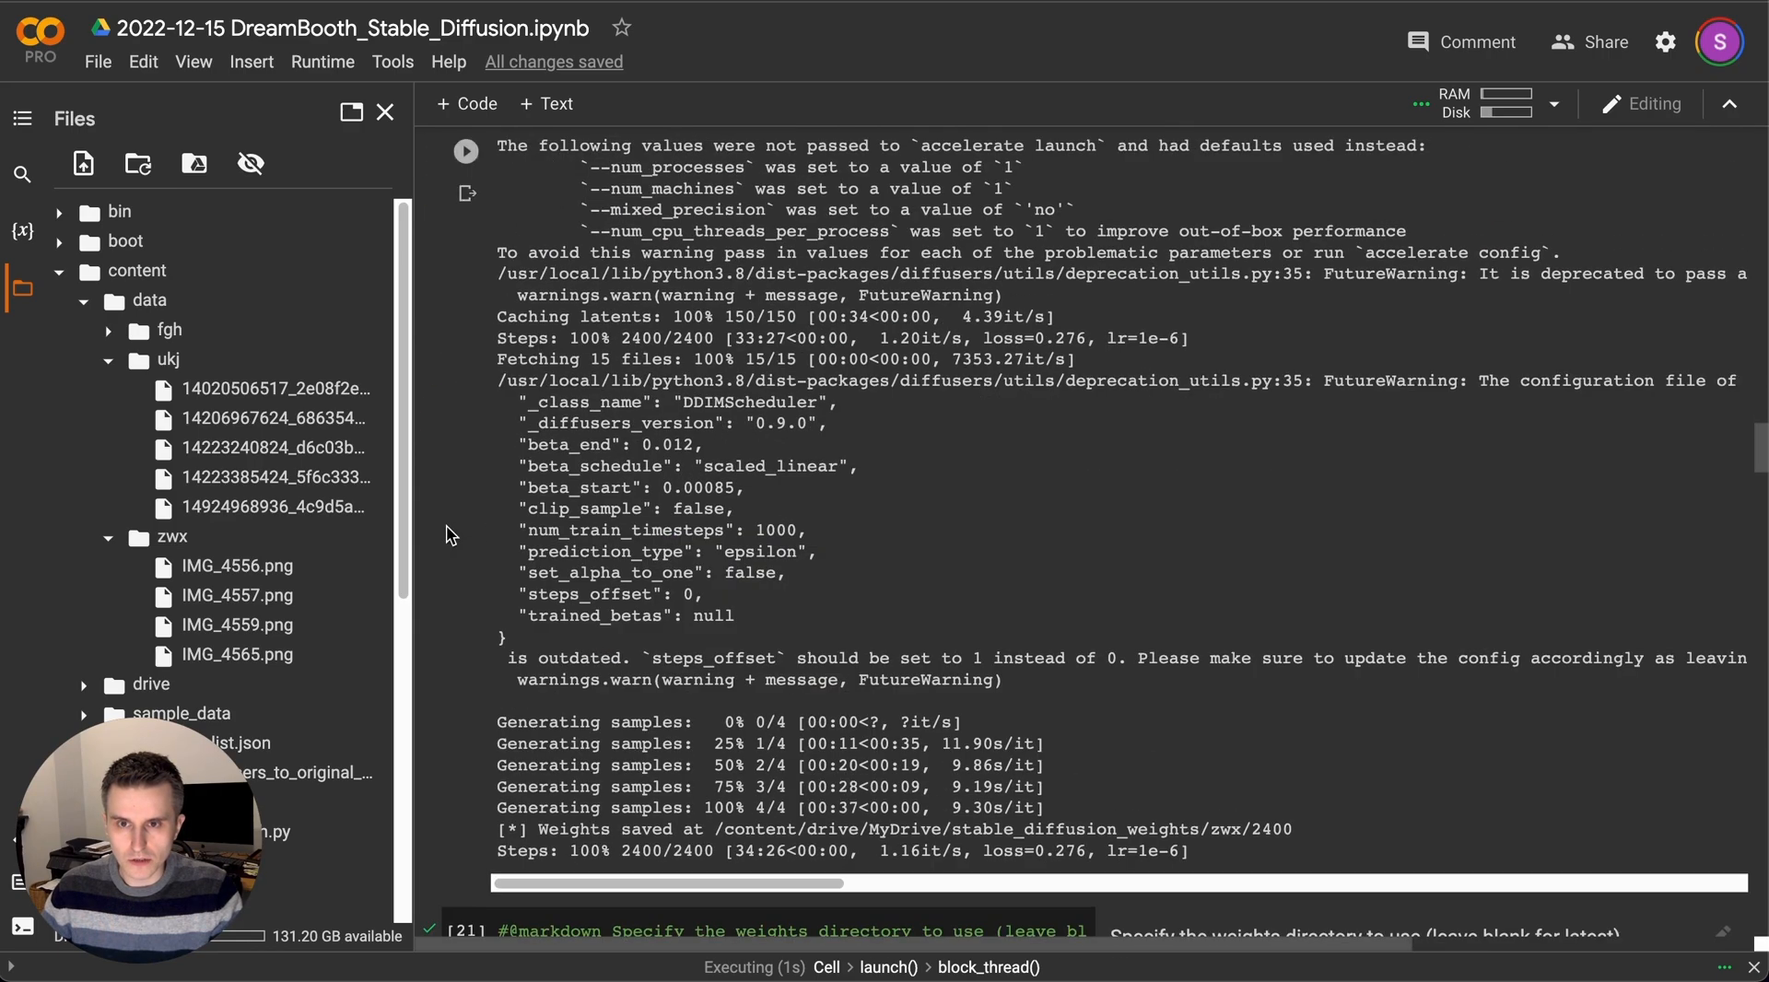
scroll(up, 3)
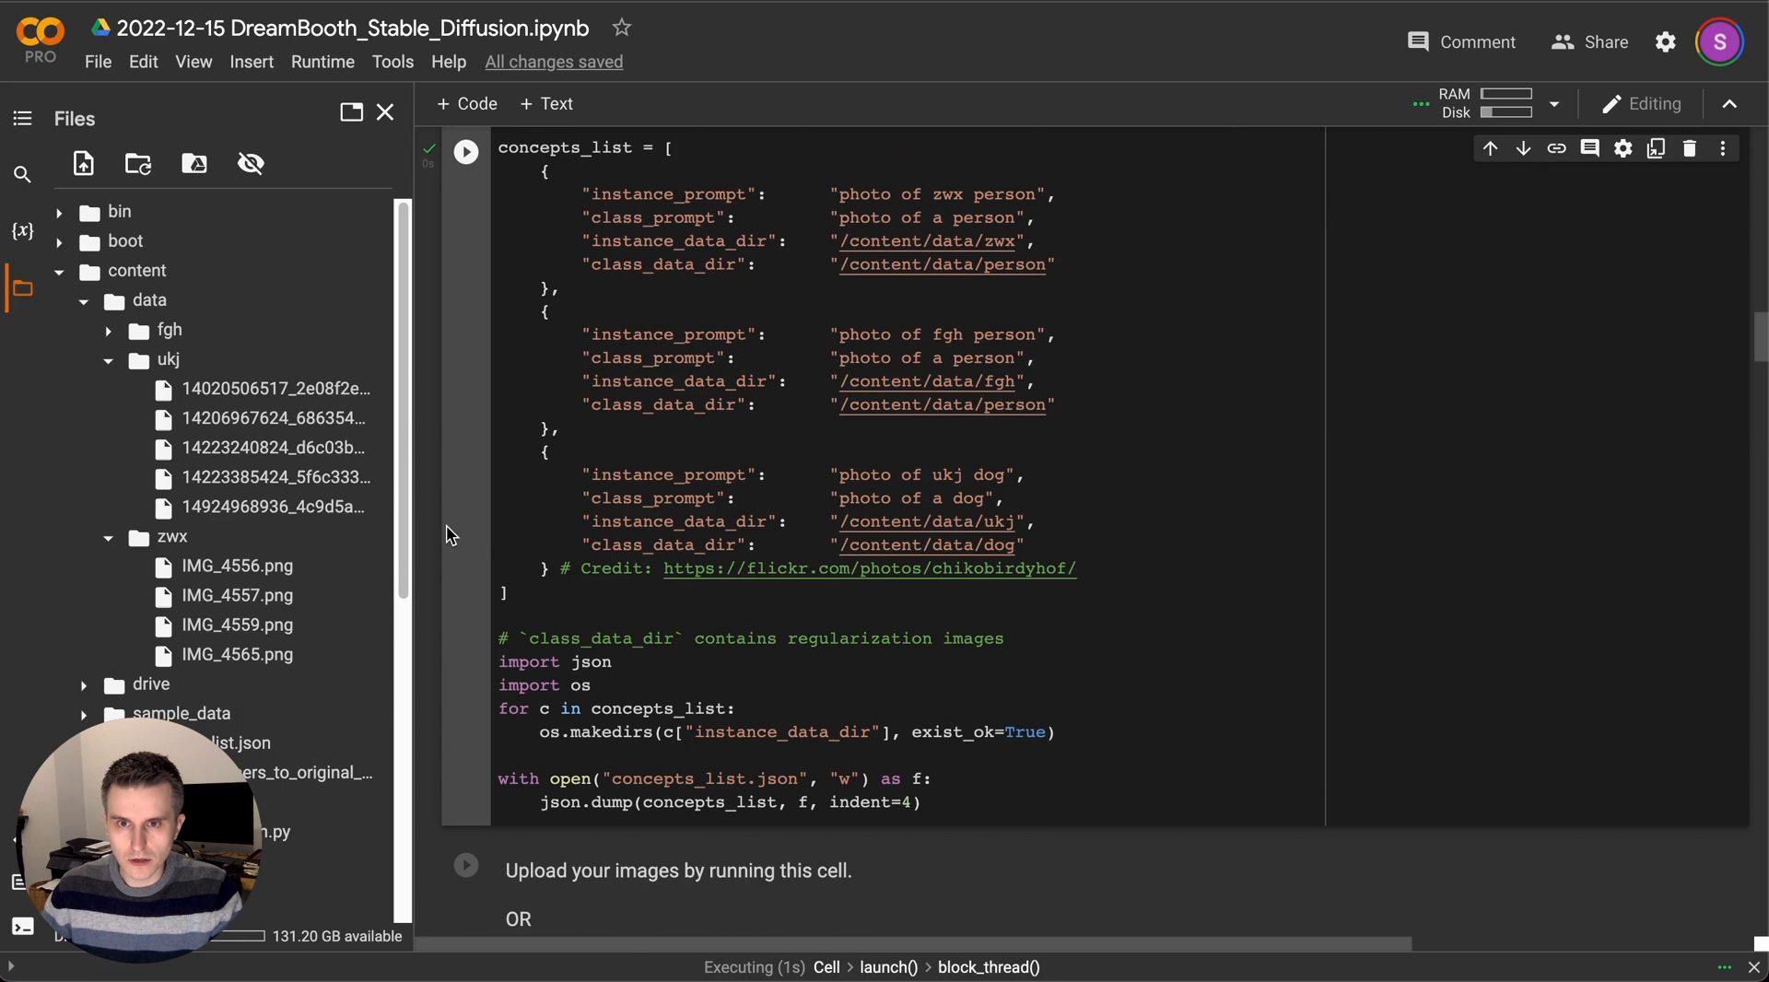
scroll(up, 3)
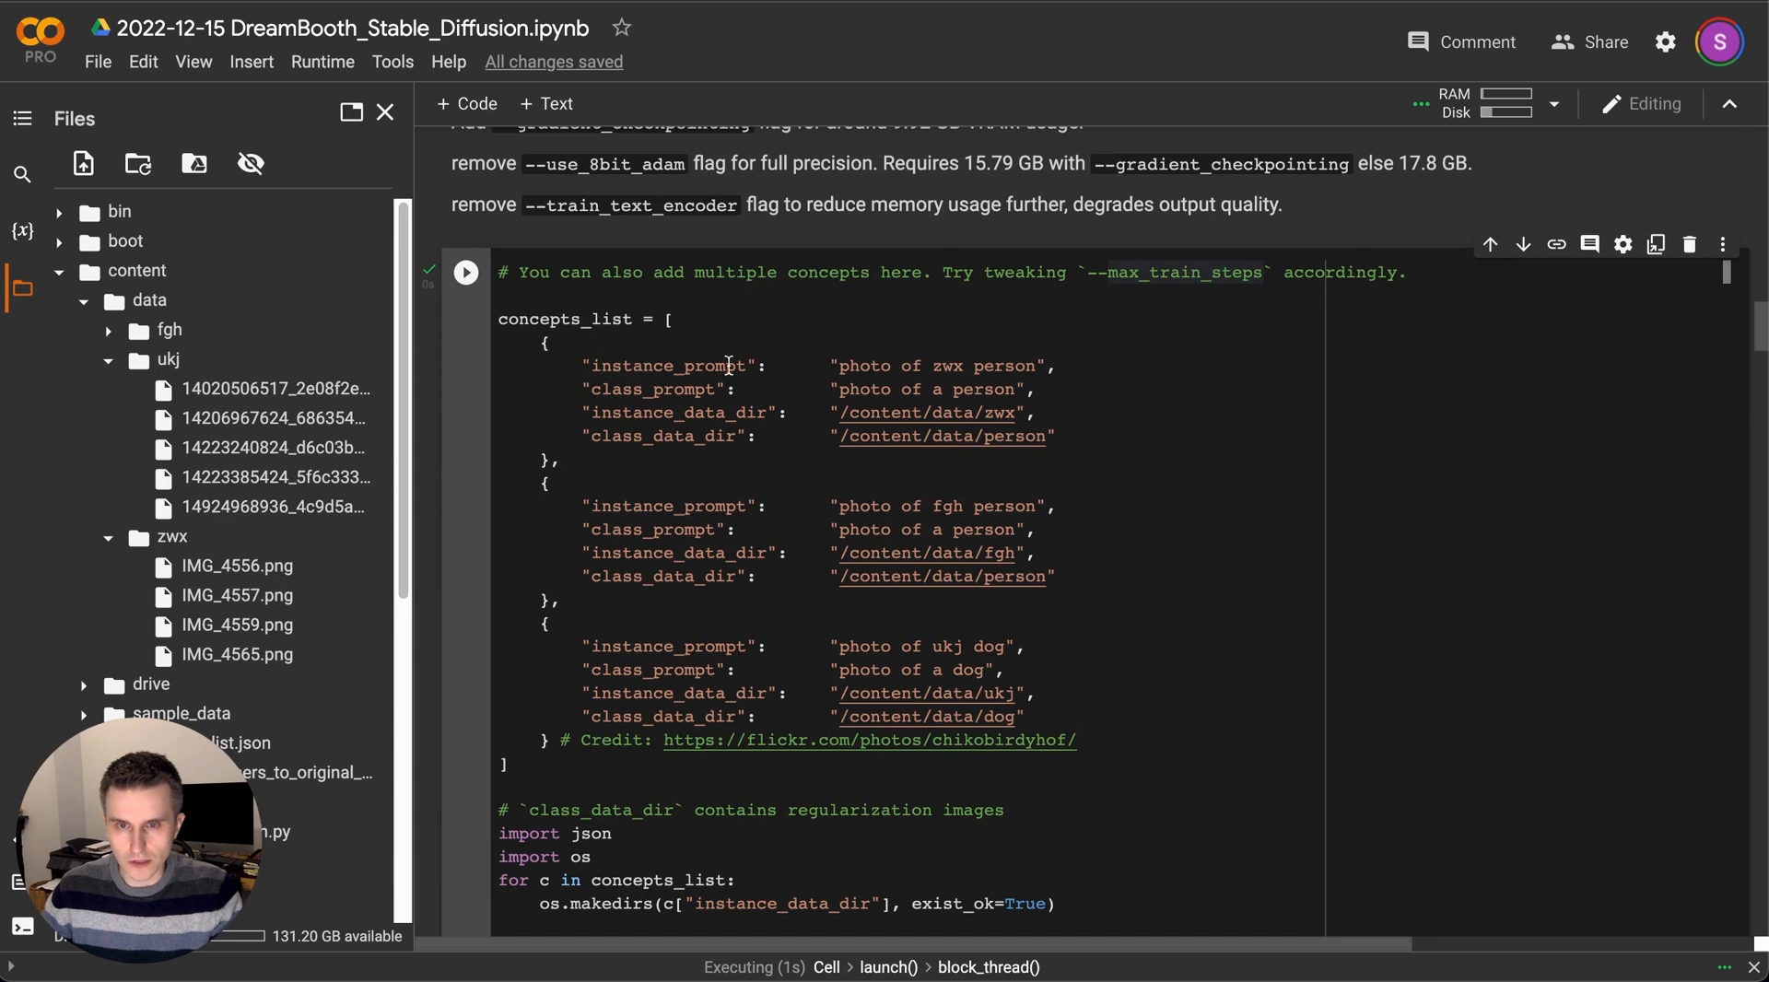
mouse_move(866, 359)
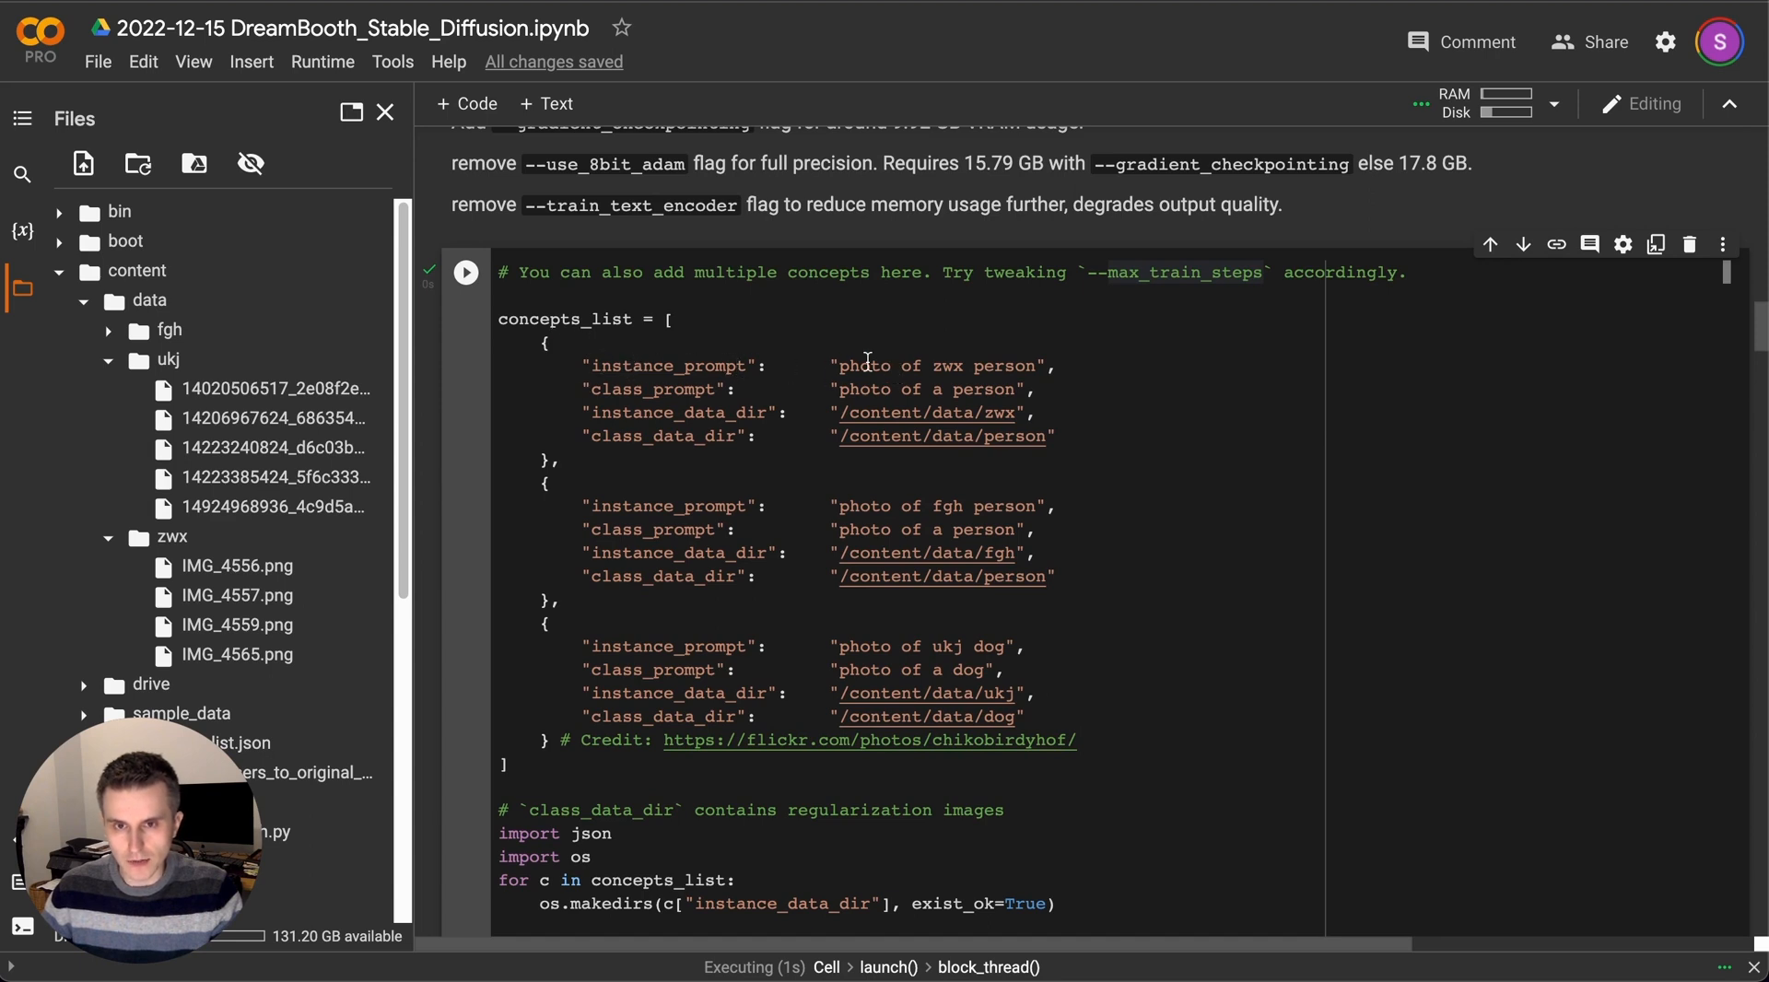
mouse_move(744, 360)
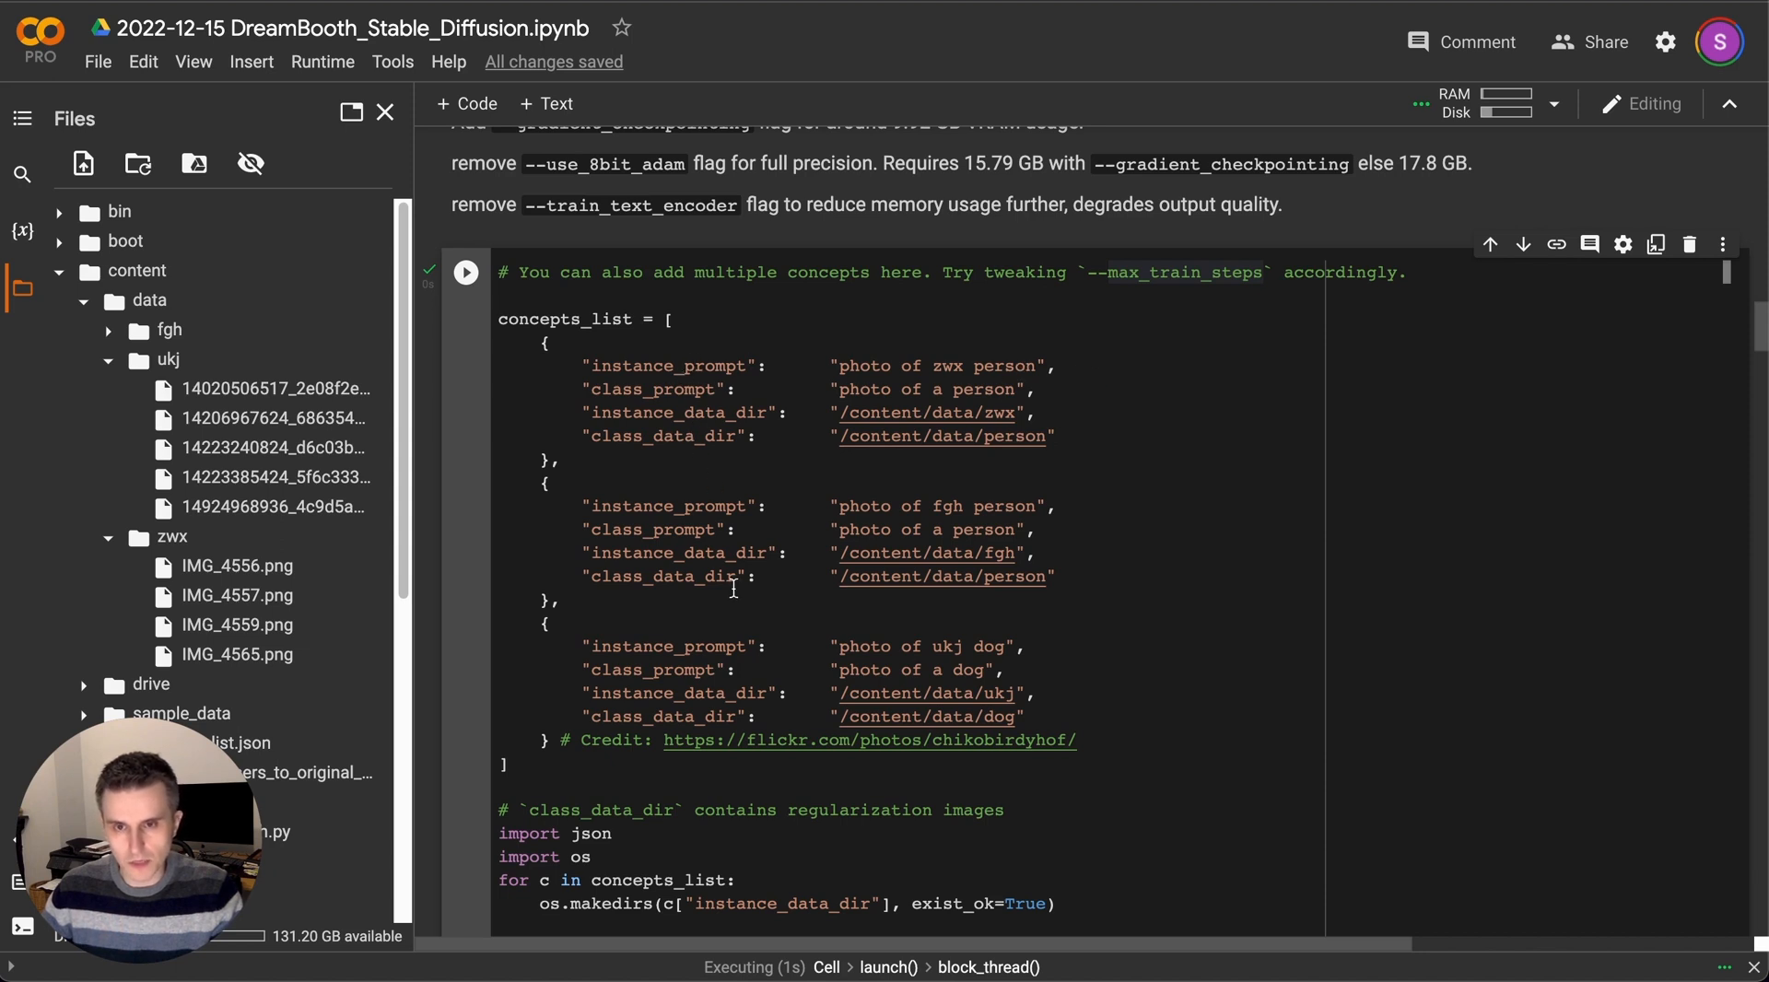
mouse_move(919, 632)
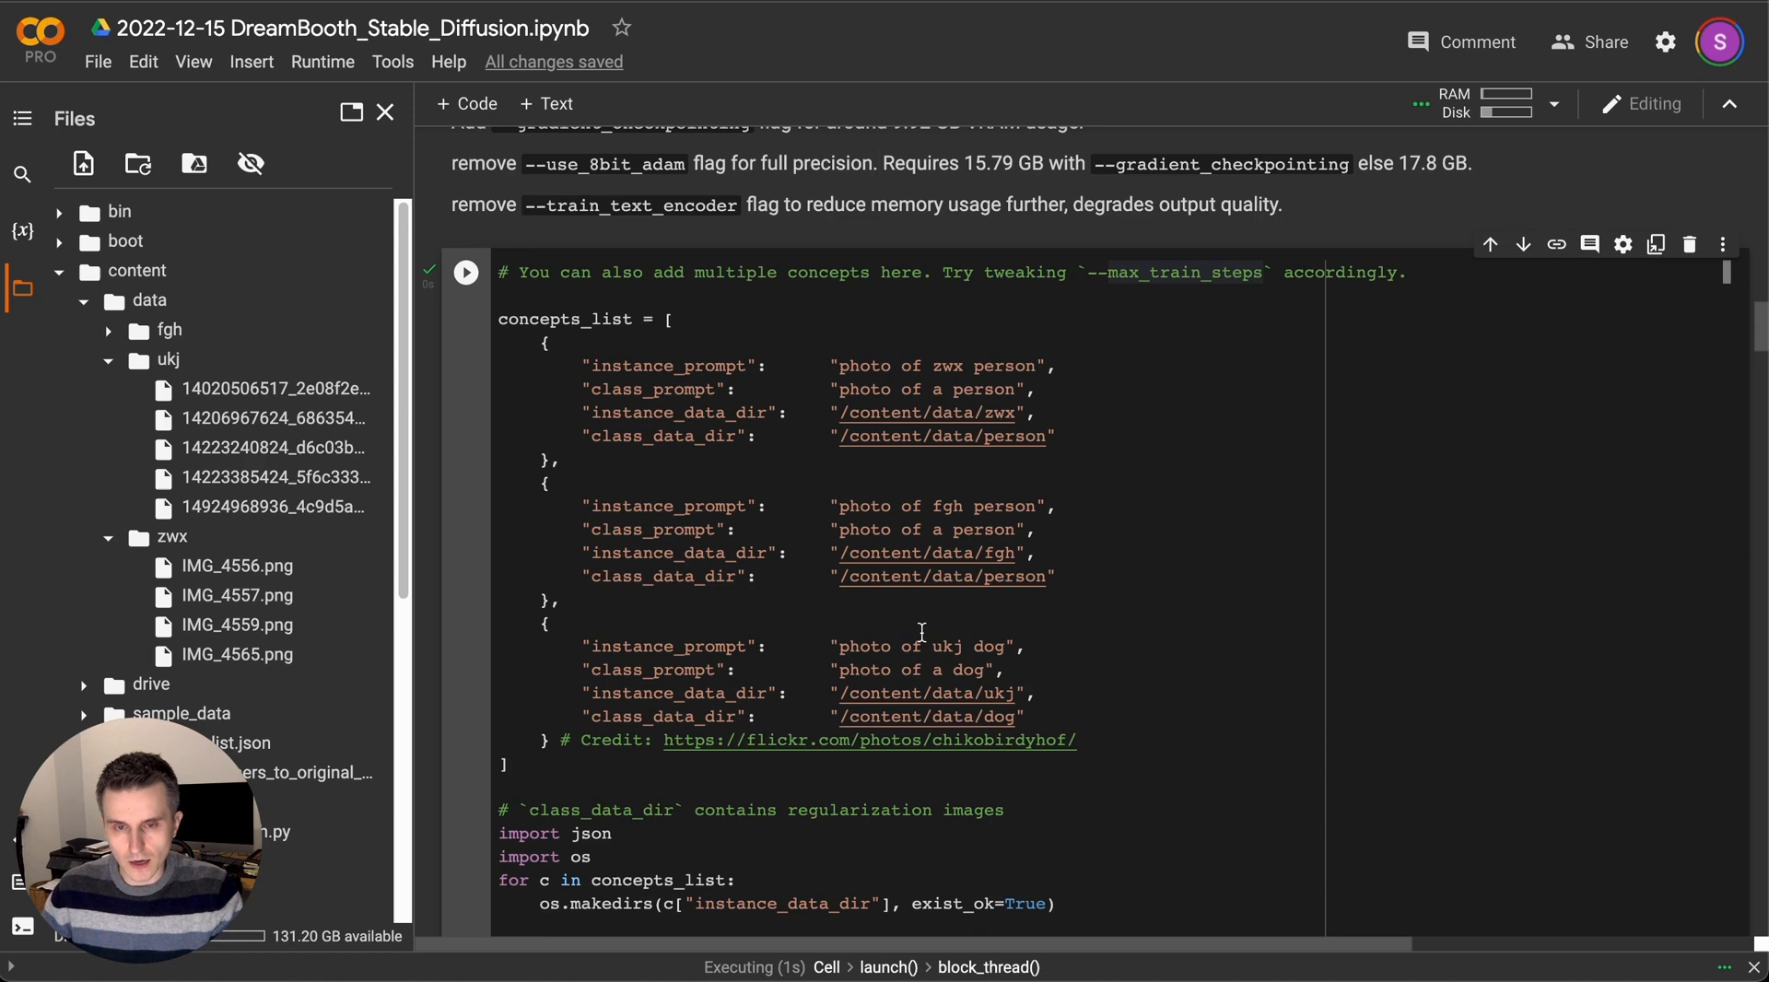
scroll(down, 3)
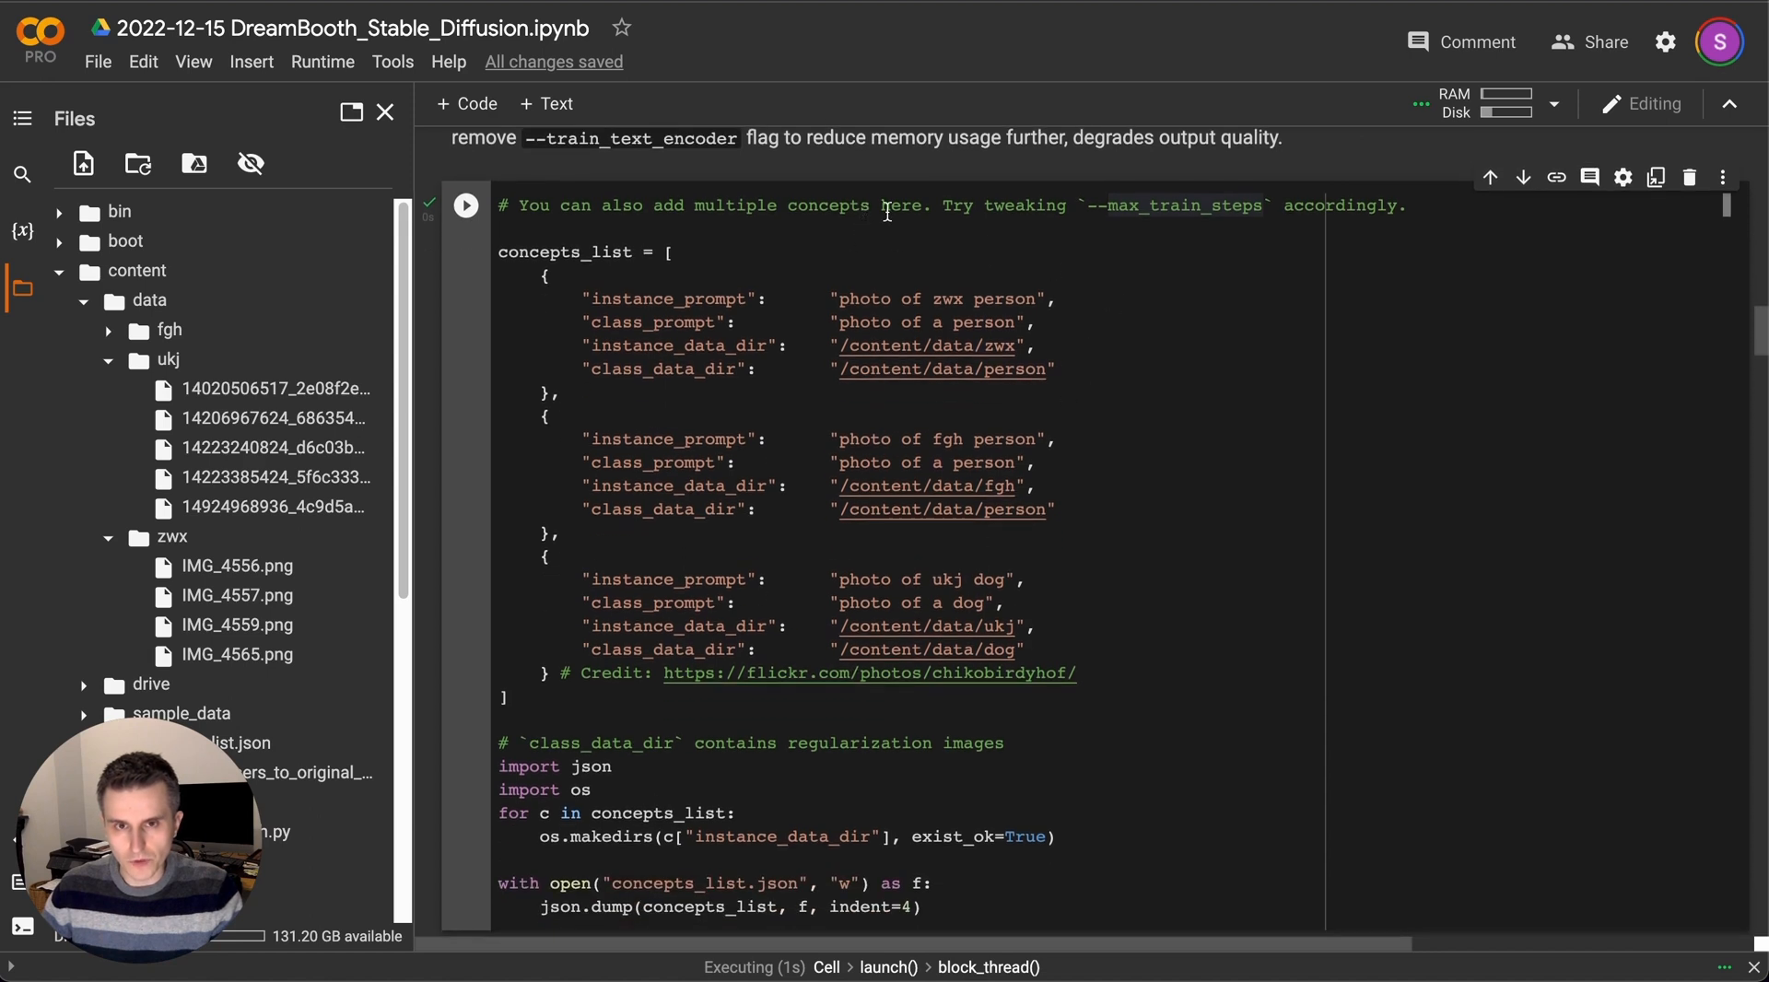
mouse_move(964, 214)
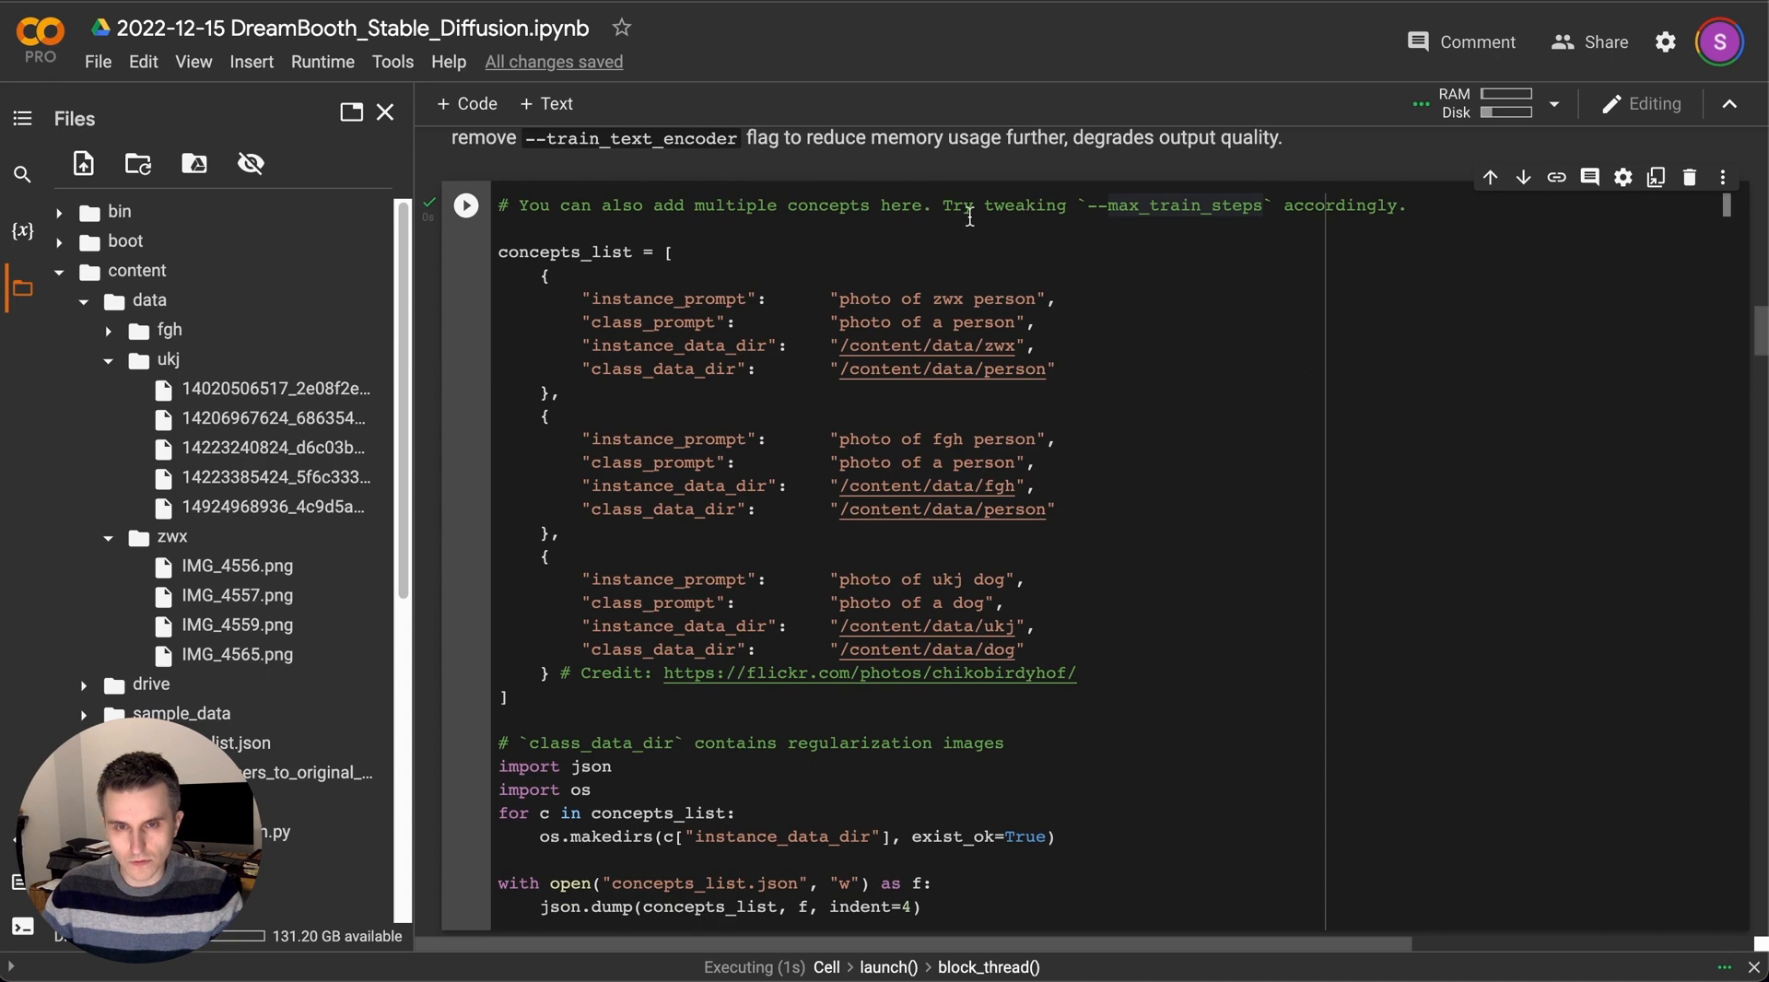
mouse_move(947, 266)
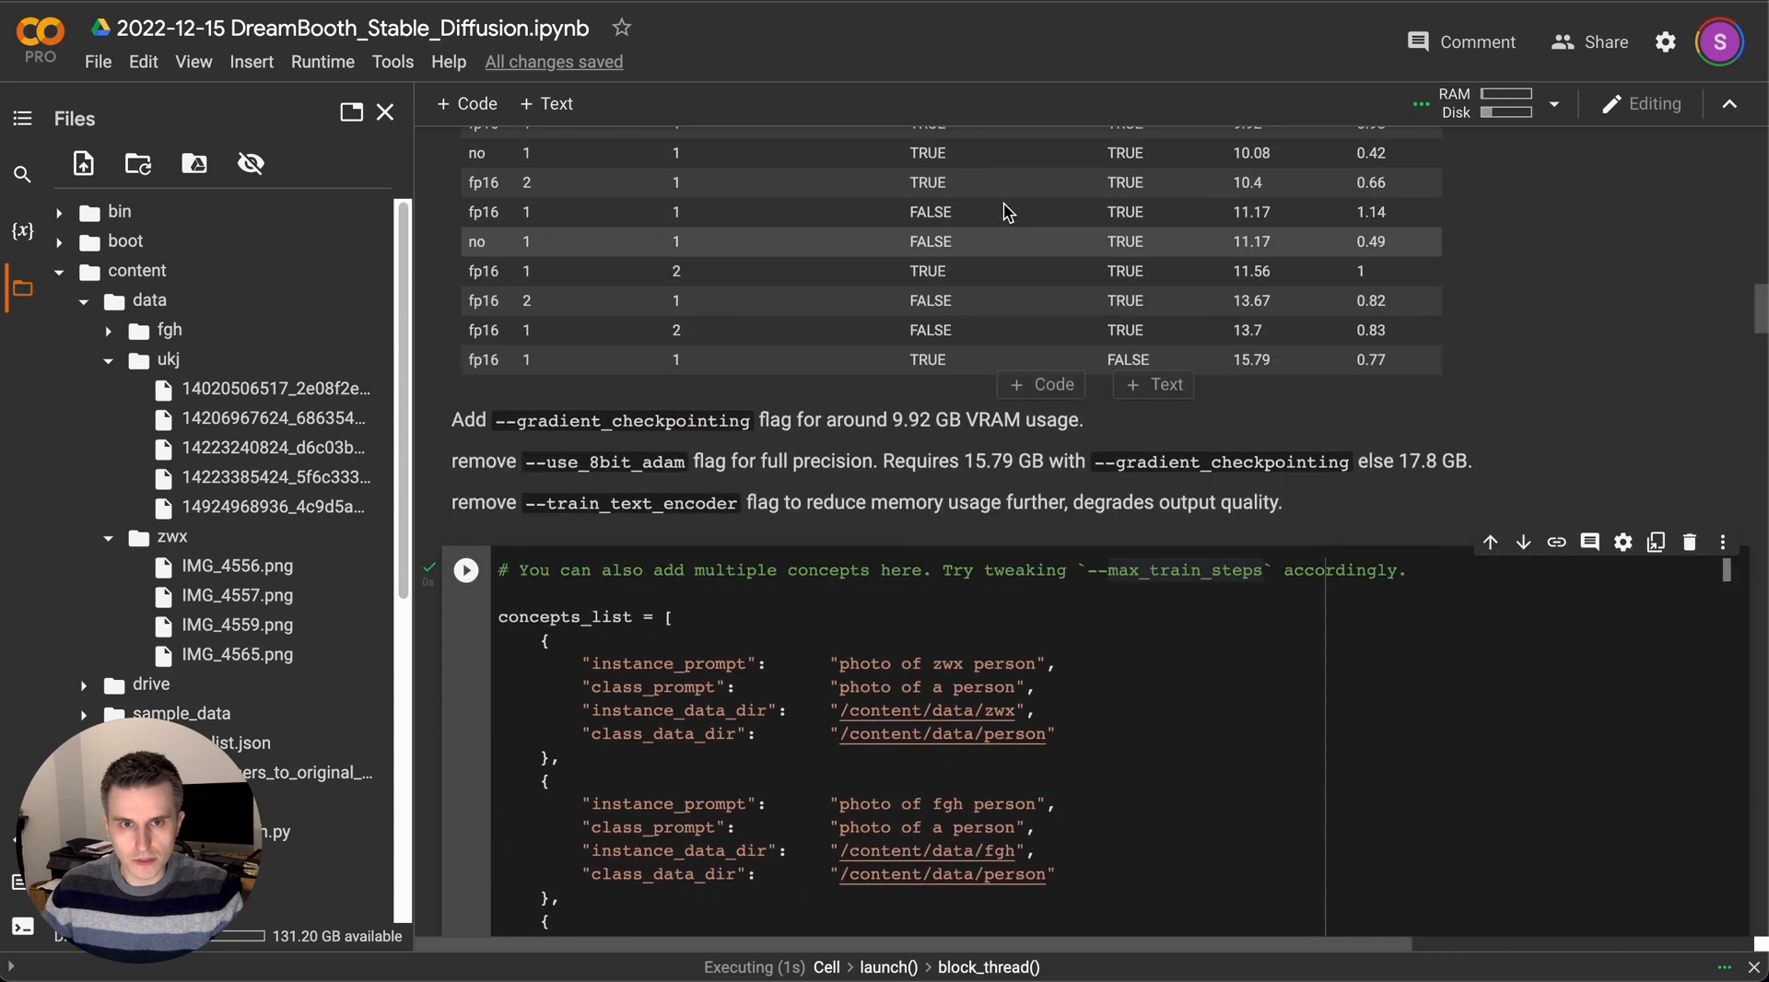
scroll(down, 3)
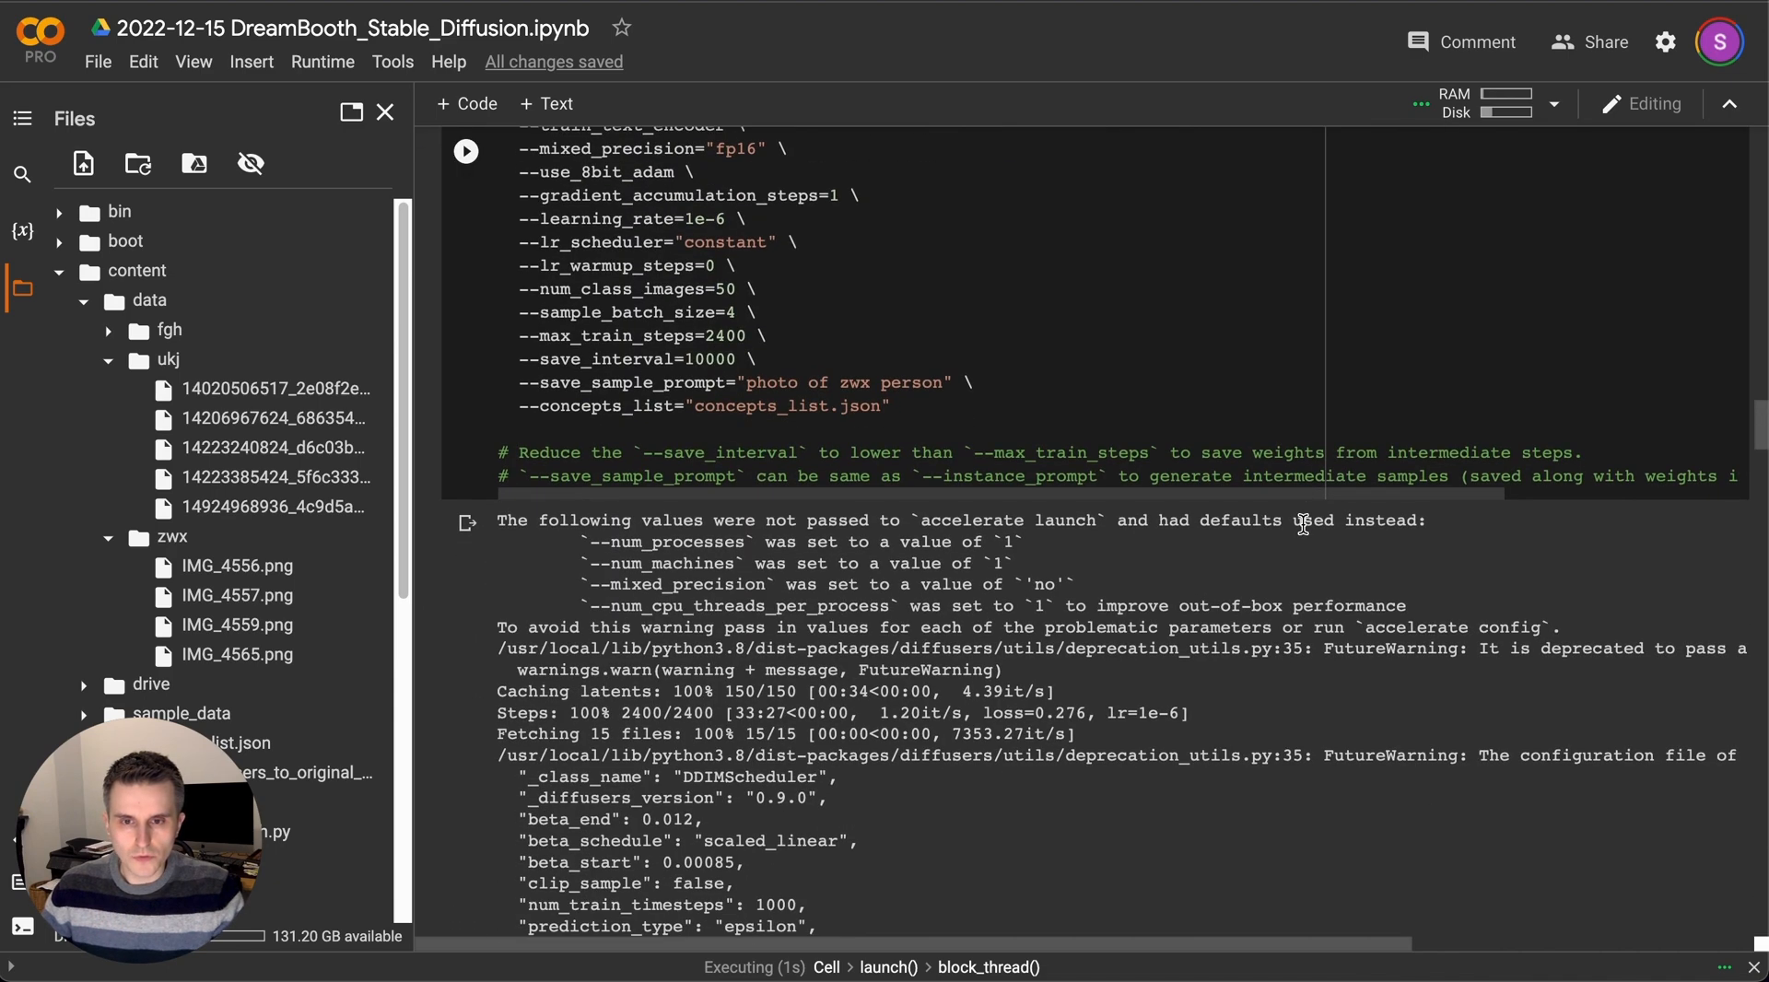
scroll(down, 3)
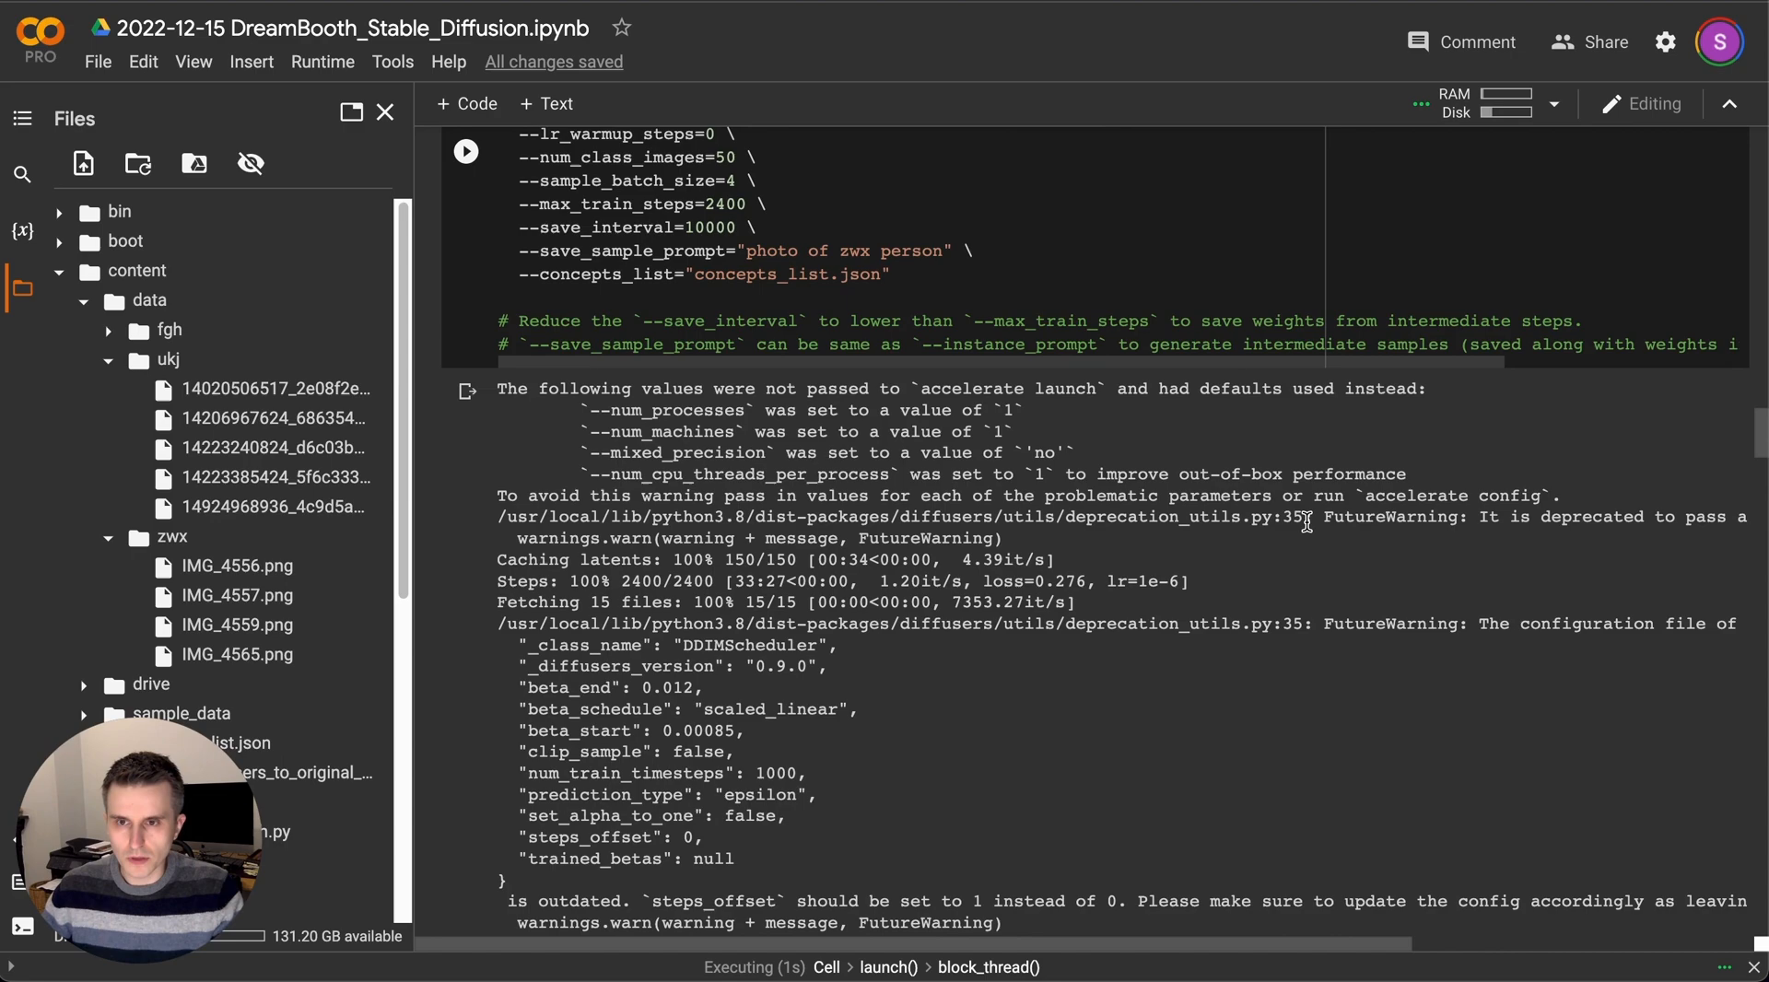
scroll(down, 3)
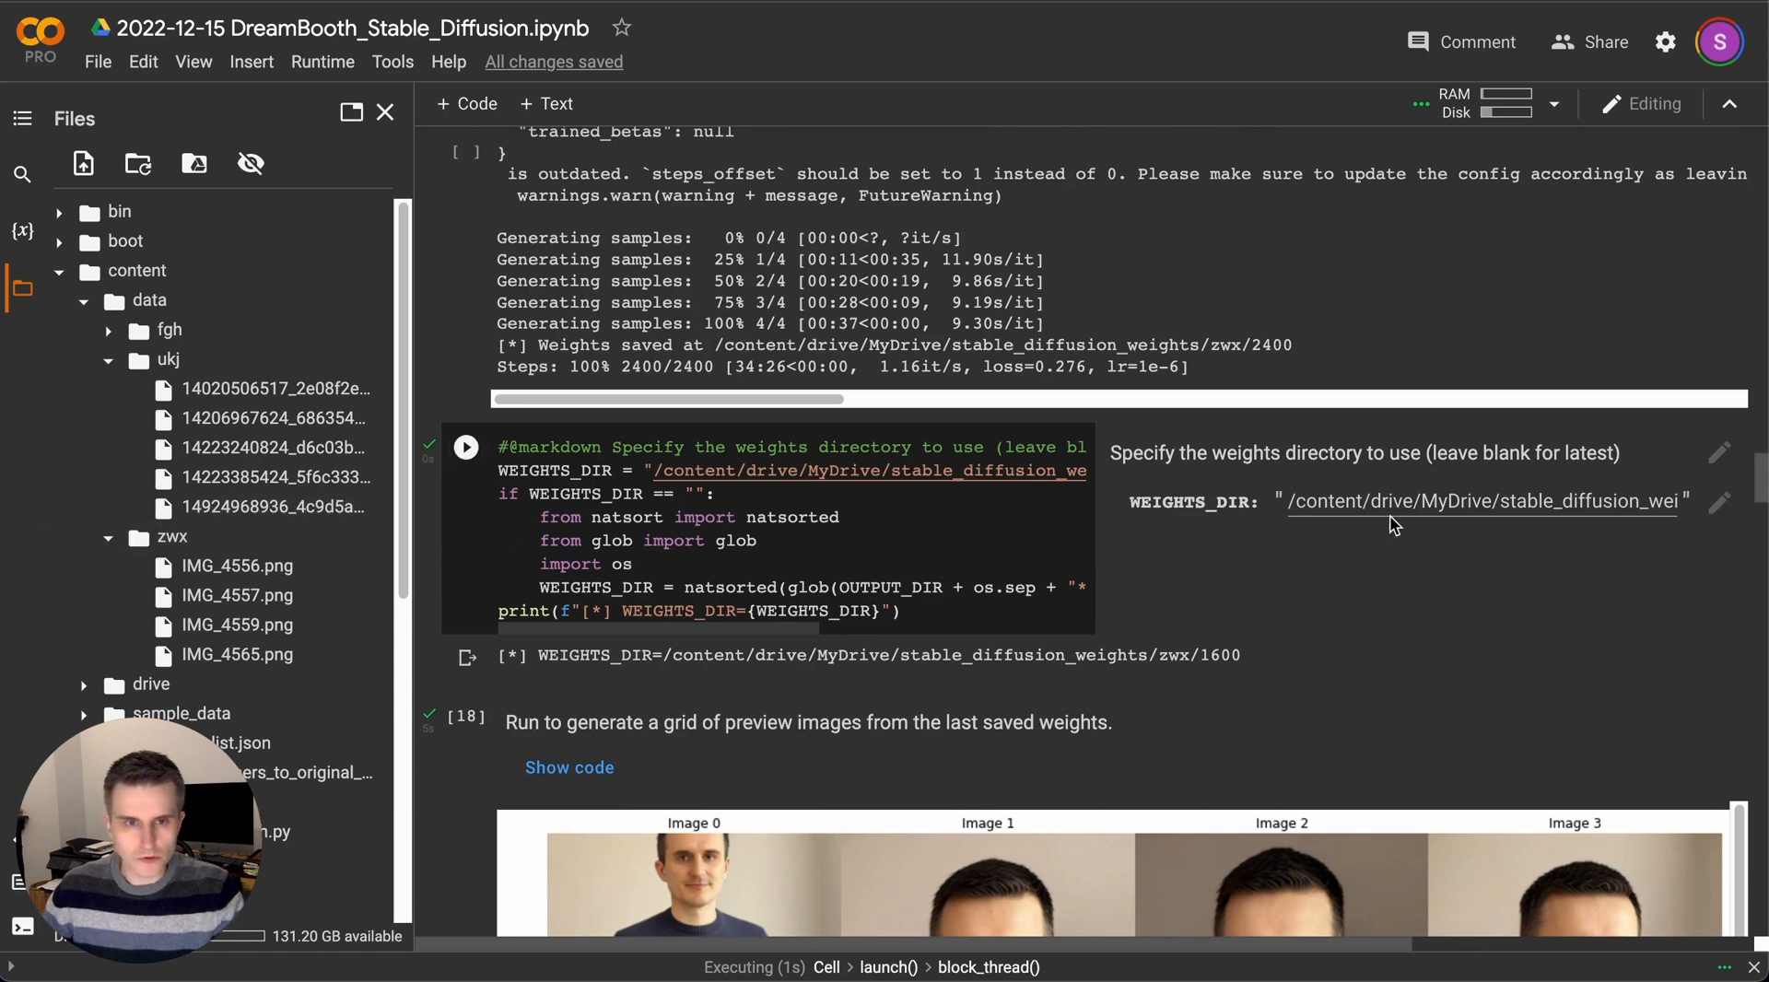
Edit the WEIGHTS_DIR path to end in zwx/2400 and view the 1601 and 2400 preview rows.
click(1466, 502)
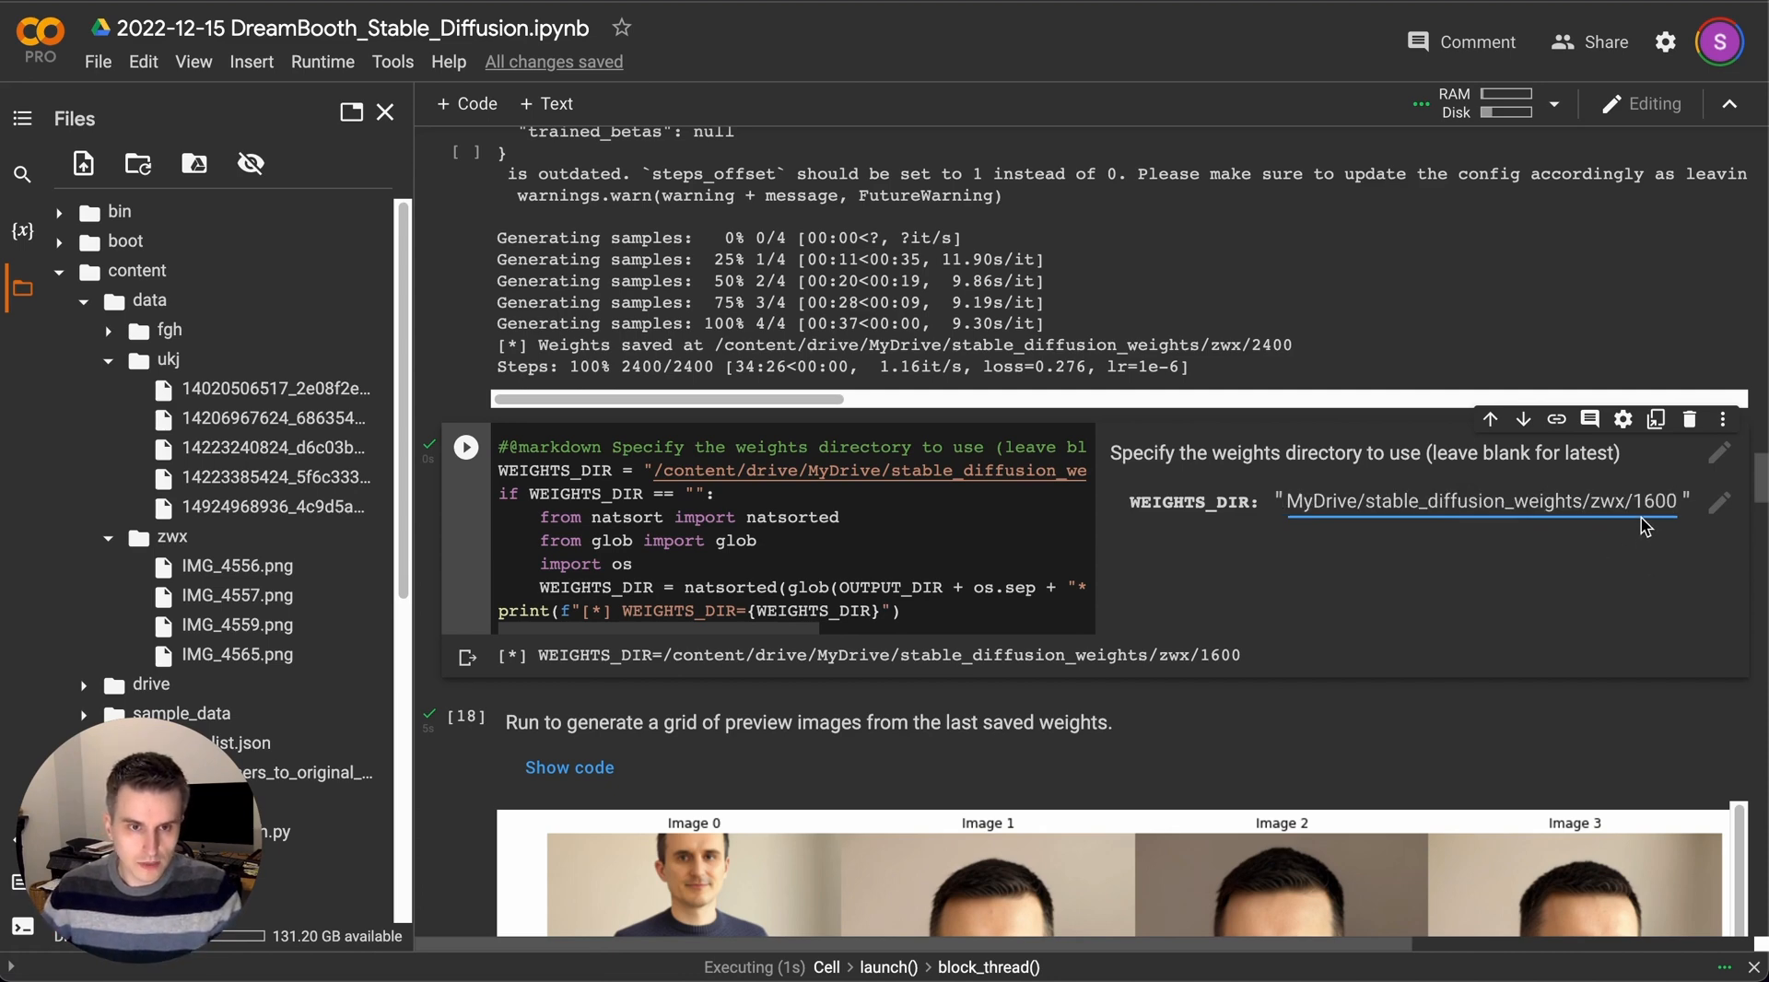
mouse_move(1655, 531)
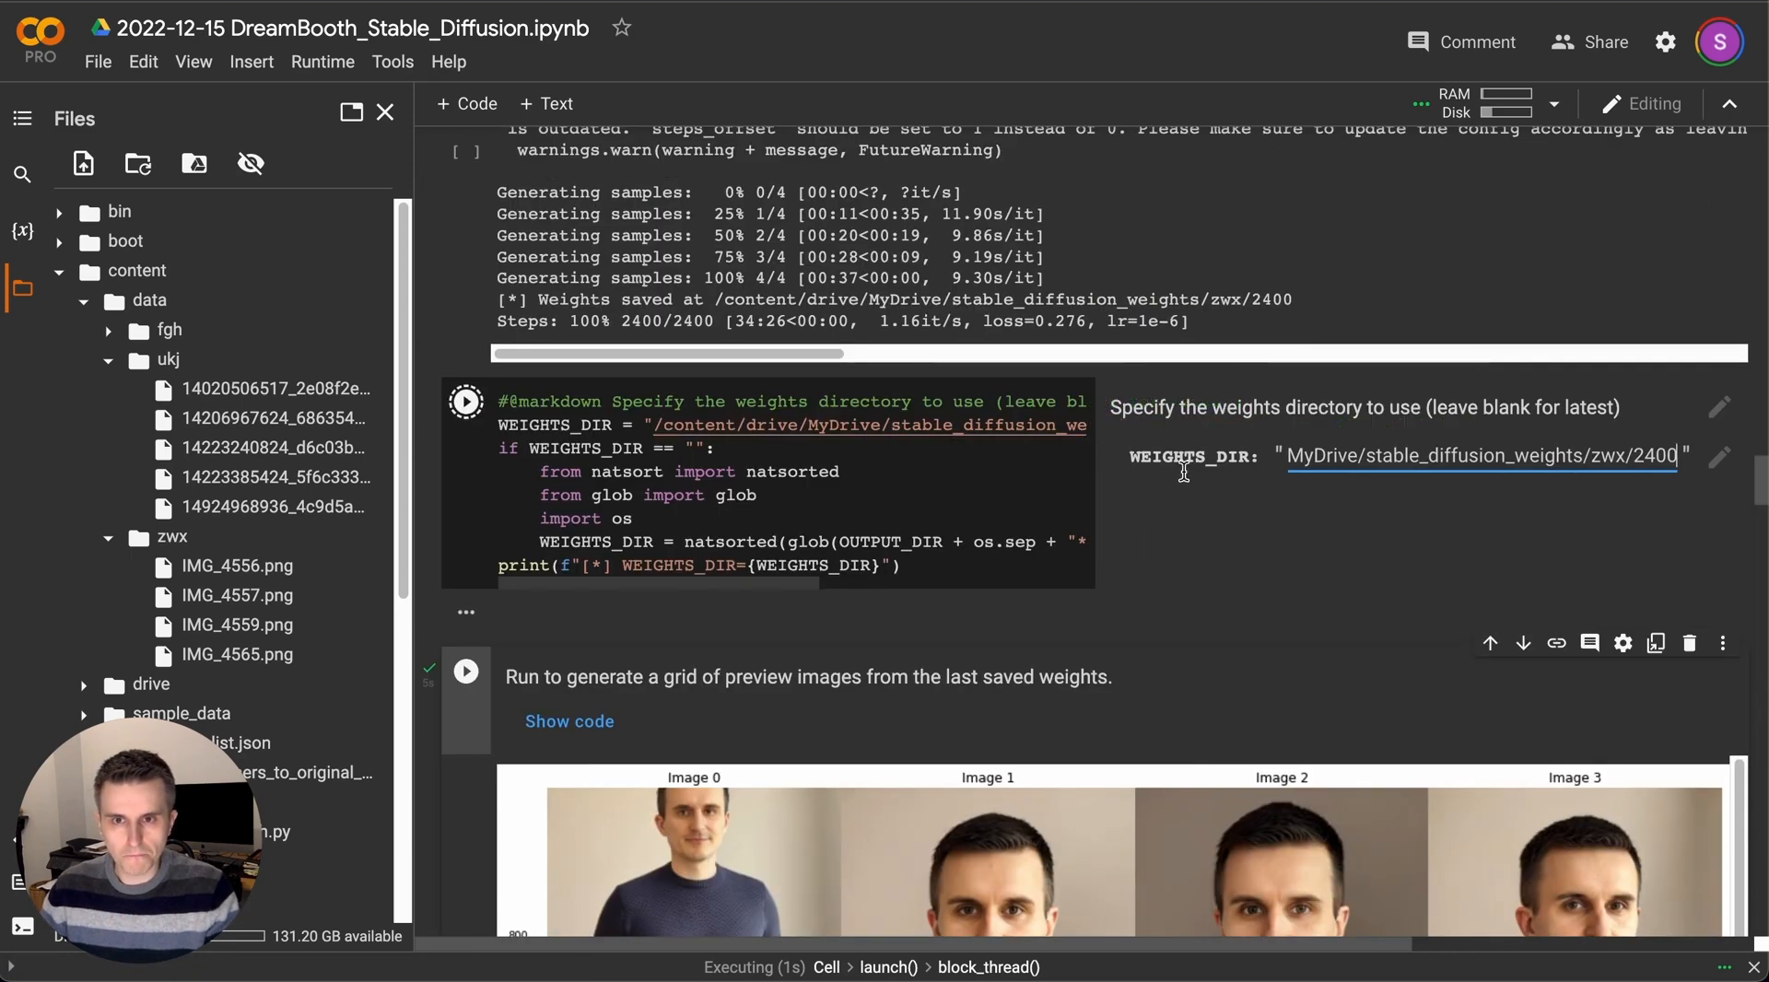
mouse_move(733, 494)
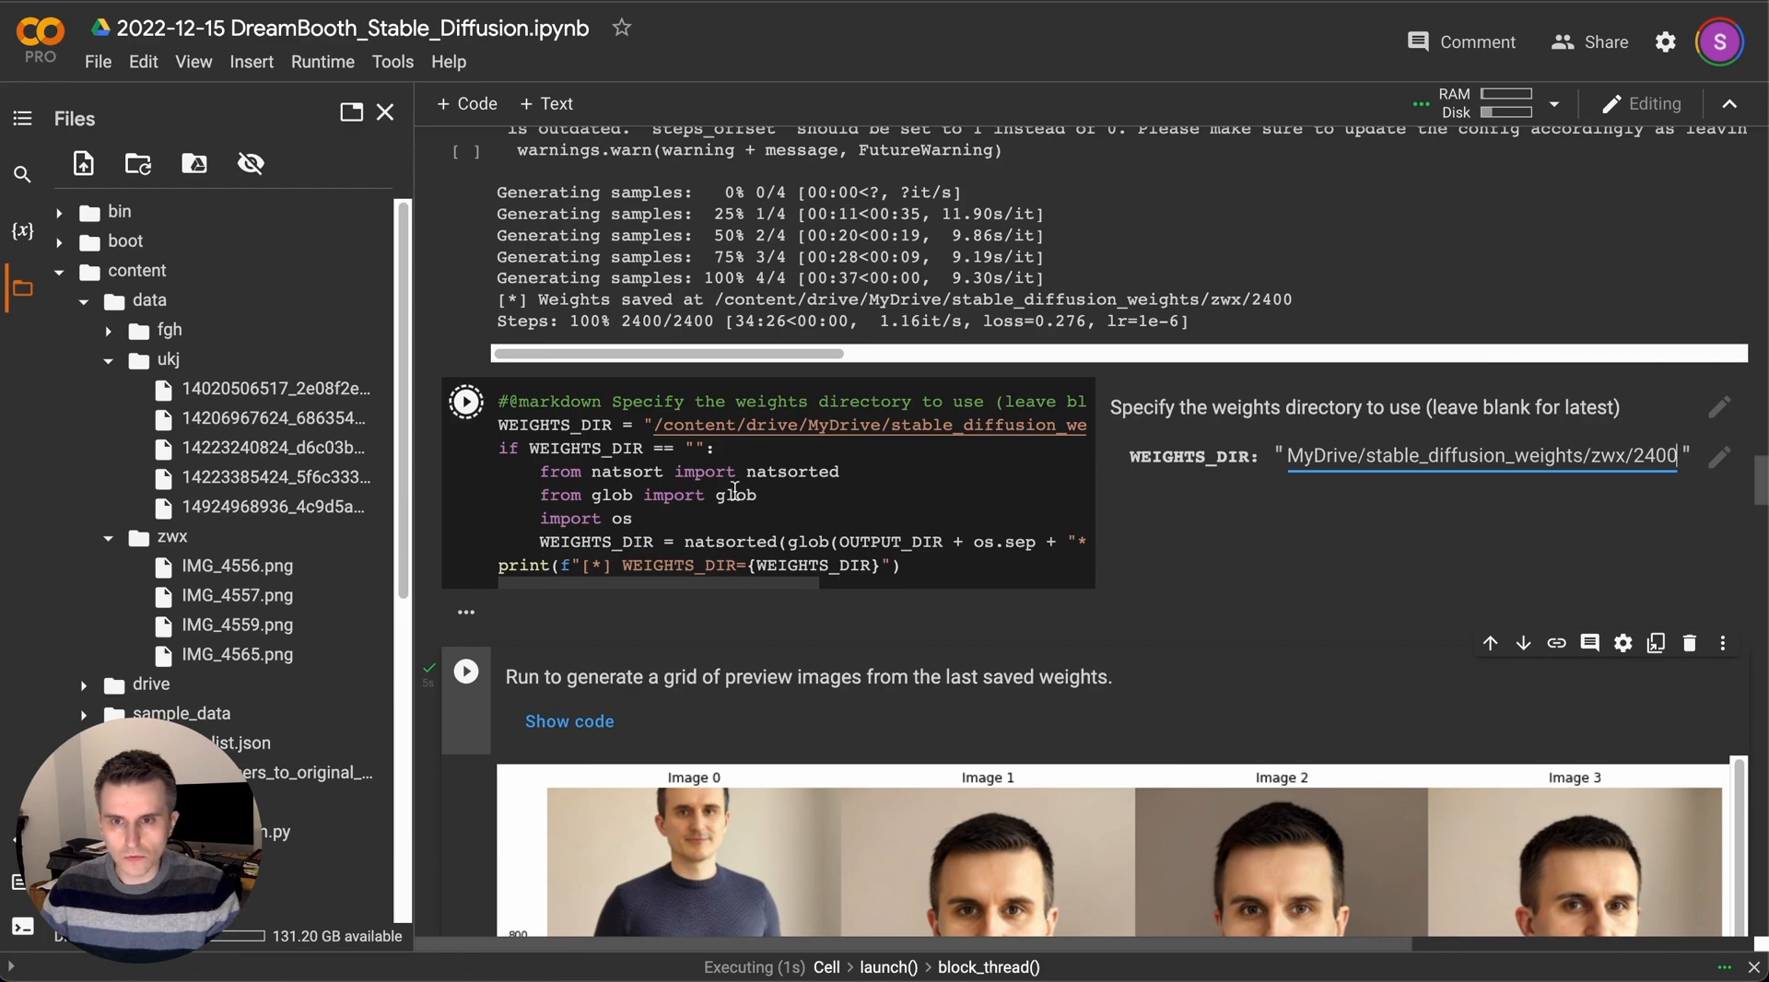
scroll(down, 3)
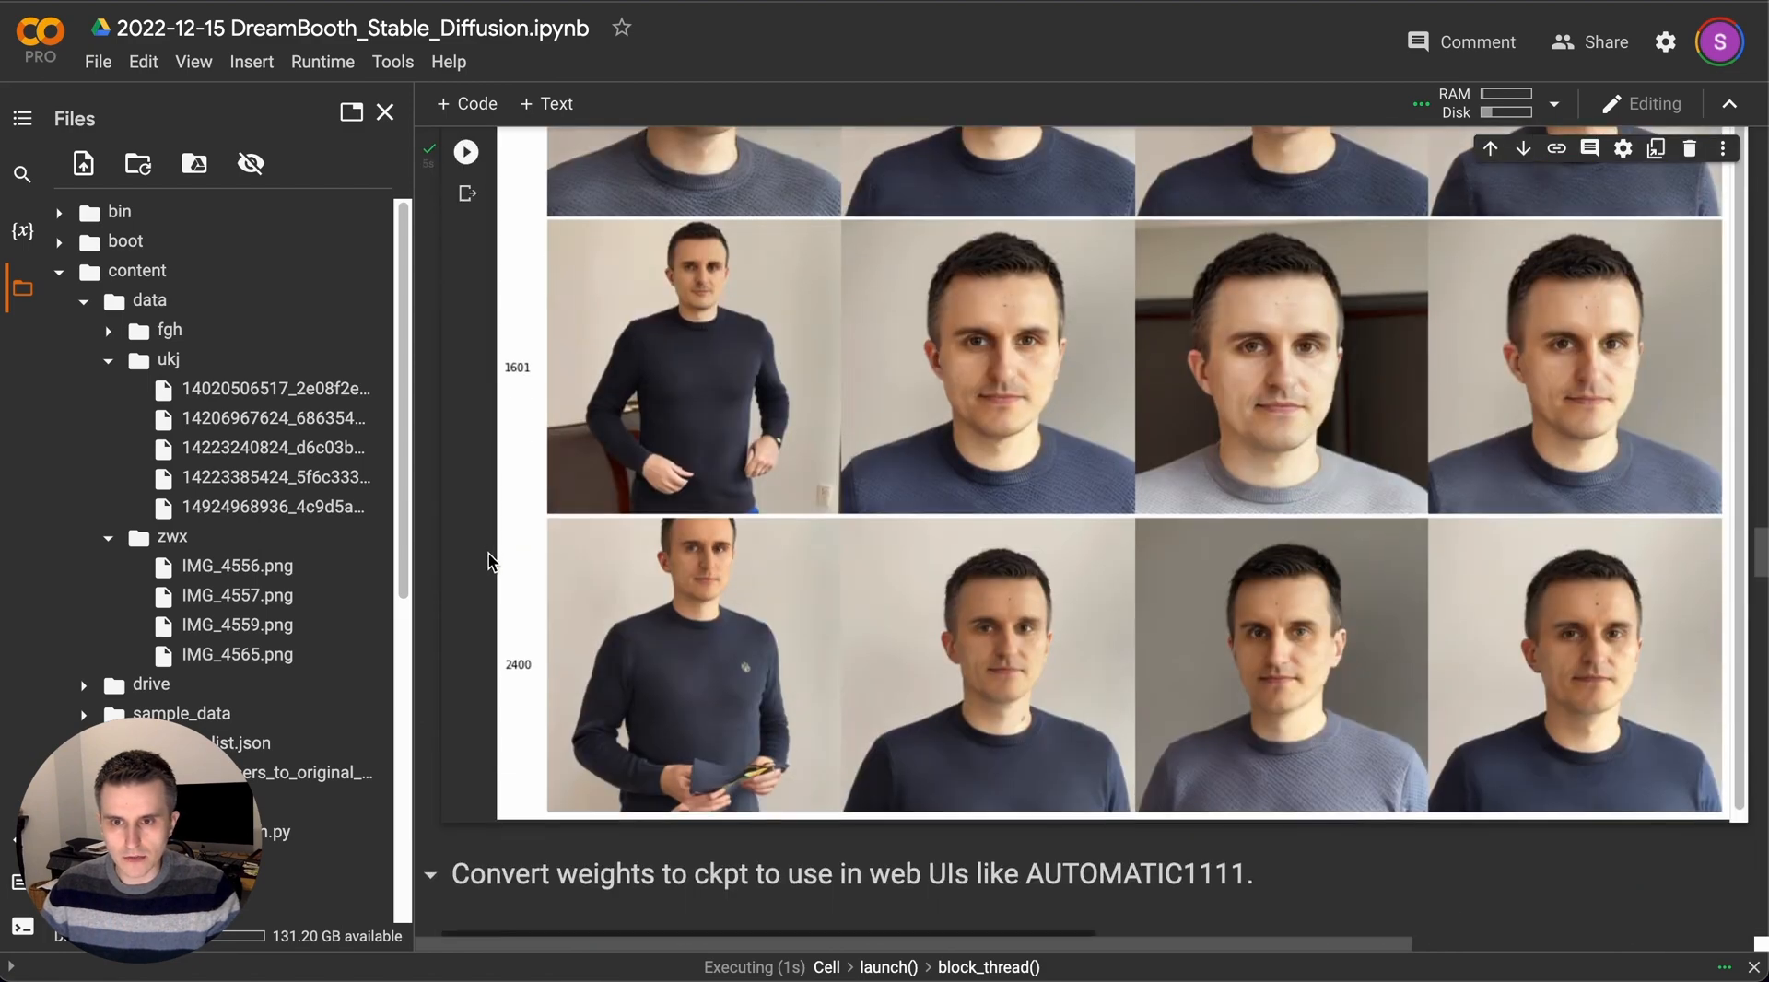
Locate the Inference section and run the StableDiffusionPipeline loading cell.
scroll(up, 3)
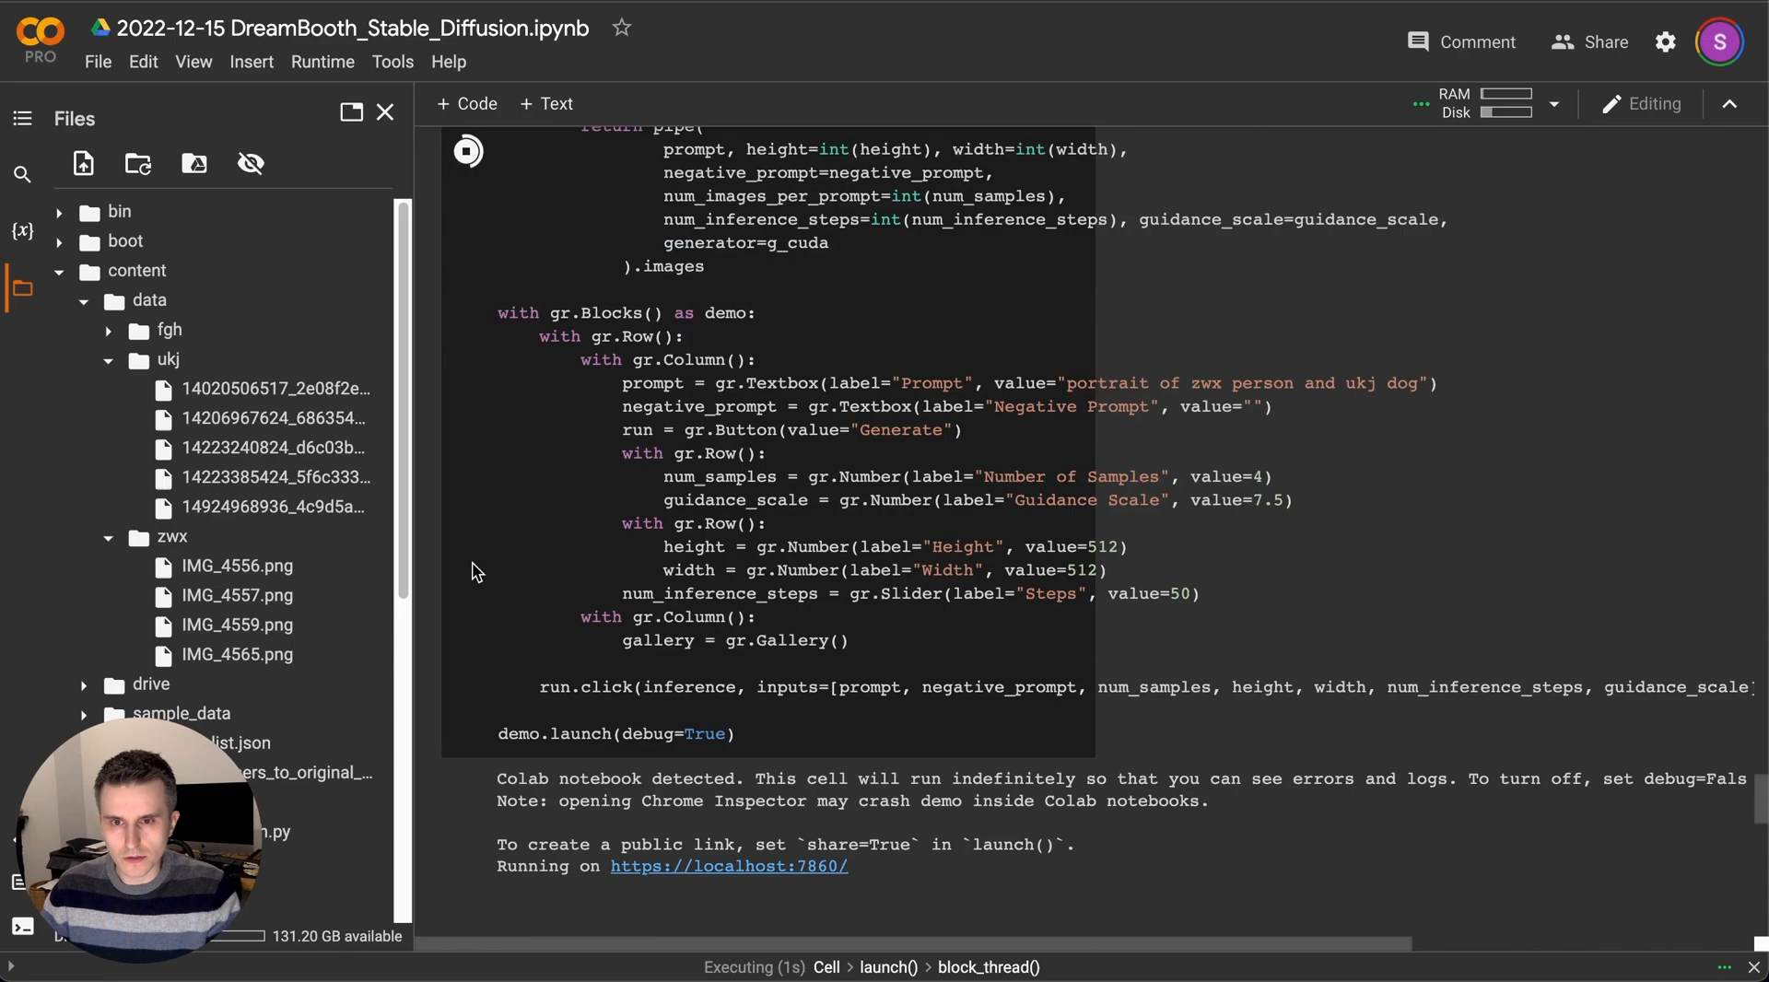
scroll(up, 3)
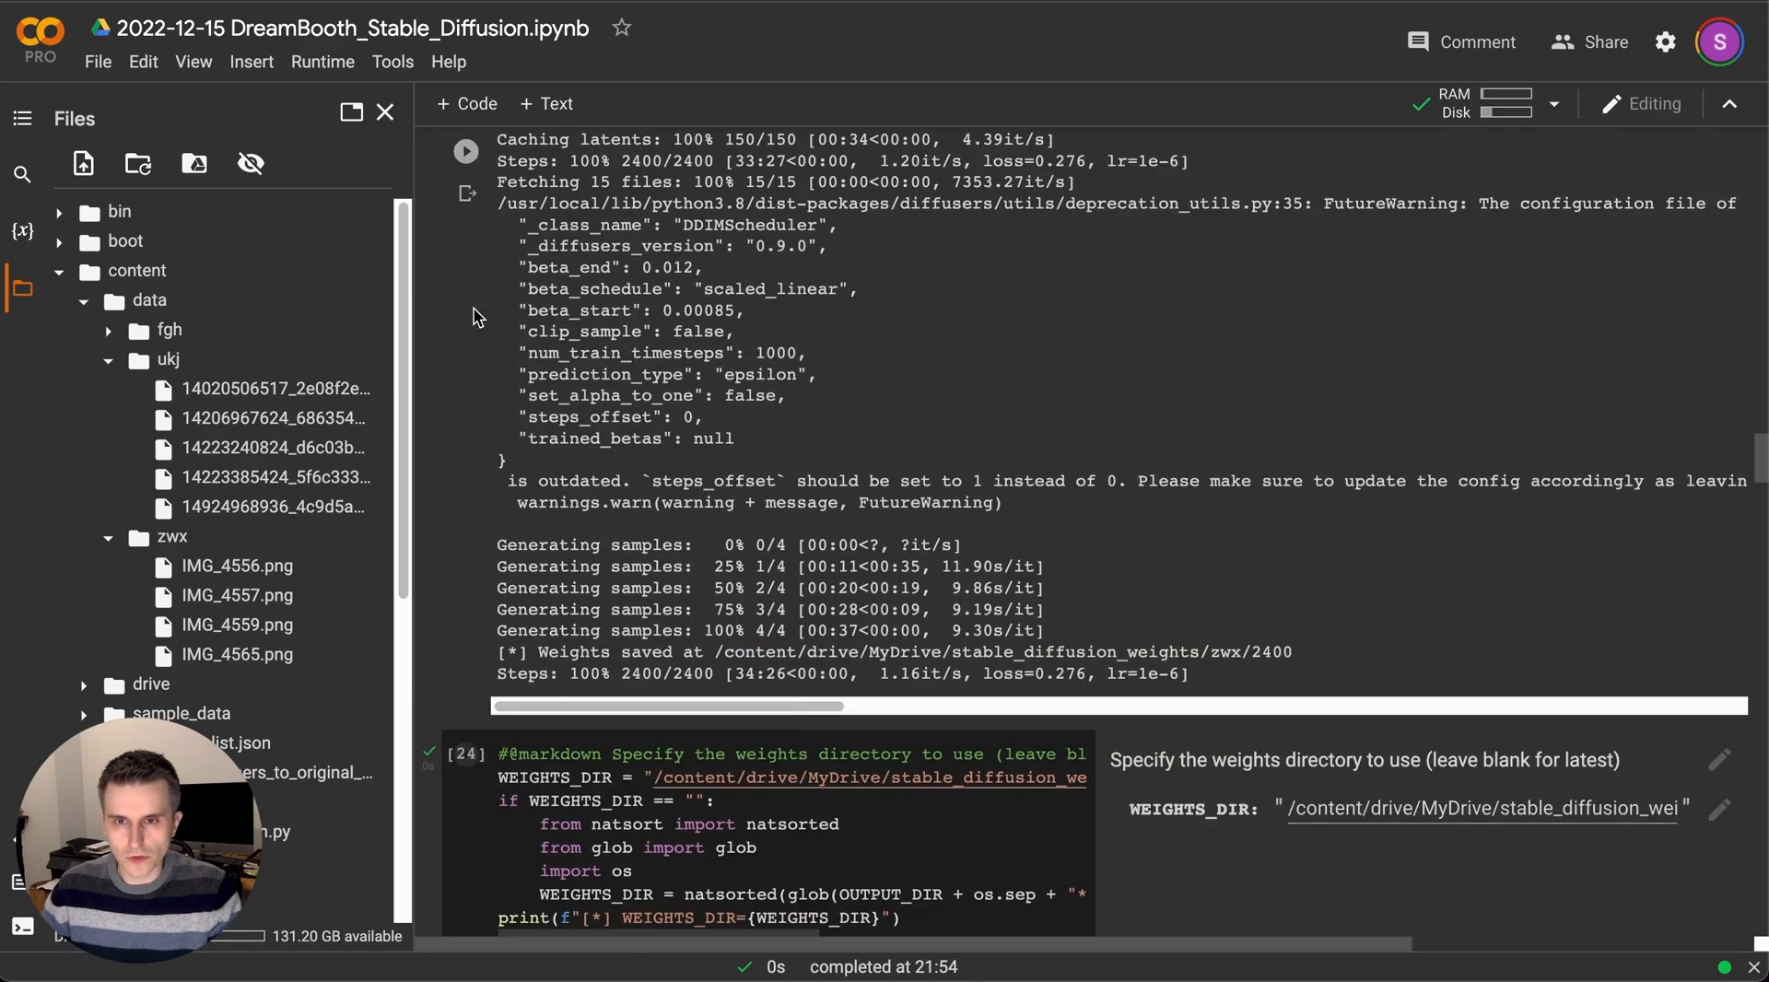
scroll(up, 3)
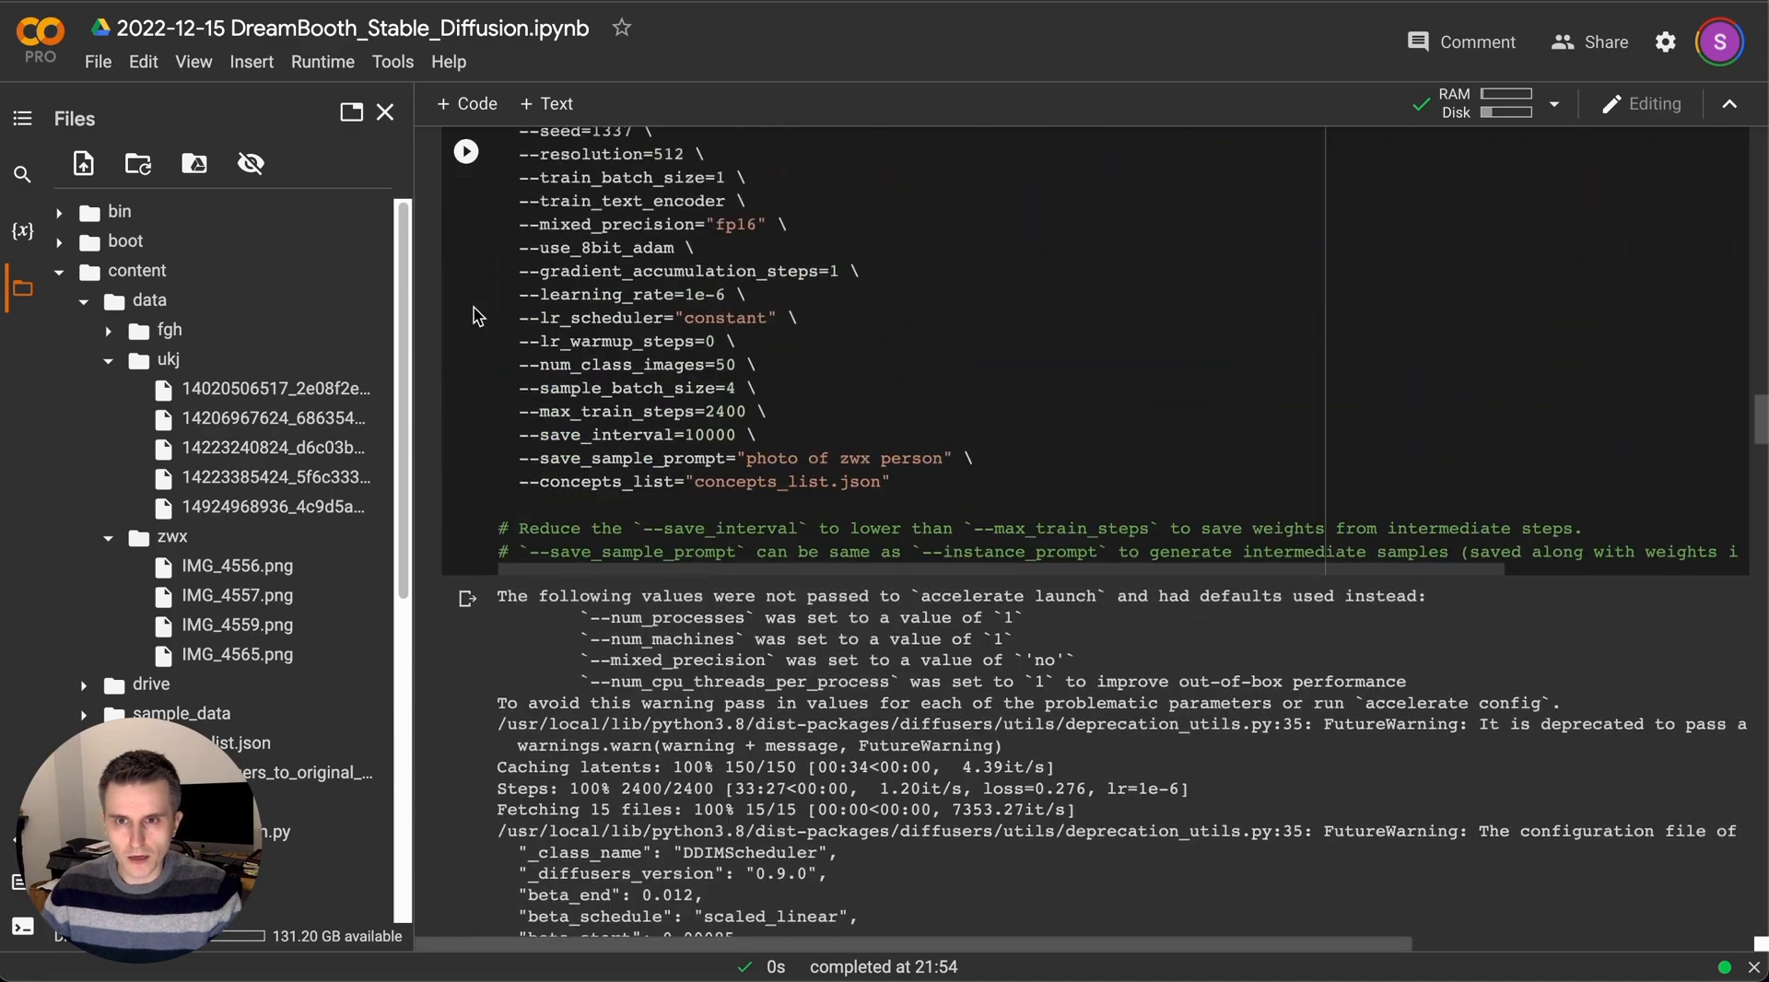
scroll(up, 3)
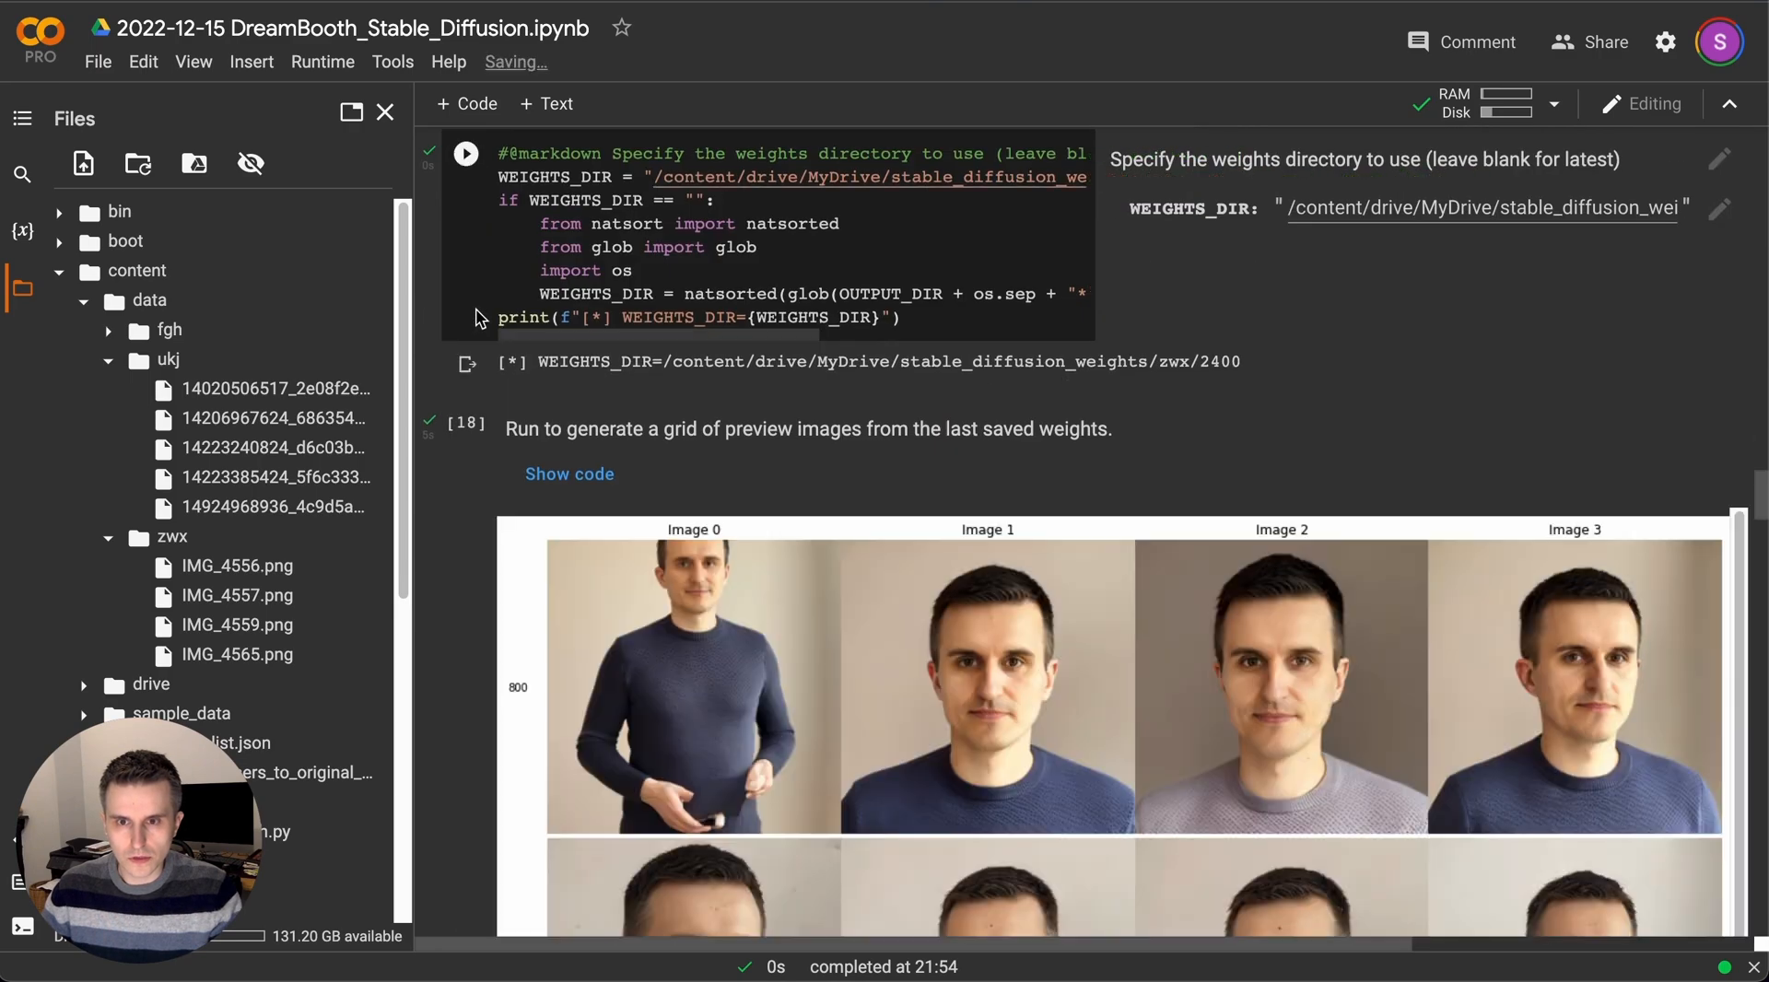
scroll(down, 3)
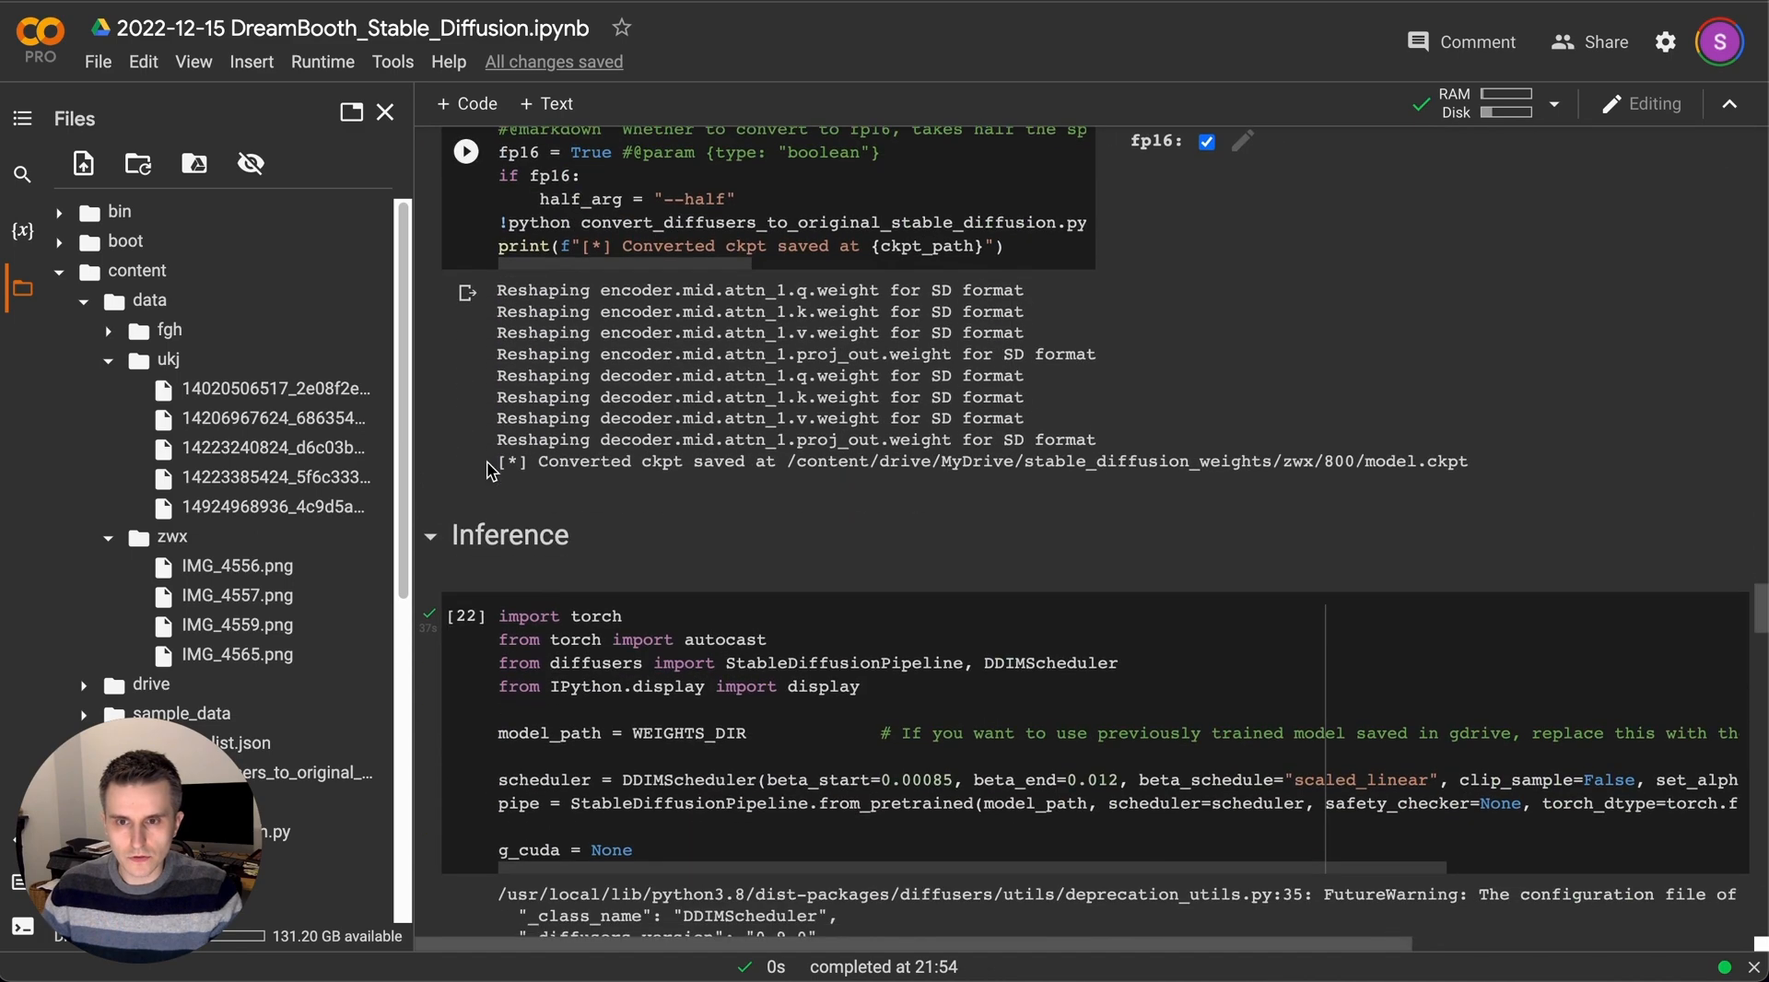
click(465, 359)
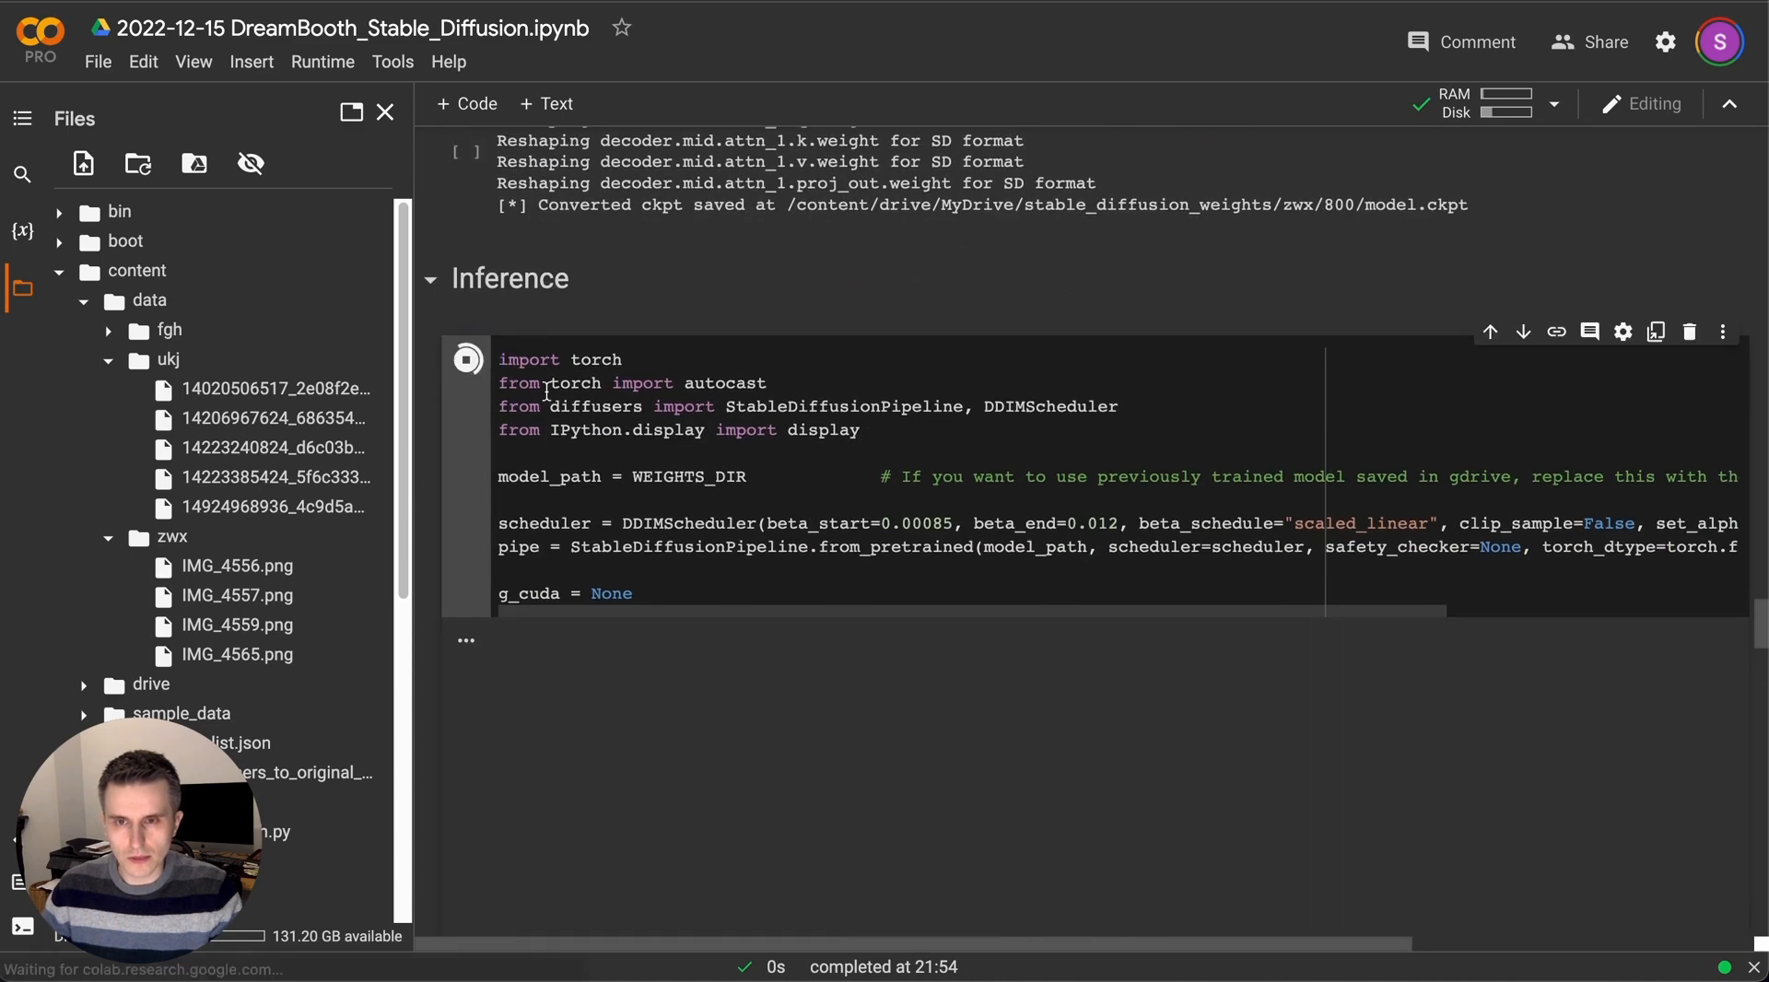
After the pipeline loads, run the seed cell and start the image-generation cell.
click(464, 359)
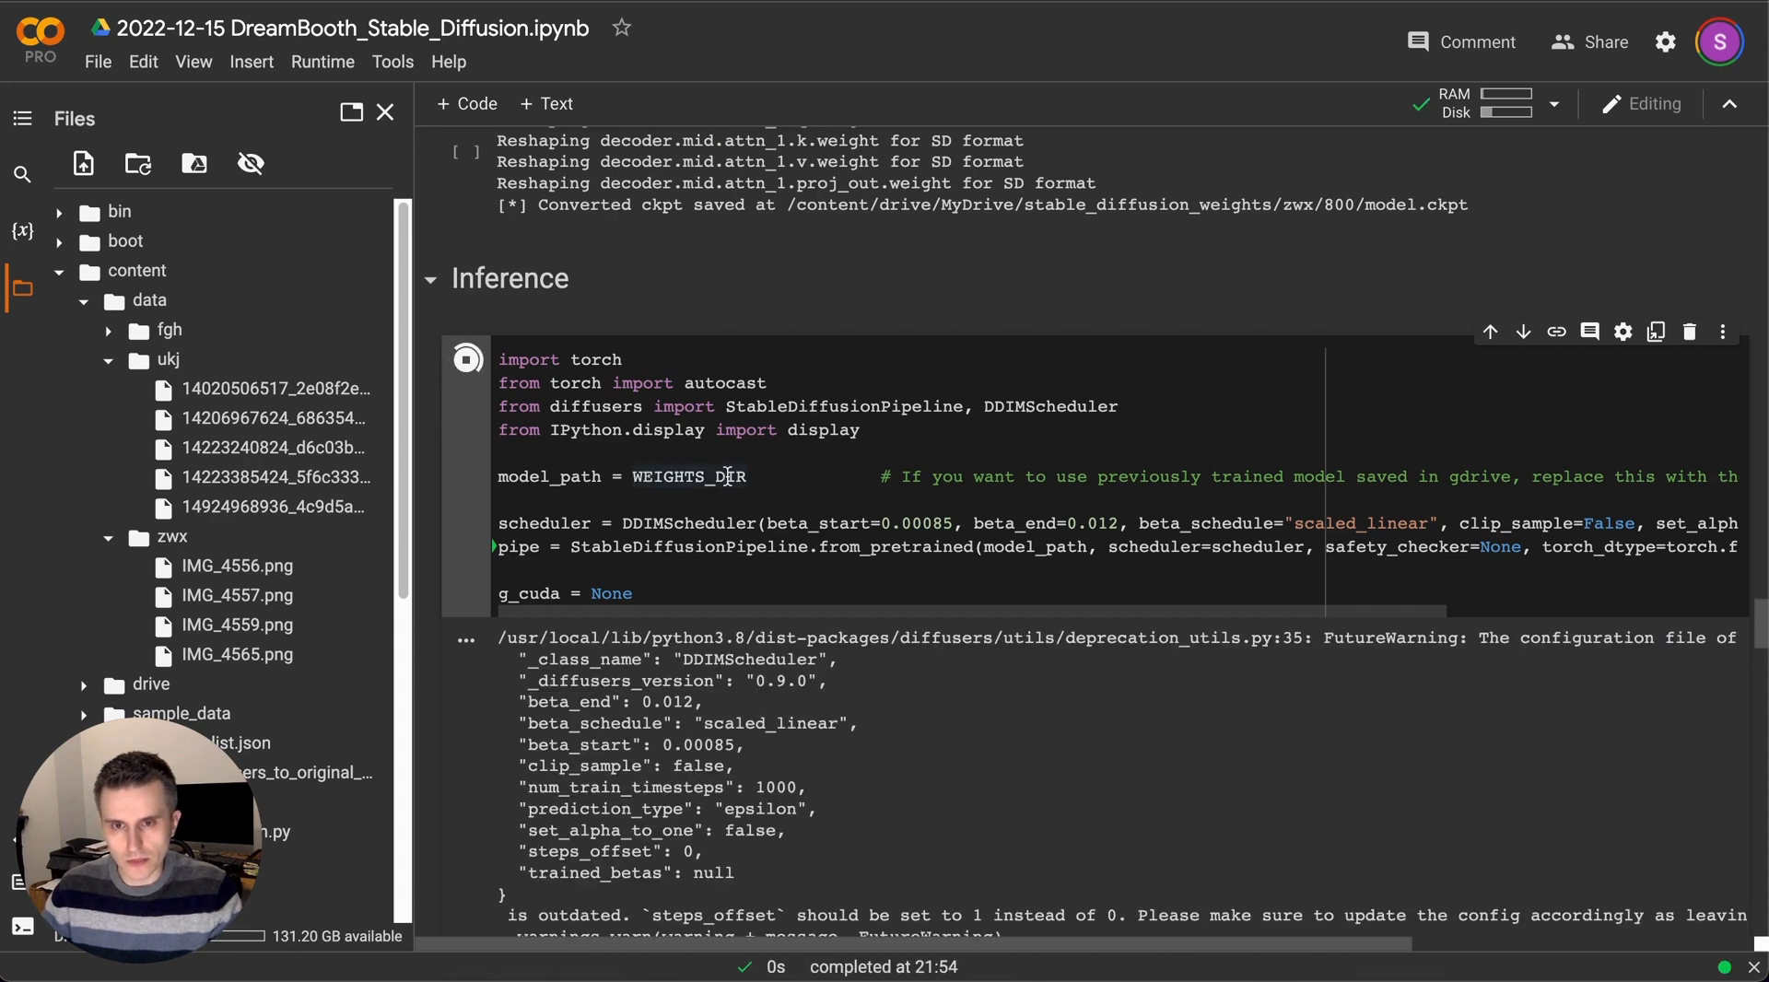
scroll(down, 3)
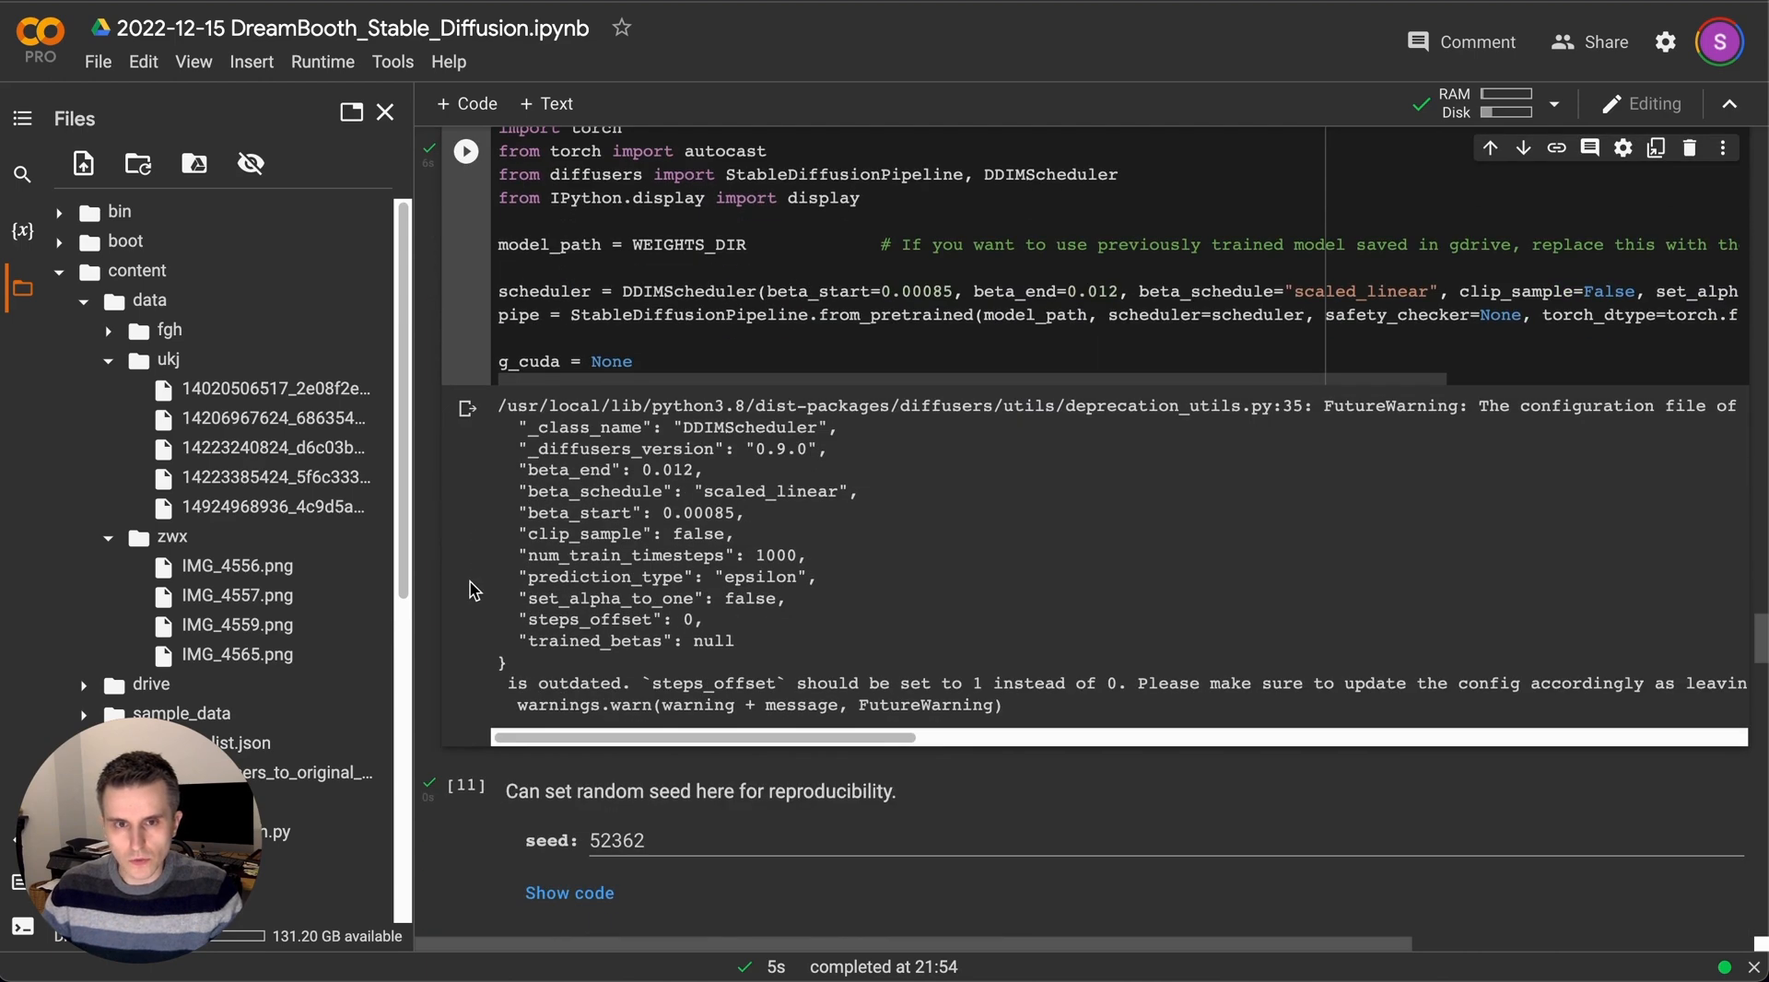
mouse_move(604, 479)
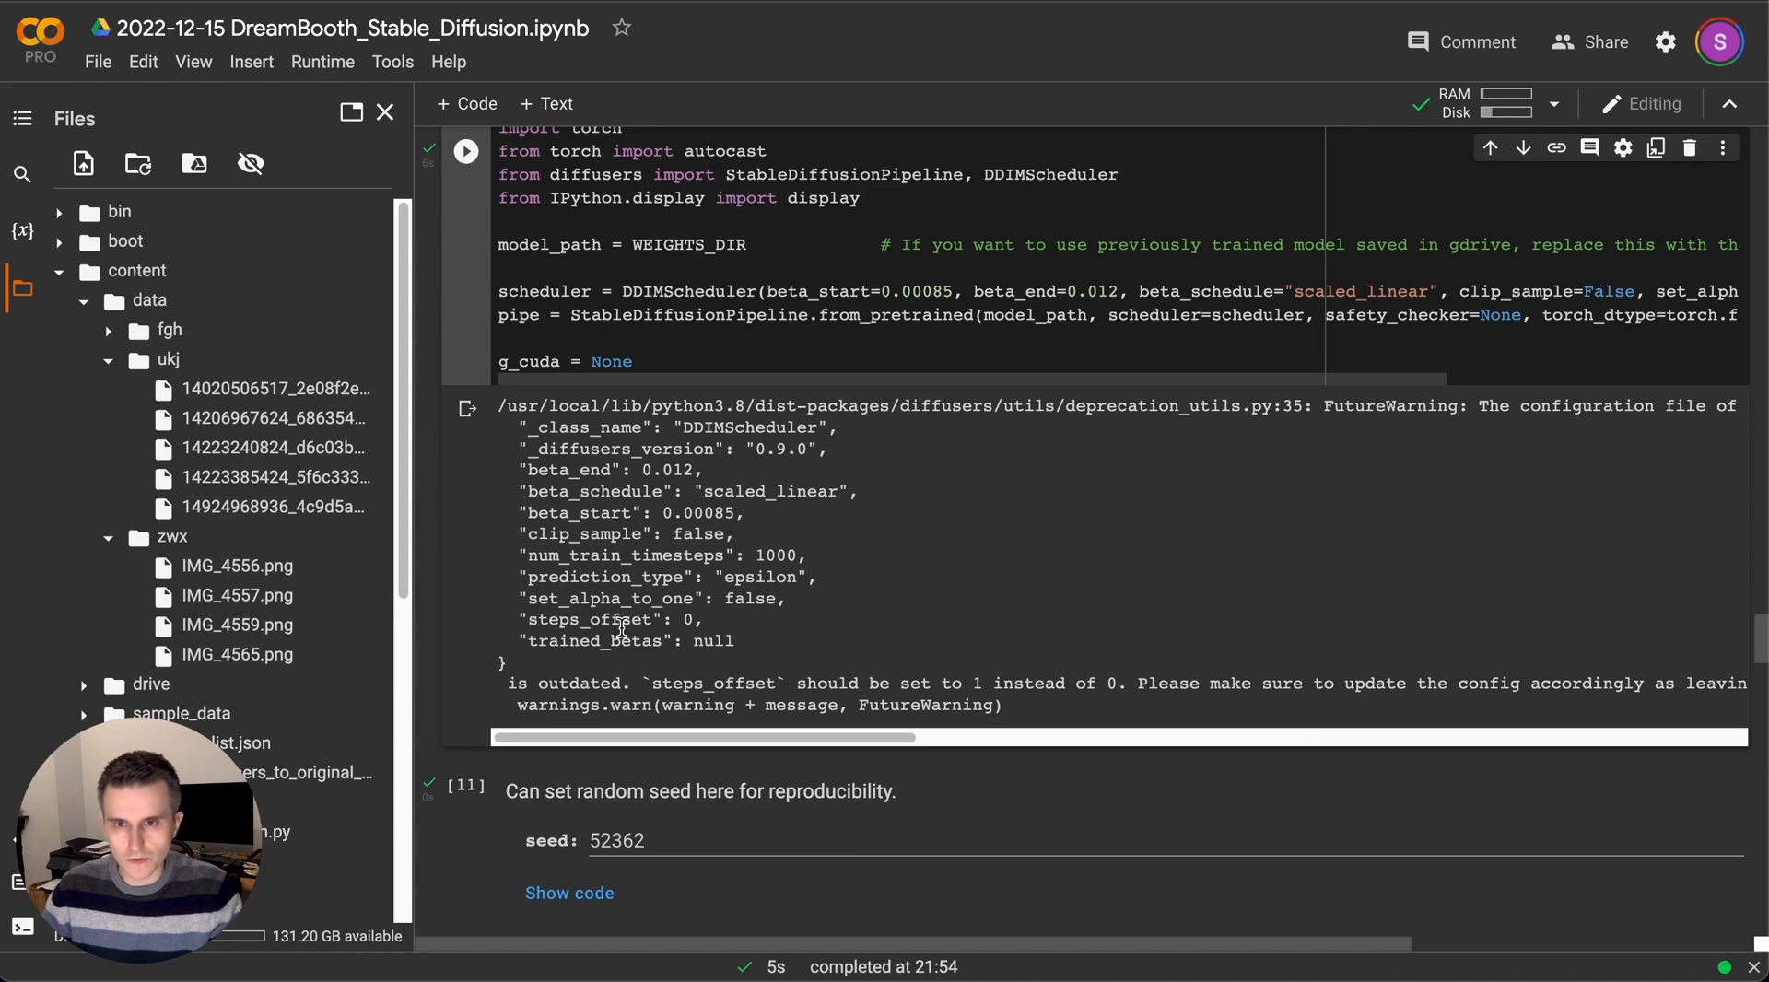
scroll(down, 3)
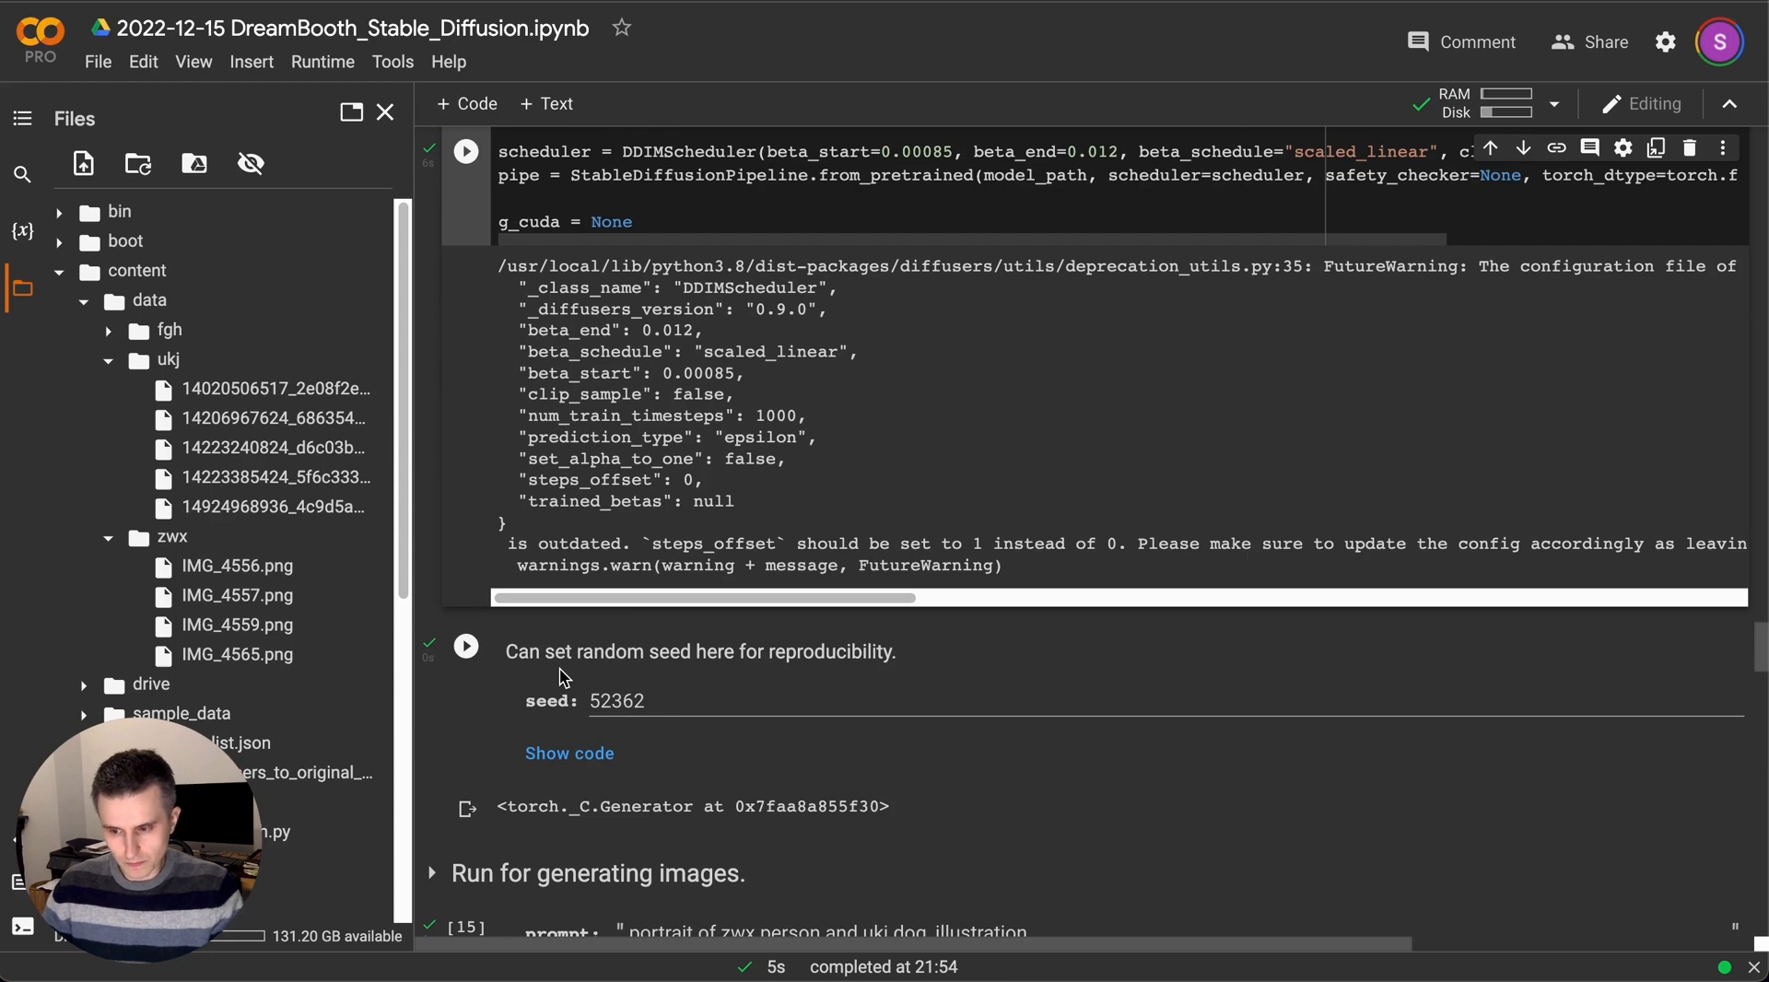
scroll(down, 3)
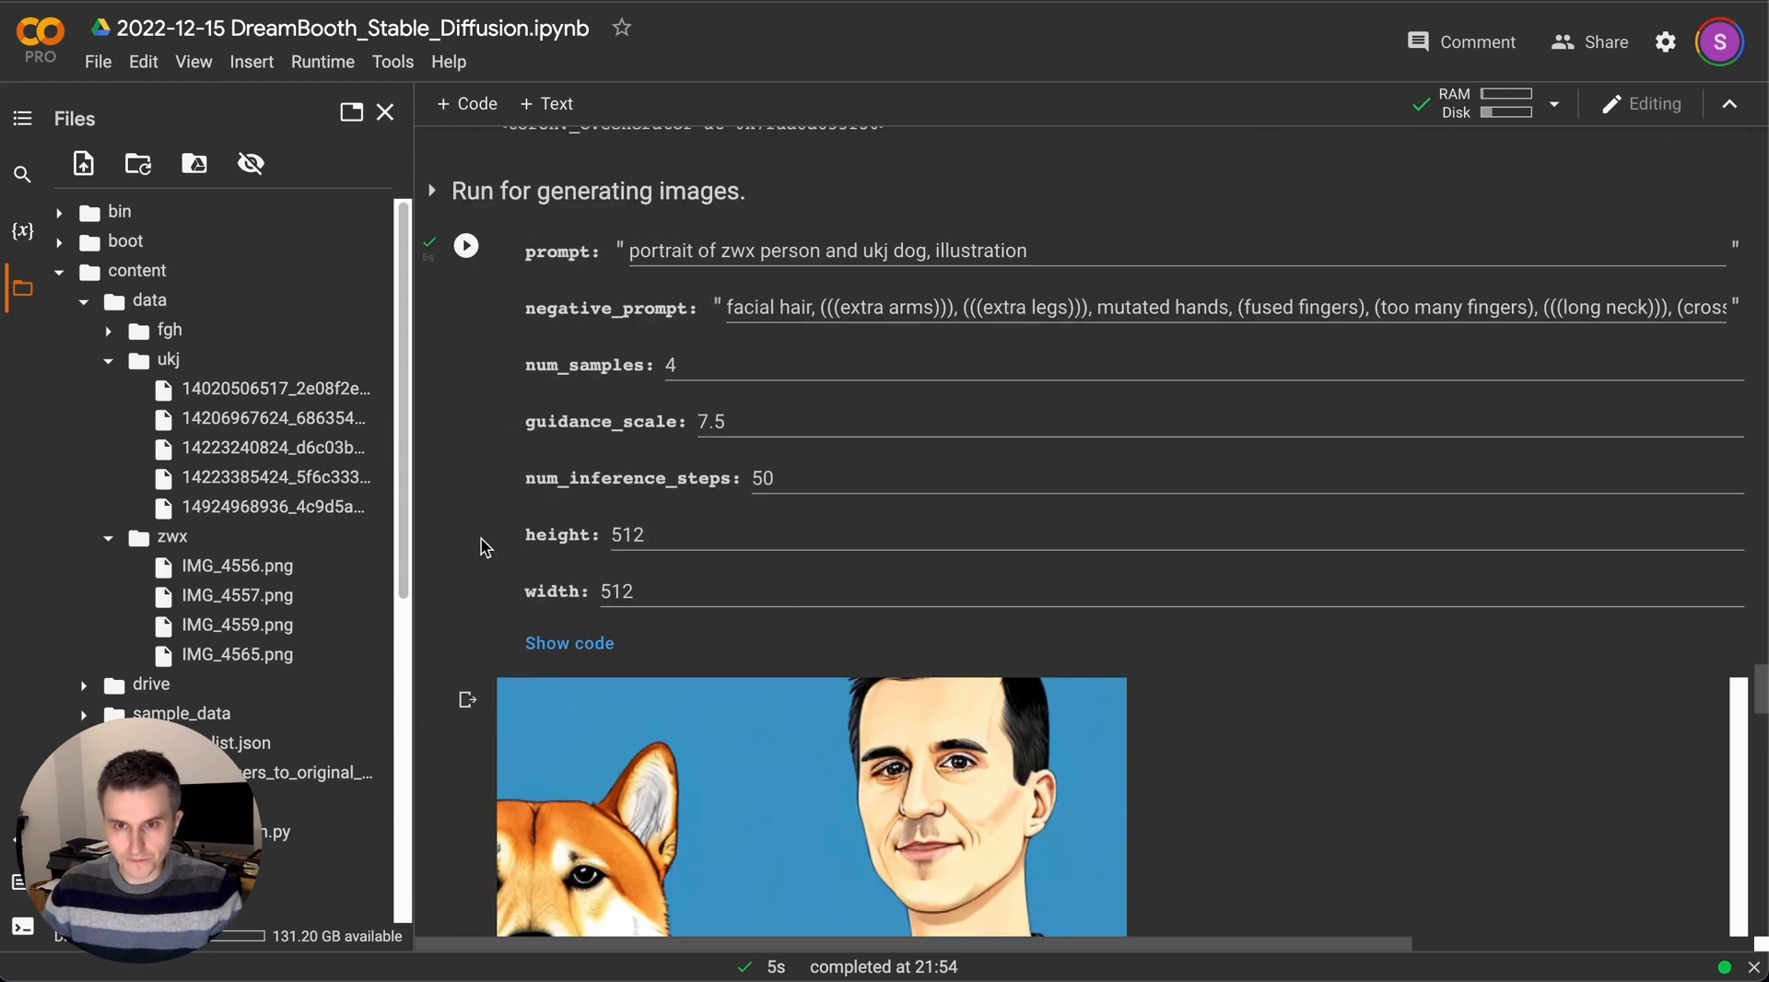
click(466, 241)
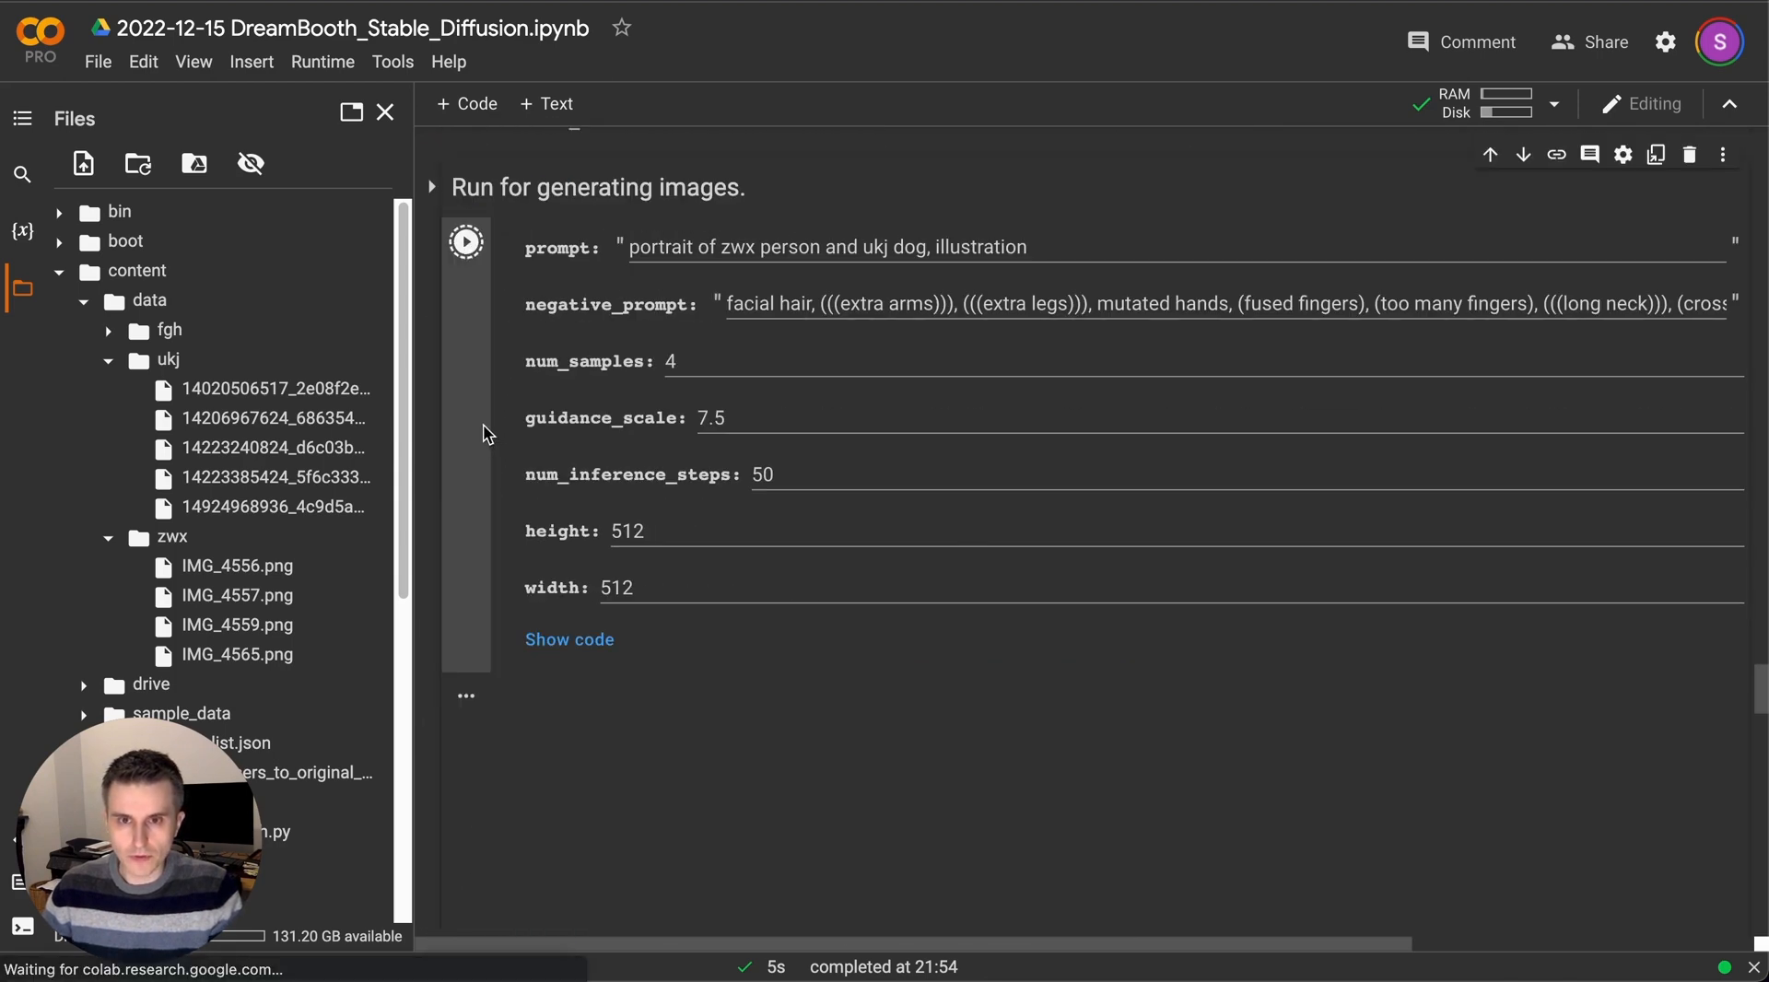
Let the illustrated man-and-shiba portraits finish generating and review the output images.
click(466, 242)
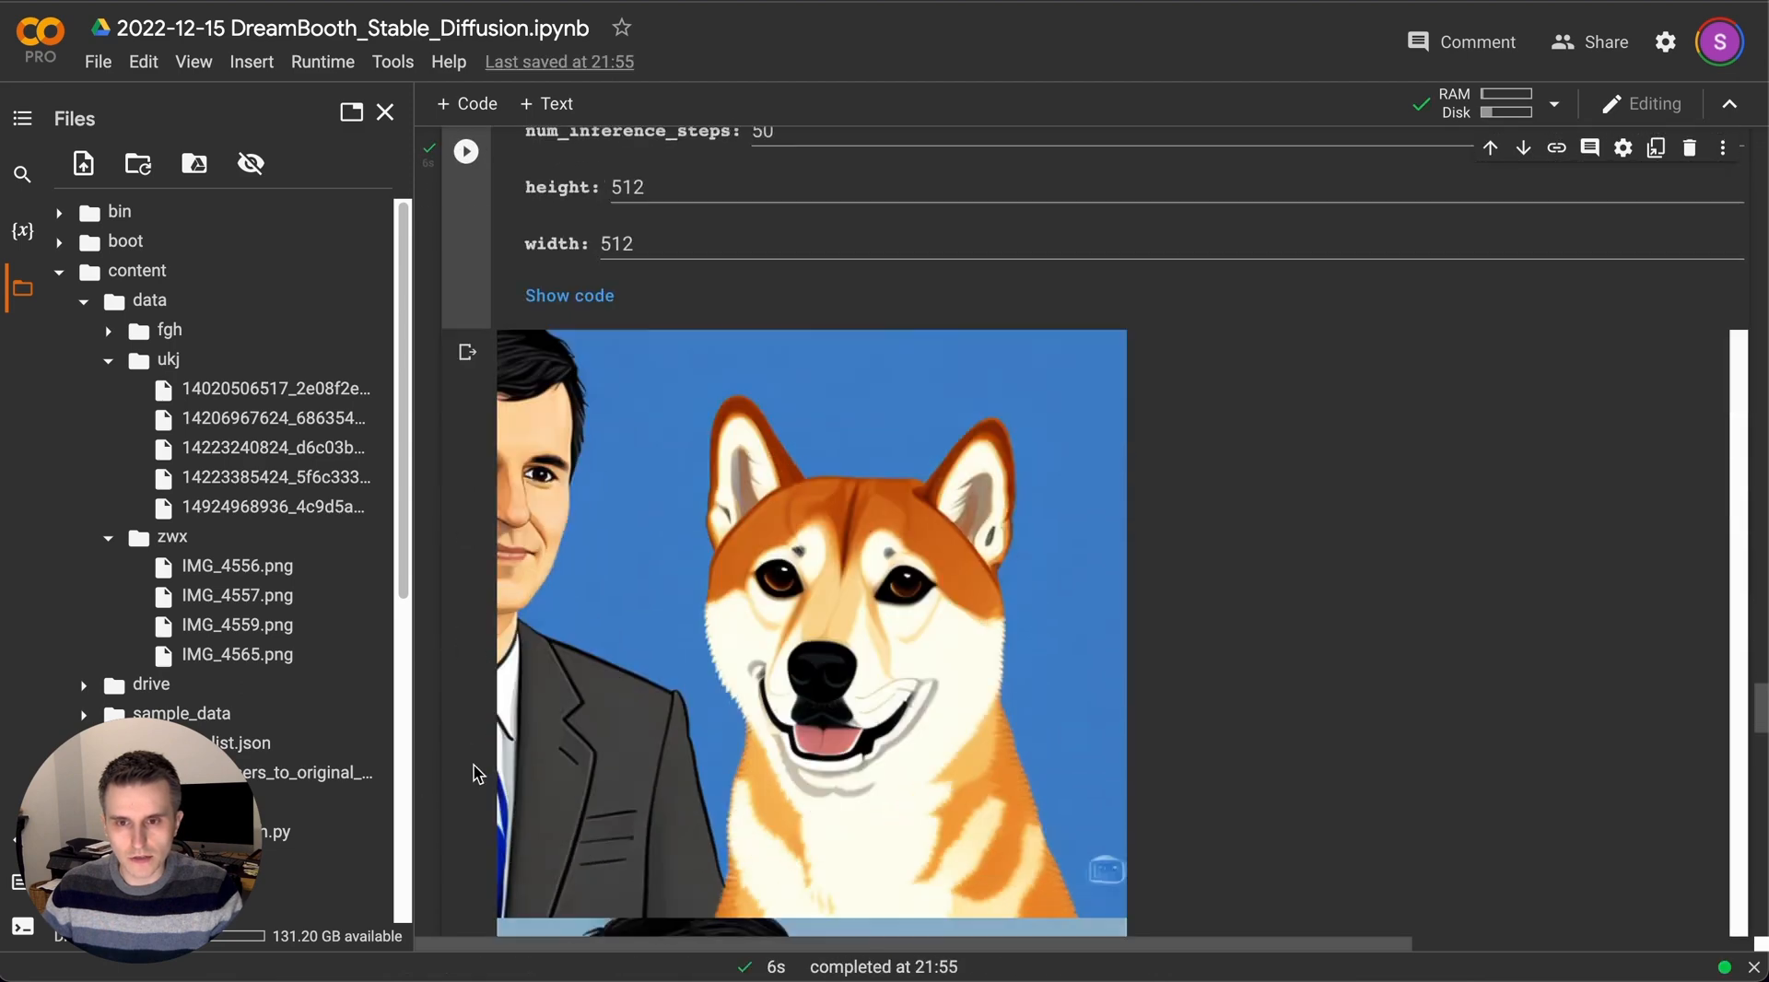
scroll(down, 3)
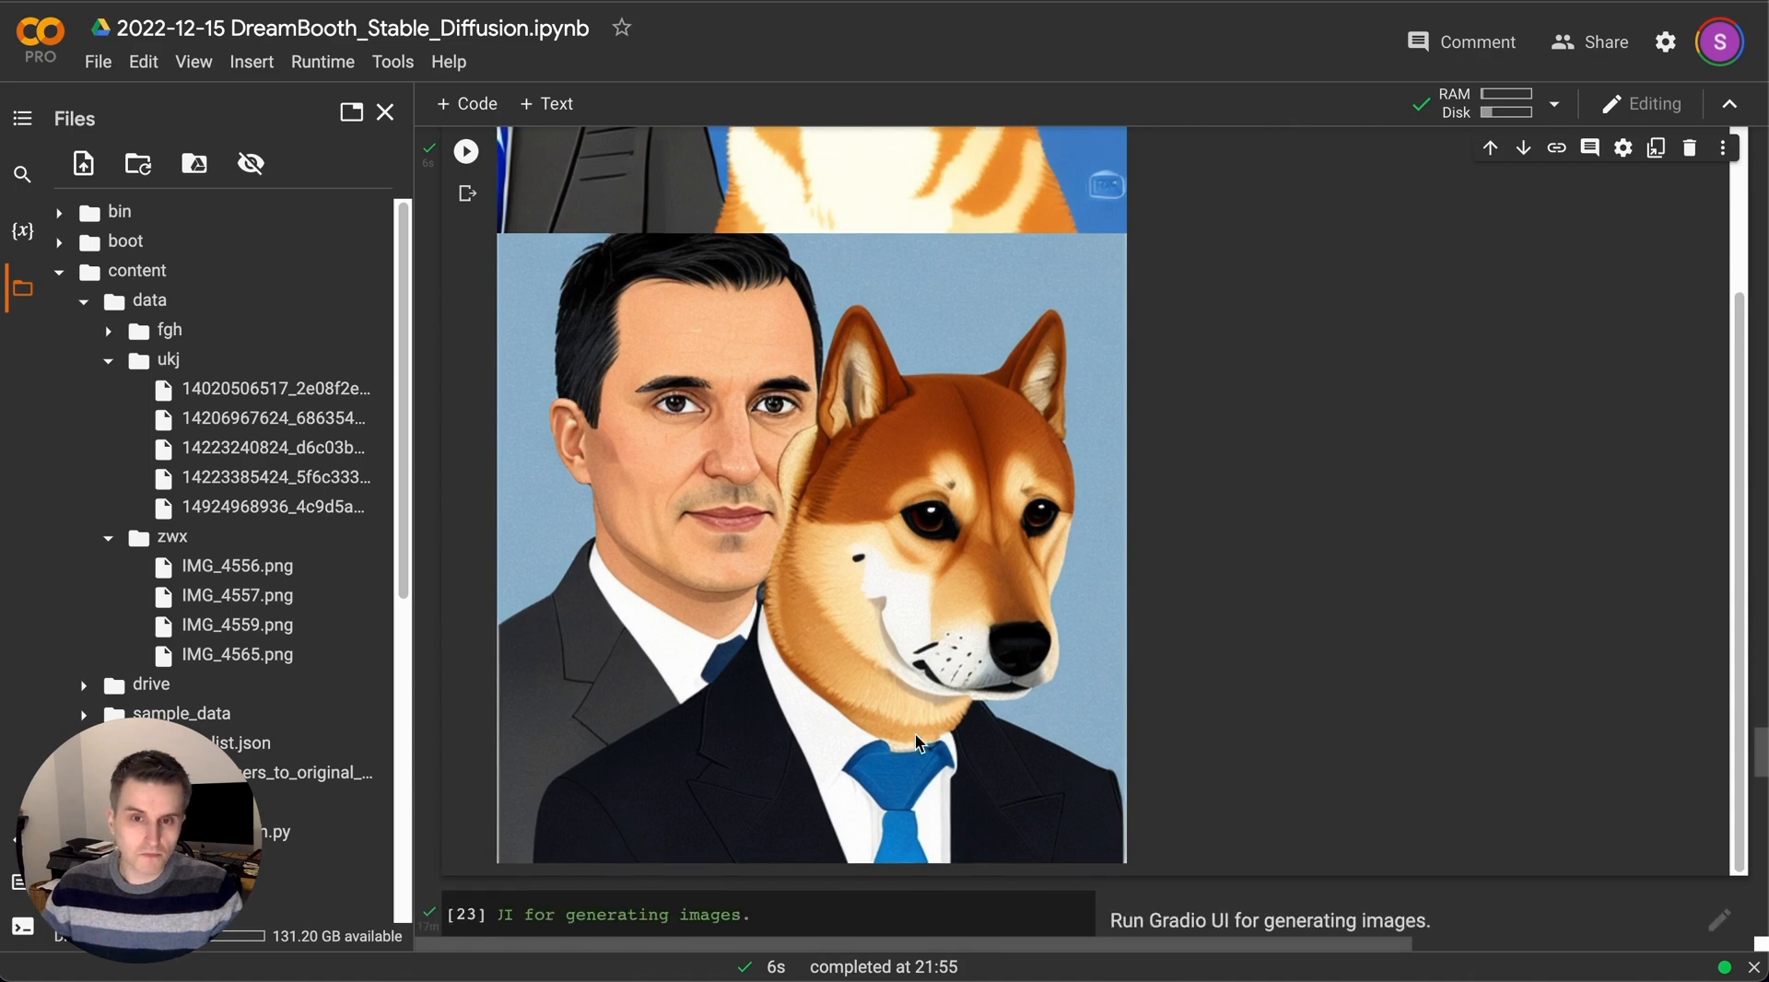
scroll(up, 3)
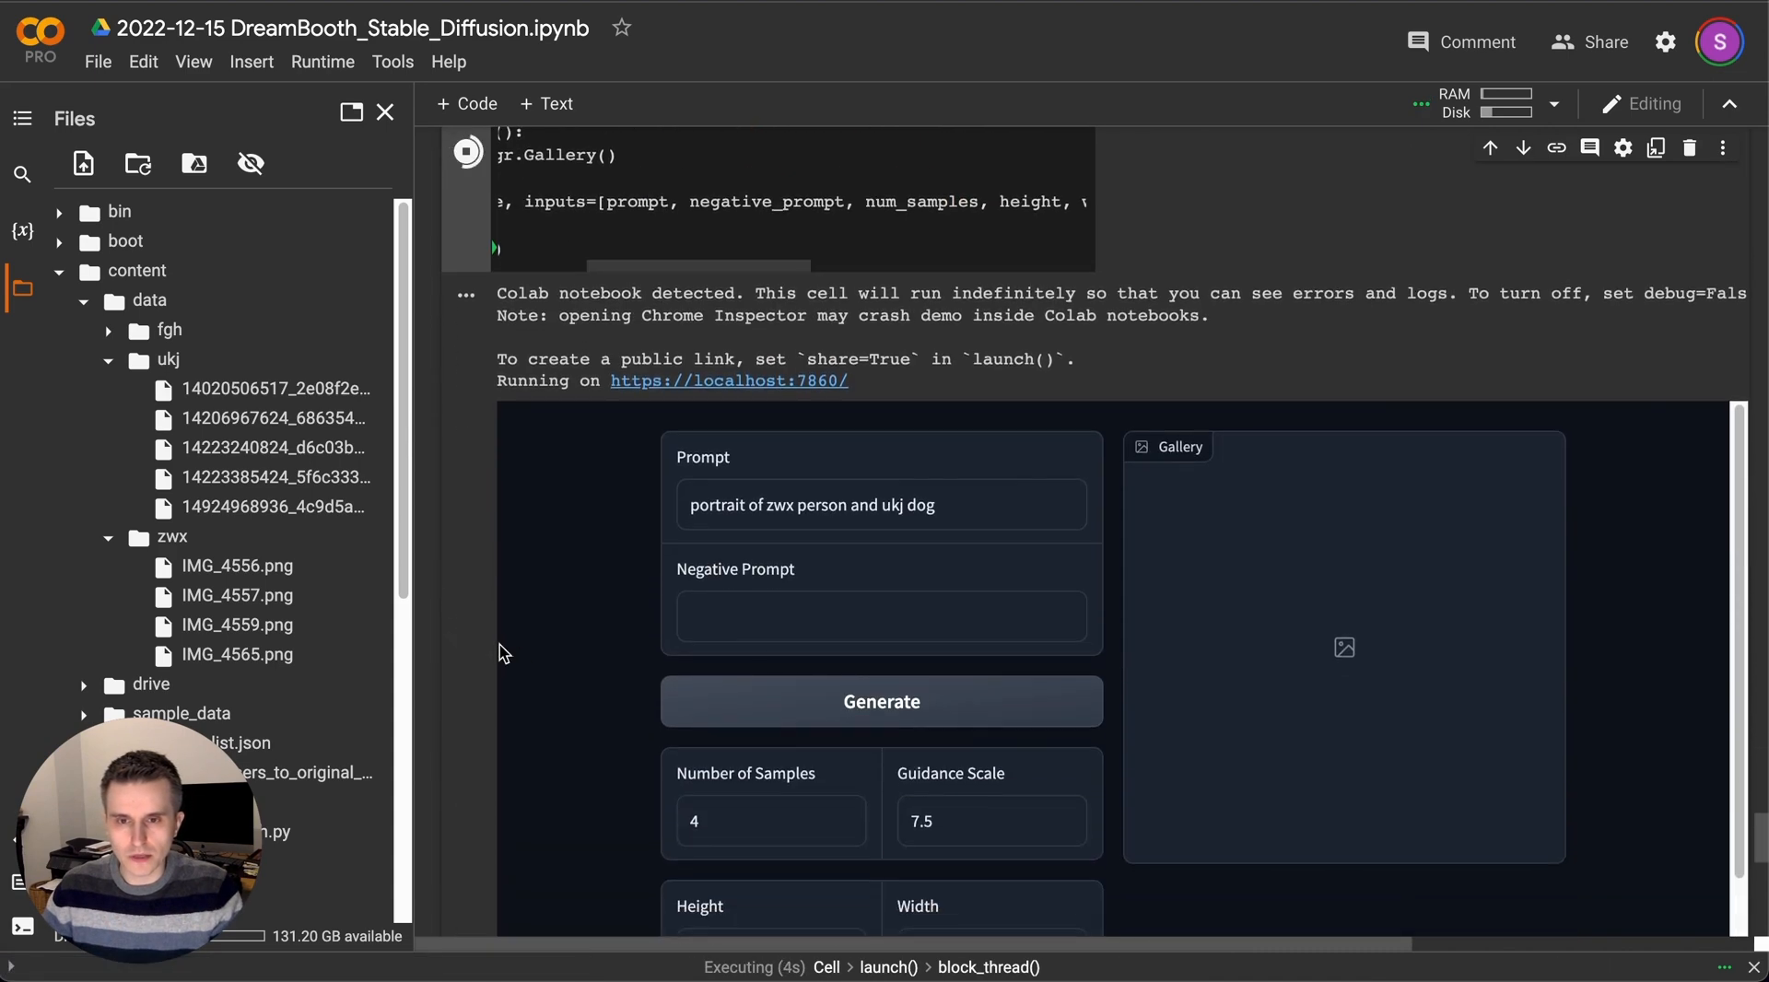
Reach the running Gradio UI and generate with the default 'portrait of zwx person and ukj dog' prompt.
scroll(down, 3)
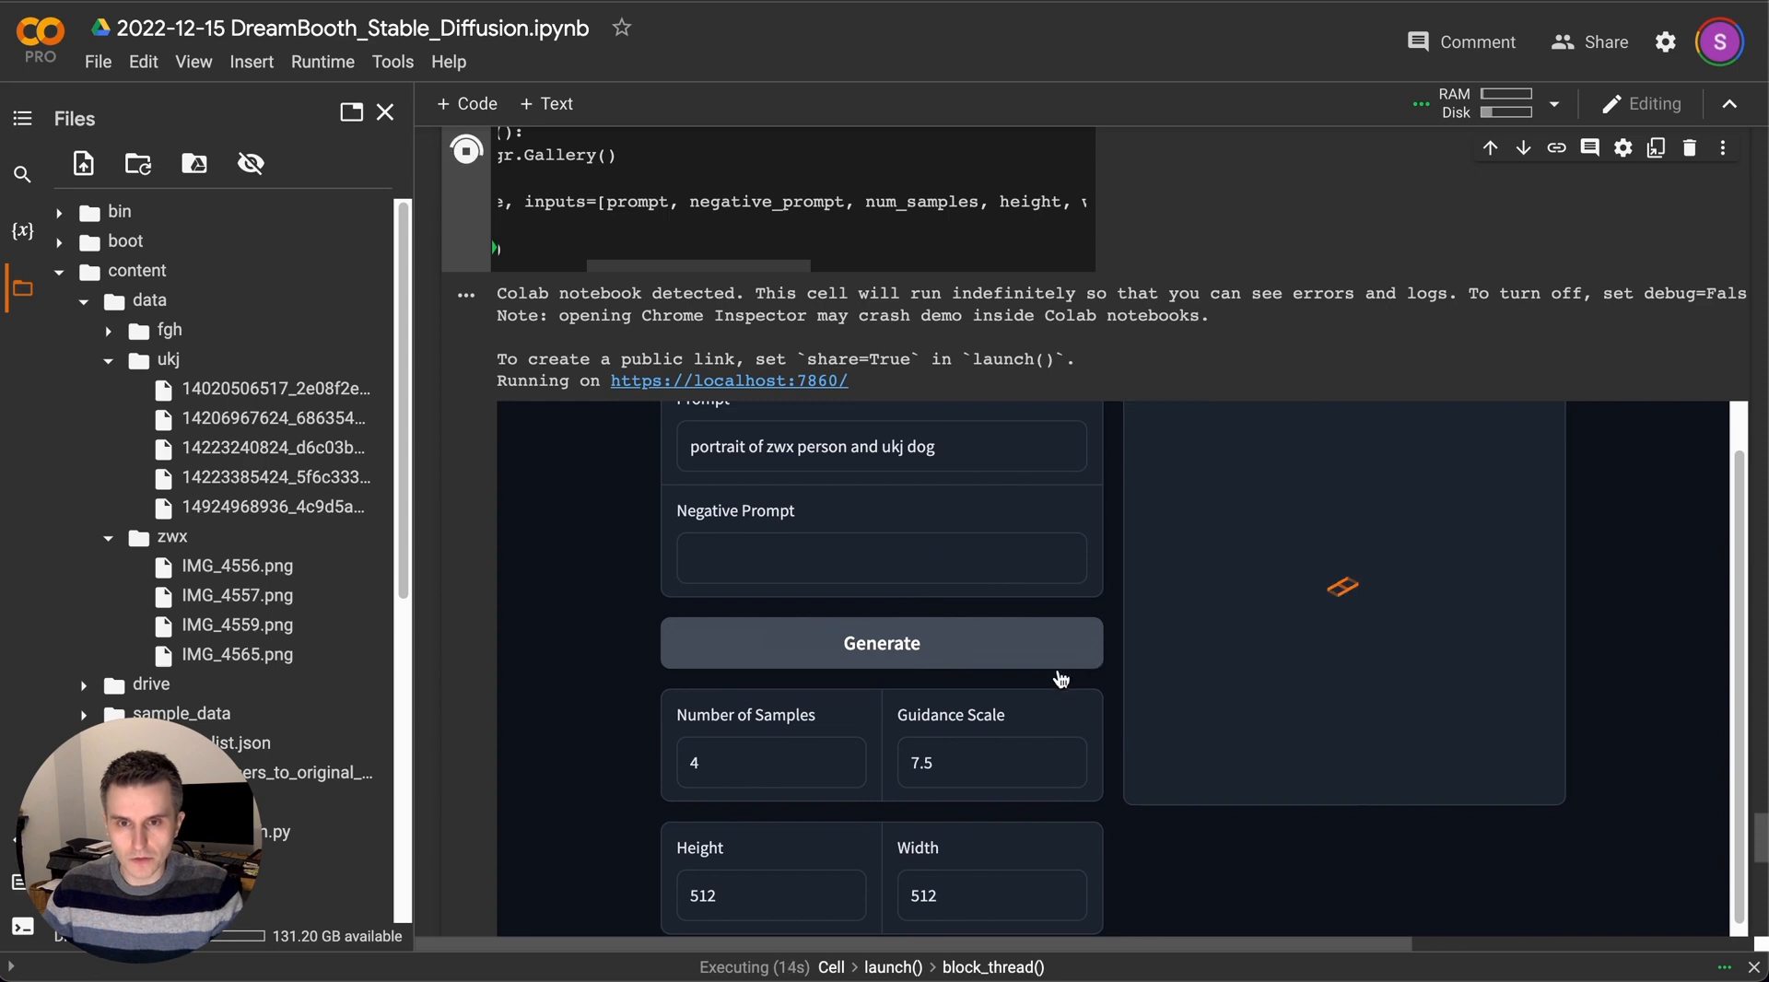
scroll(down, 3)
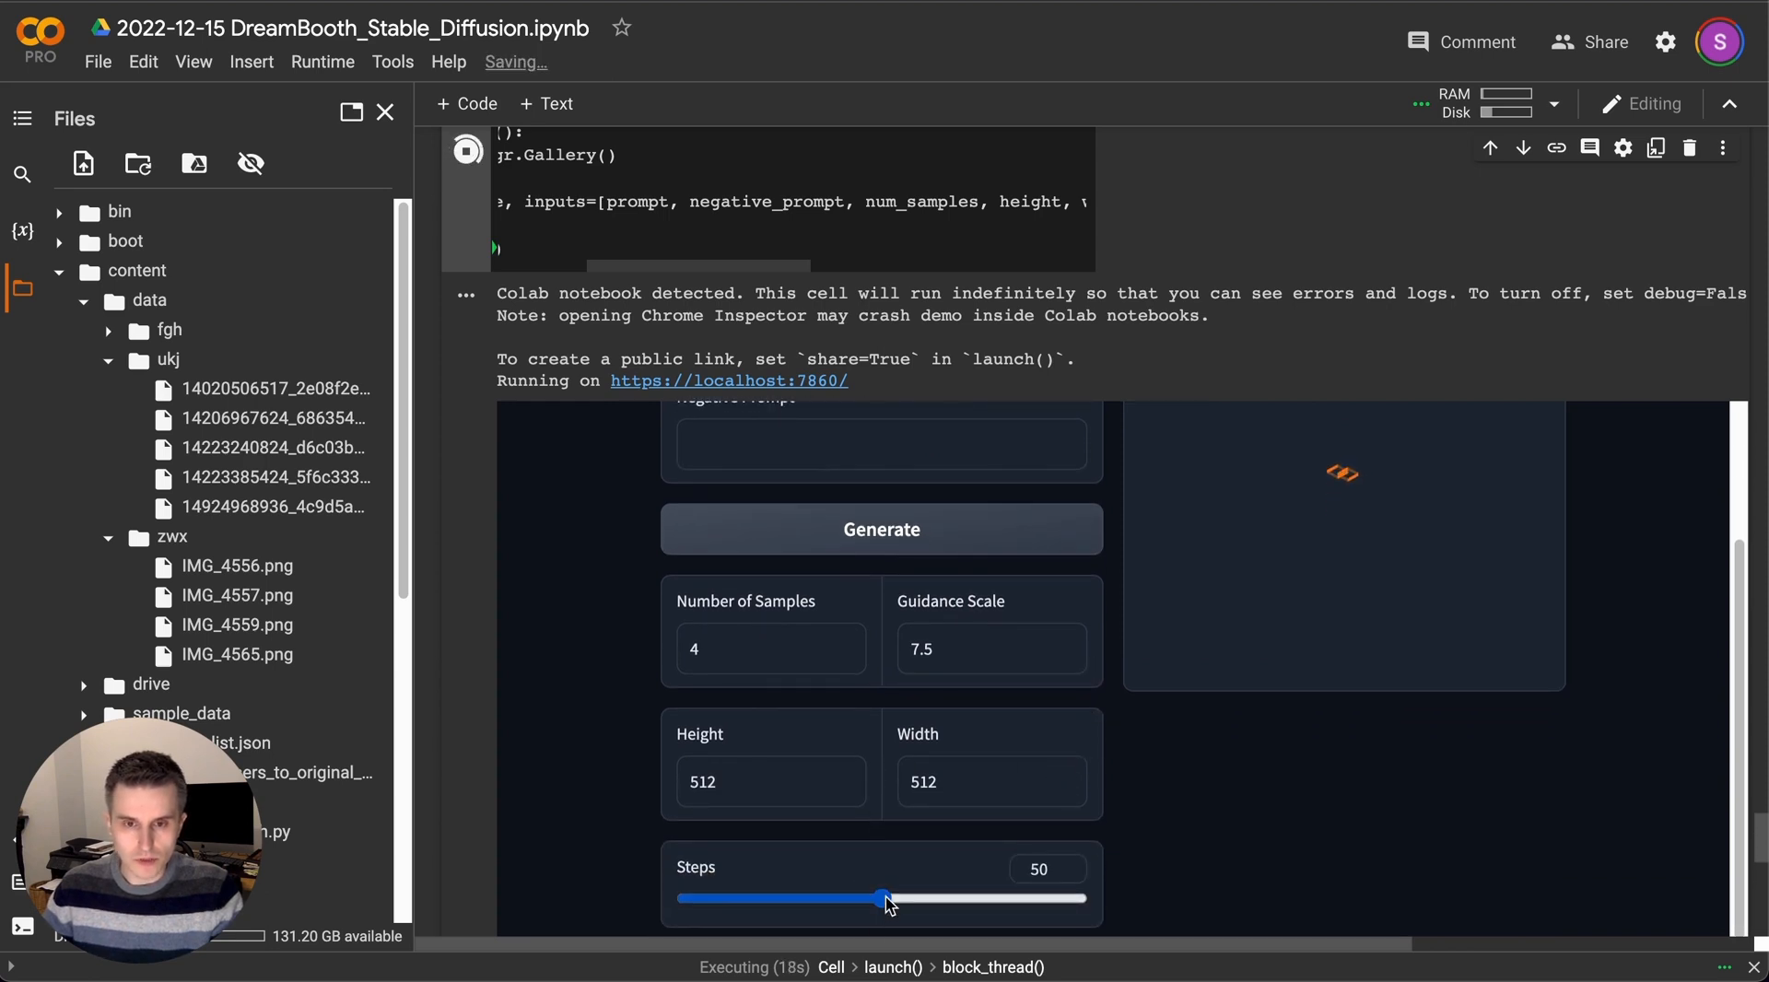
scroll(up, 3)
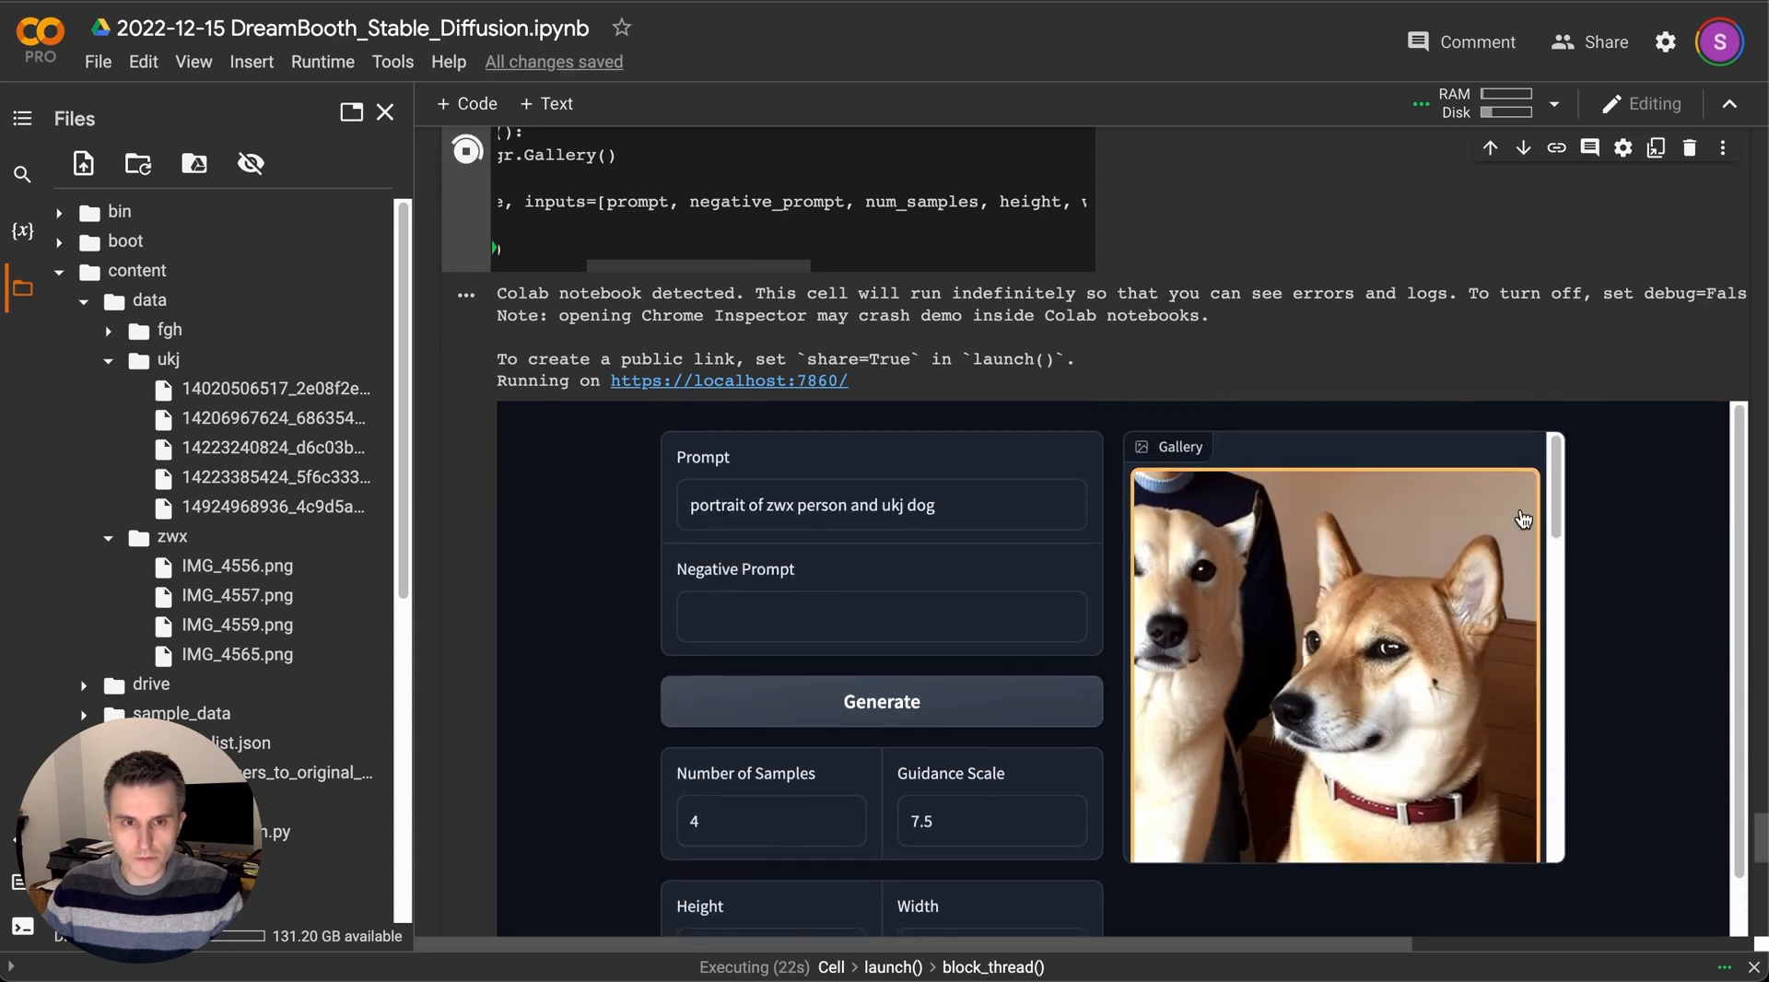
scroll(down, 3)
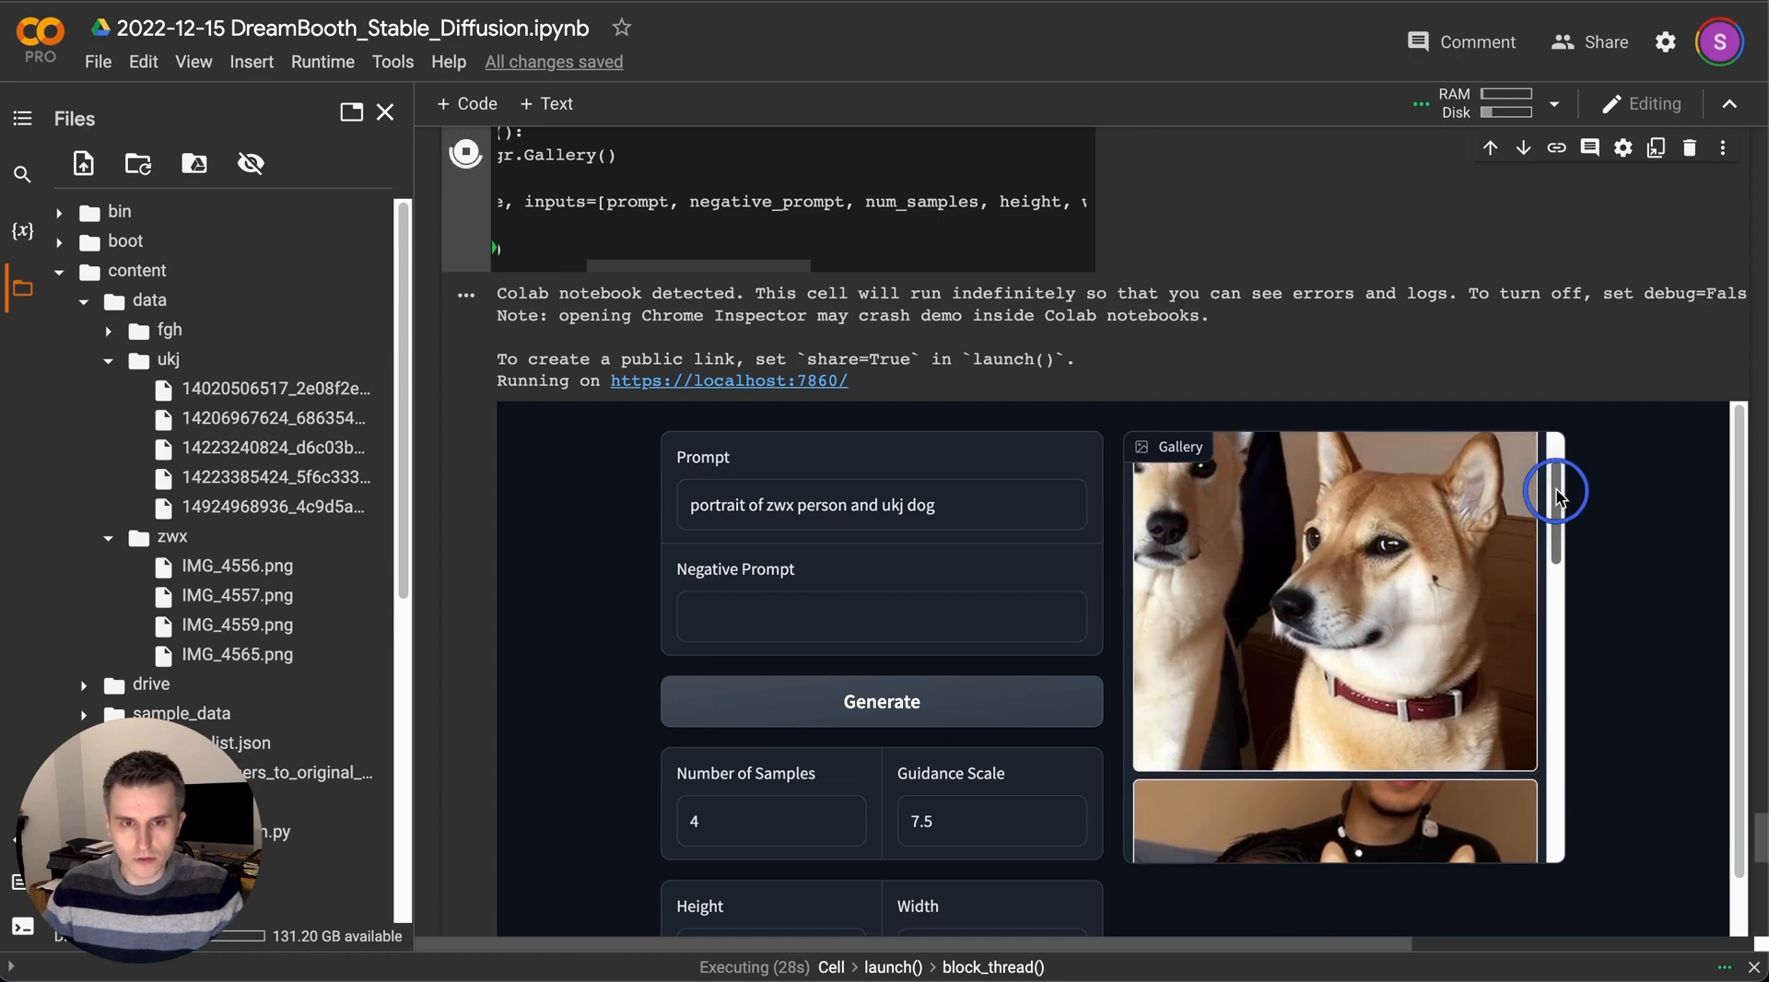
scroll(down, 3)
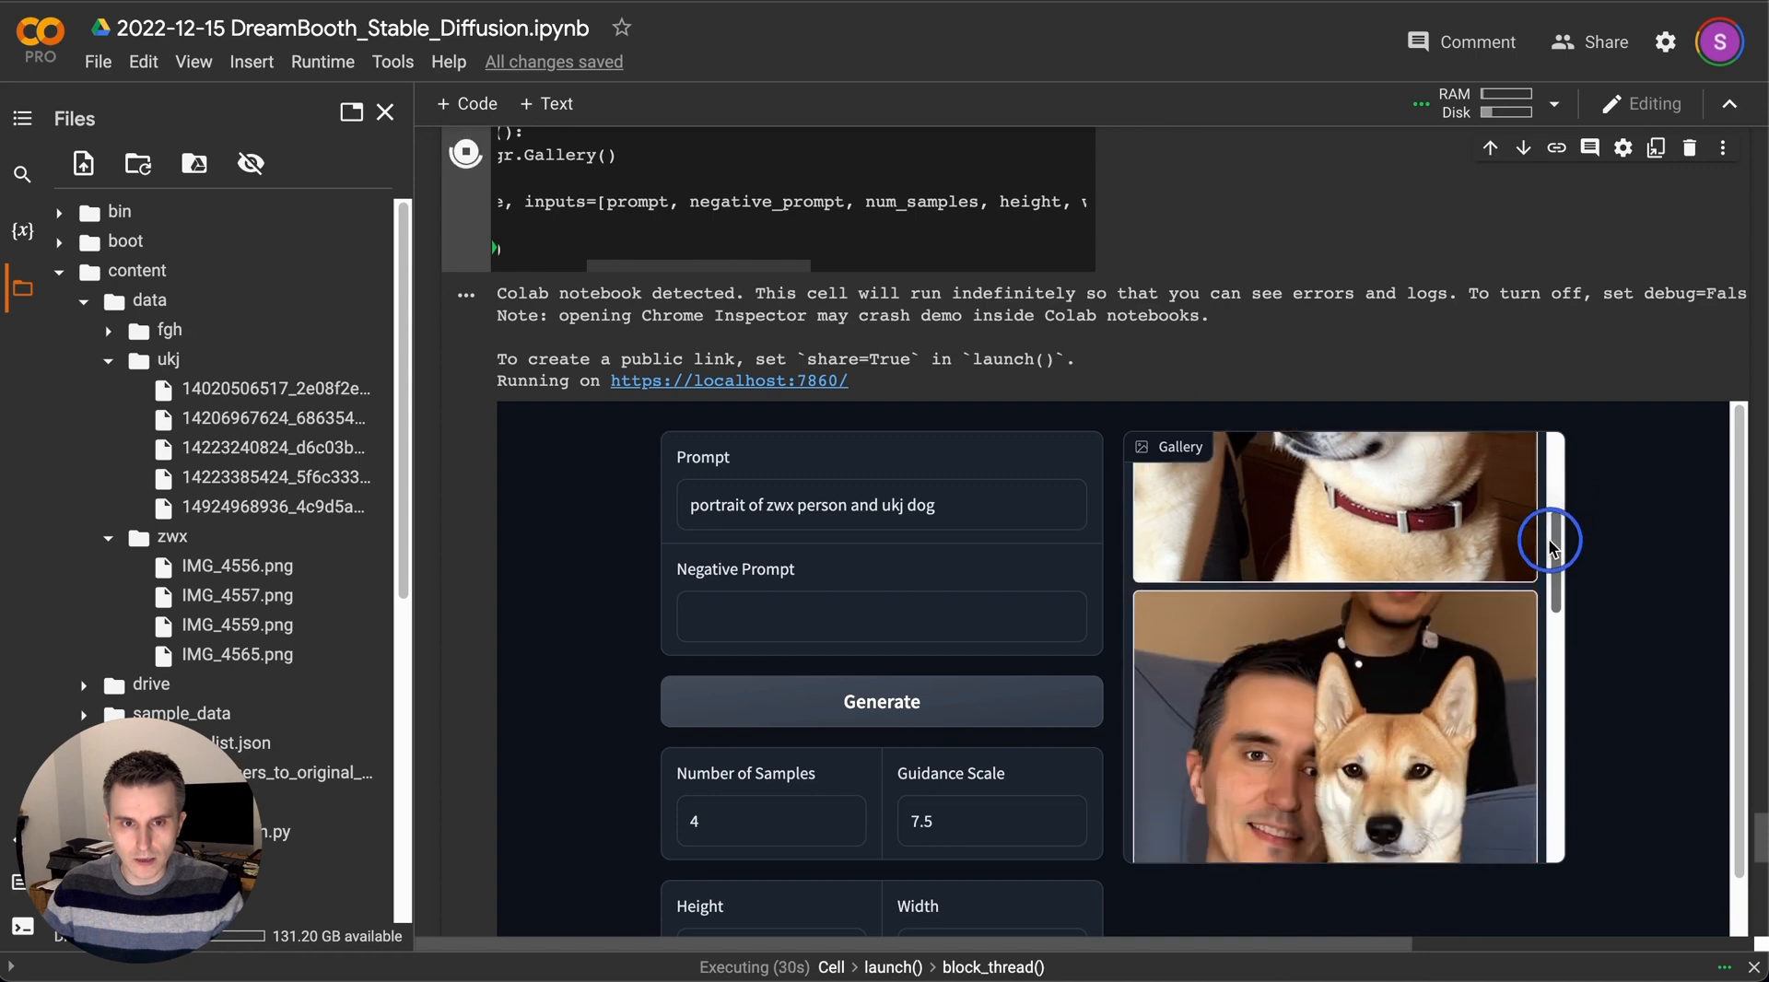
Browse the gallery of photo-style results down to the man-beside-shiba image.
scroll(down, 3)
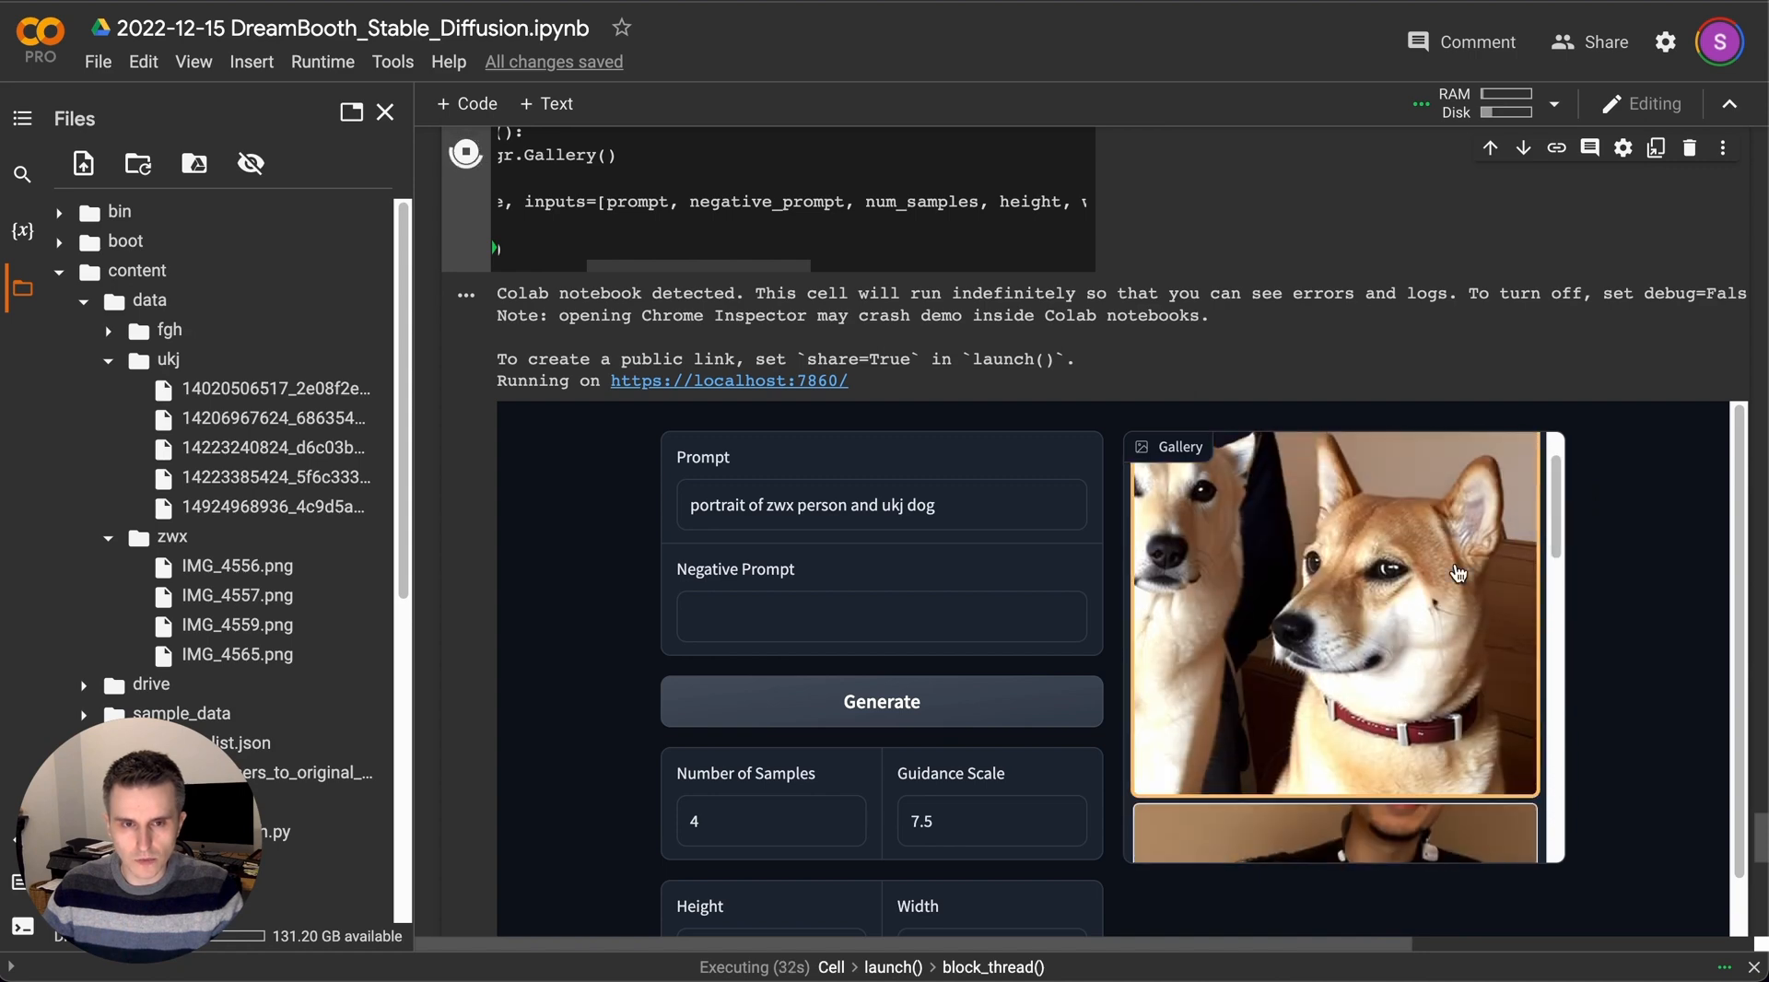
scroll(down, 3)
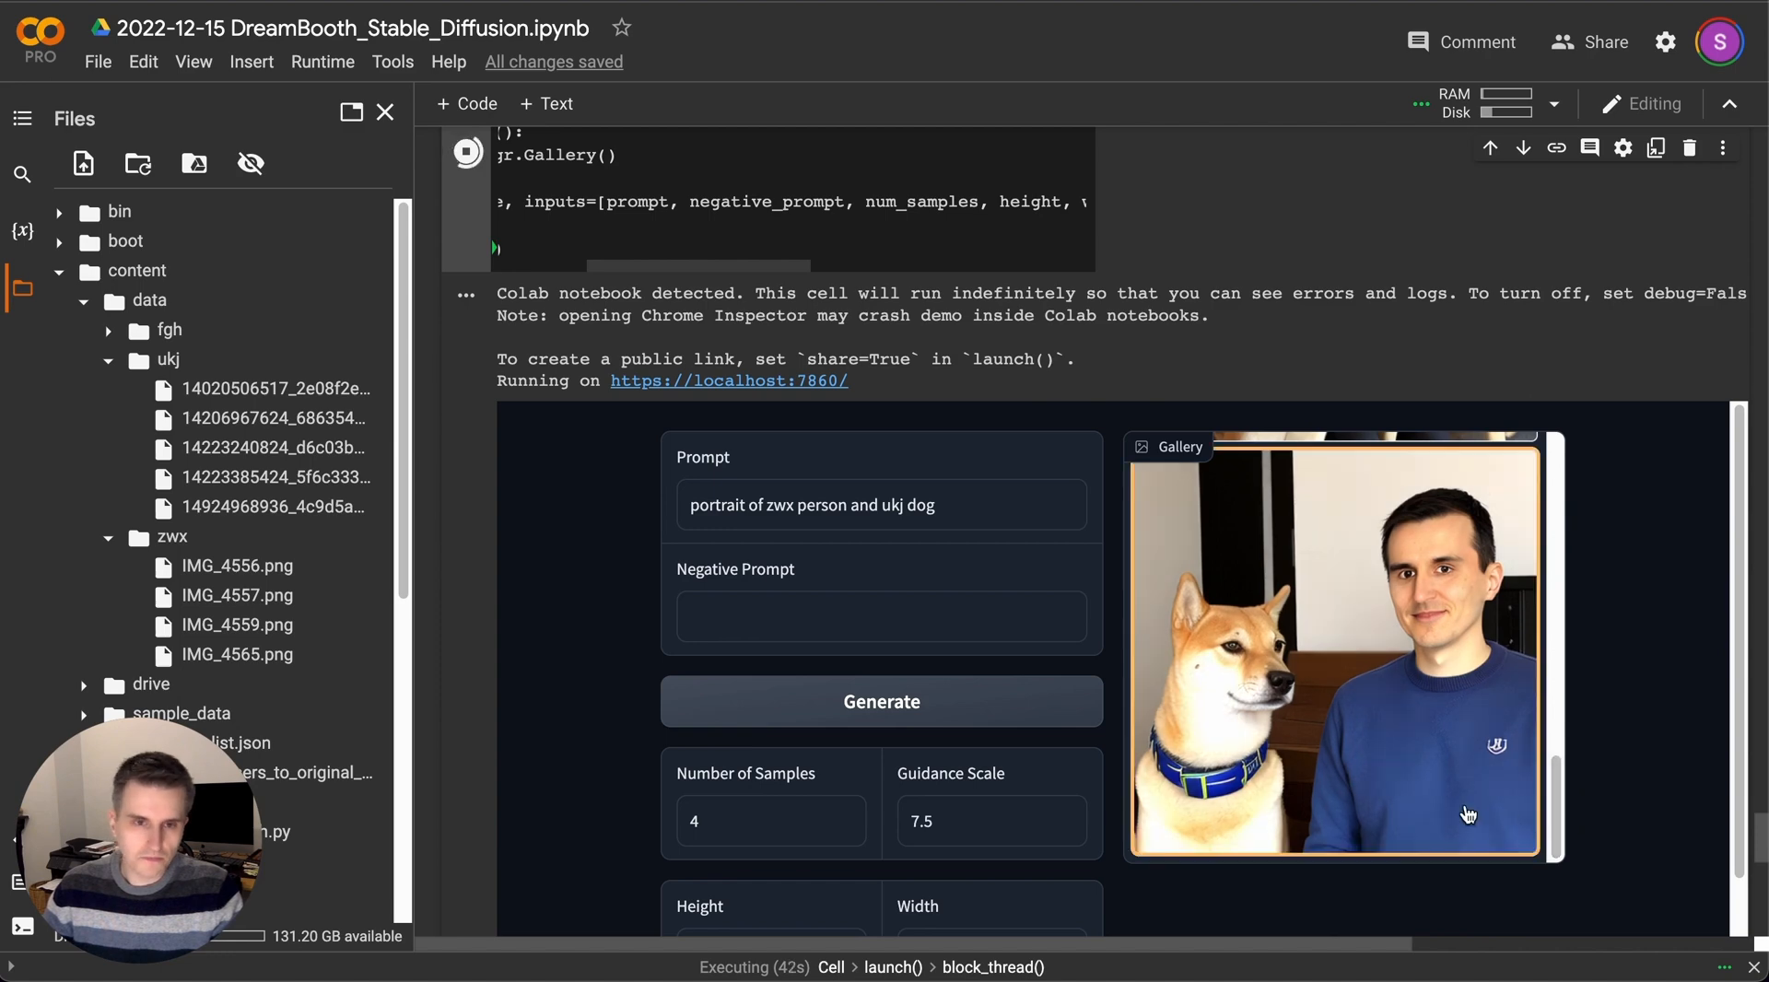
mouse_move(1500, 775)
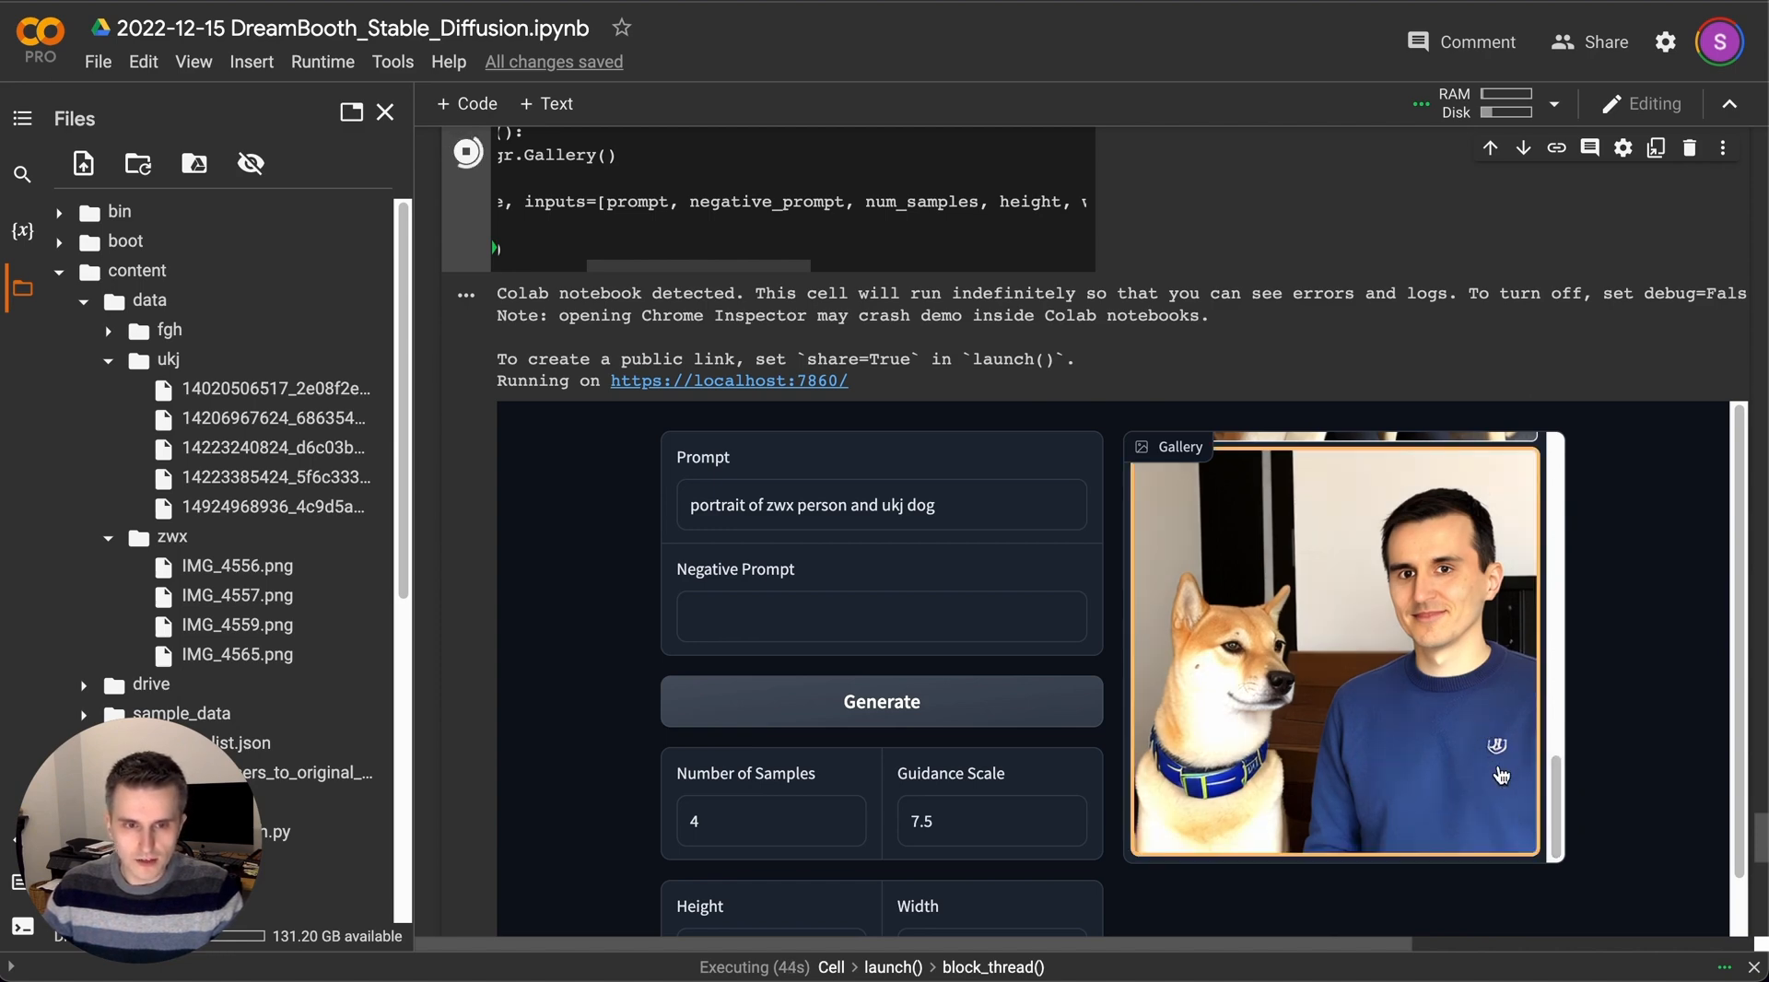
mouse_move(1529, 783)
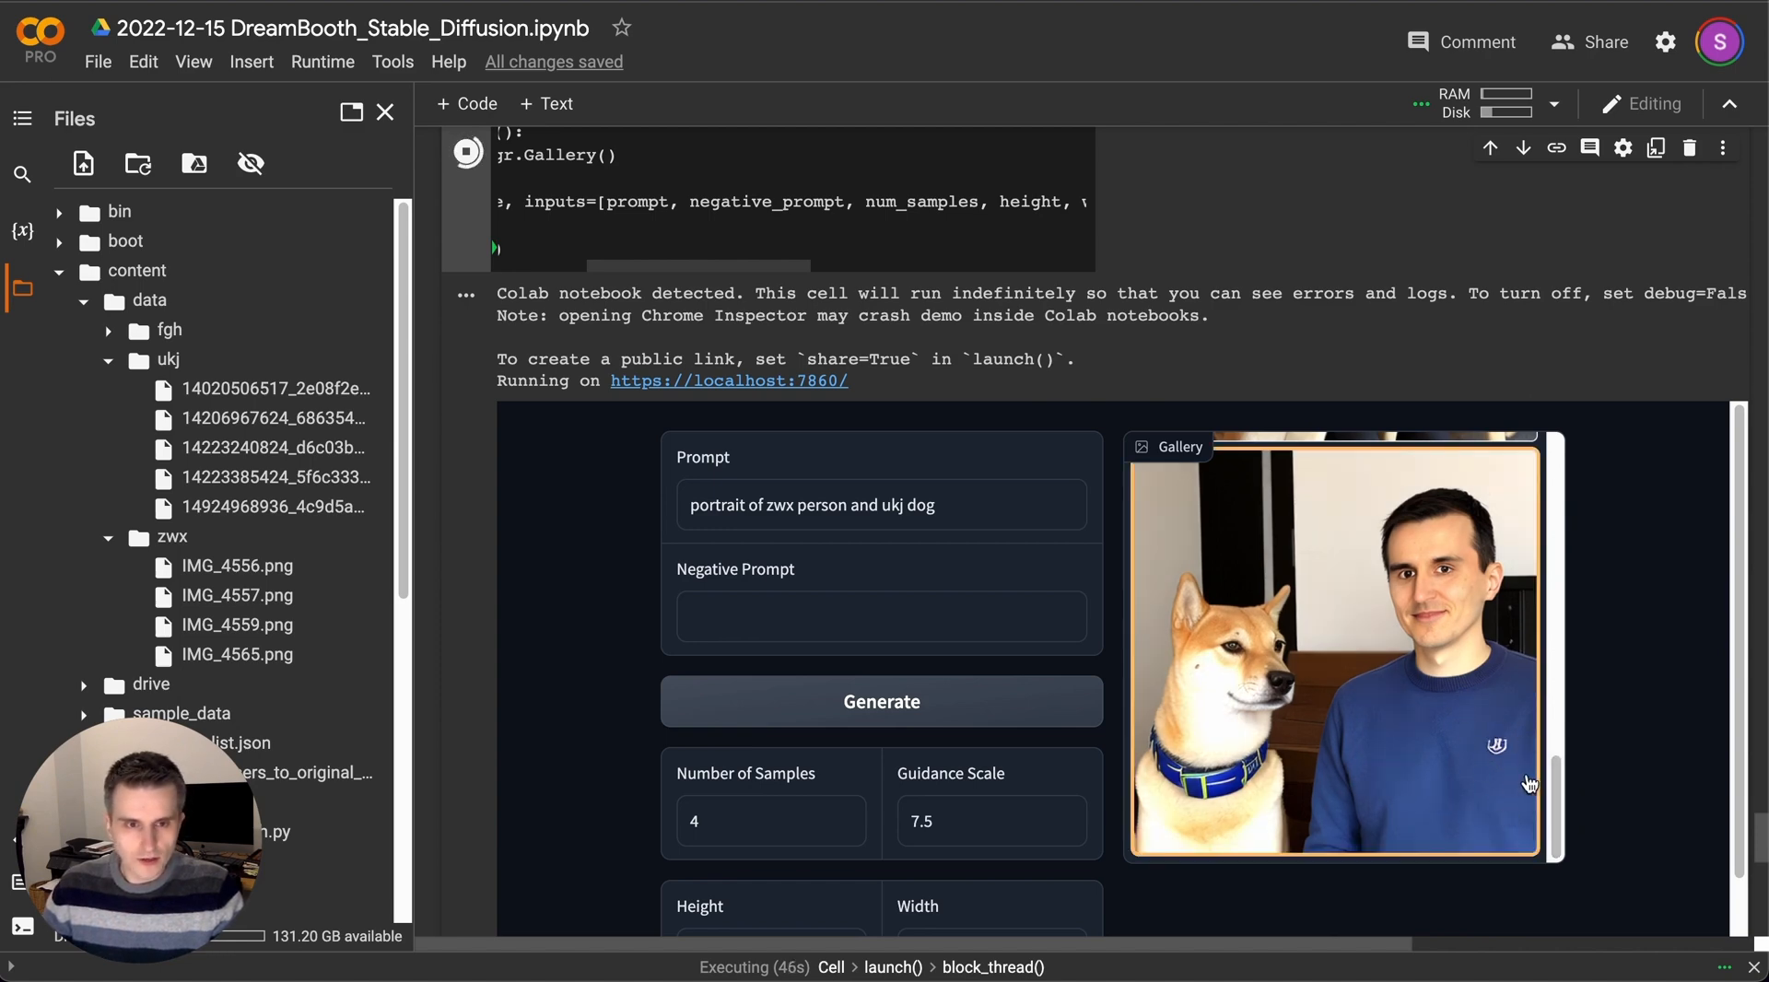
scroll(down, 3)
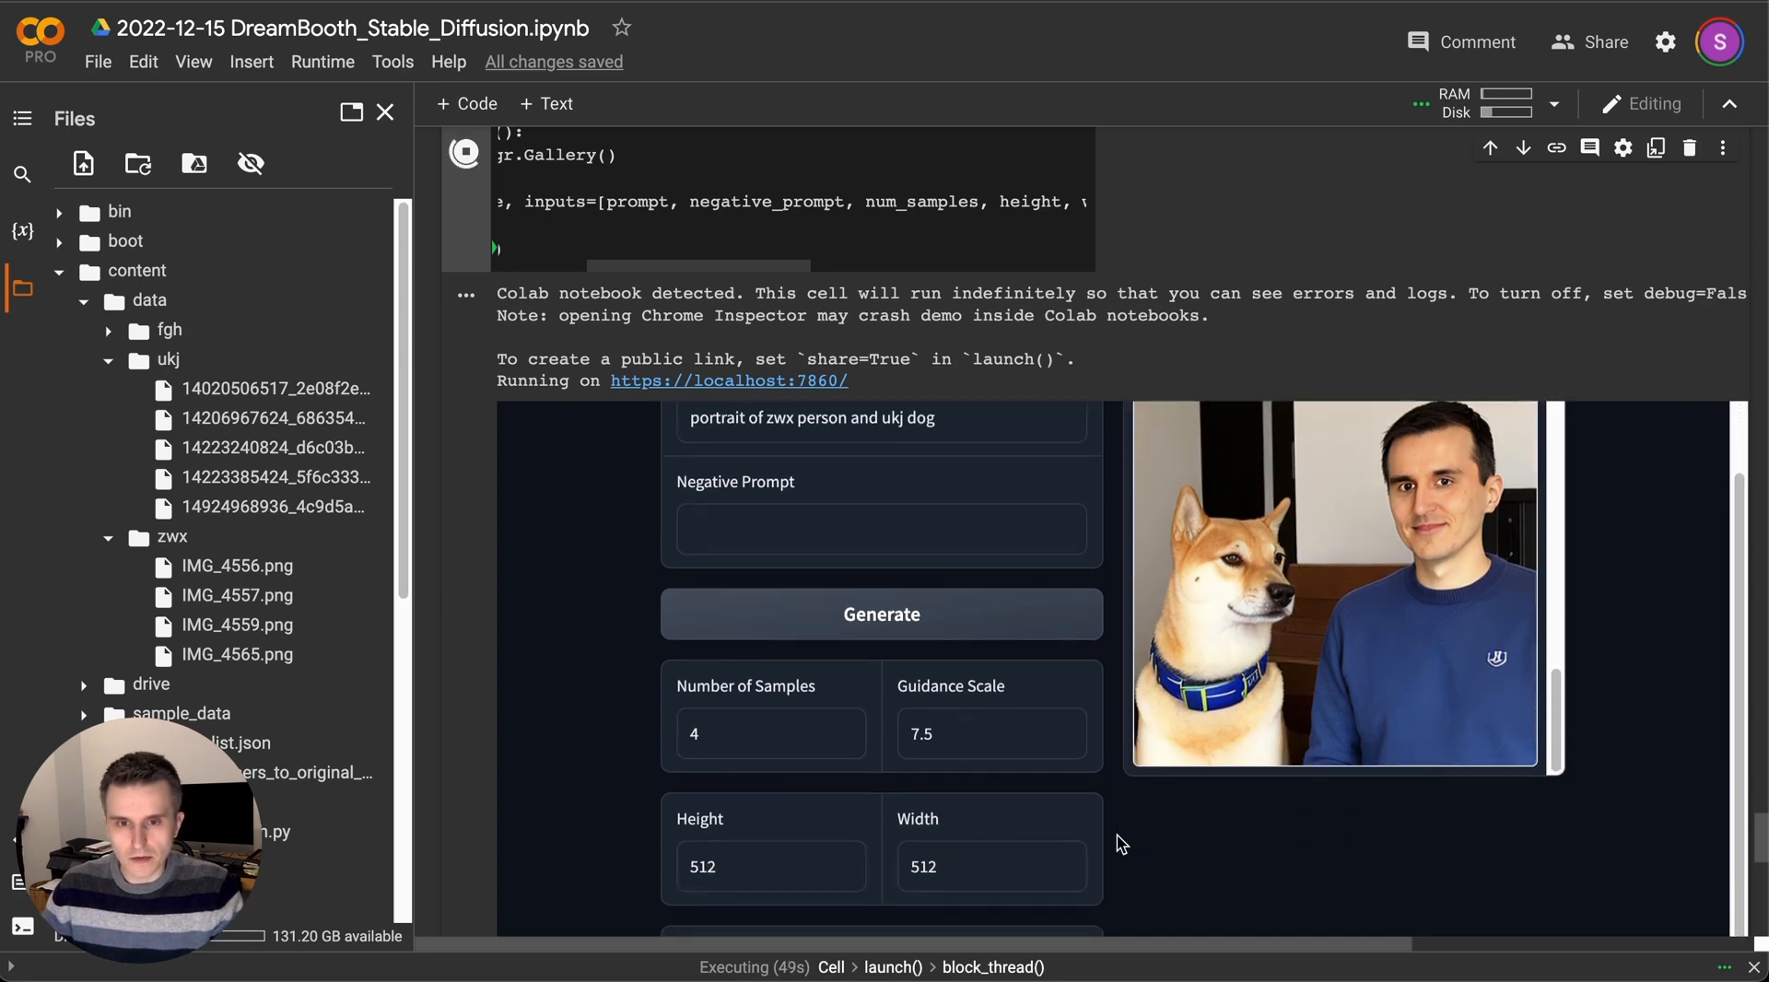
scroll(down, 3)
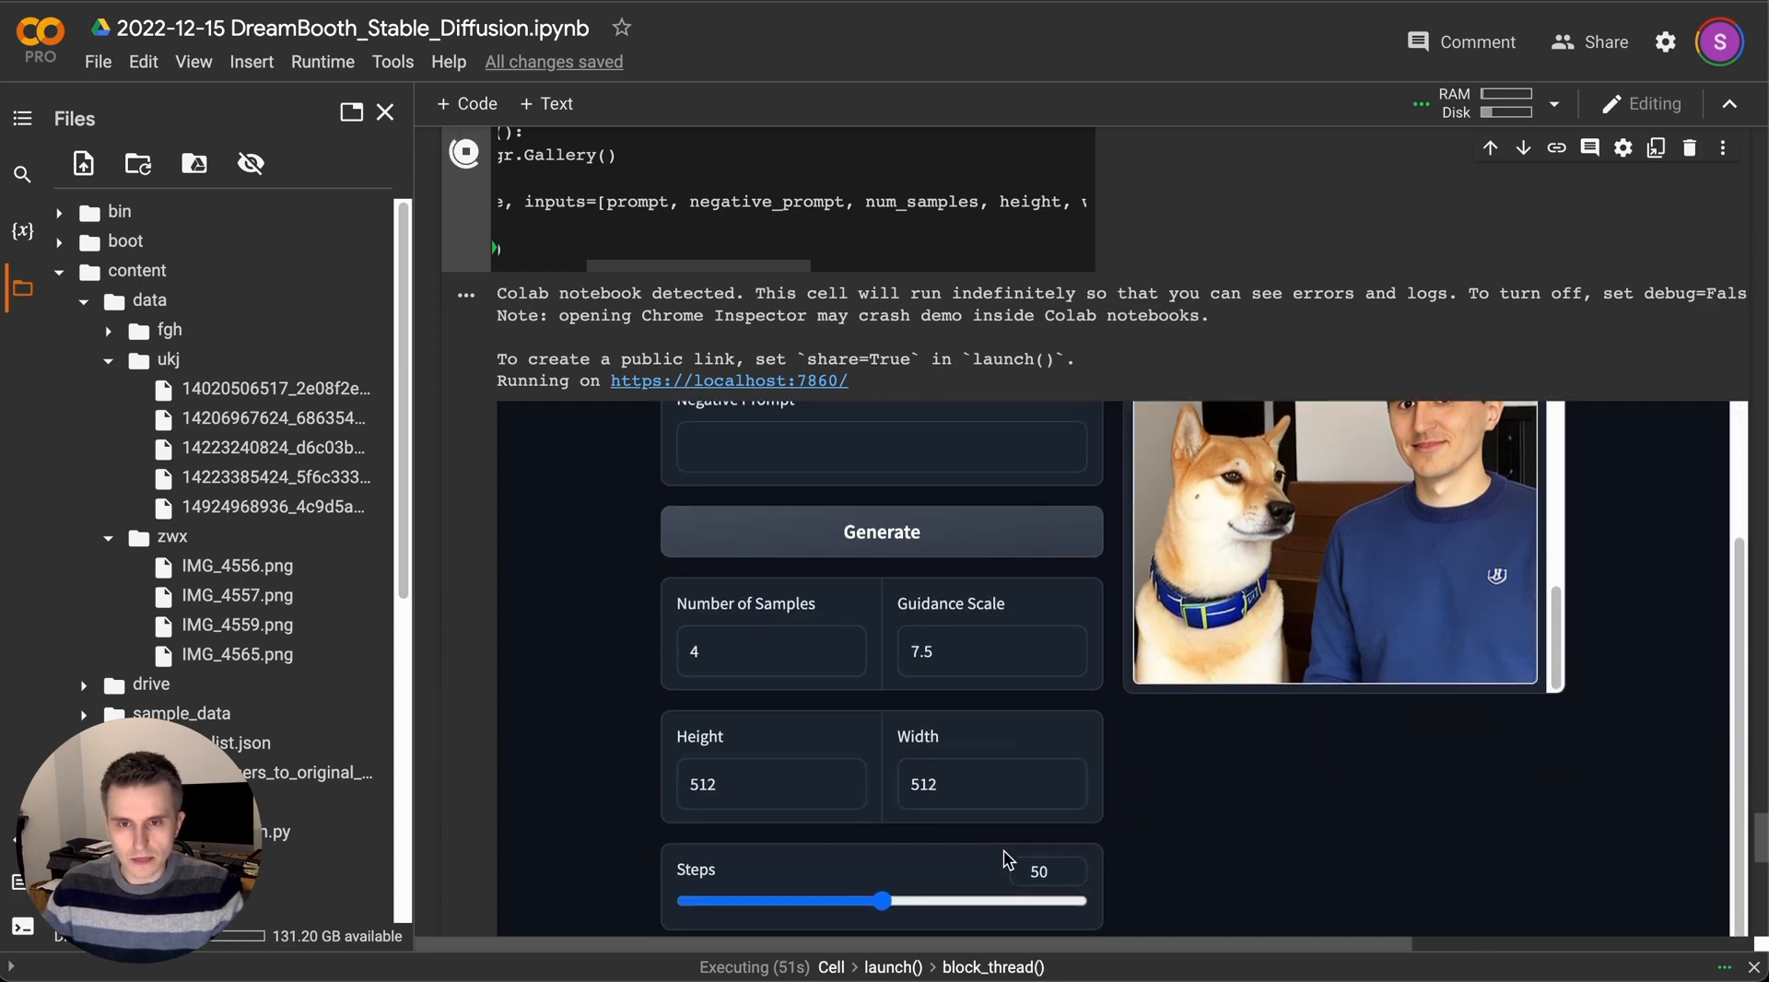
scroll(up, 3)
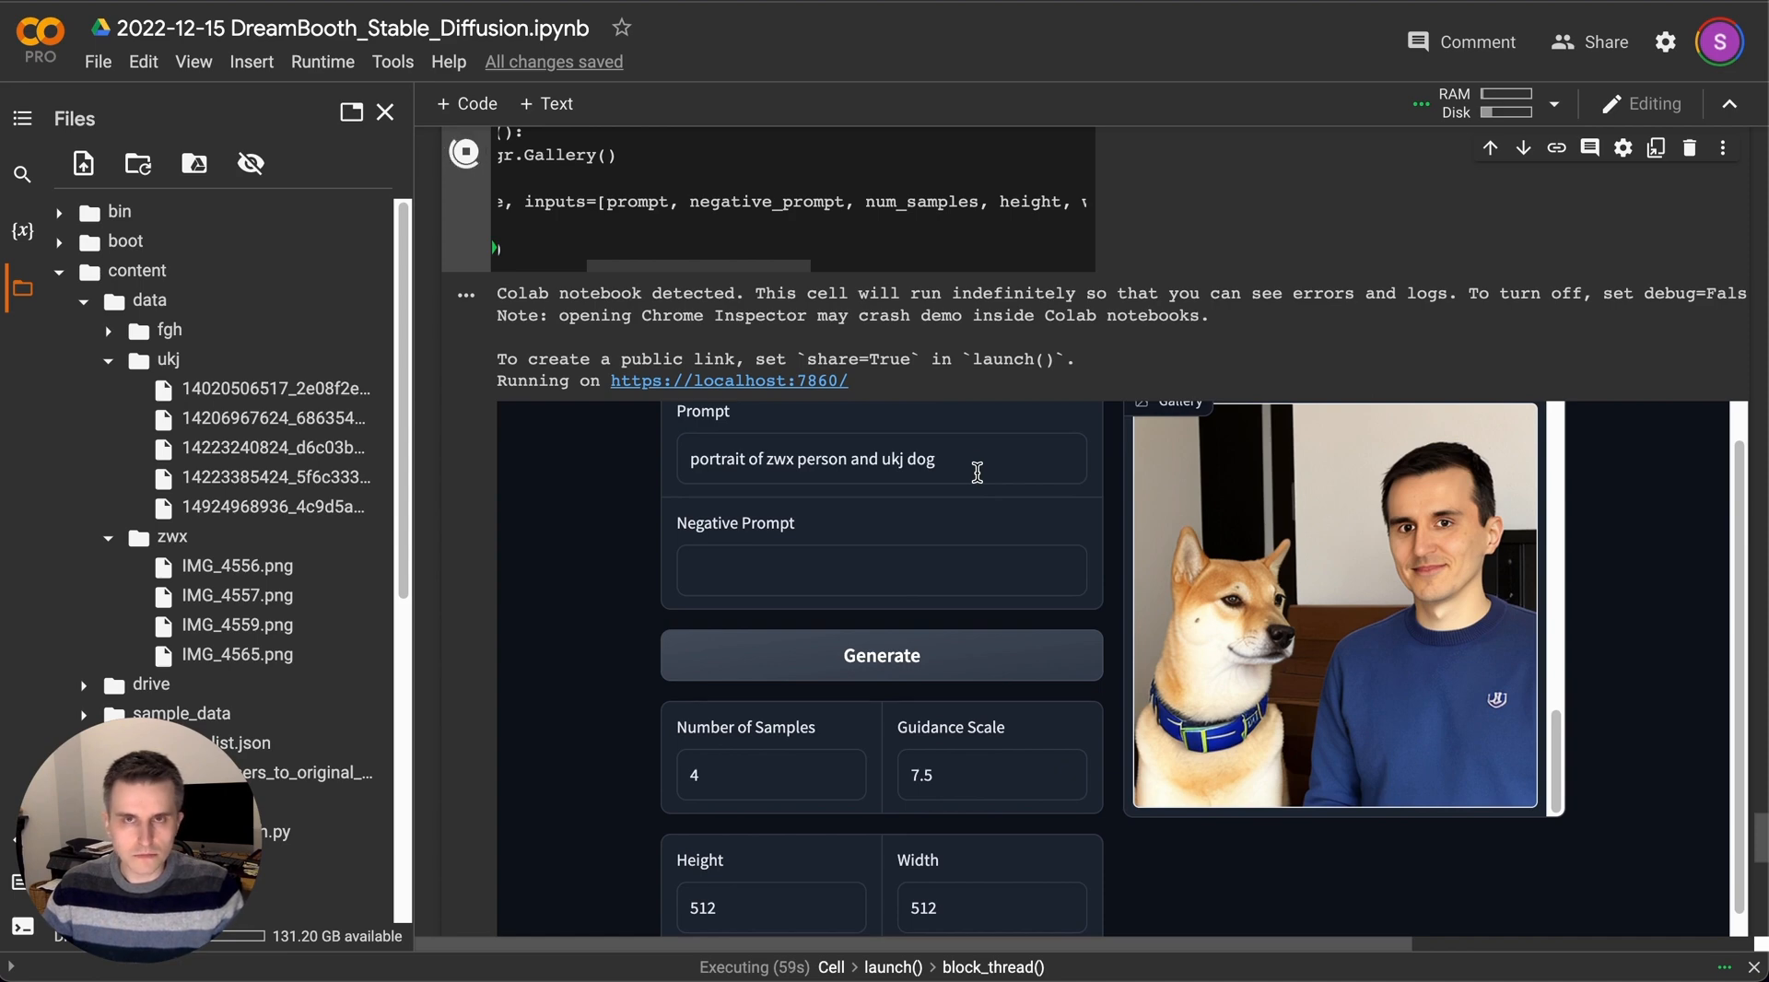
mouse_move(948, 351)
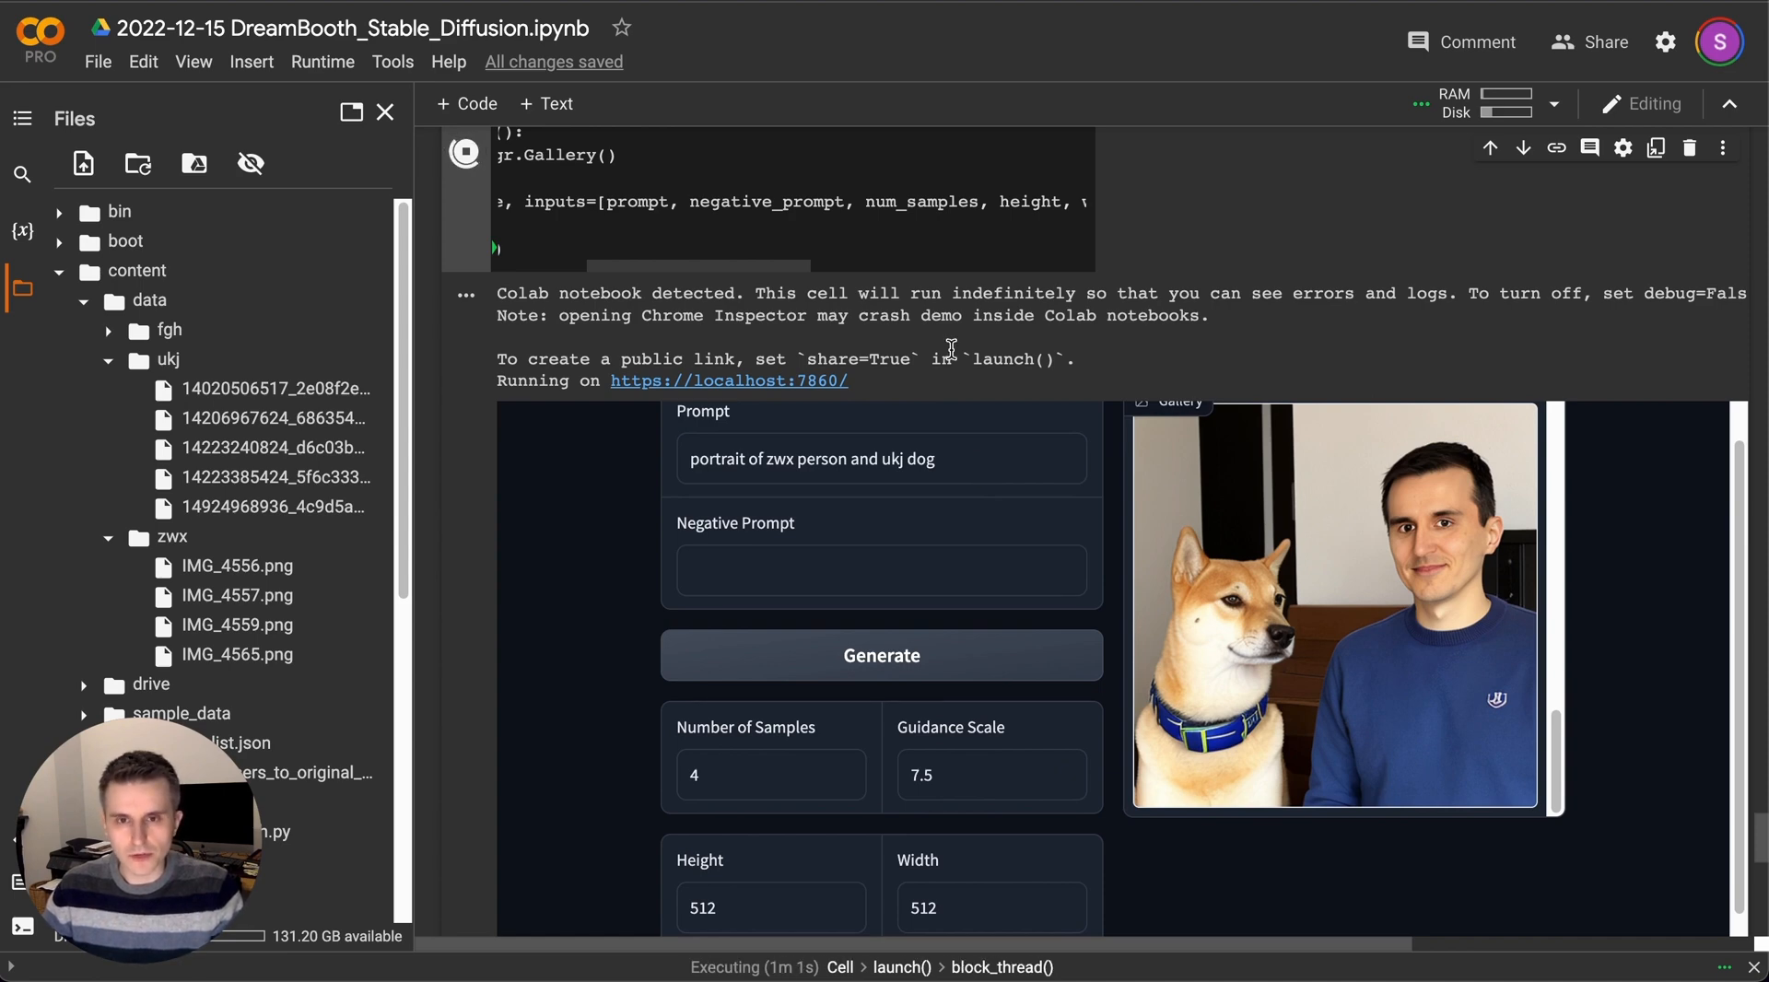
mouse_move(971, 382)
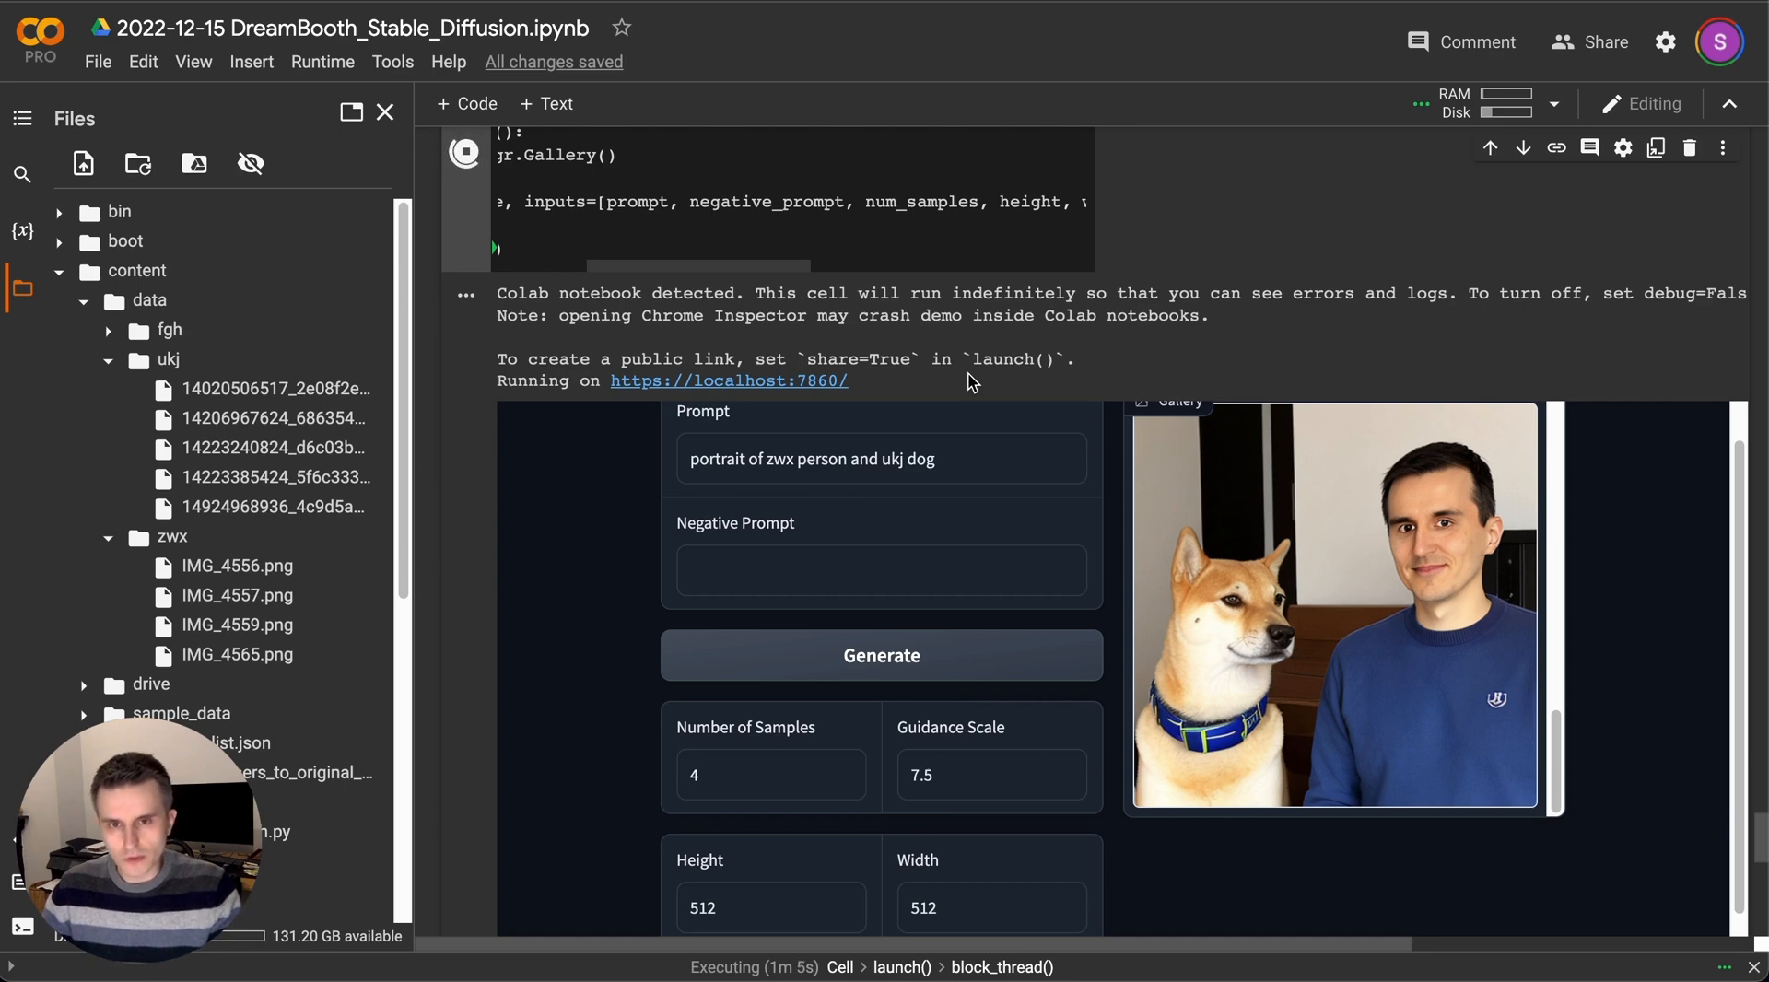
mouse_move(953, 359)
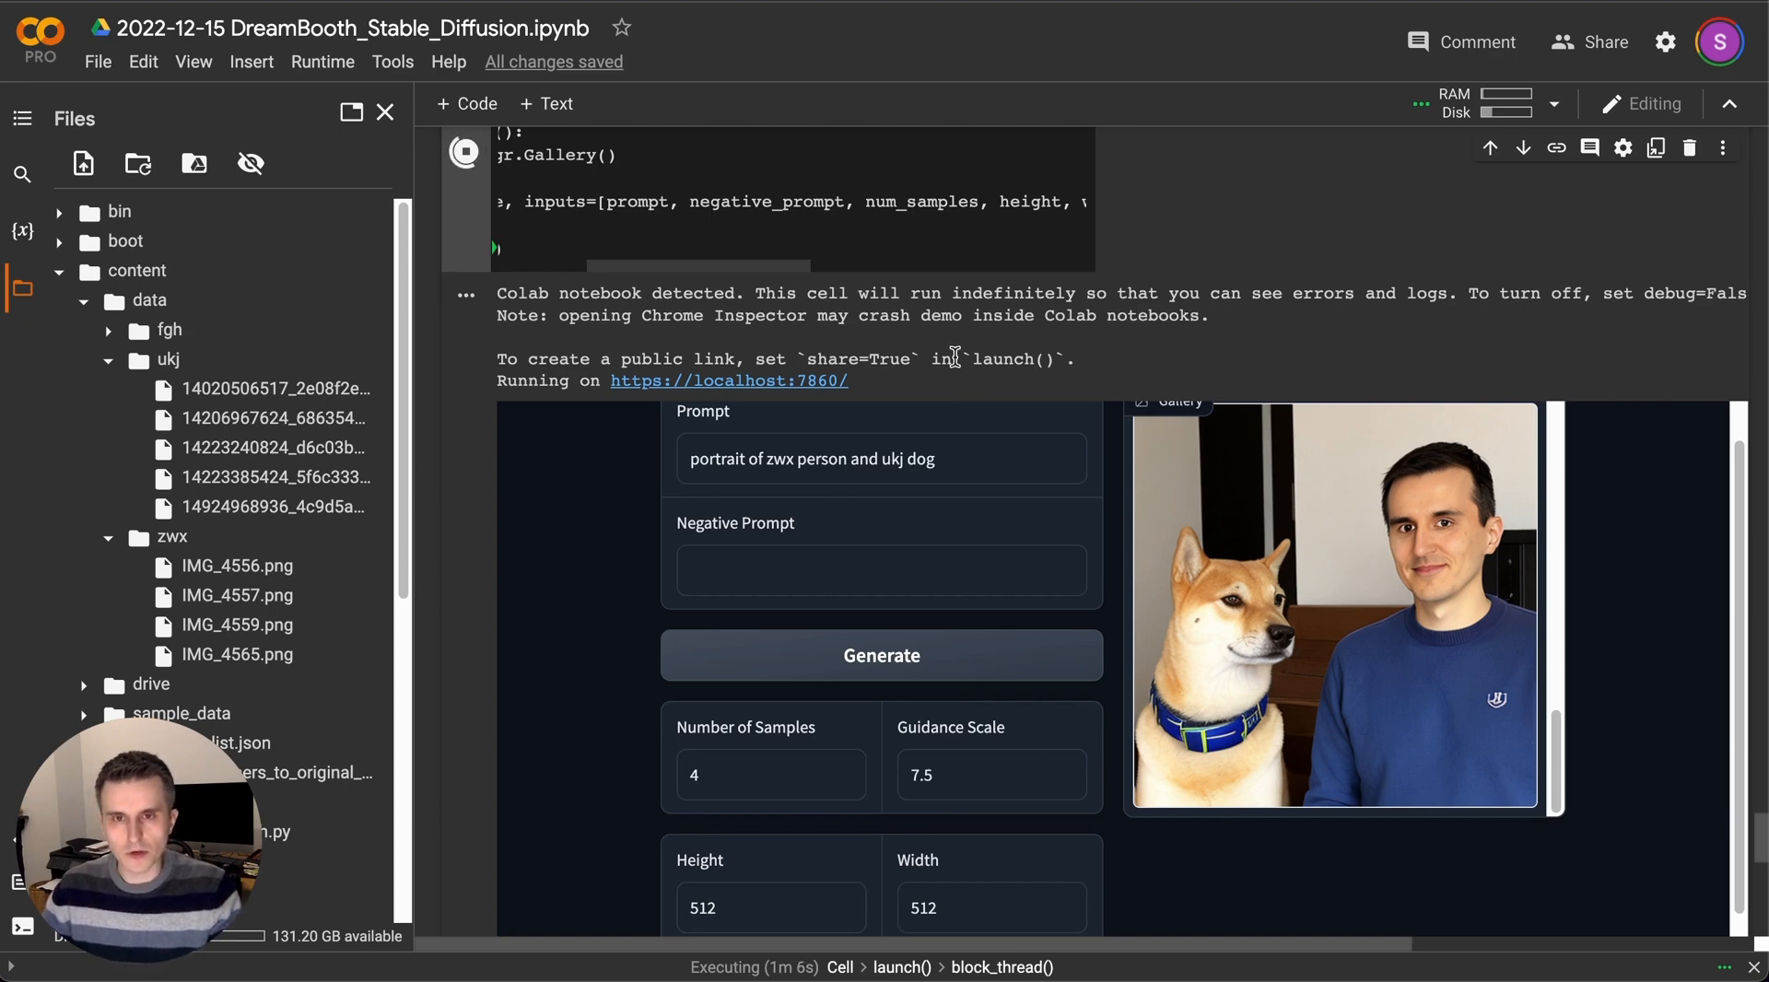